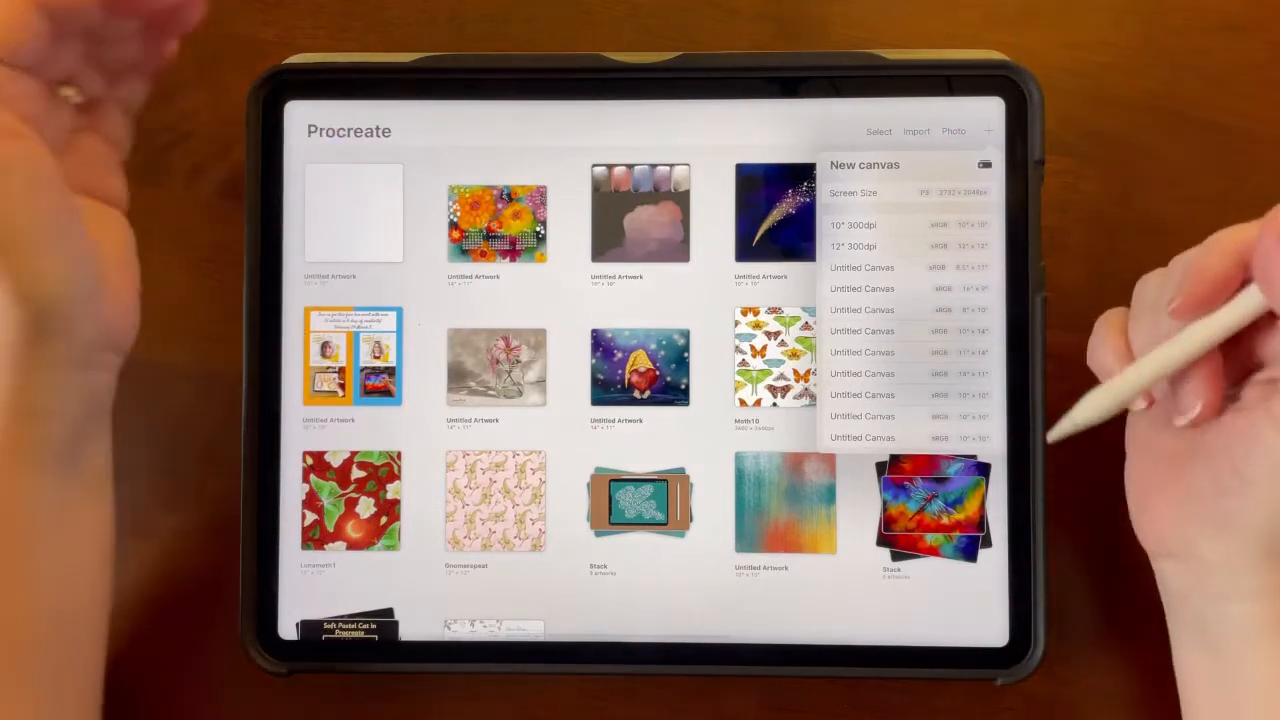
- Create a new Screen Size blank canvas from the Gallery
click(856, 224)
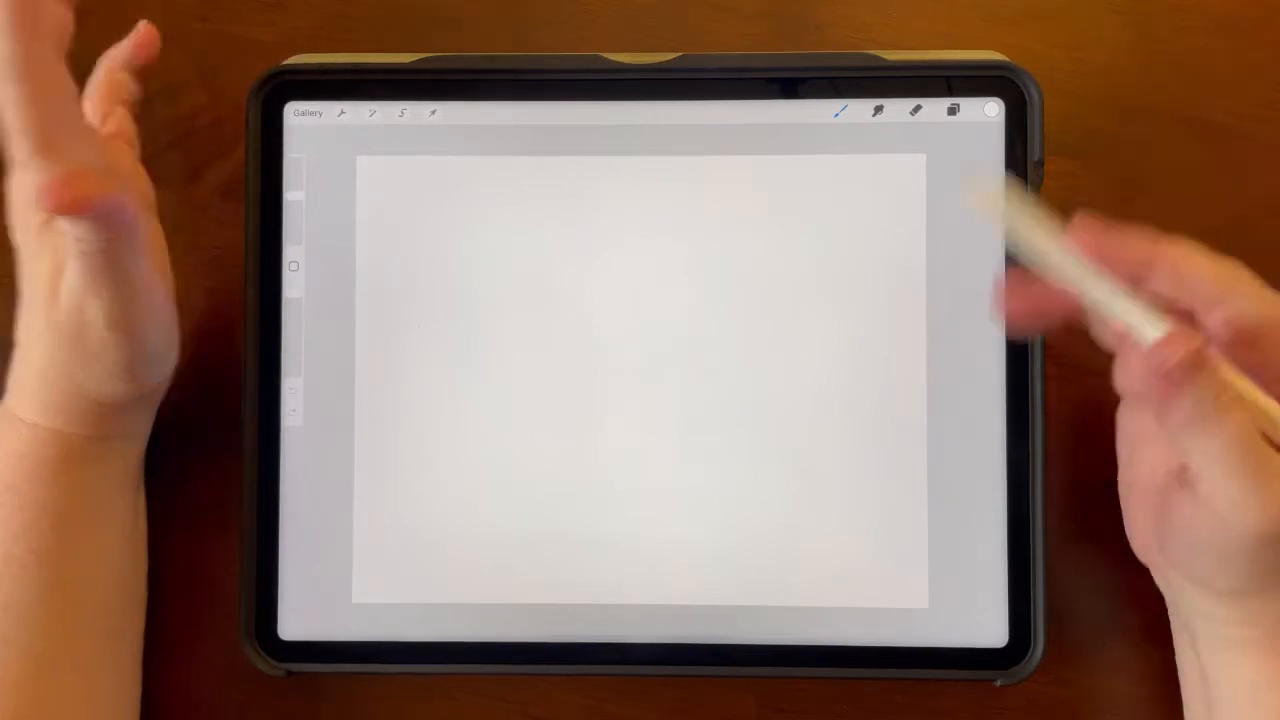
- Insert the screenshot as a photo and fit it to the canvas
click(342, 112)
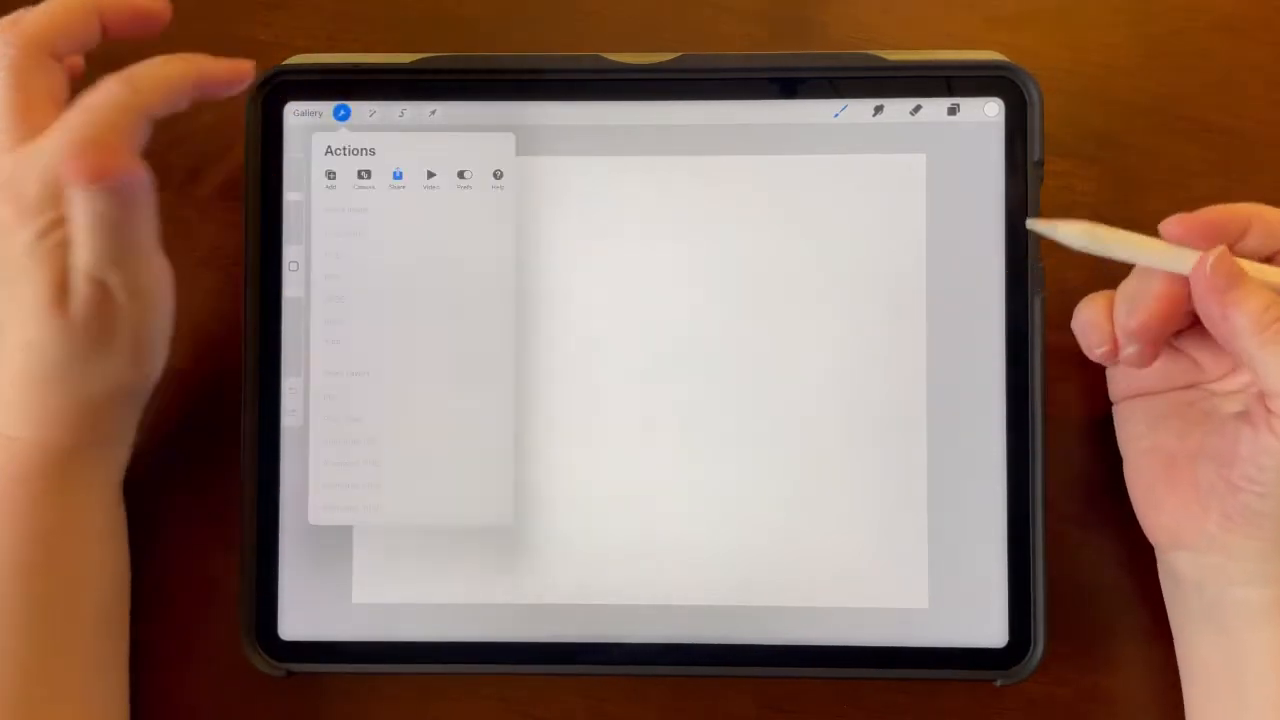
click(352, 232)
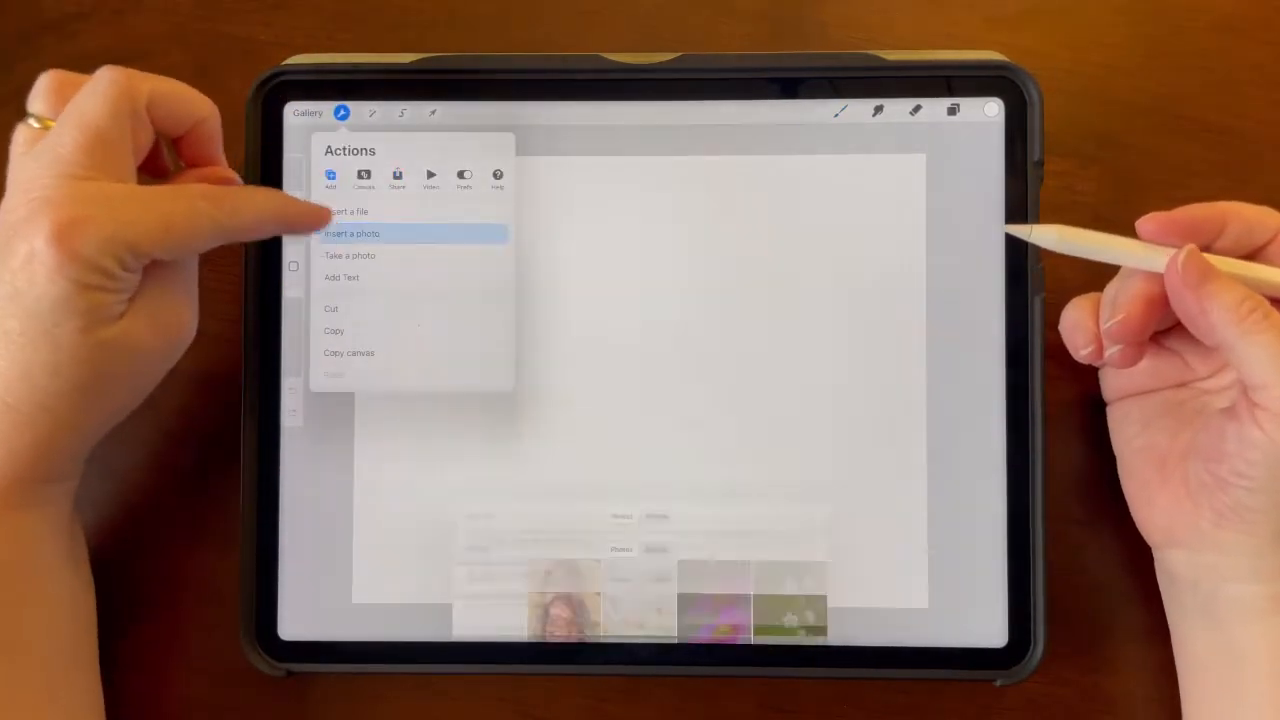
click(352, 232)
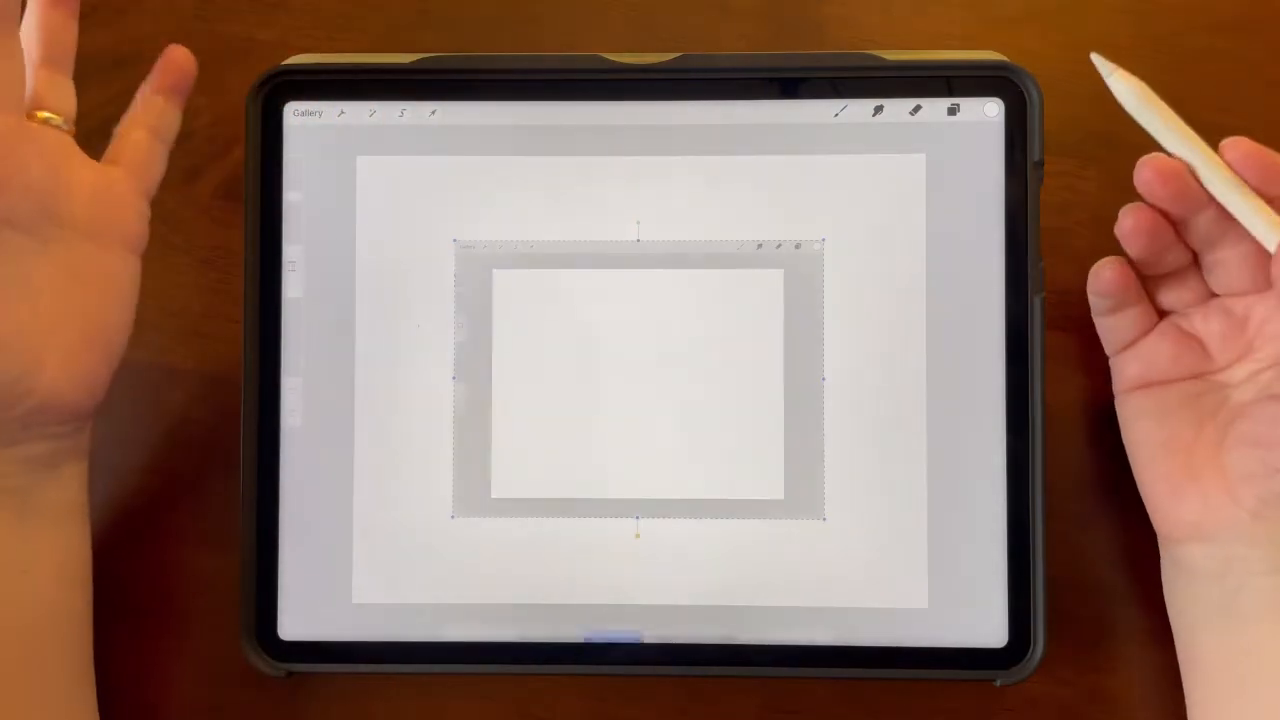
click(432, 112)
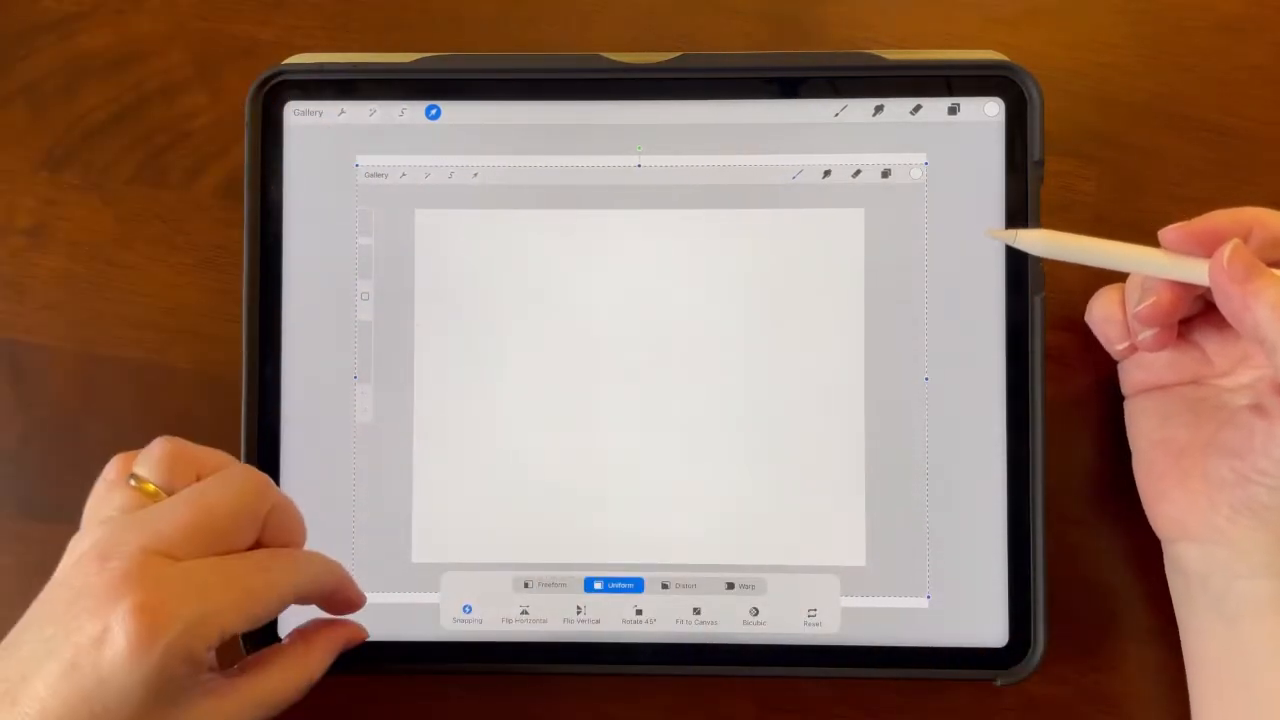
- Bring up Crop & Resize from the Canvas actions
click(340, 112)
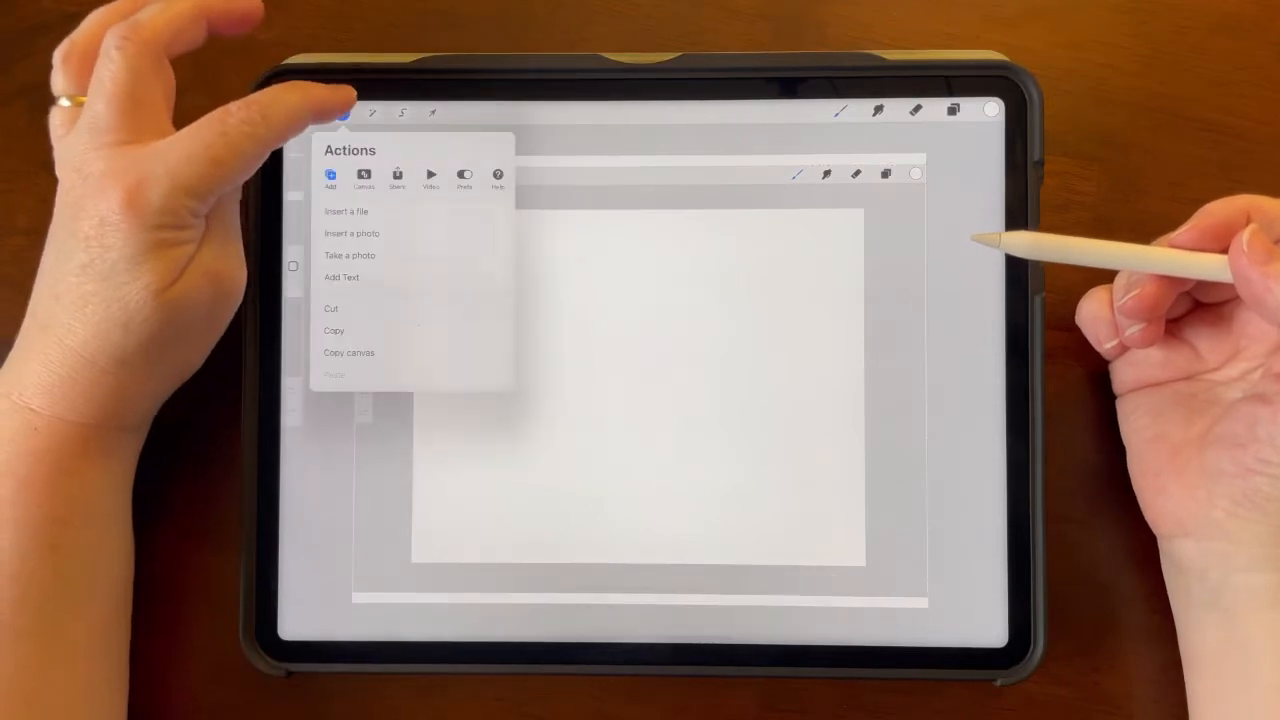
click(364, 176)
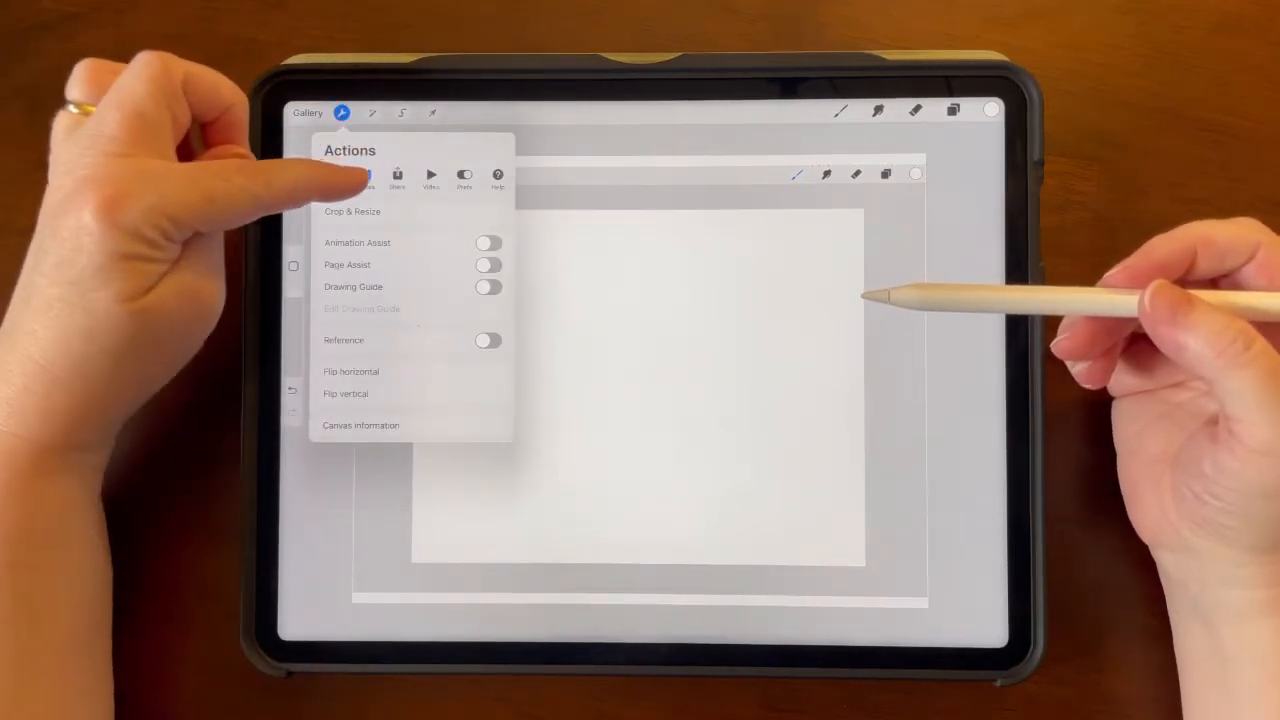
click(352, 212)
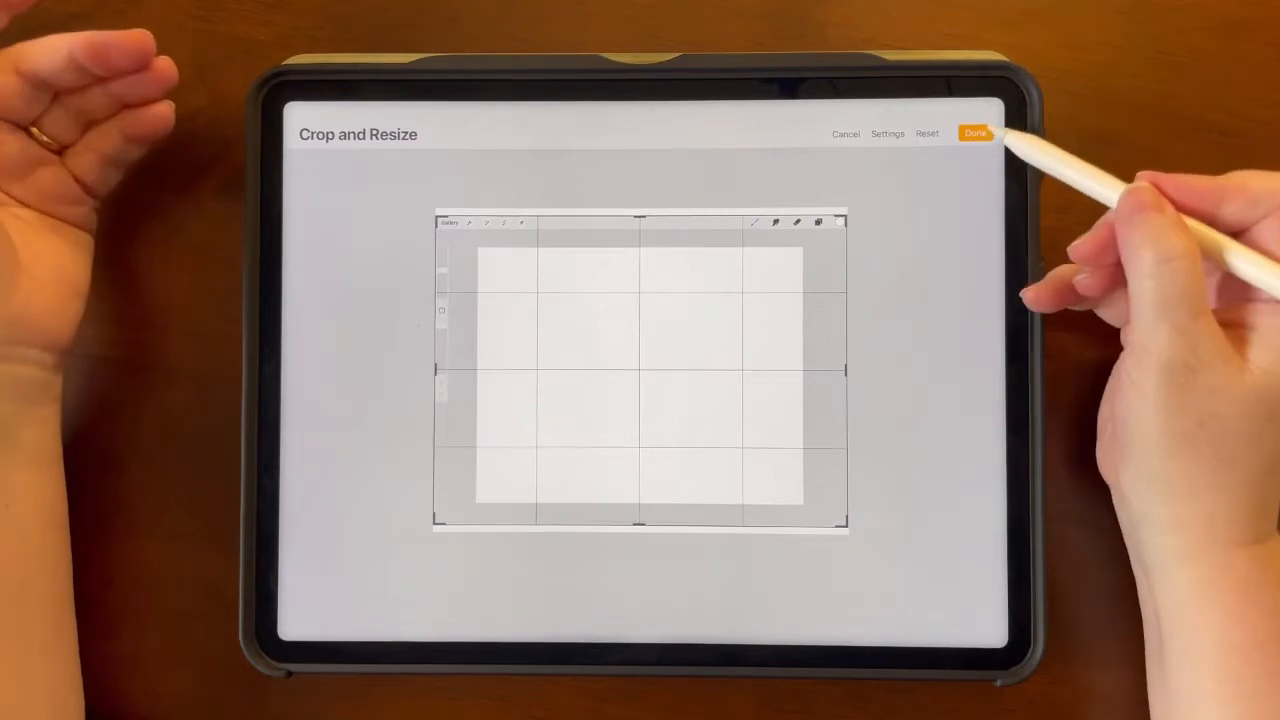
- Confirm the Crop & Resize settings with Done, leaving a plain white canvas
click(974, 132)
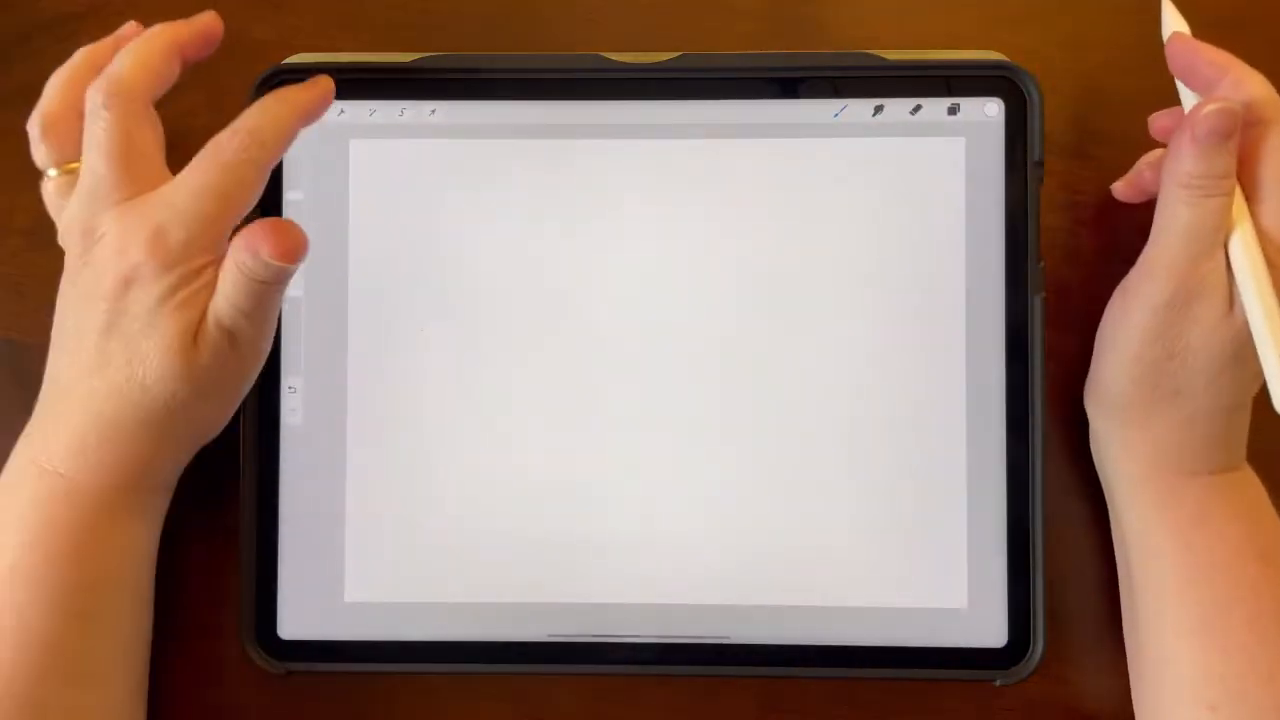
- Insert the home-screen screenshot and trace its icon rows and dock in red on a new layer
click(340, 112)
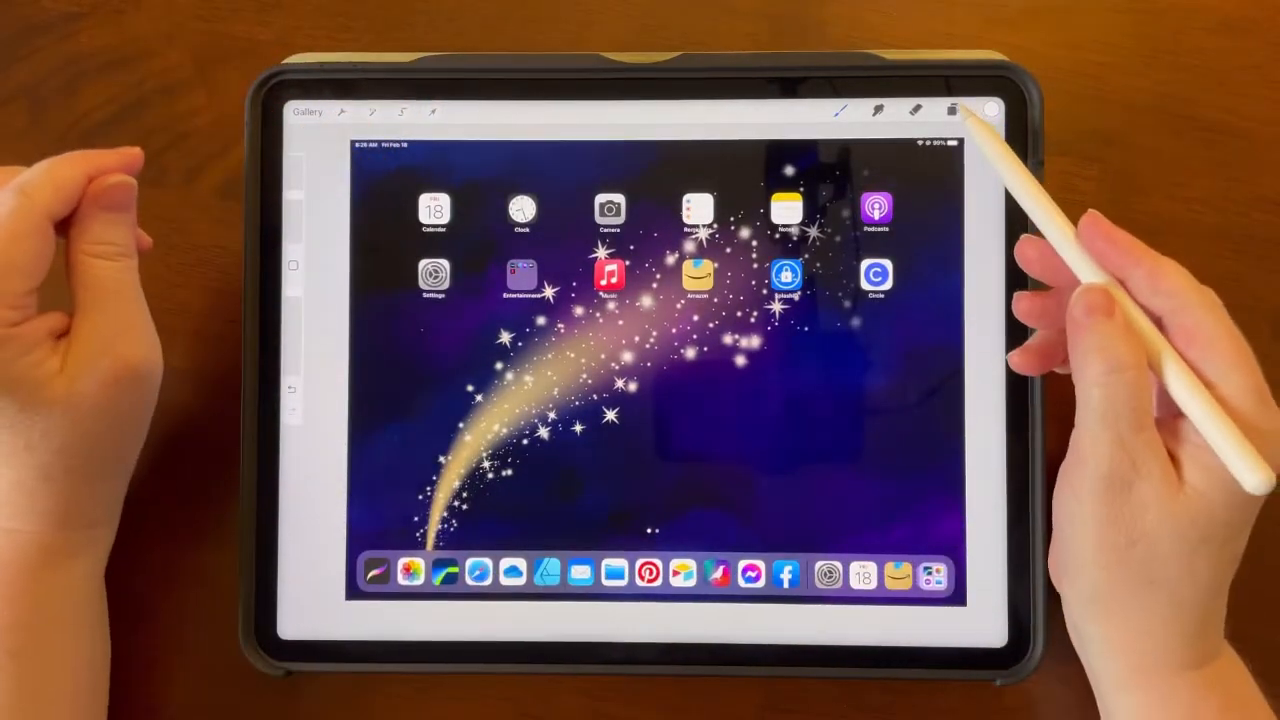
click(952, 110)
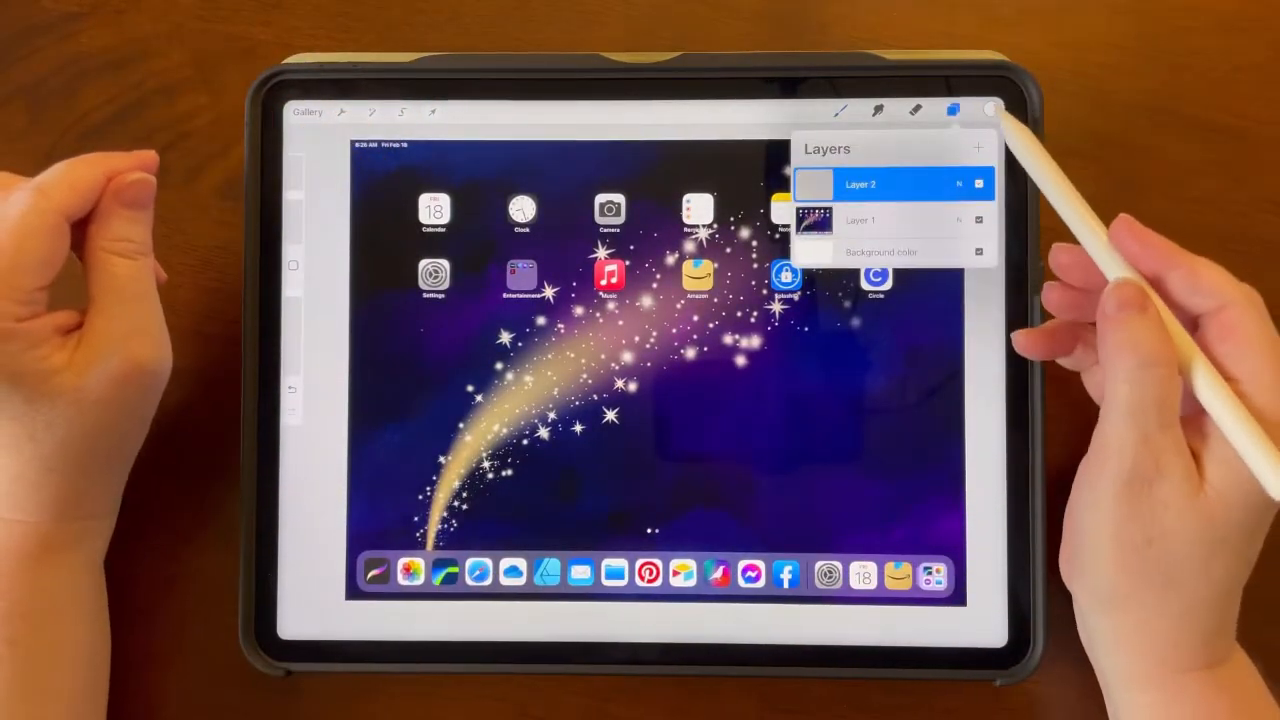
click(988, 108)
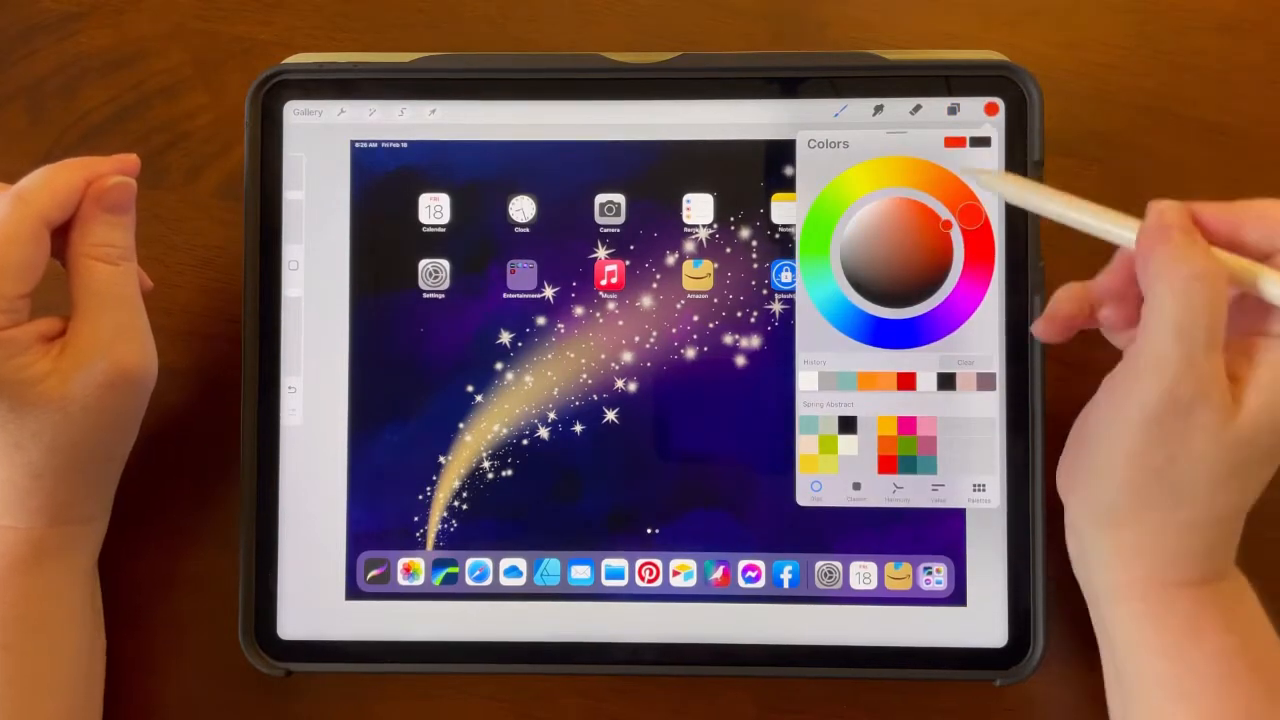
click(840, 110)
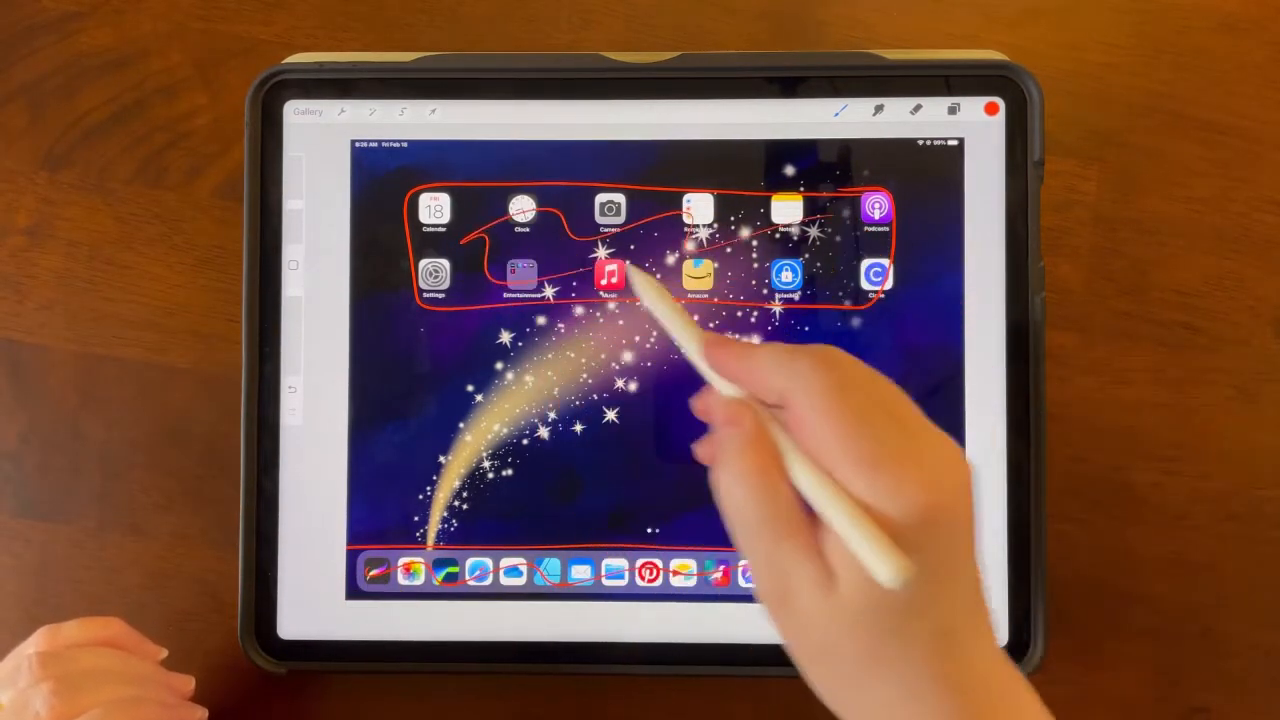
click(952, 110)
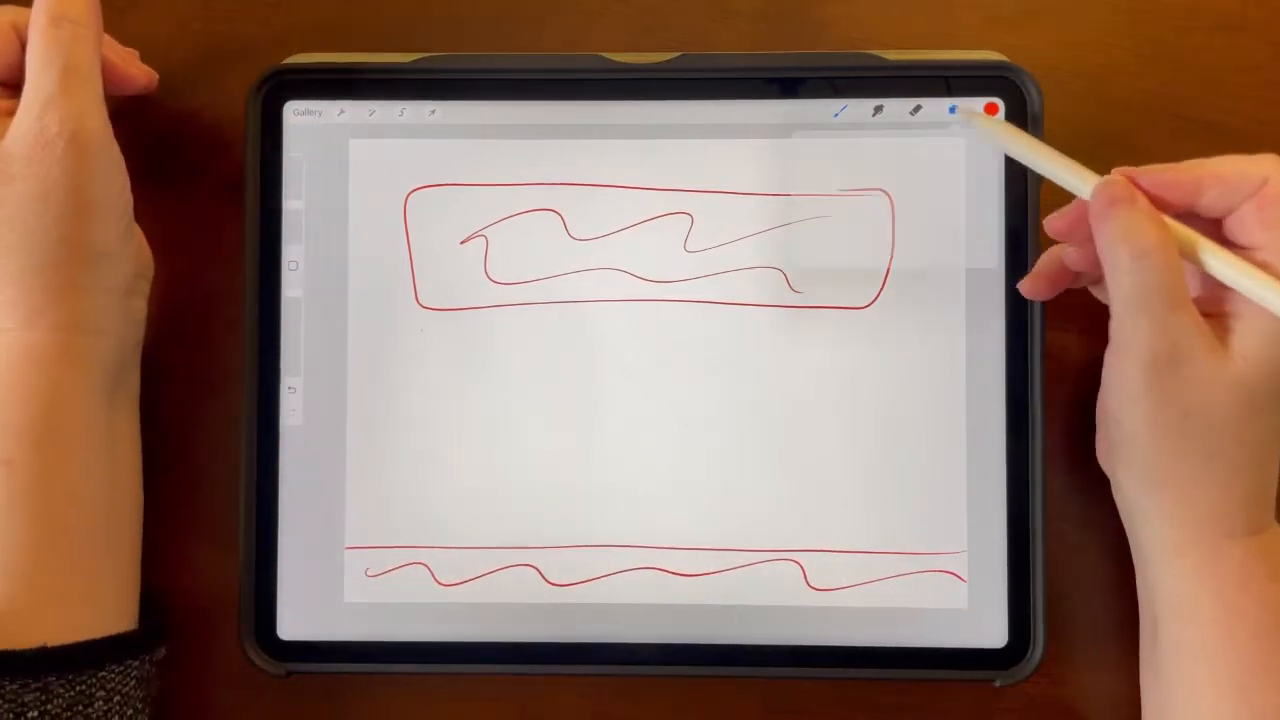
- Add a new painting layer and select the Gouache brush from the Painting set
click(952, 112)
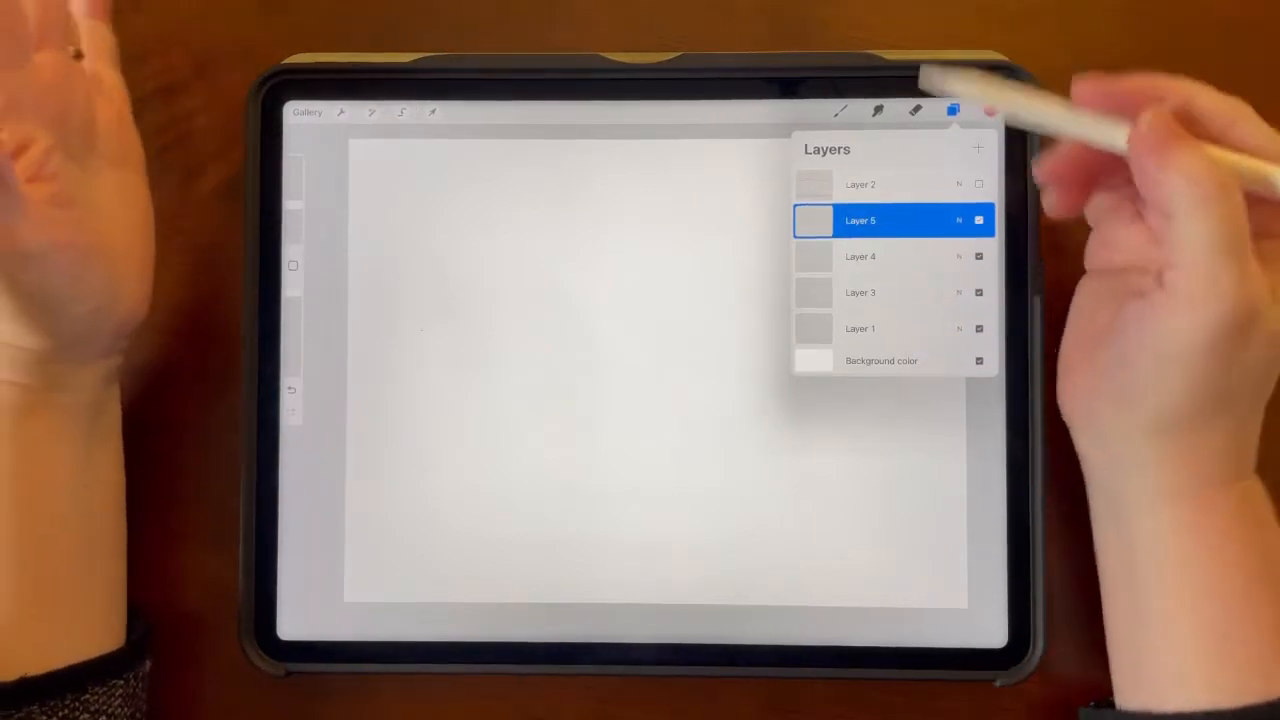
click(838, 112)
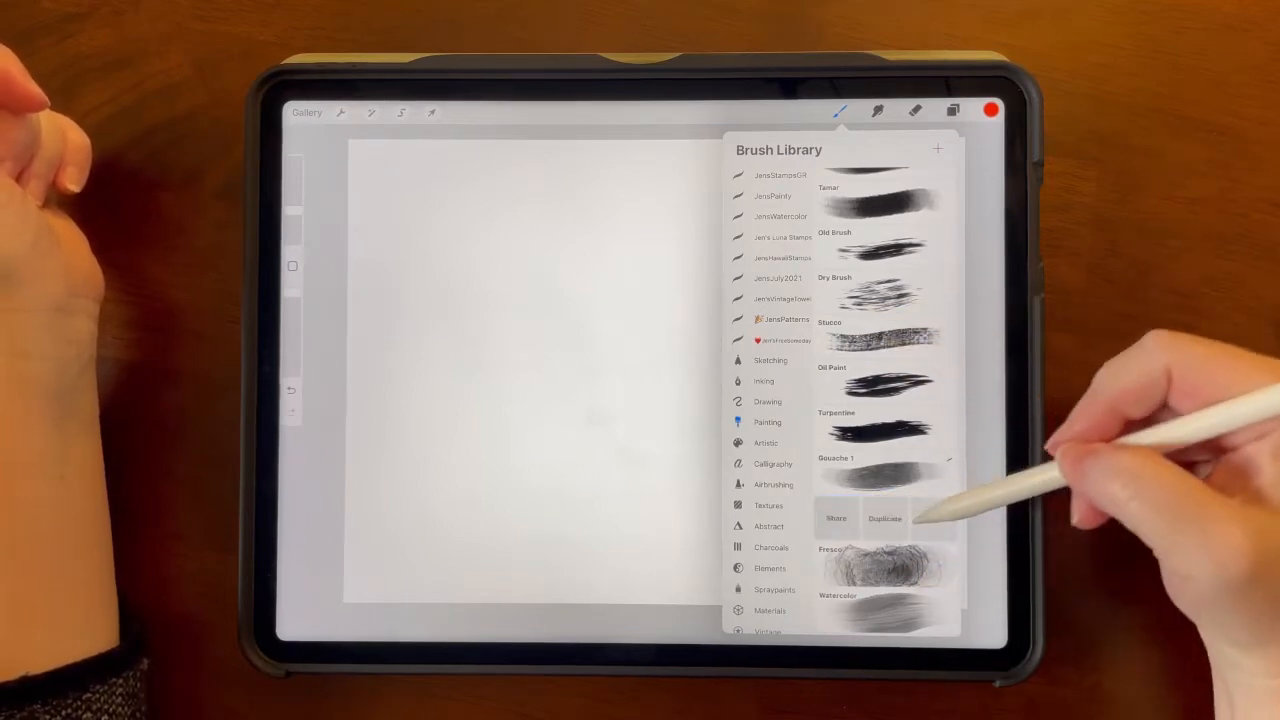
click(884, 516)
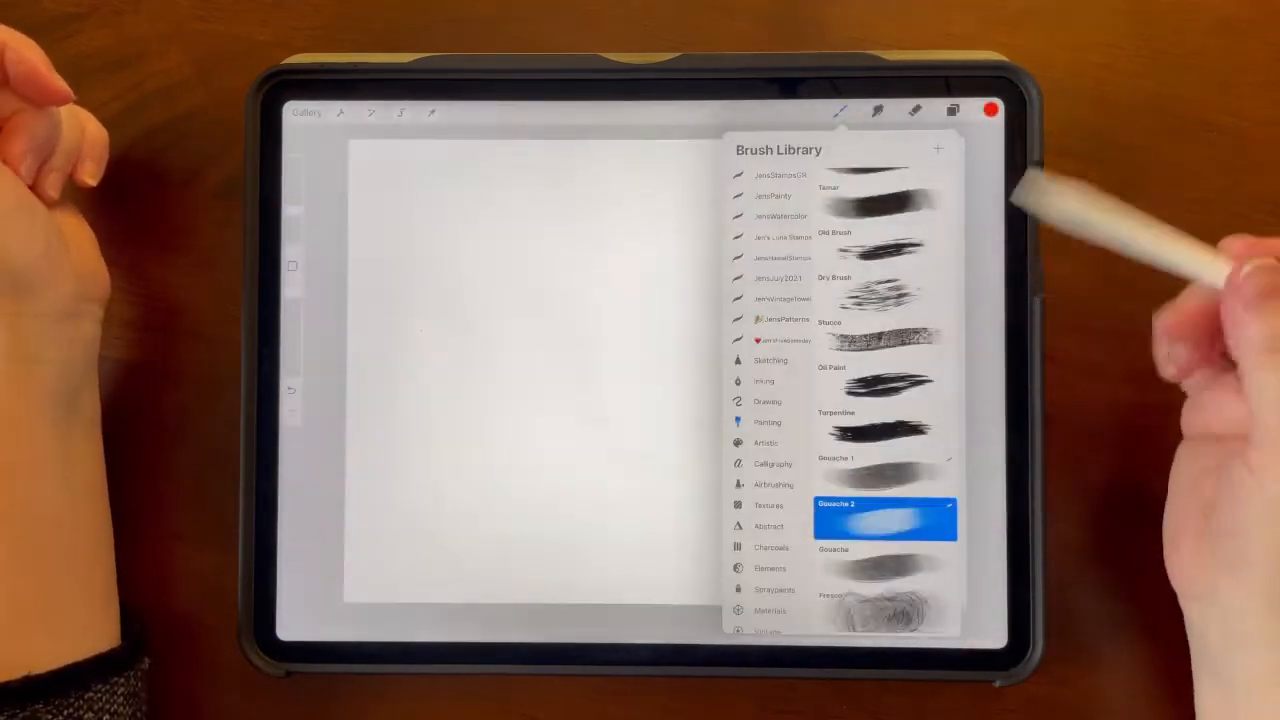
mouse_move(1050, 400)
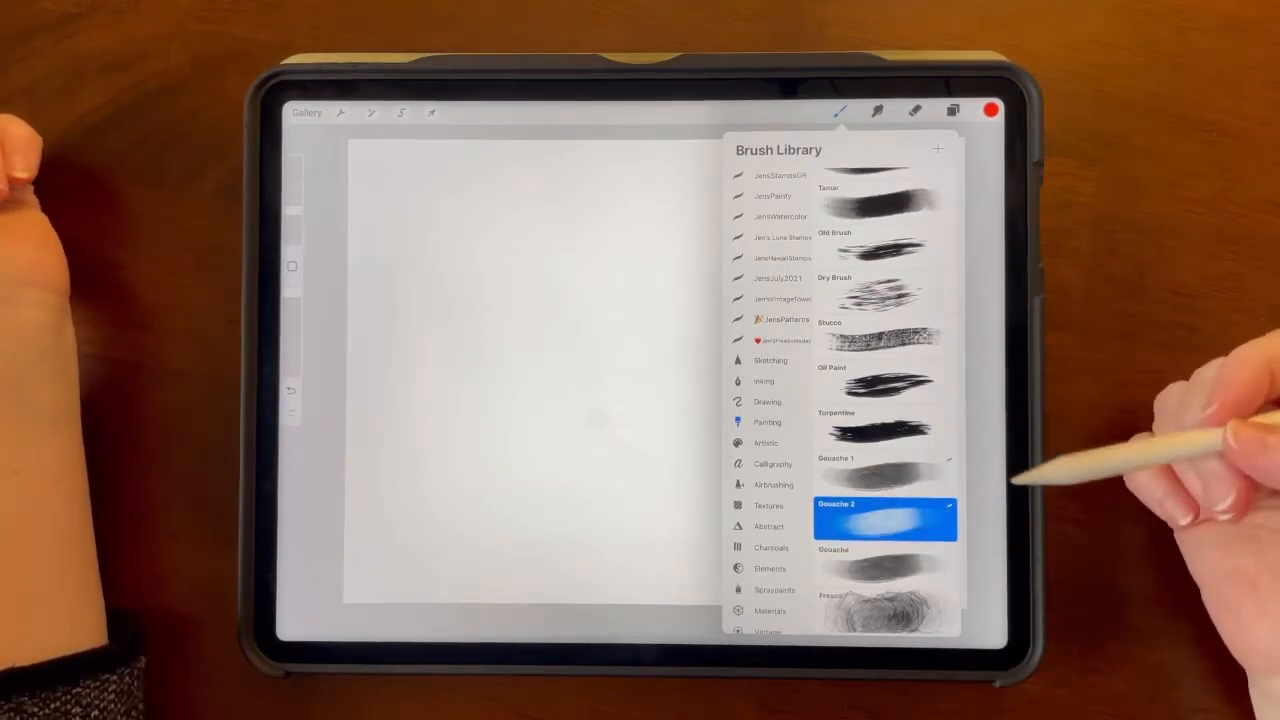
scroll(down, 3)
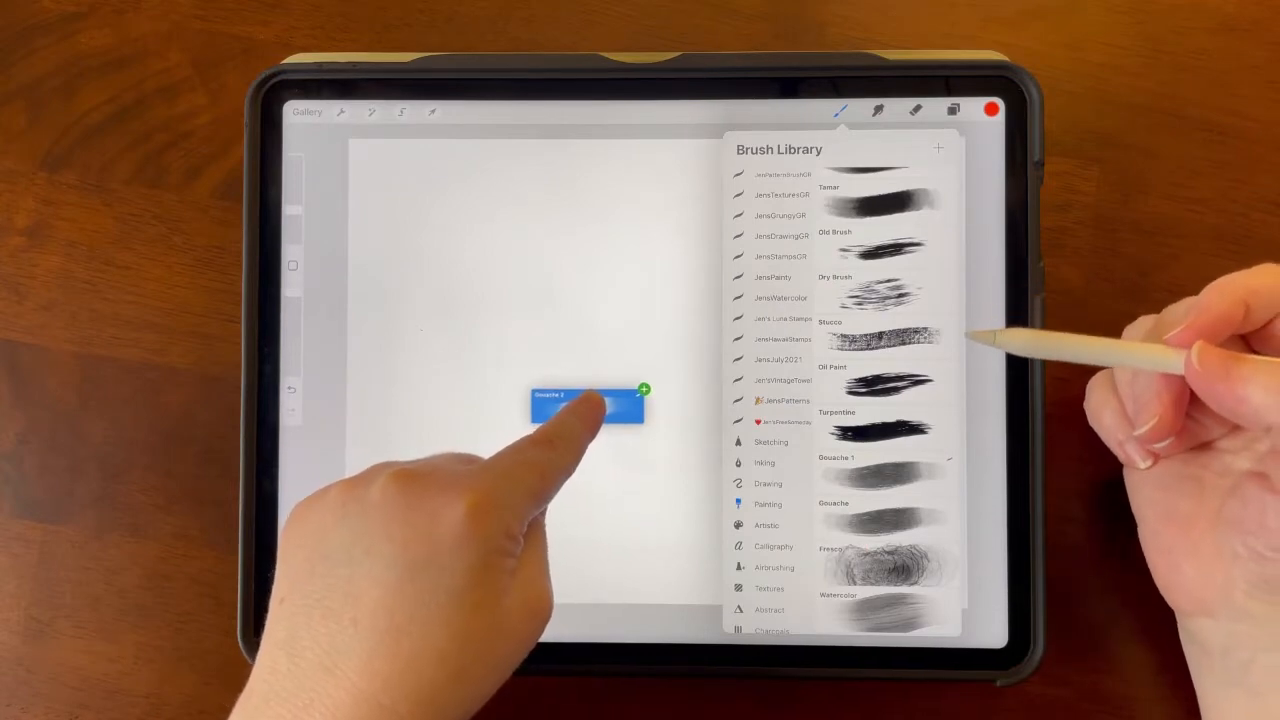
scroll(down, 3)
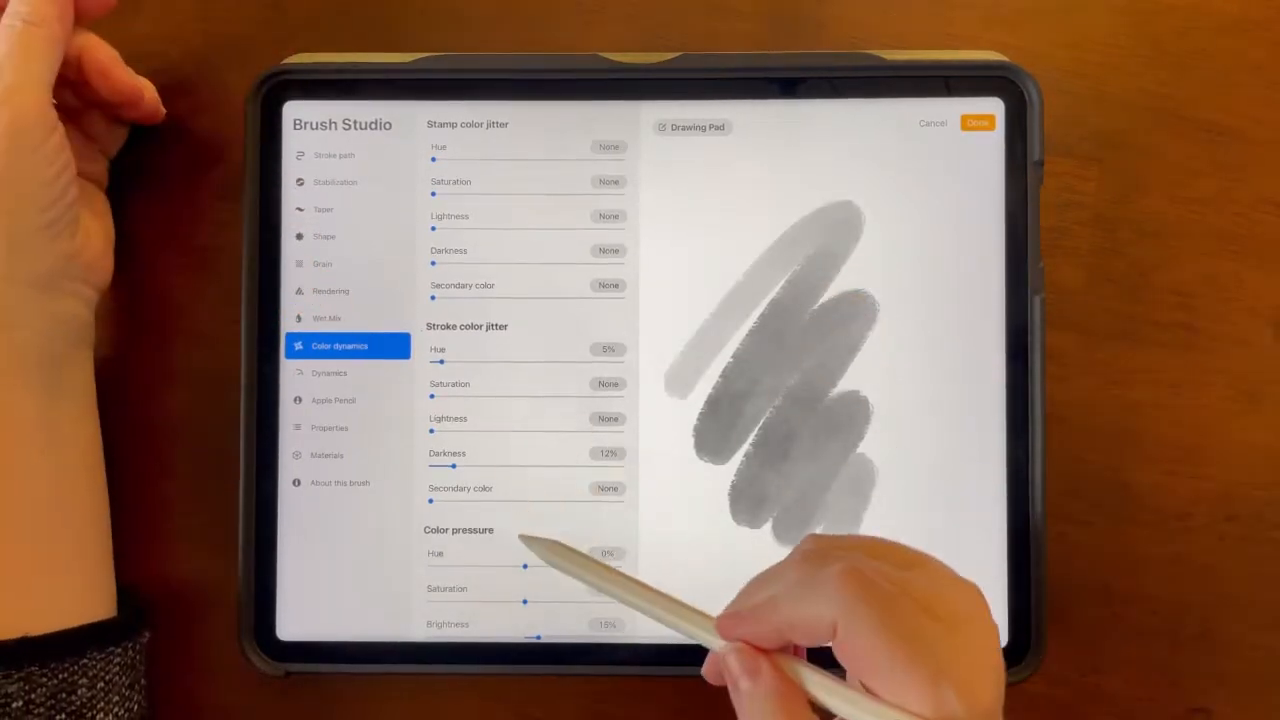
- Adjust the brush's stroke colour jitter, colour pressure and colour tilt in Brush Studio
scroll(down, 3)
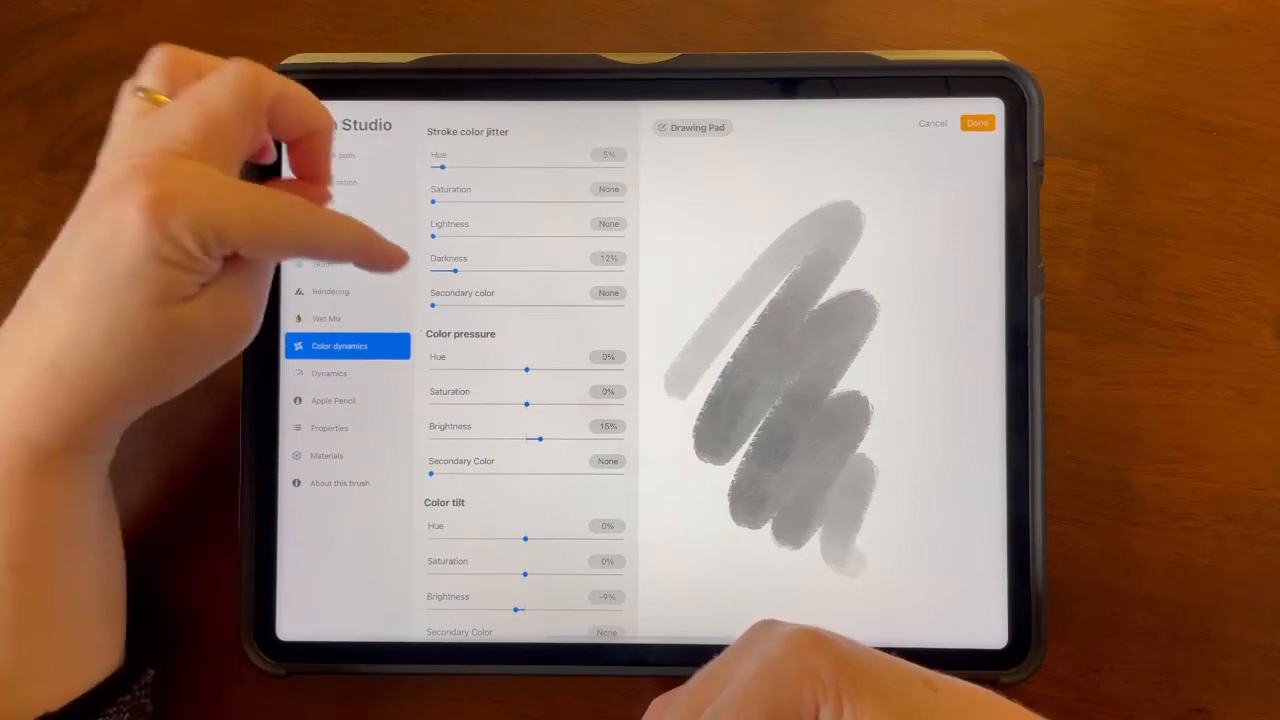
mouse_move(470, 230)
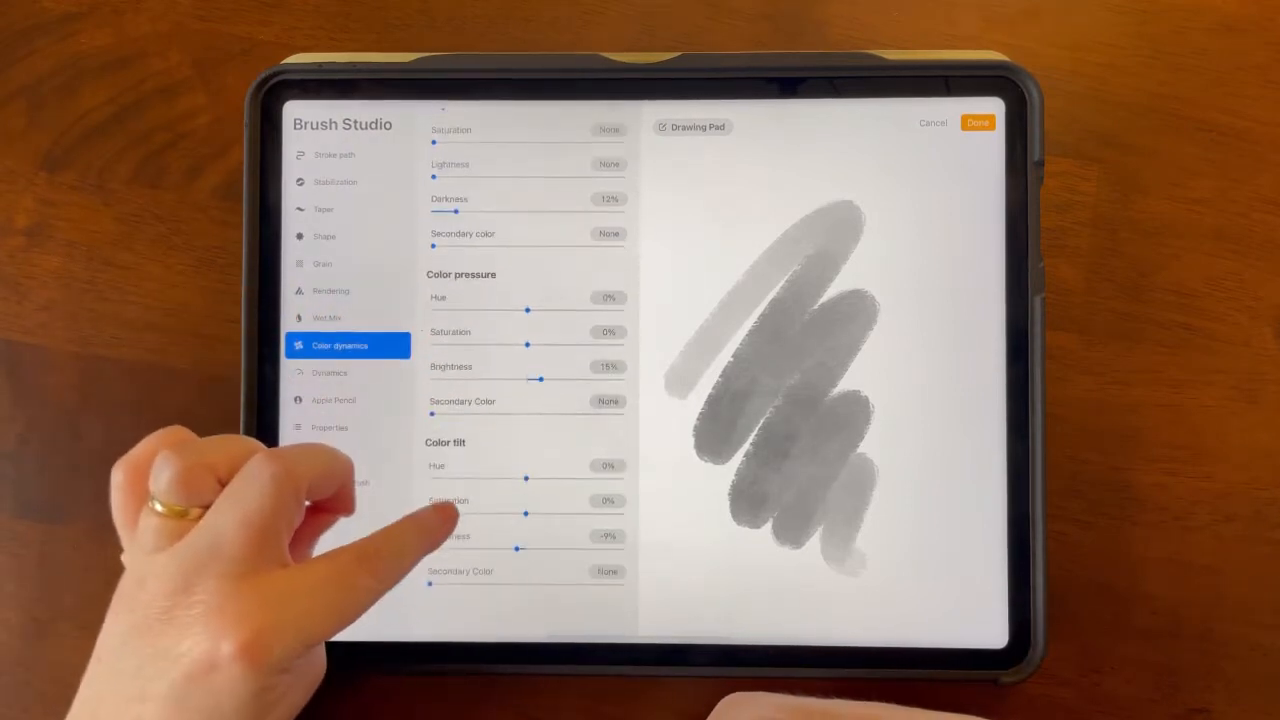
scroll(down, 3)
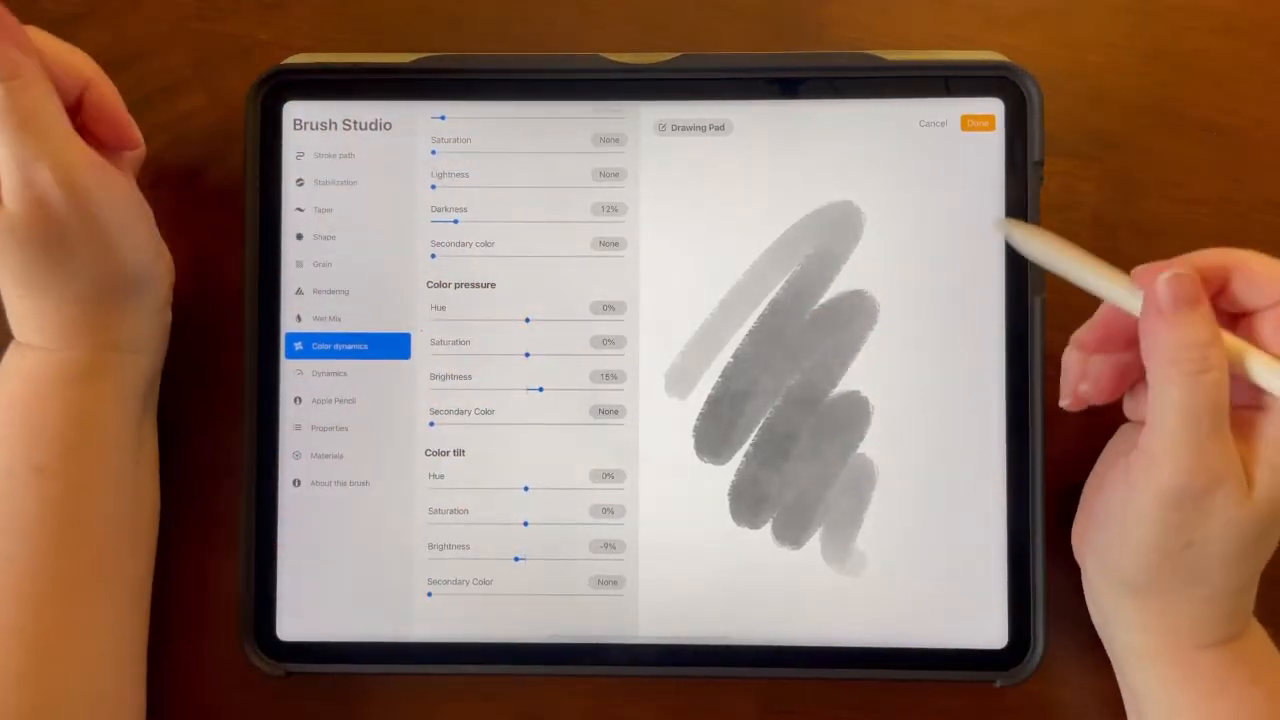
scroll(down, 3)
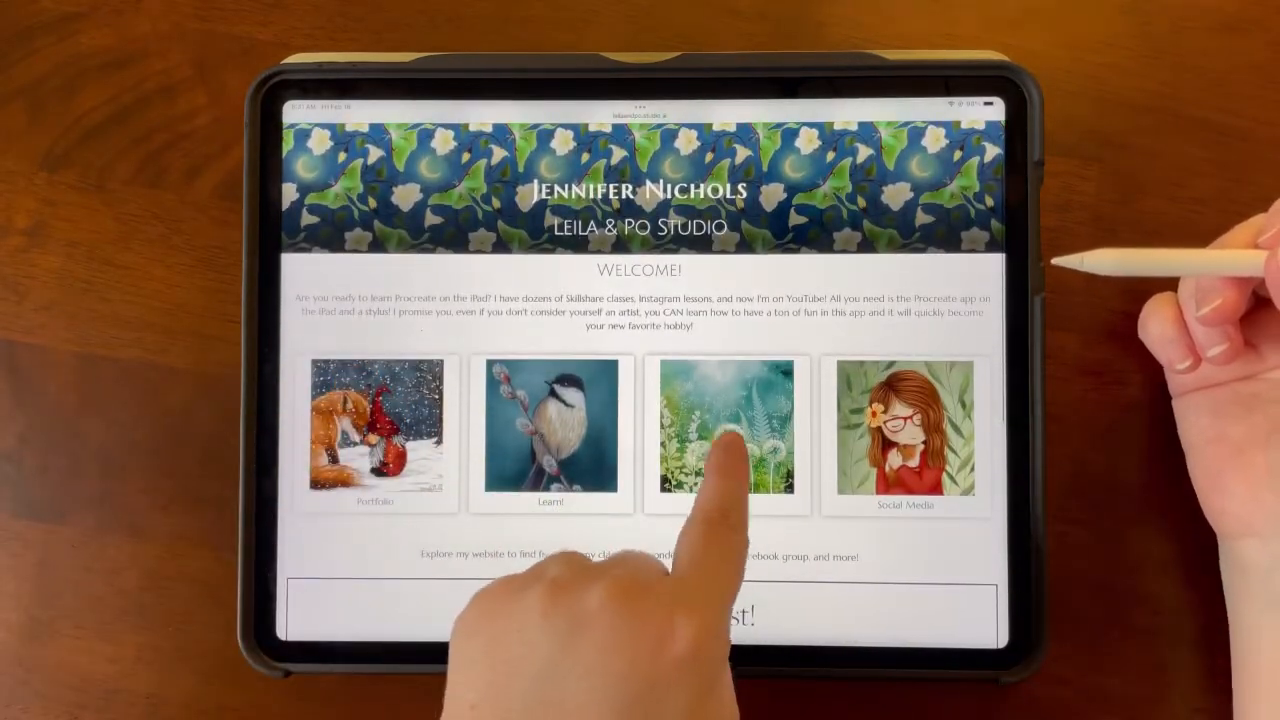
- Go to Free Resources on the Leila & Po Studio site and scroll to Get Your Procreate Freebies
click(724, 436)
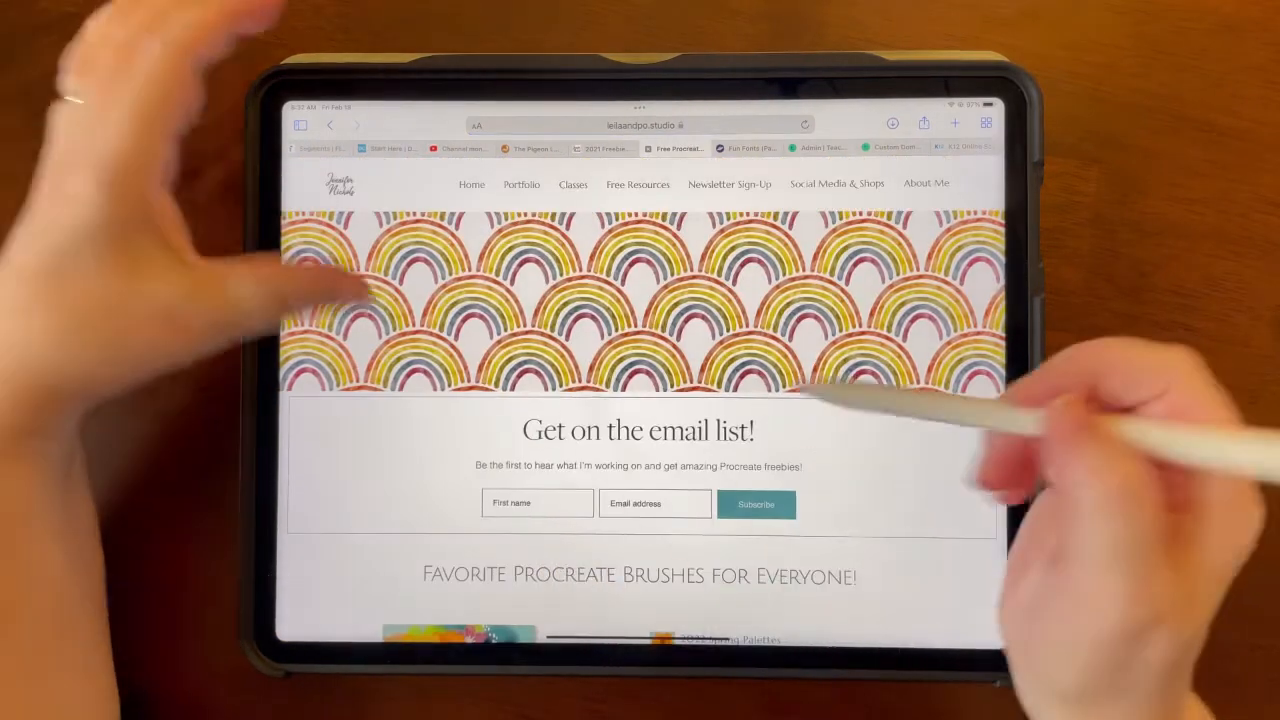
scroll(down, 3)
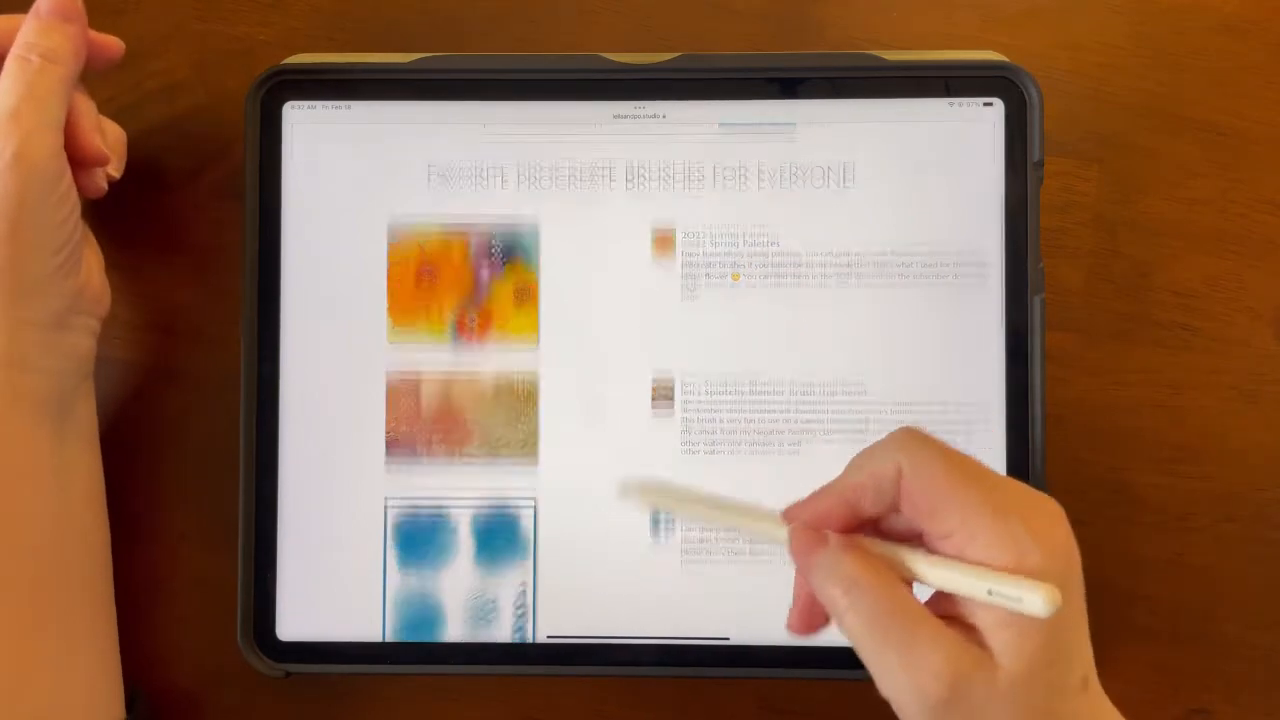
scroll(down, 3)
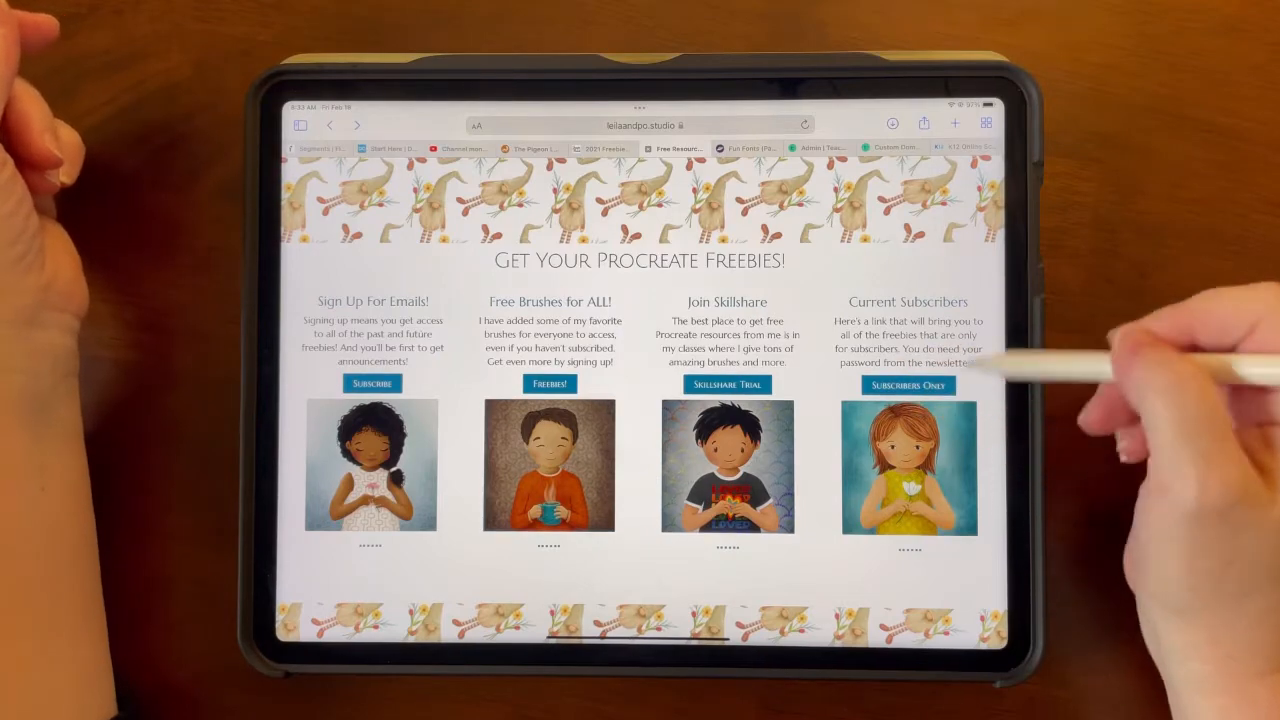
- Enter the subscribers-only freebies page and scroll to the 2021 link
click(908, 384)
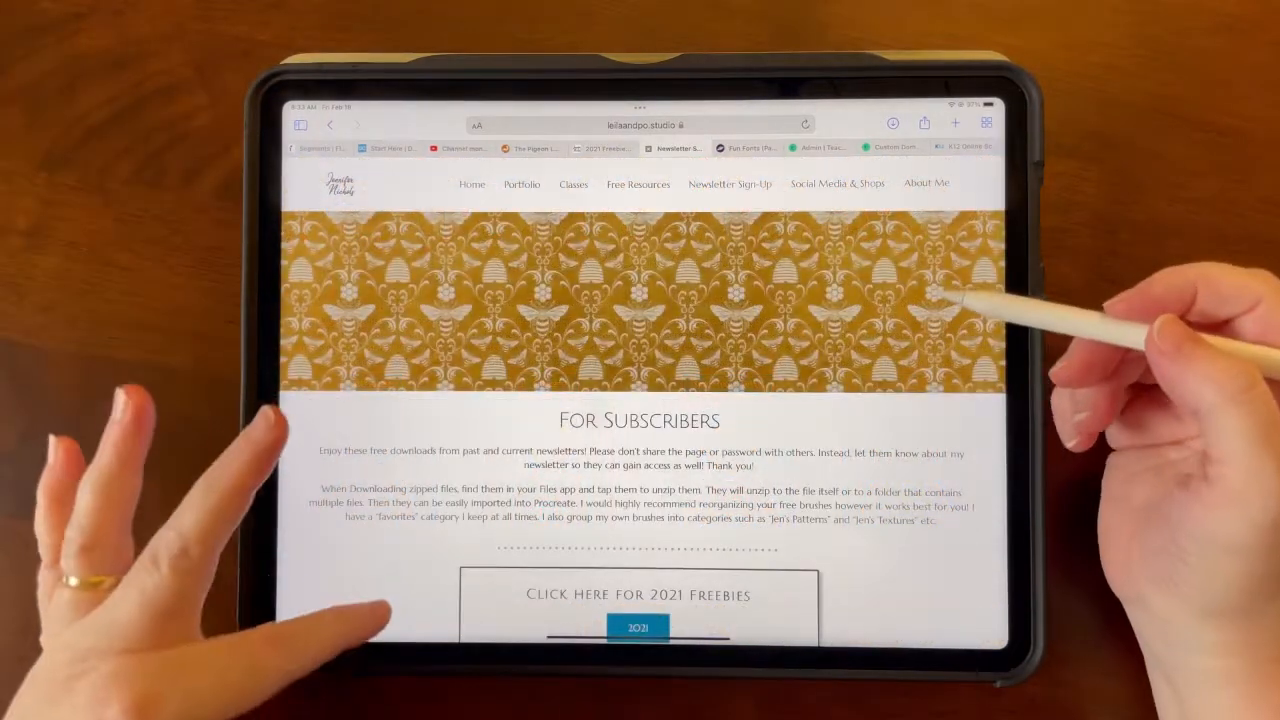
scroll(down, 3)
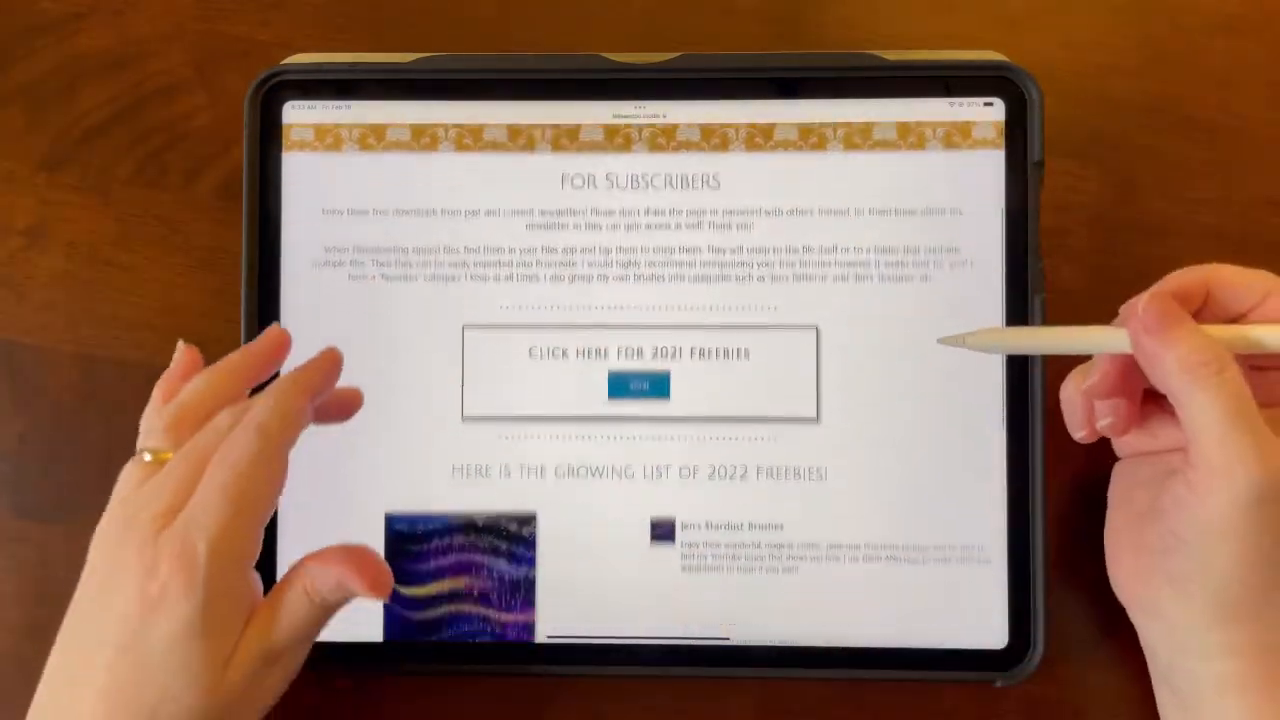
scroll(down, 3)
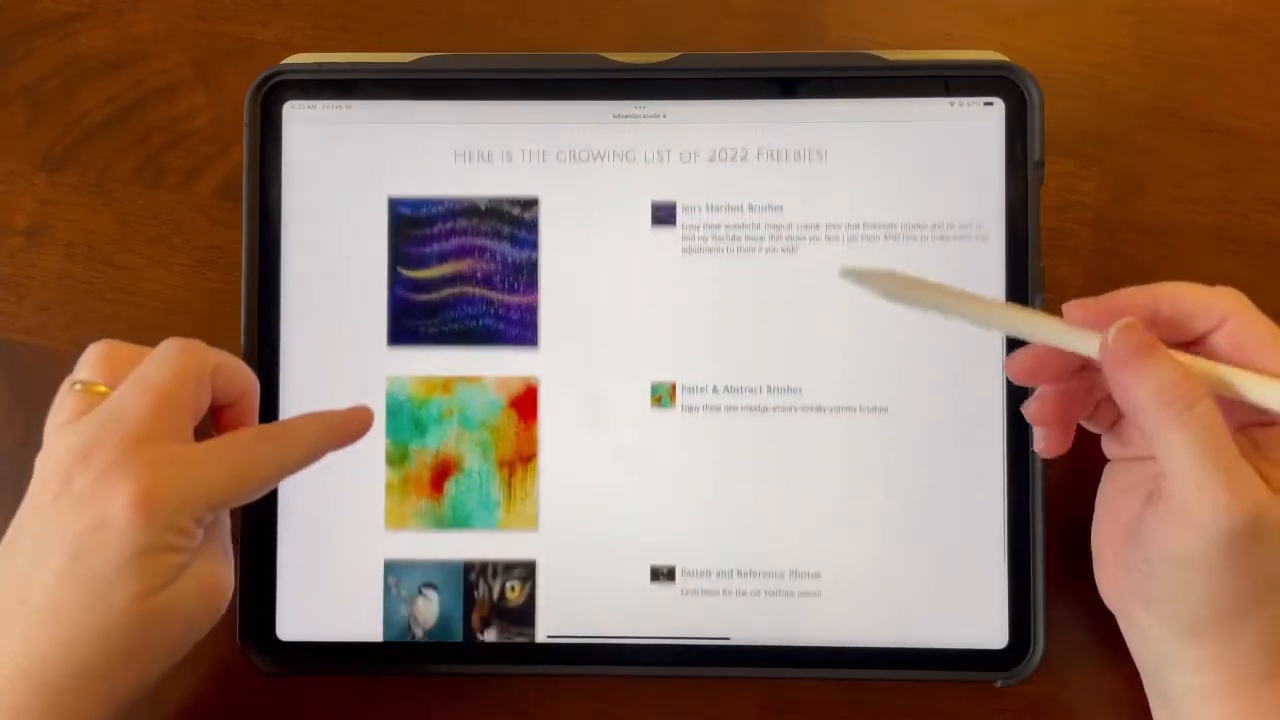
scroll(down, 3)
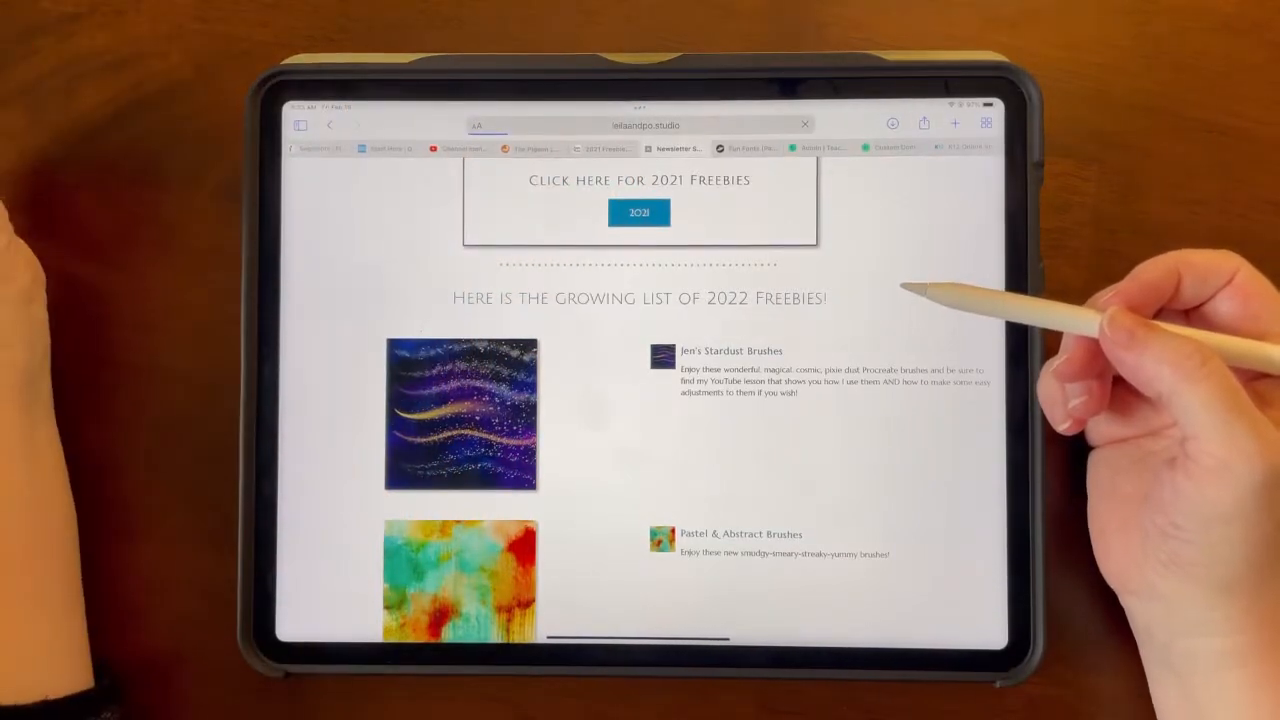
- Browse the 2021 Freebies list of brushes and stamps
click(638, 212)
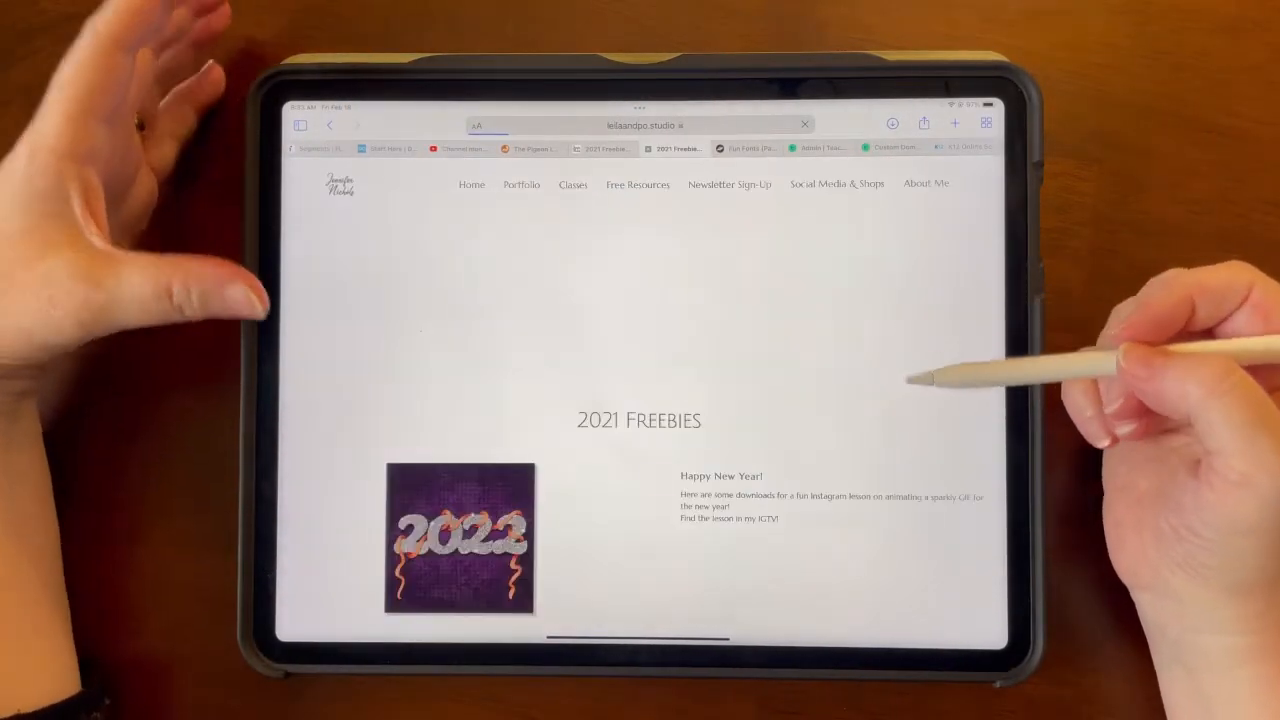
scroll(down, 3)
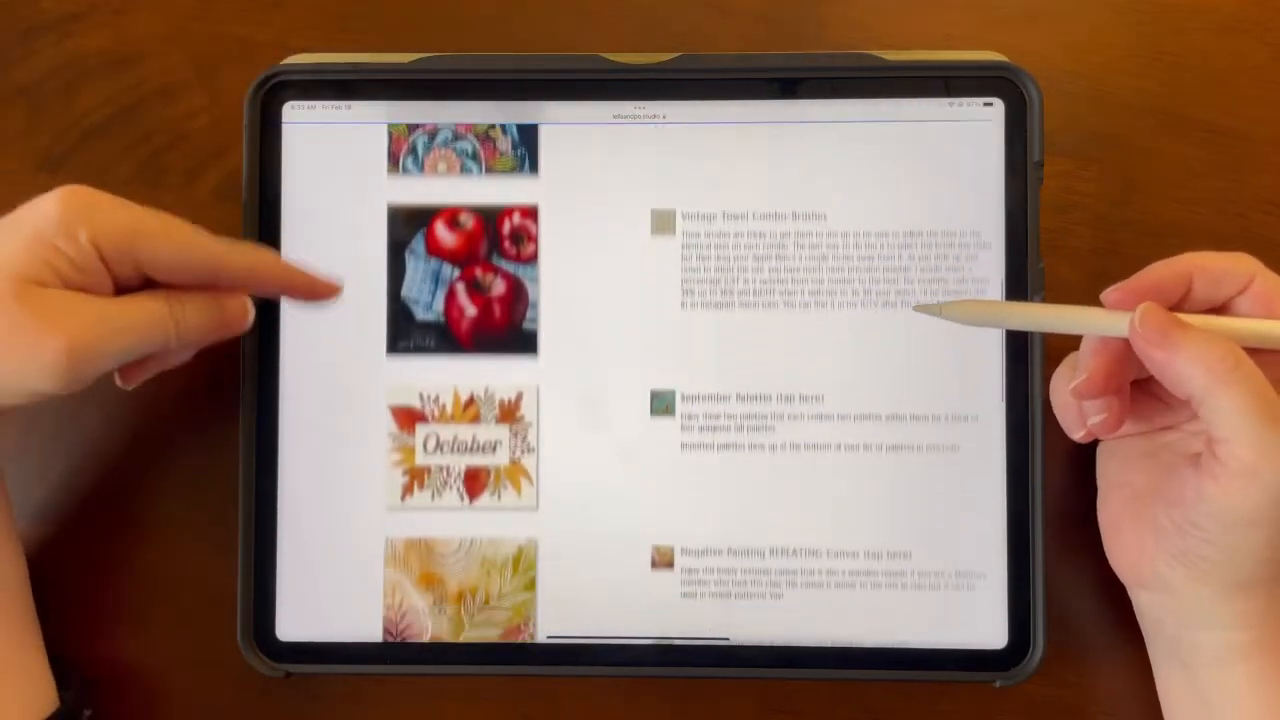
scroll(down, 3)
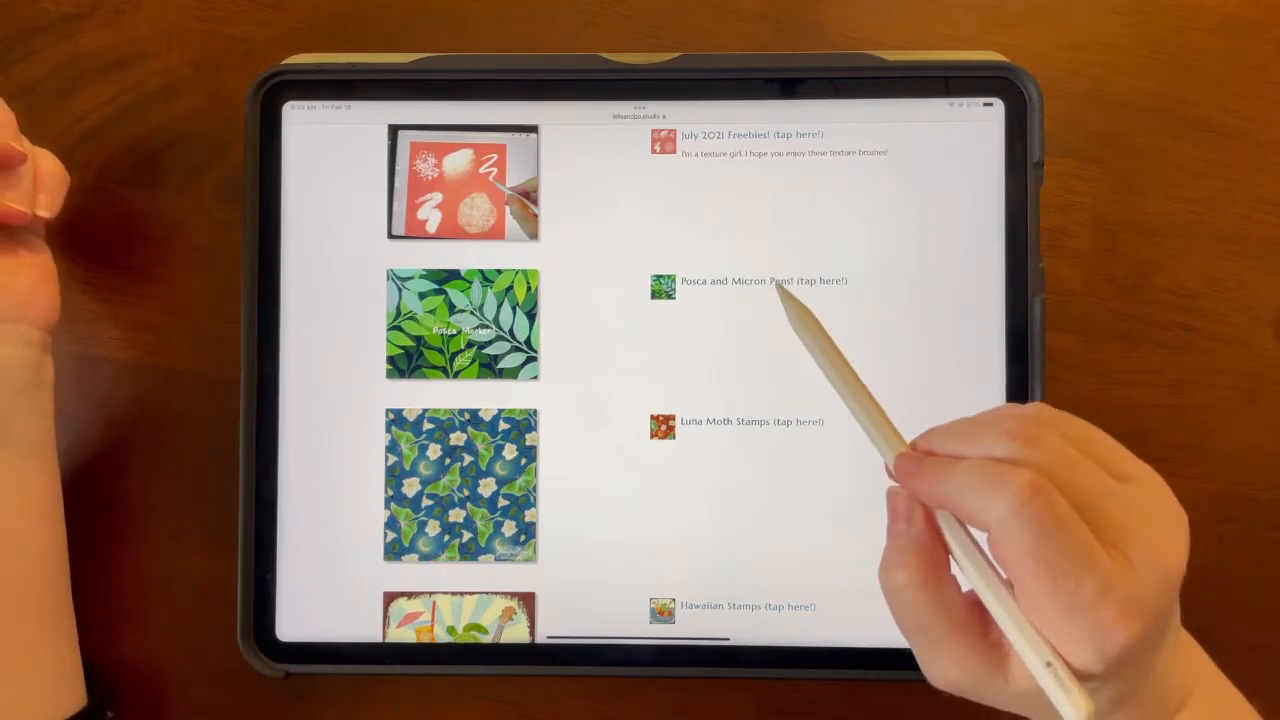
mouse_move(880, 500)
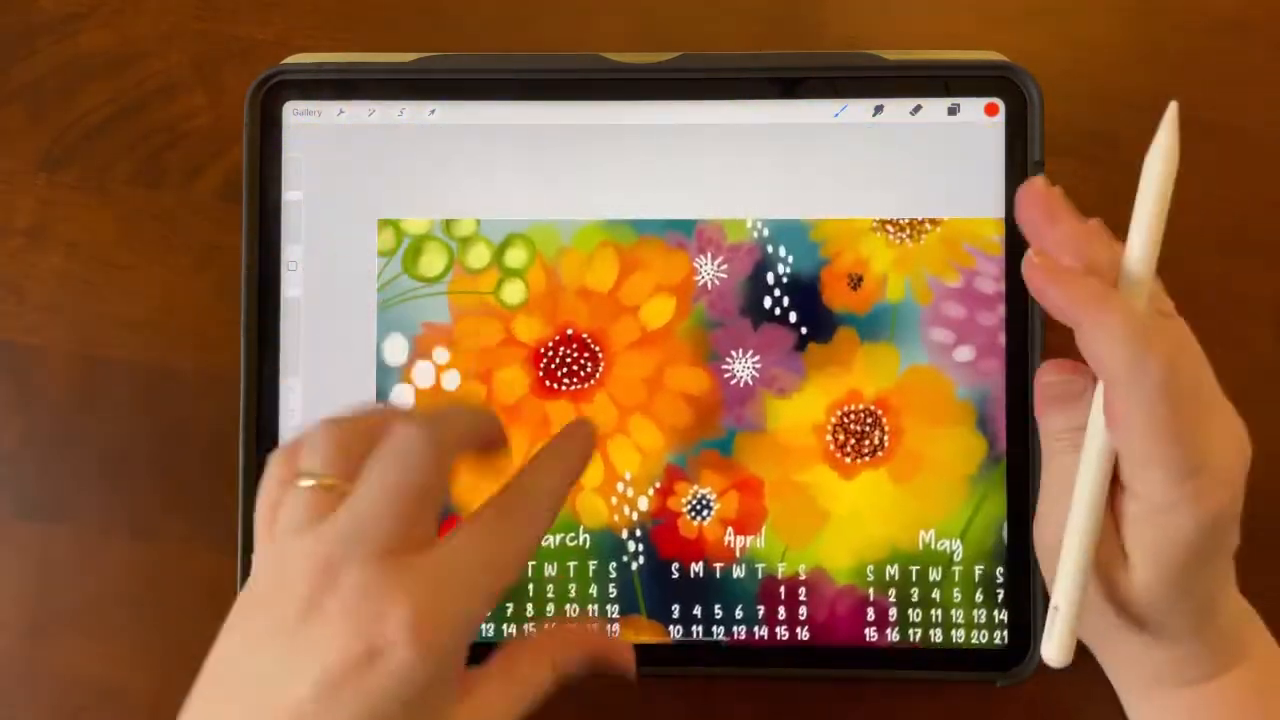
- Leave the floral calendar artwork and return to a blank white canvas
click(990, 110)
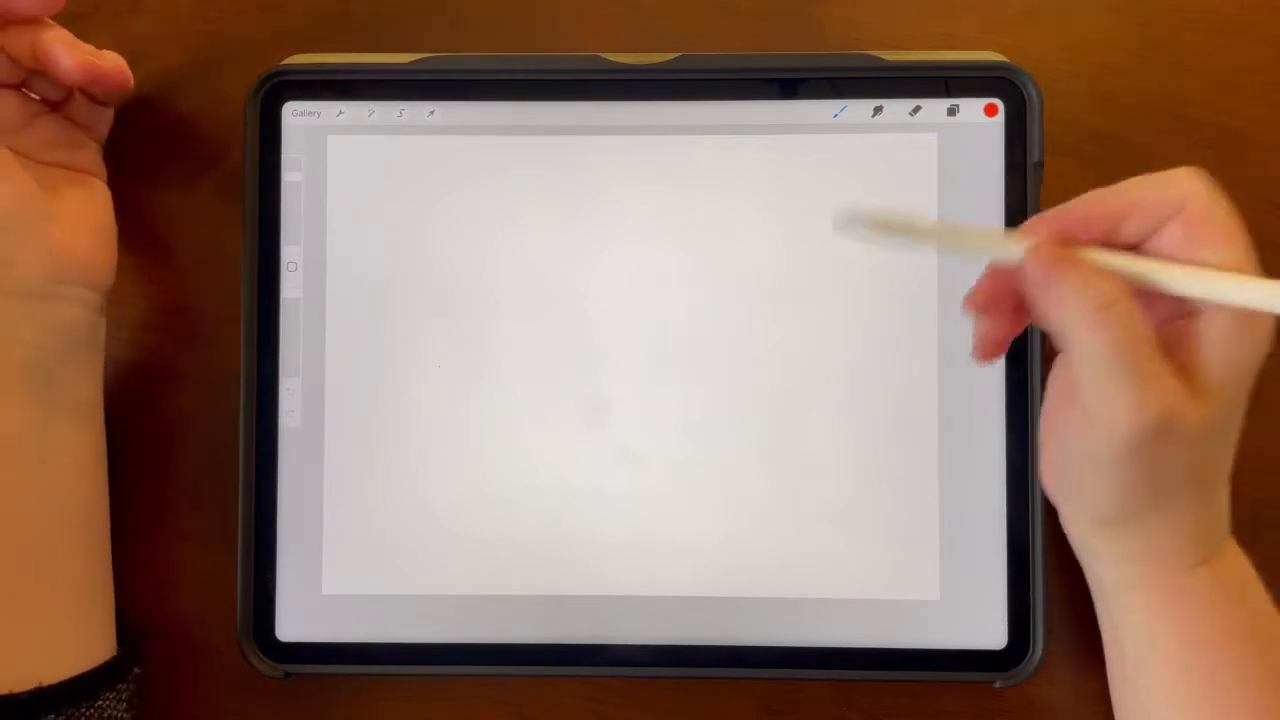
- Paint a loose orange-red watercolour wash on the right side of the canvas
drag(850, 240, 780, 350)
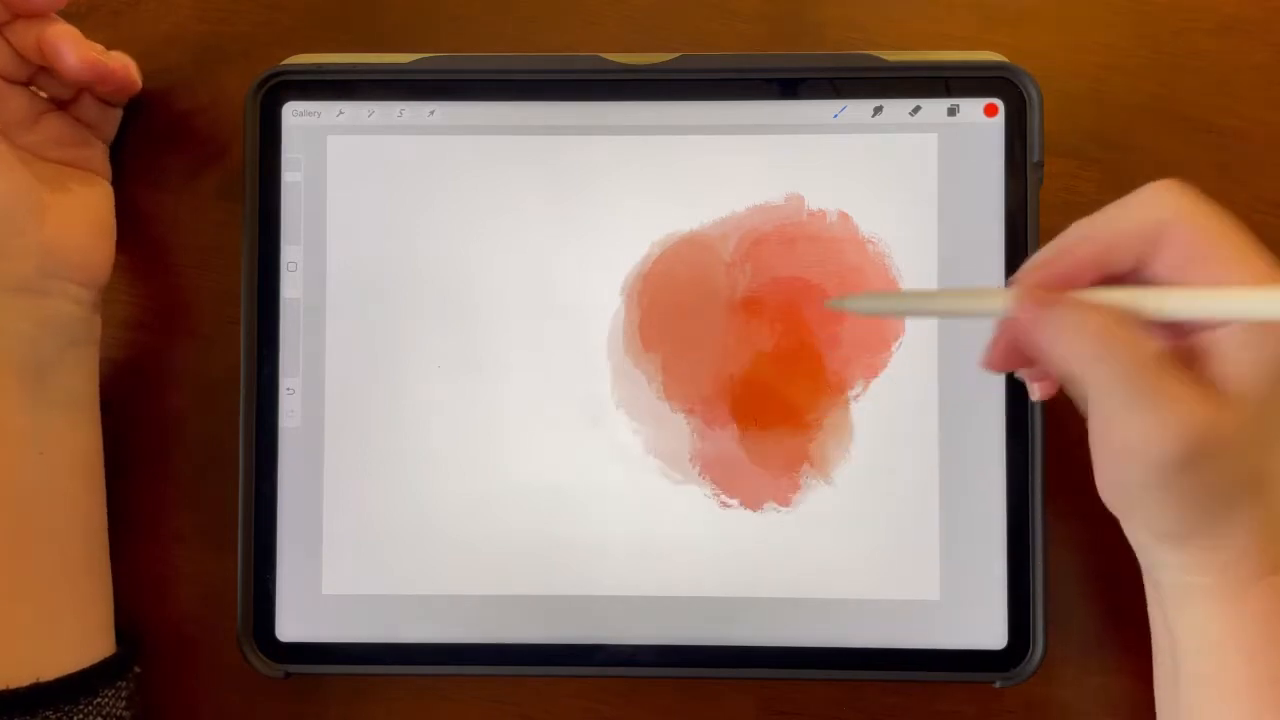
drag(830, 310, 790, 420)
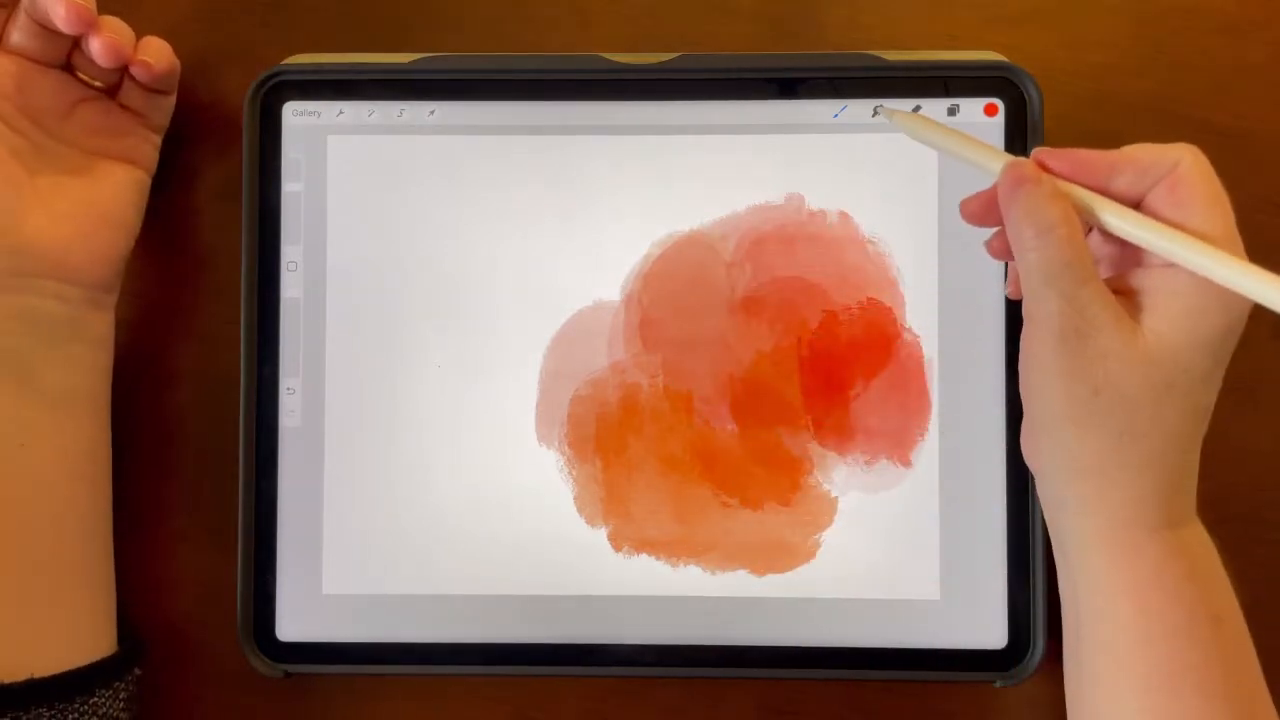
click(878, 112)
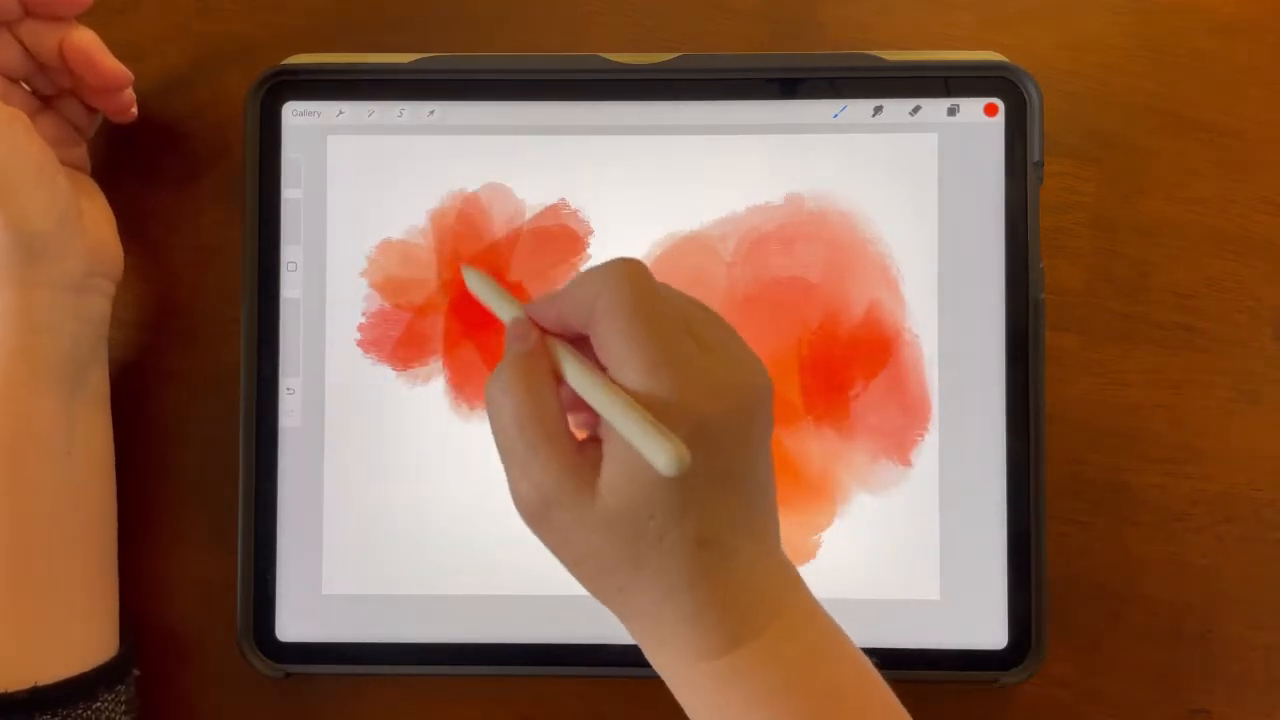
- Paint petals on the small red blob, then dot its centre white with a fine marker brush
click(988, 110)
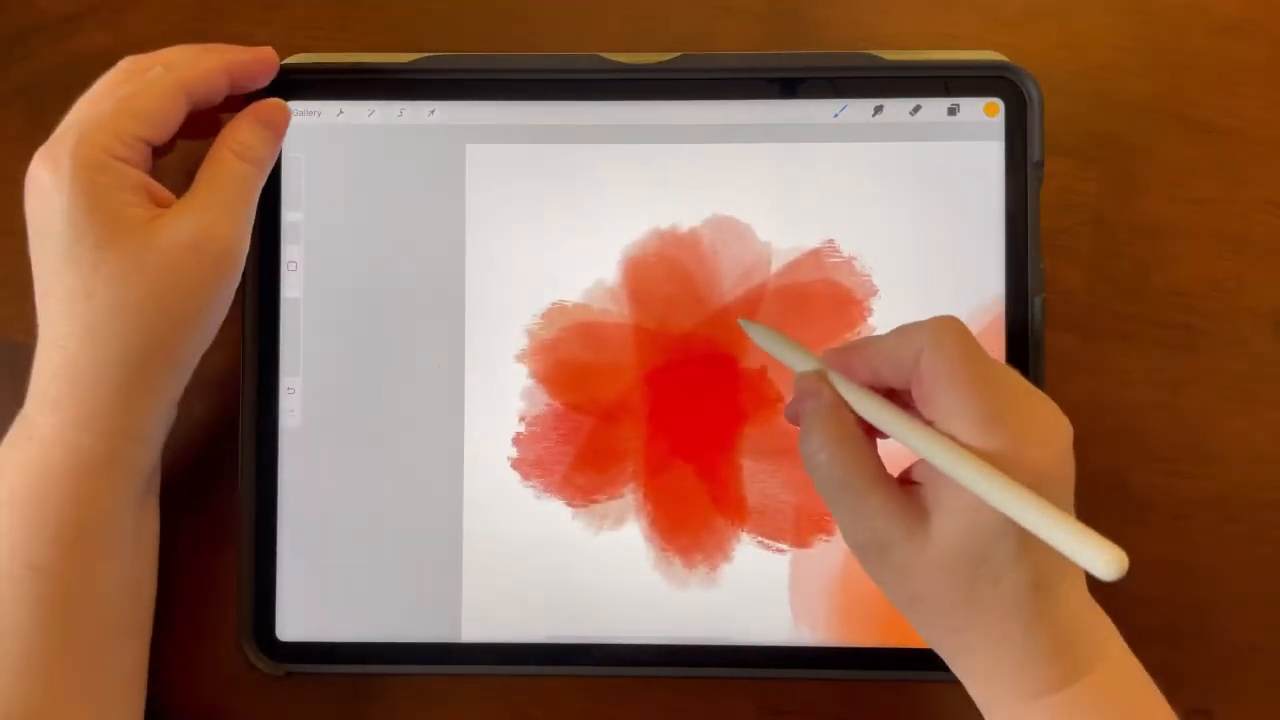
drag(770, 320, 800, 310)
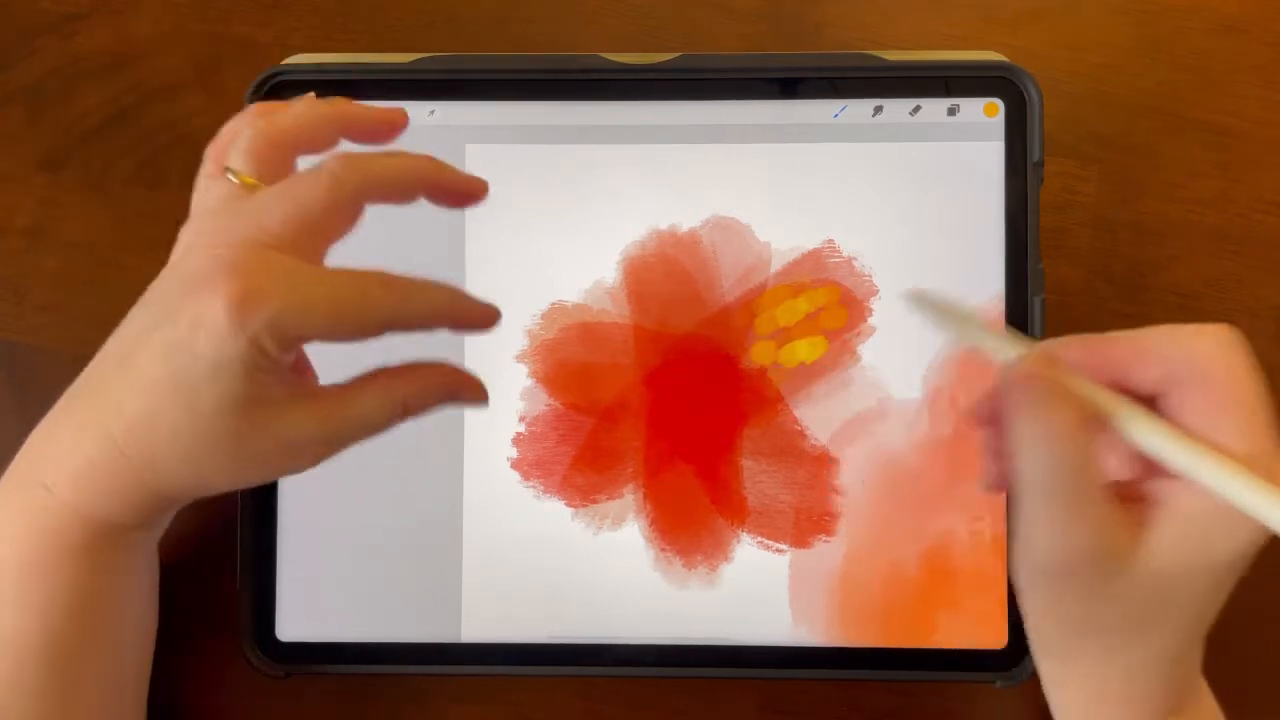
click(848, 110)
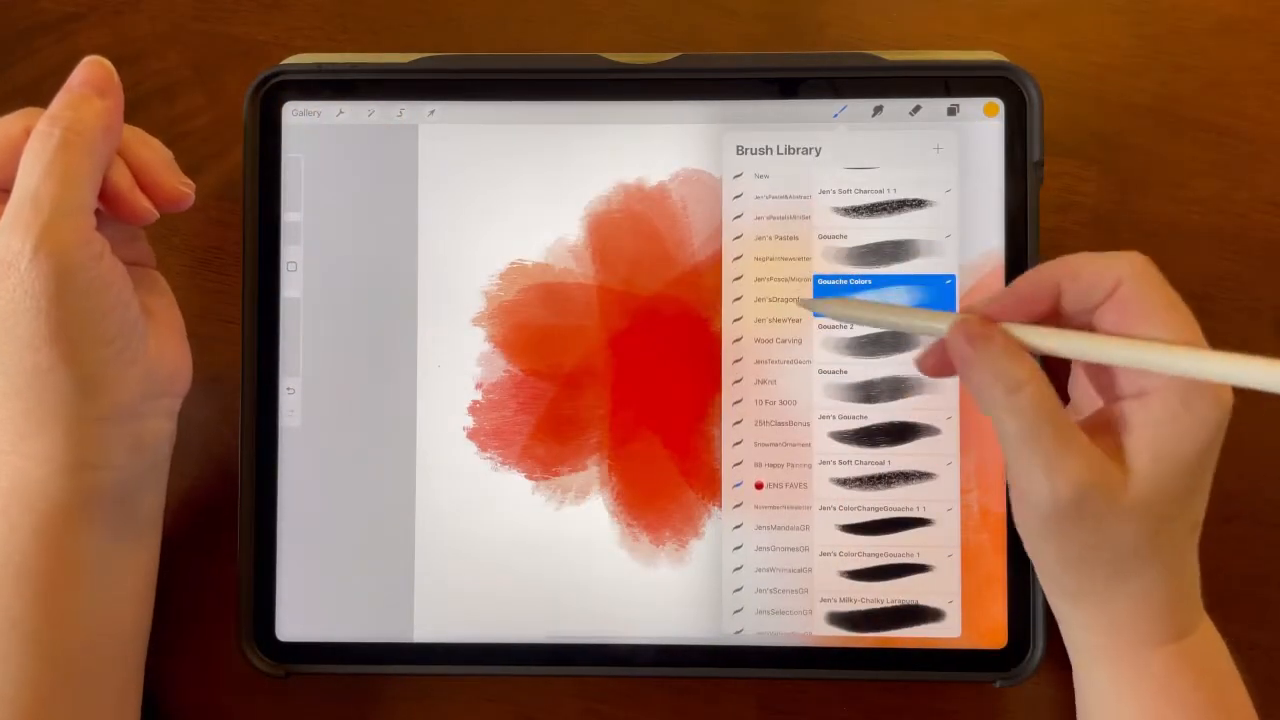
click(780, 278)
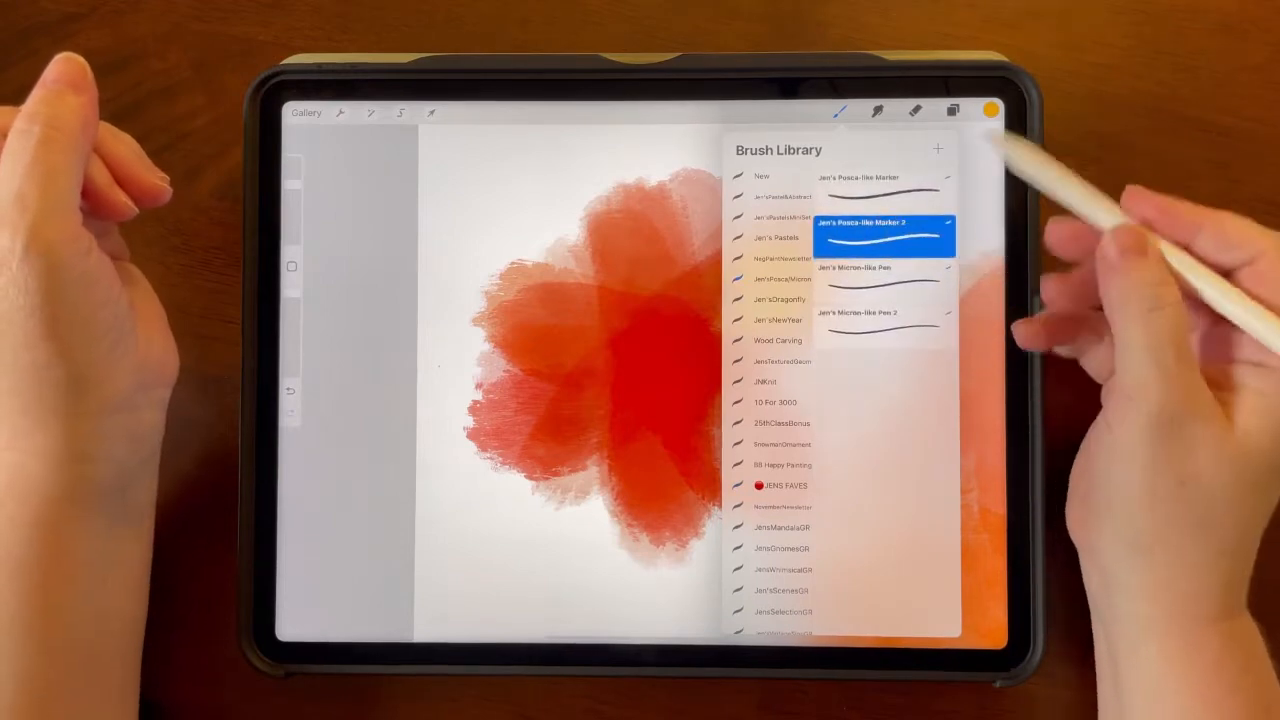
click(988, 110)
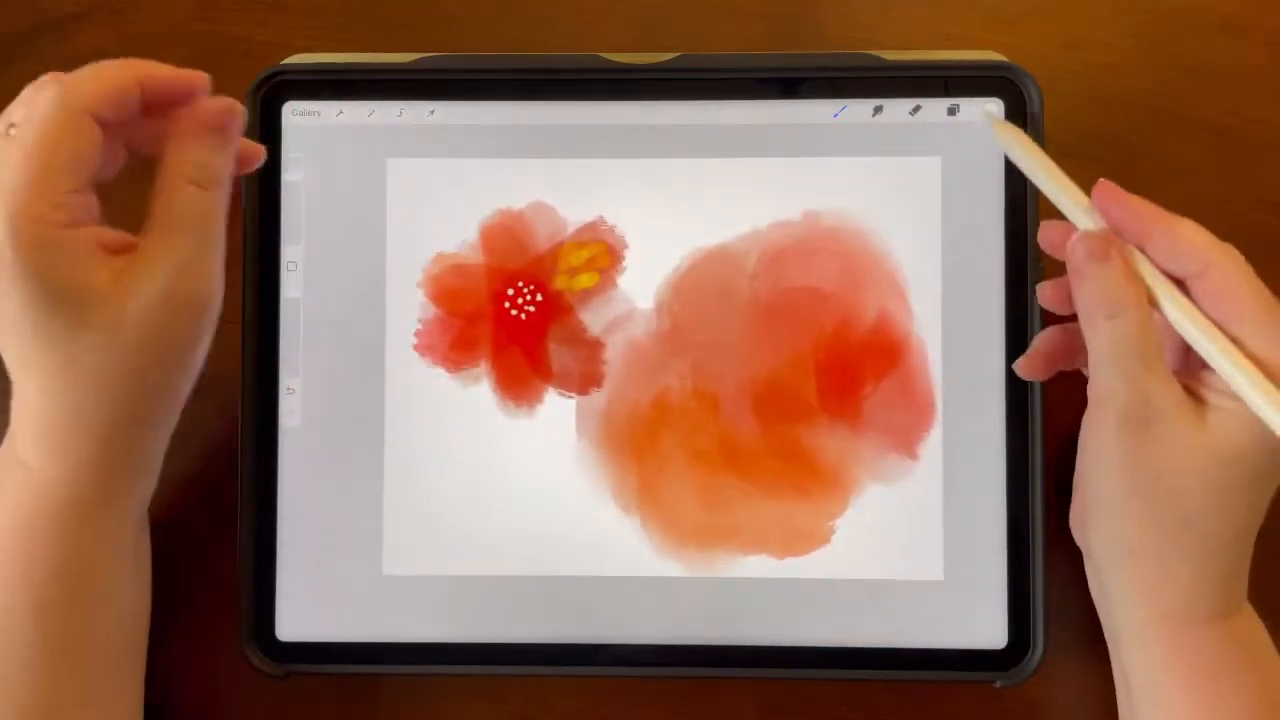
click(984, 110)
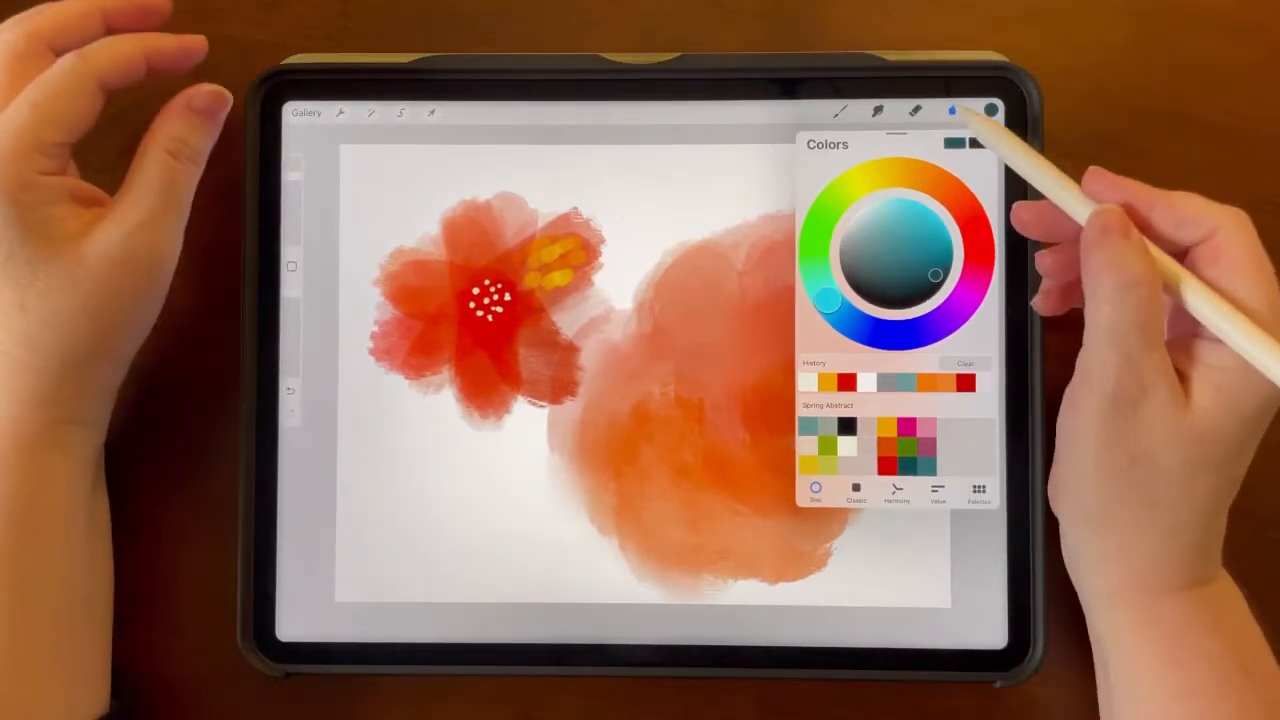
- Leave the Colors panel and switch over to Safari on the FontSpace Fun Fonts page
click(952, 112)
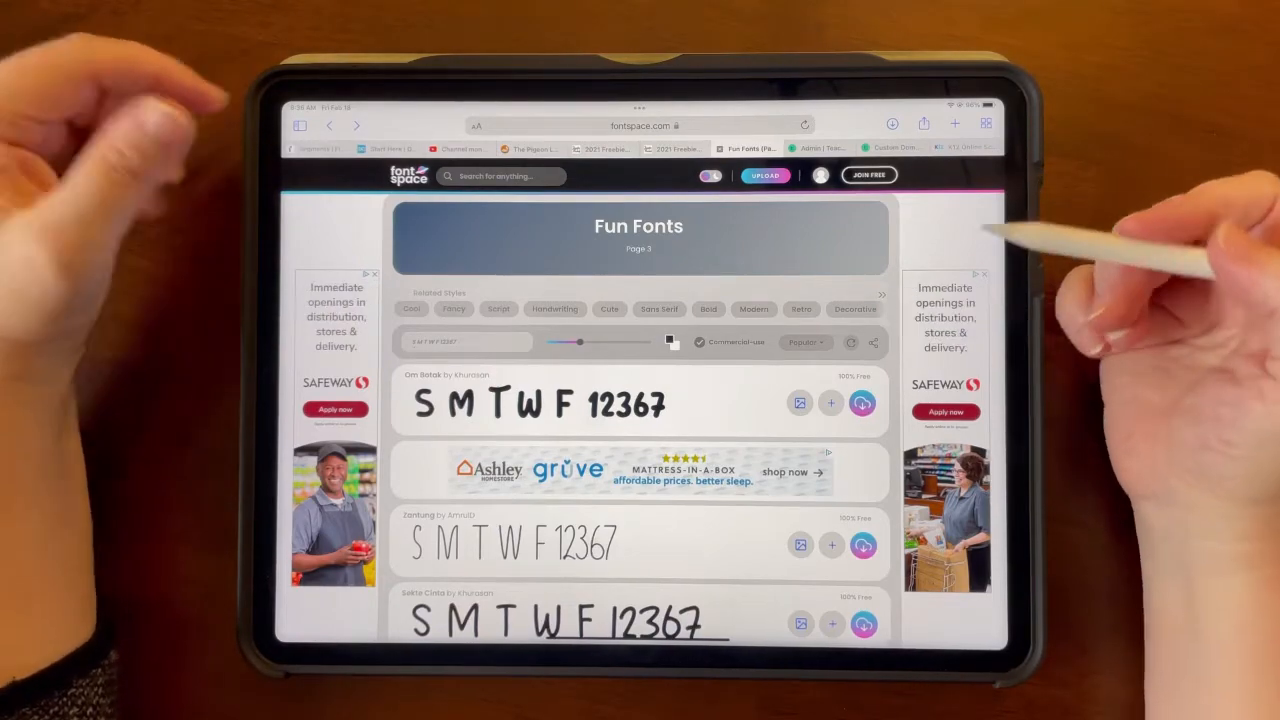
- Browse the Fun Fonts previews with 'S M T W F 12367' and go to the Om Botak Font page
scroll(down, 3)
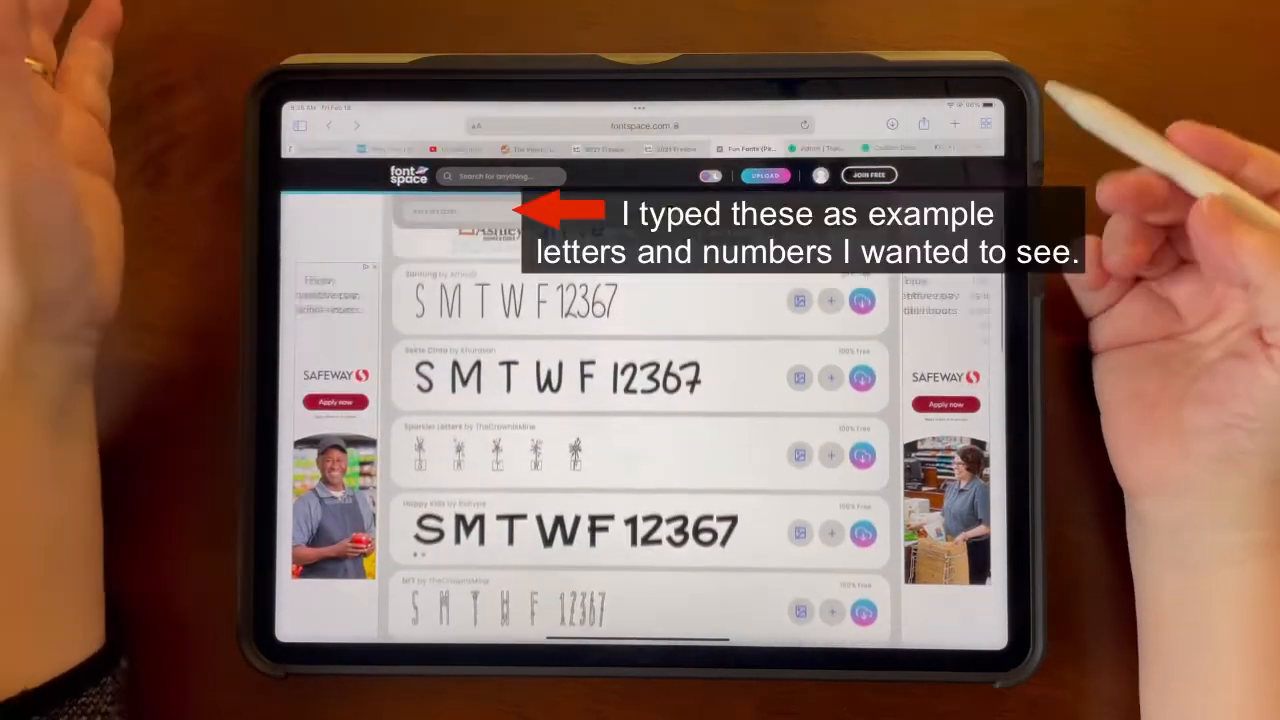
scroll(down, 3)
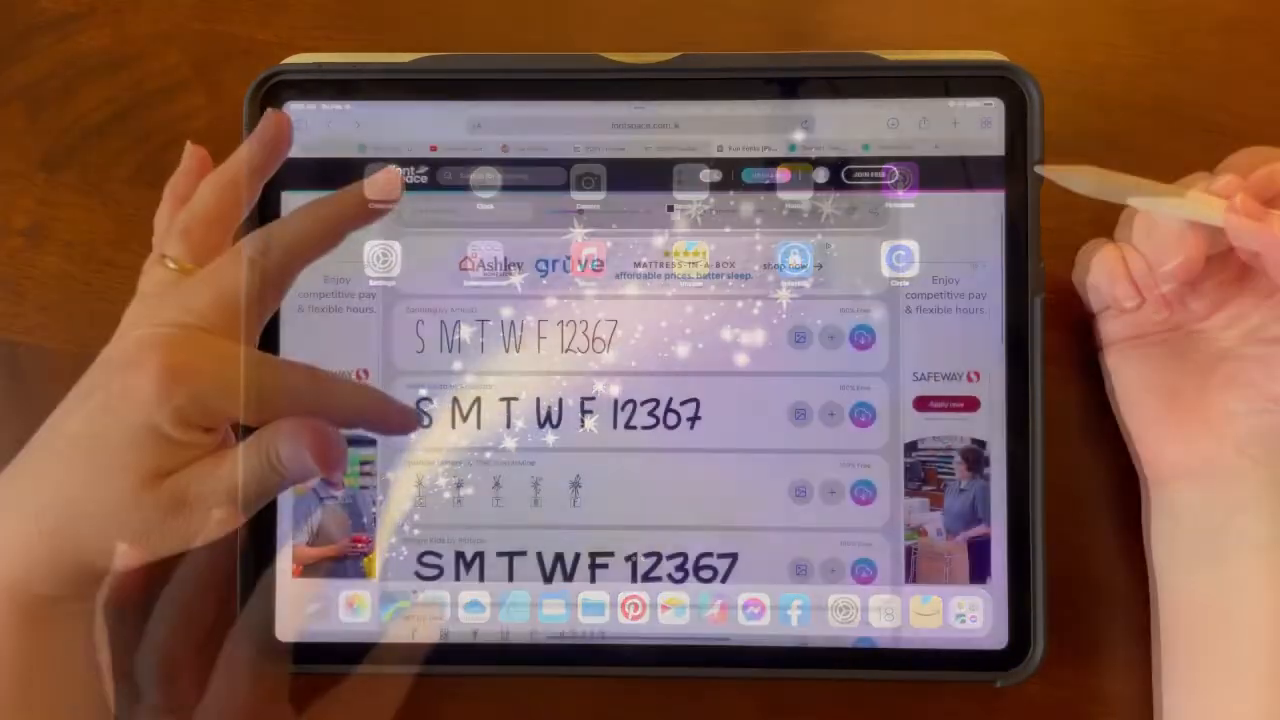
scroll(down, 3)
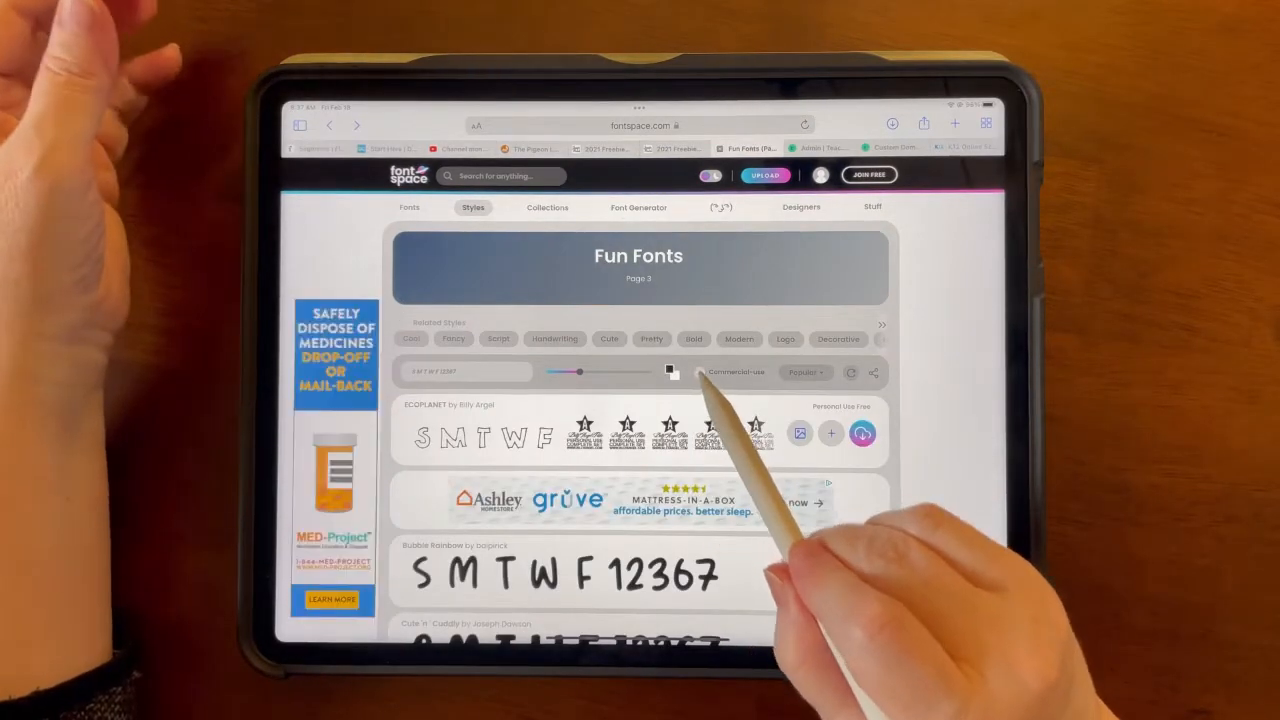
click(698, 370)
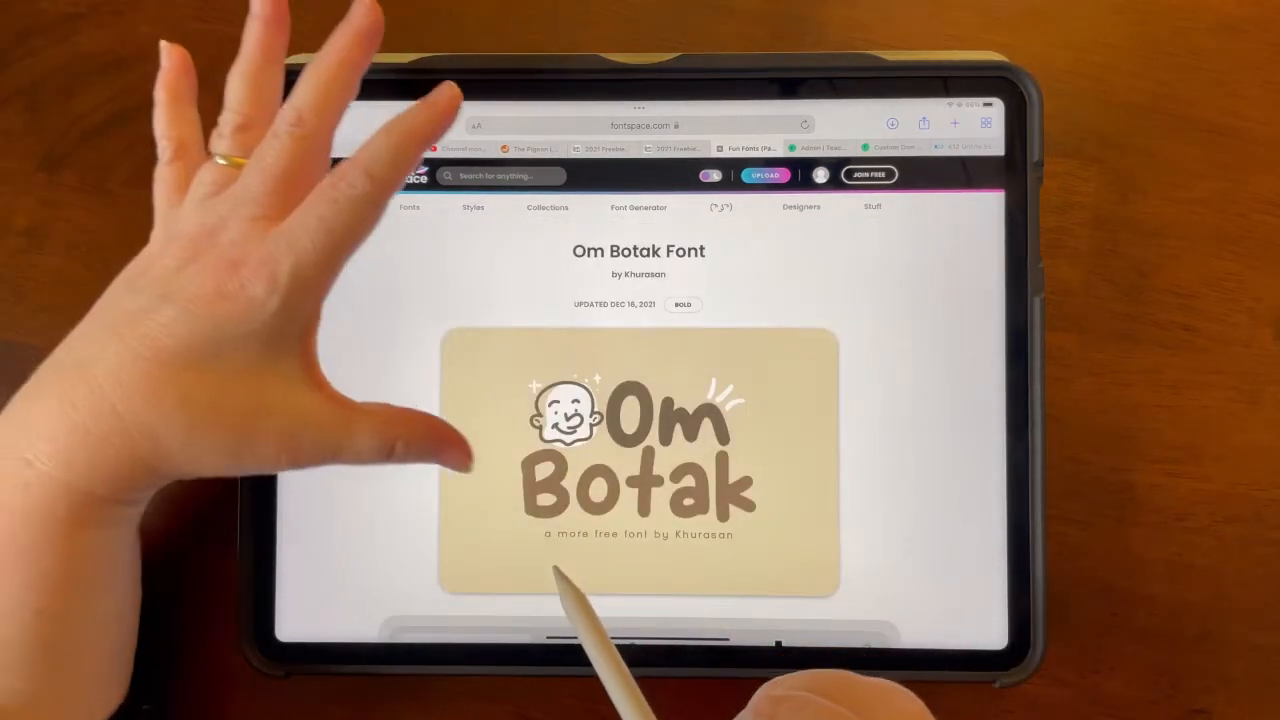
scroll(down, 3)
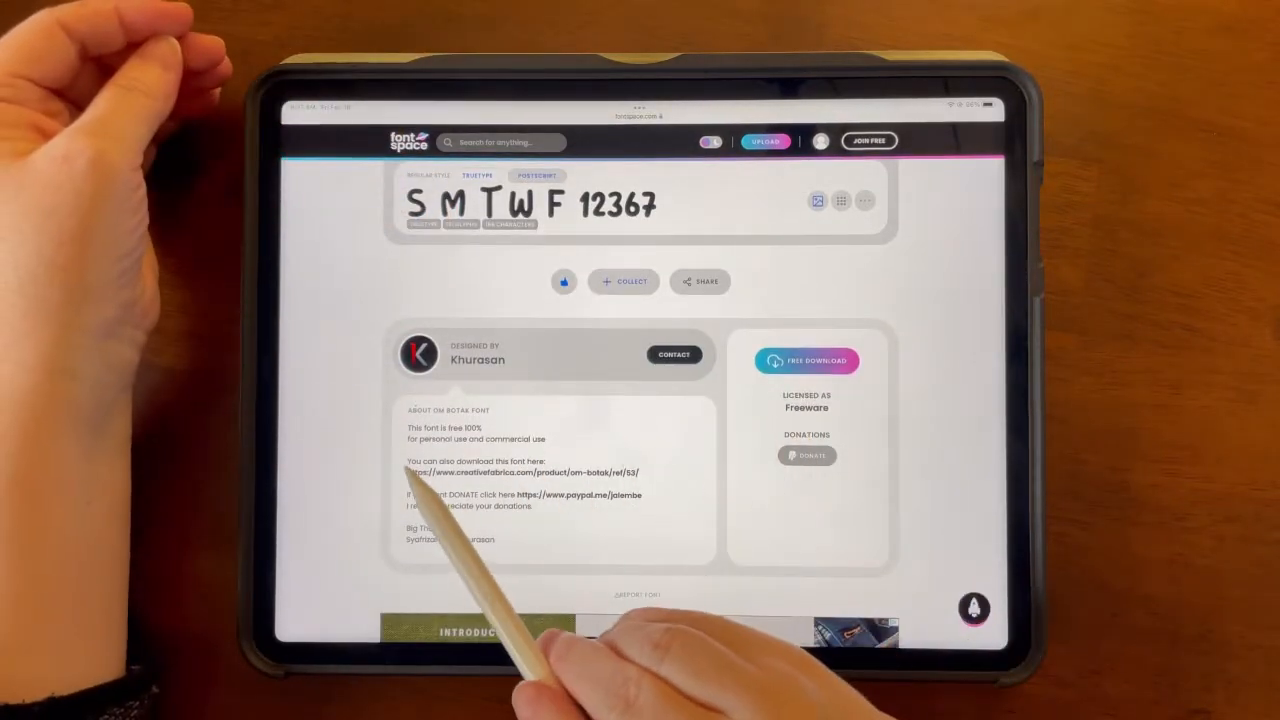
mouse_move(540, 450)
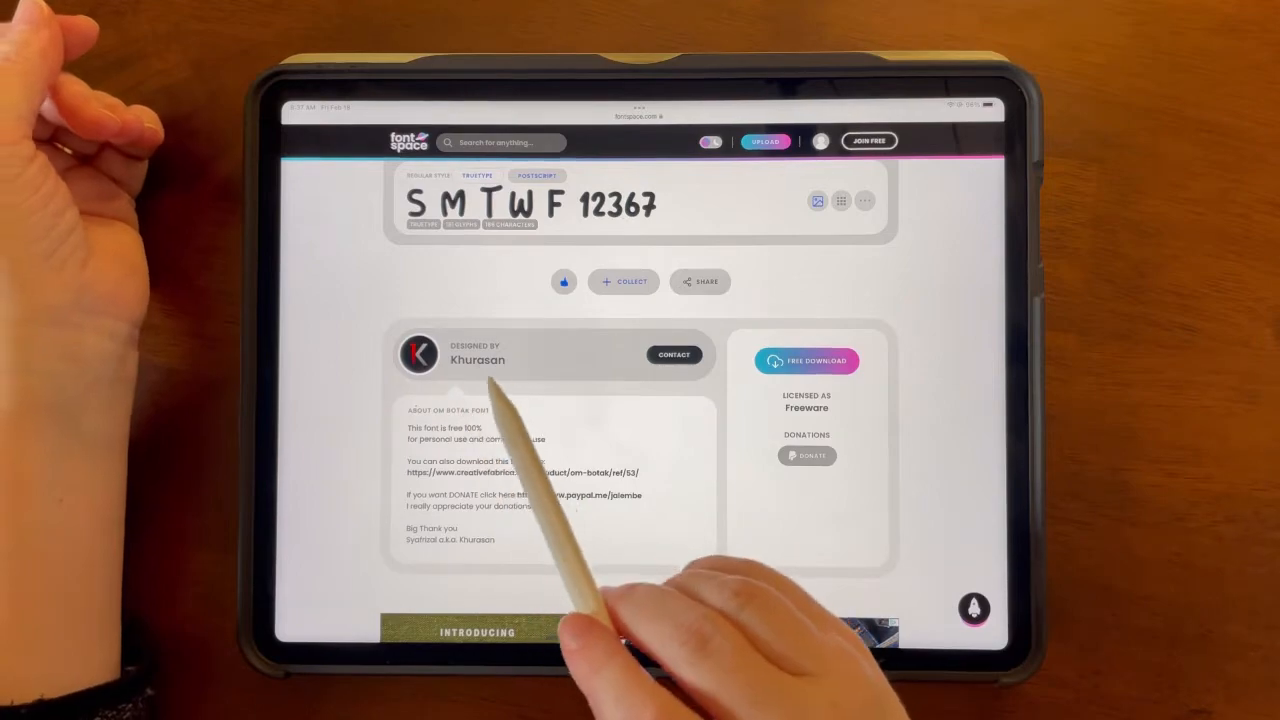
scroll(down, 3)
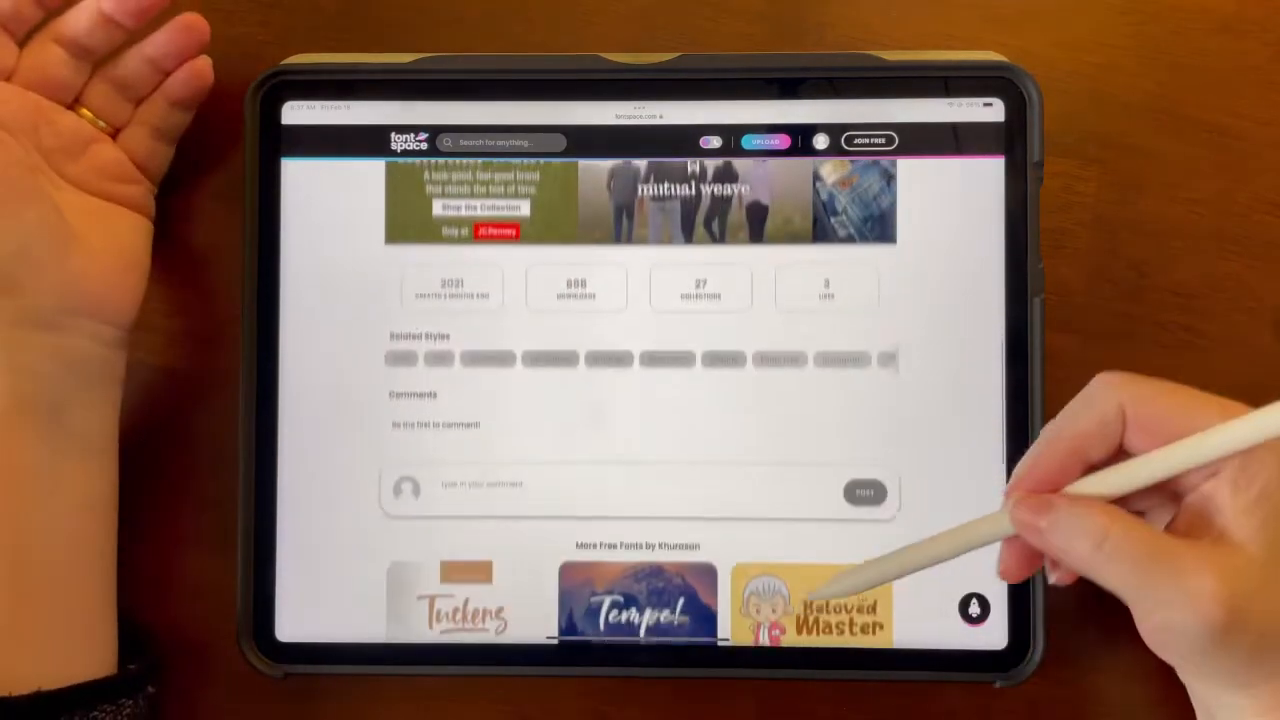
scroll(down, 3)
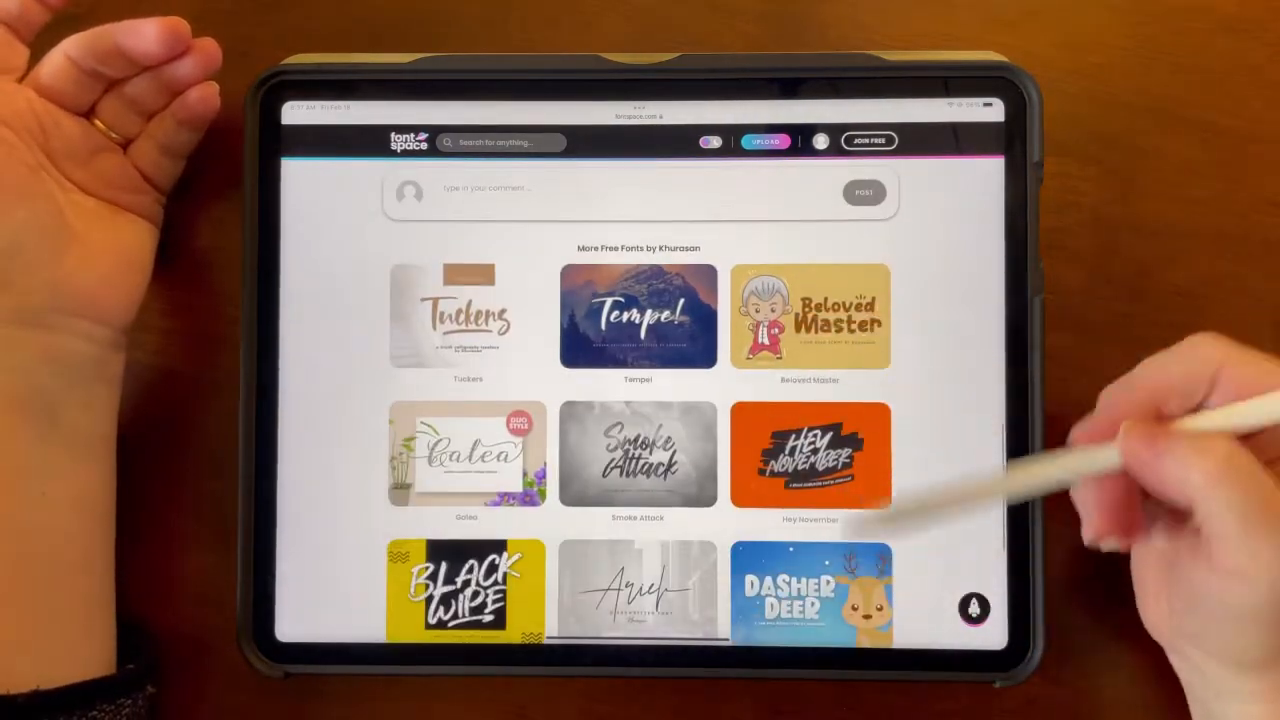
scroll(down, 3)
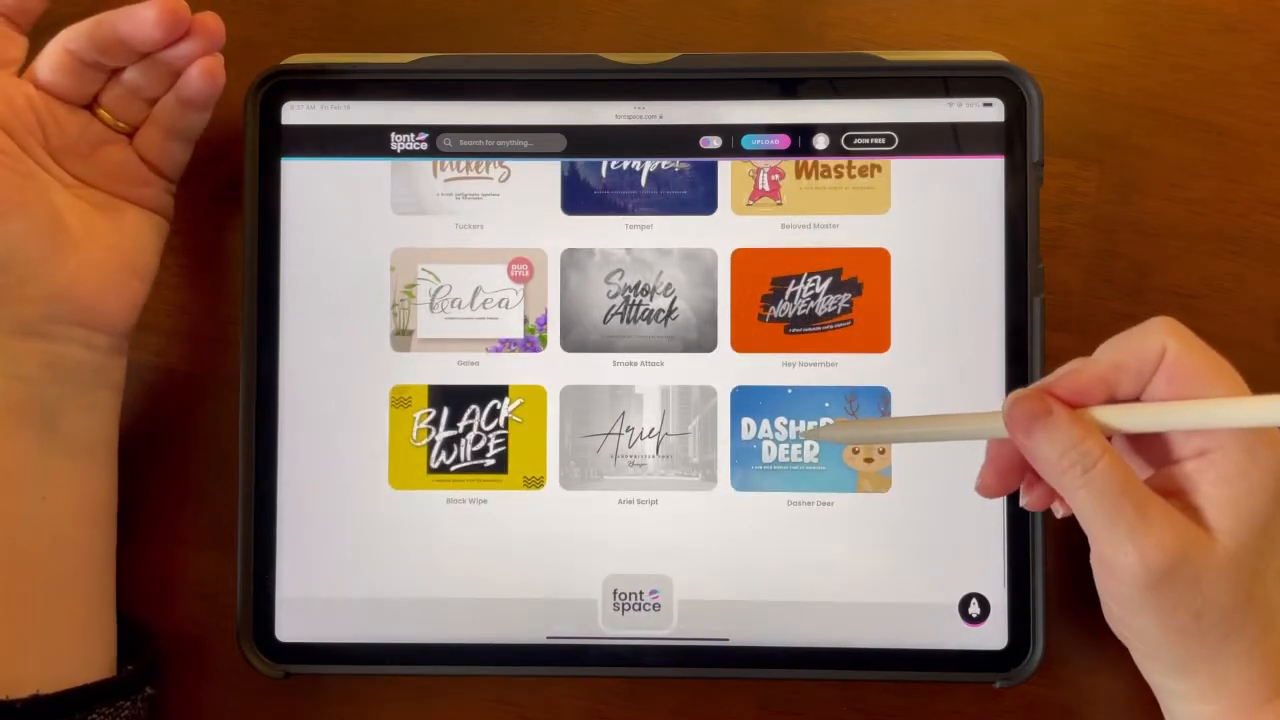
click(810, 438)
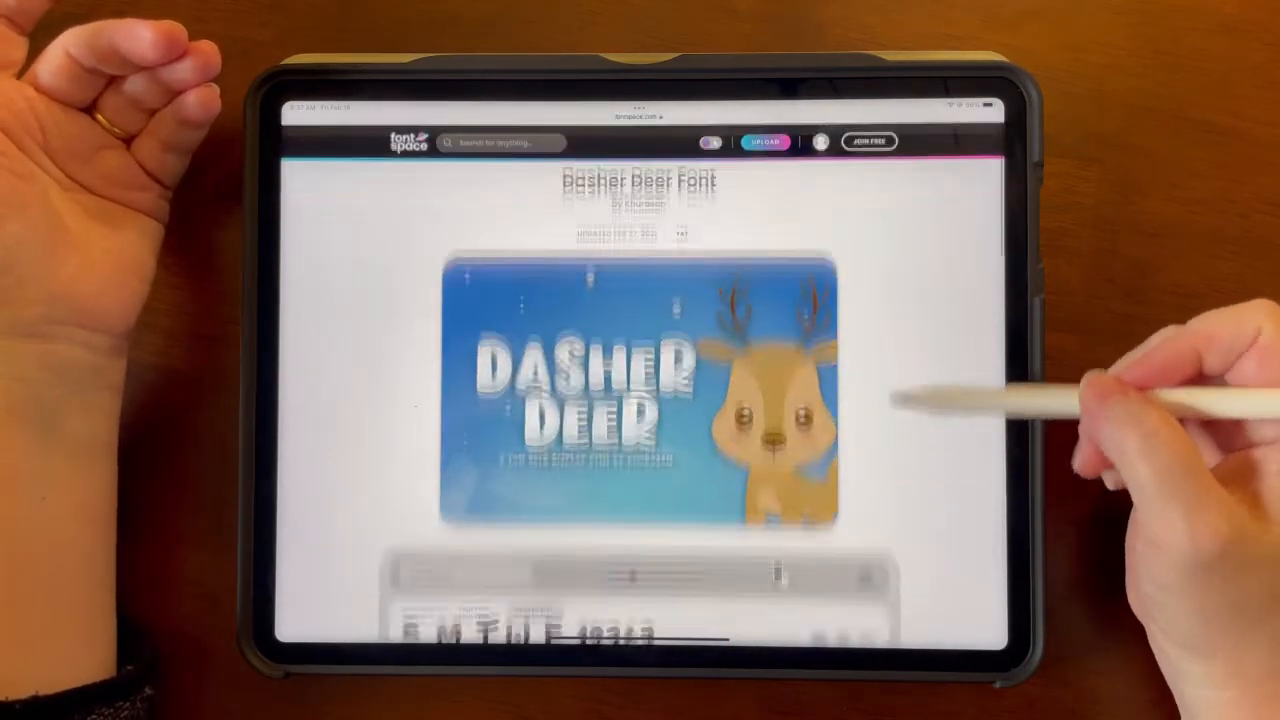
scroll(down, 3)
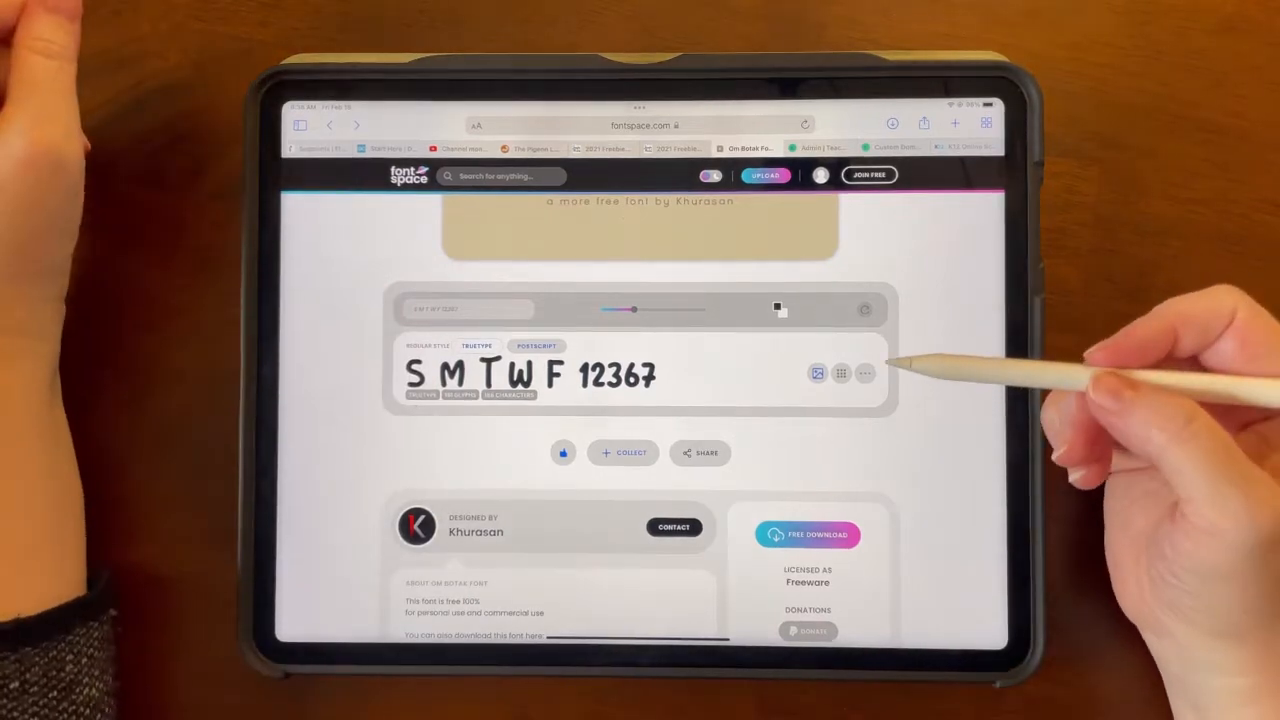
mouse_move(920, 360)
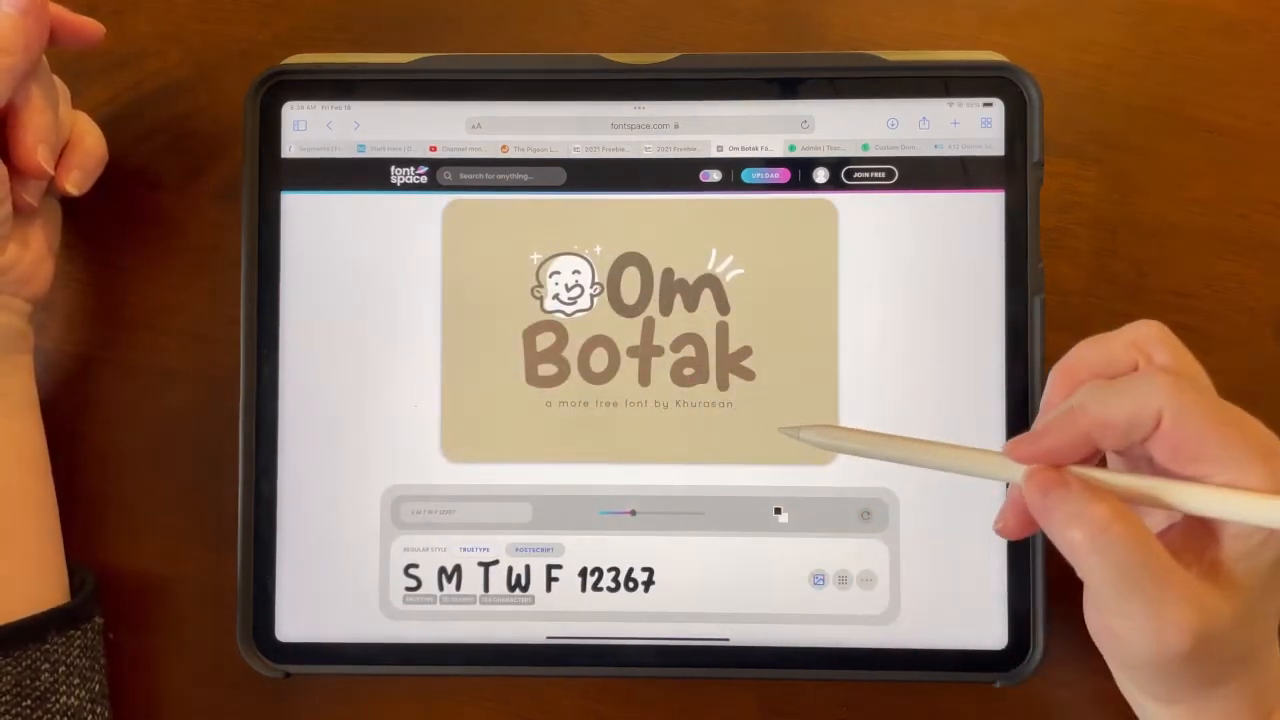
- Download the free Om Botak font zip to the iPad's Downloads folder
scroll(down, 3)
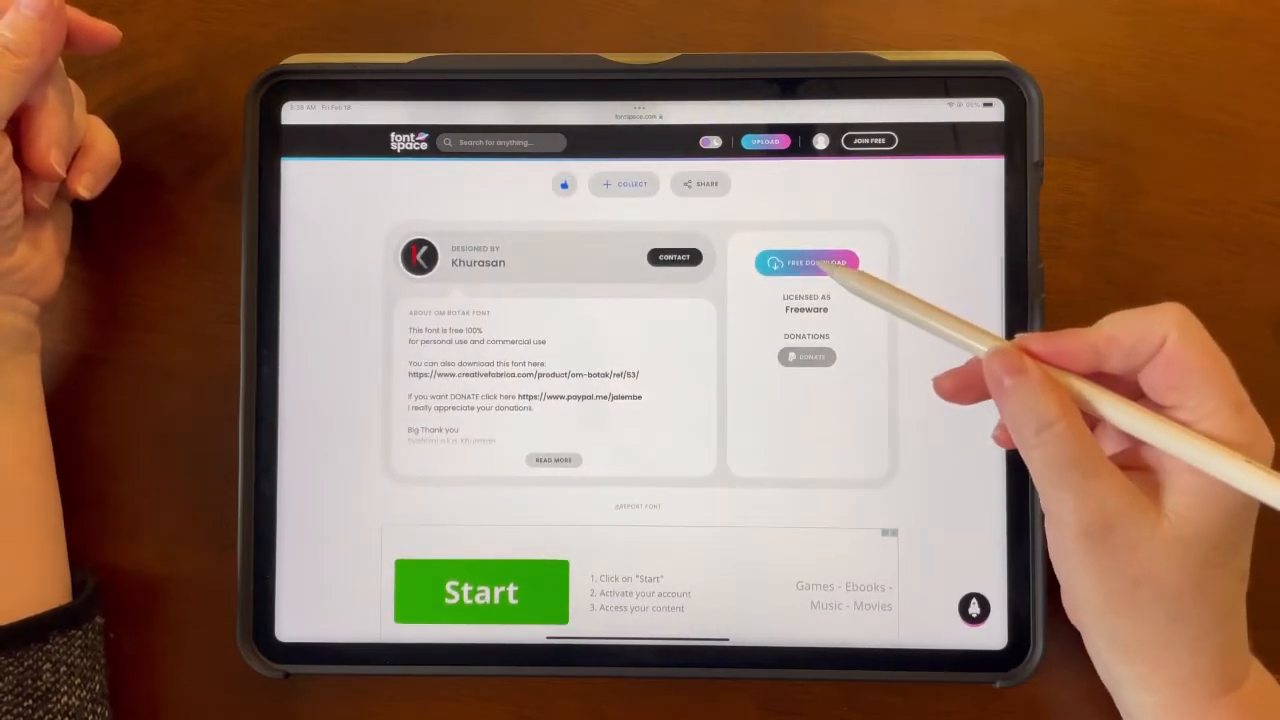
click(806, 262)
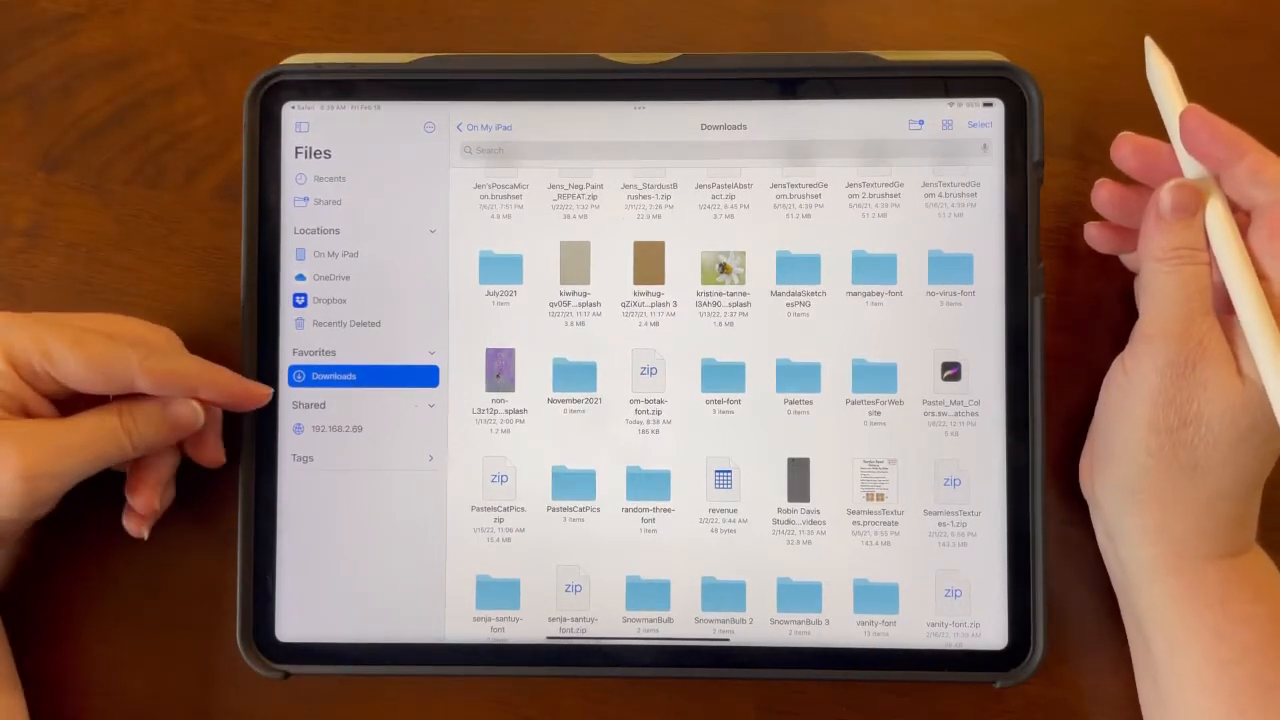
- Go to Recents in Files and preview the Info text file from the font download
click(944, 124)
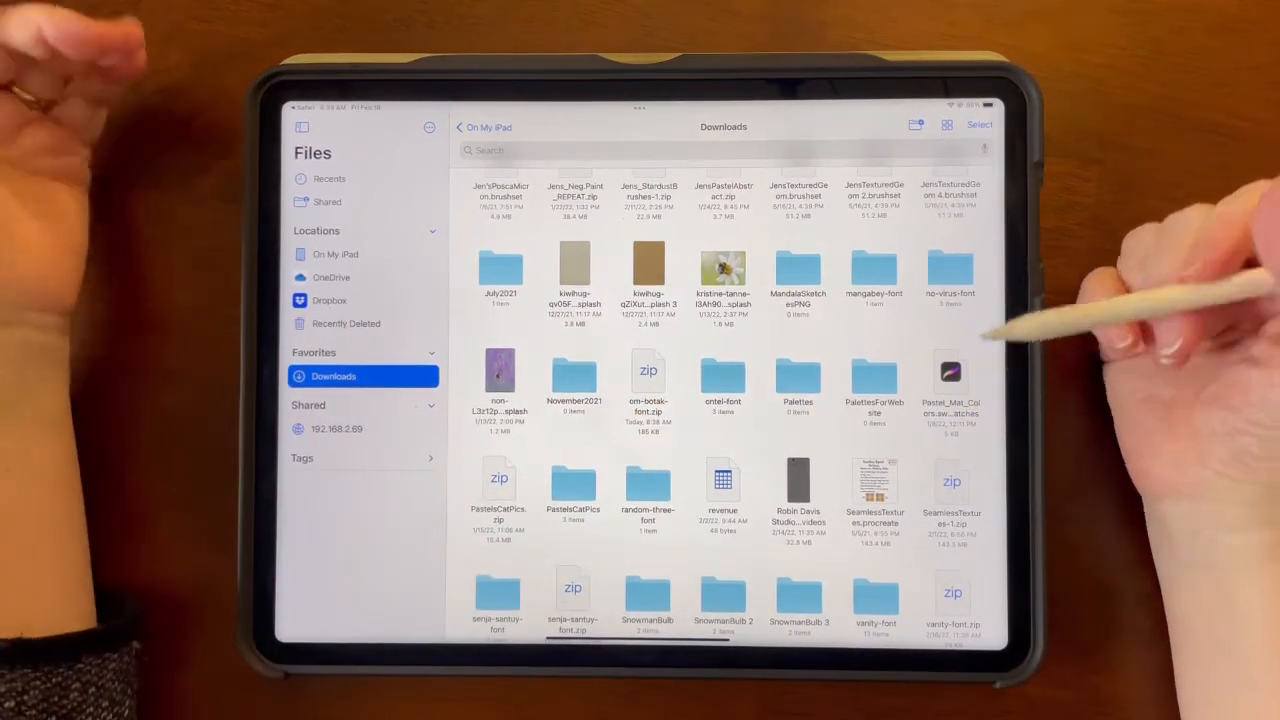
click(328, 178)
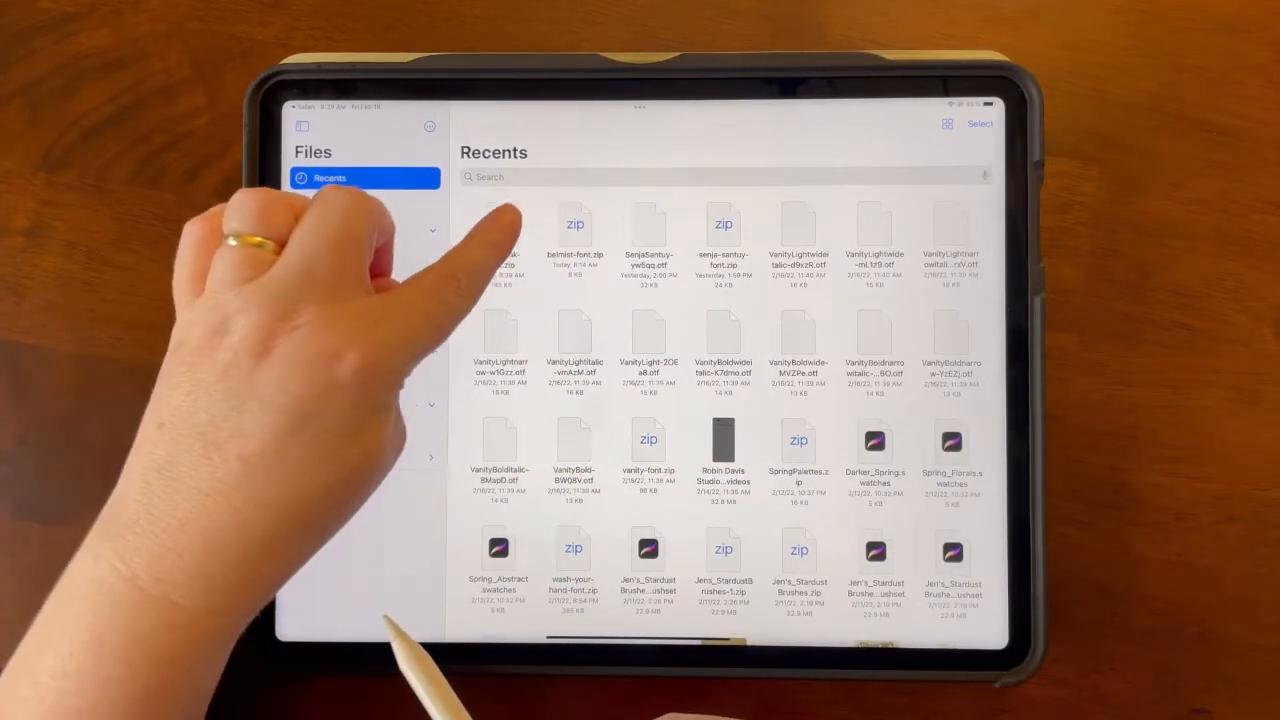
click(332, 376)
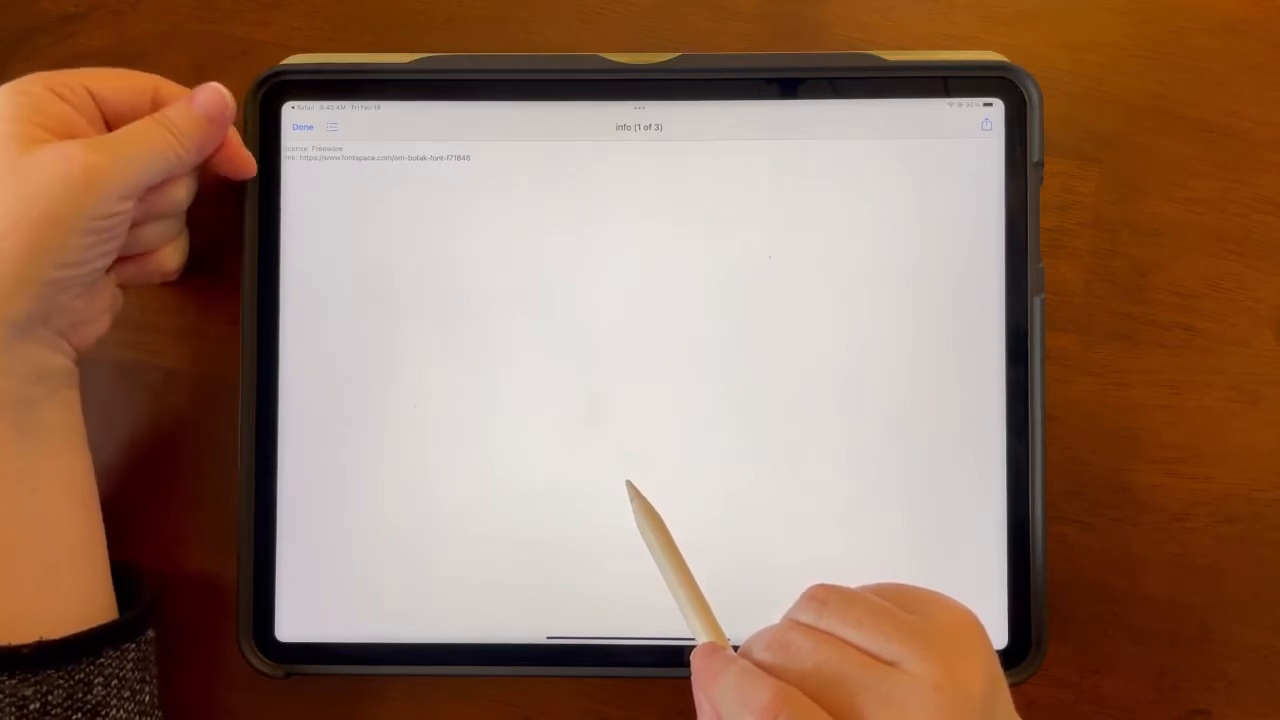
- Page through the Info and Read Me documents and finish with Done
click(302, 126)
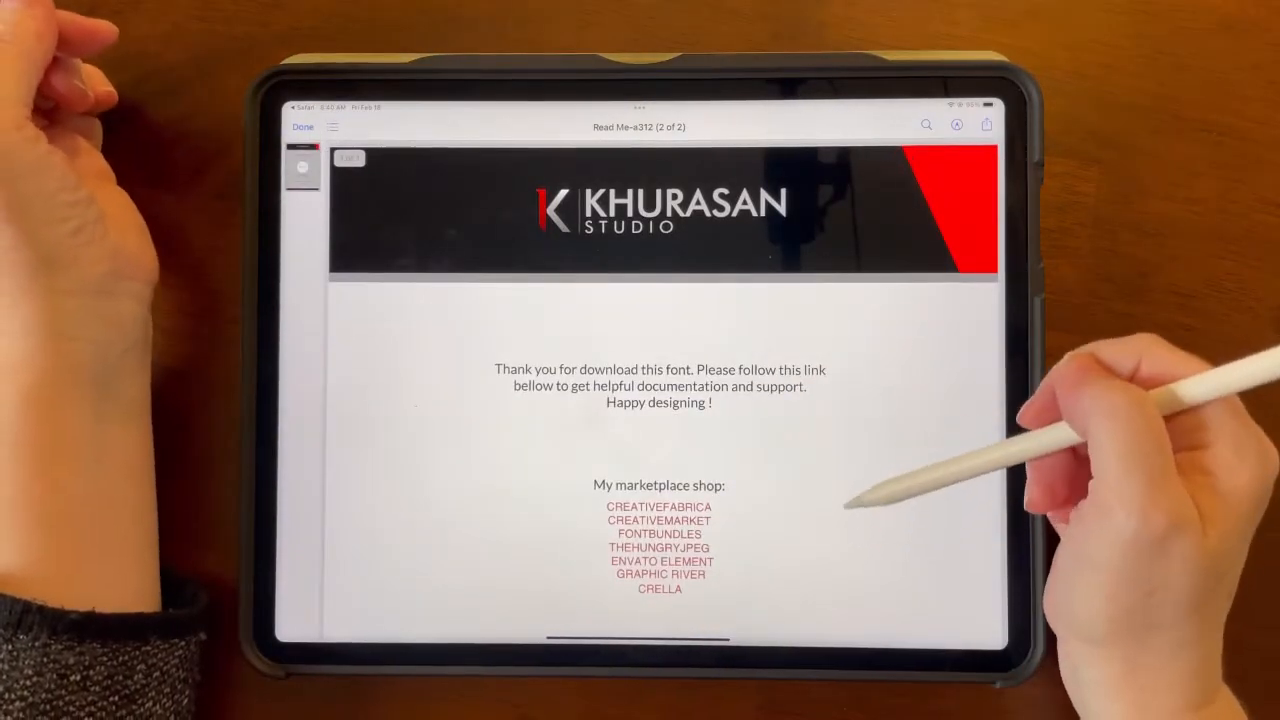
scroll(down, 3)
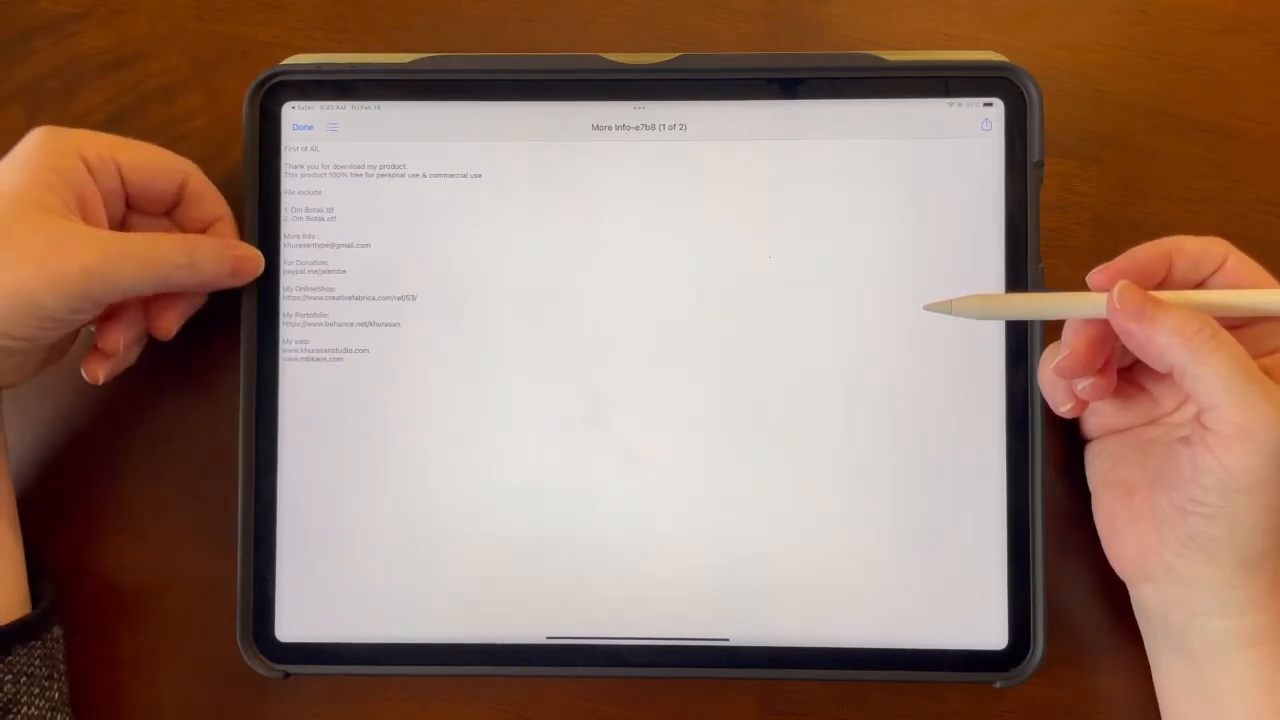
click(302, 126)
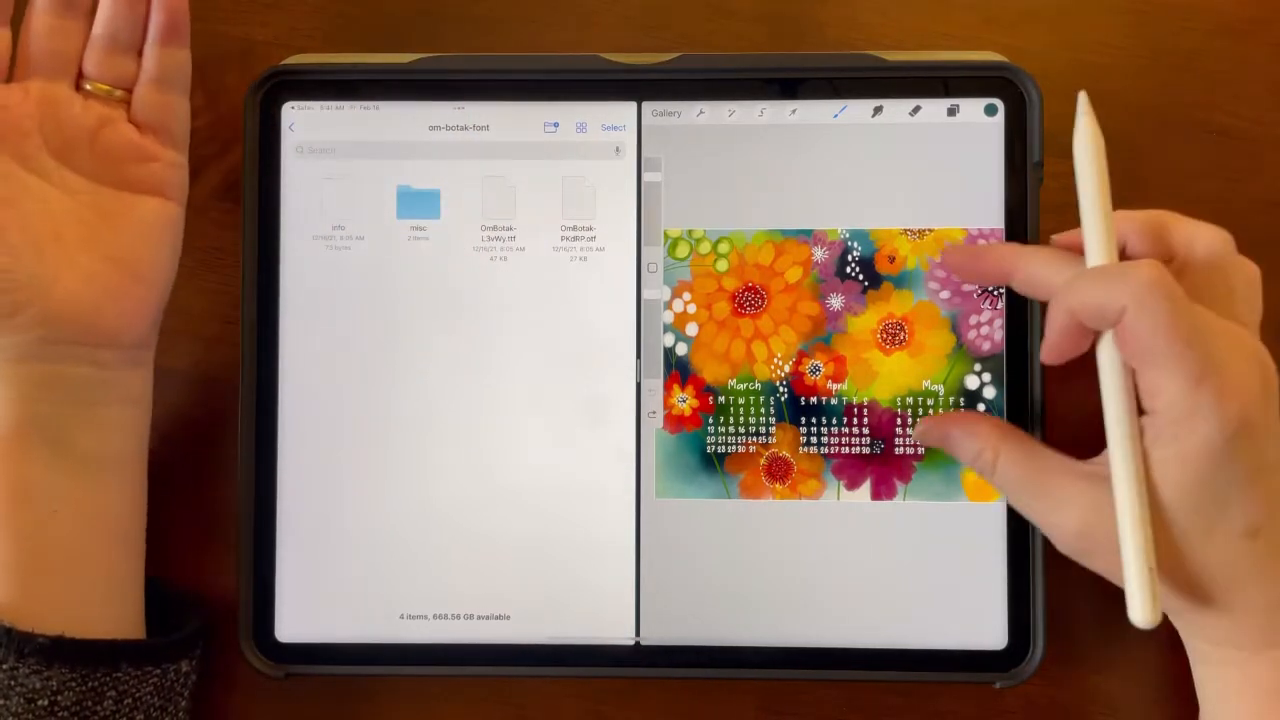
- Navigate On My iPad > Procreate > Fonts and browse the installed font files
click(292, 128)
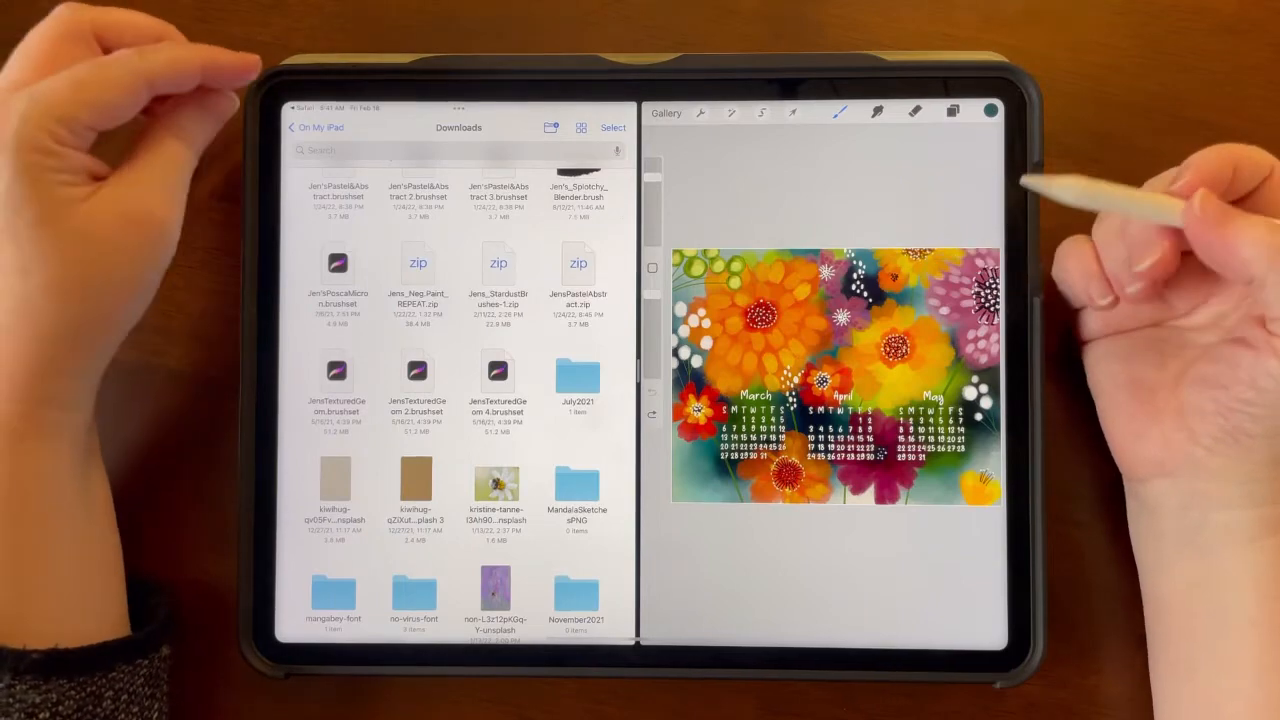
click(294, 128)
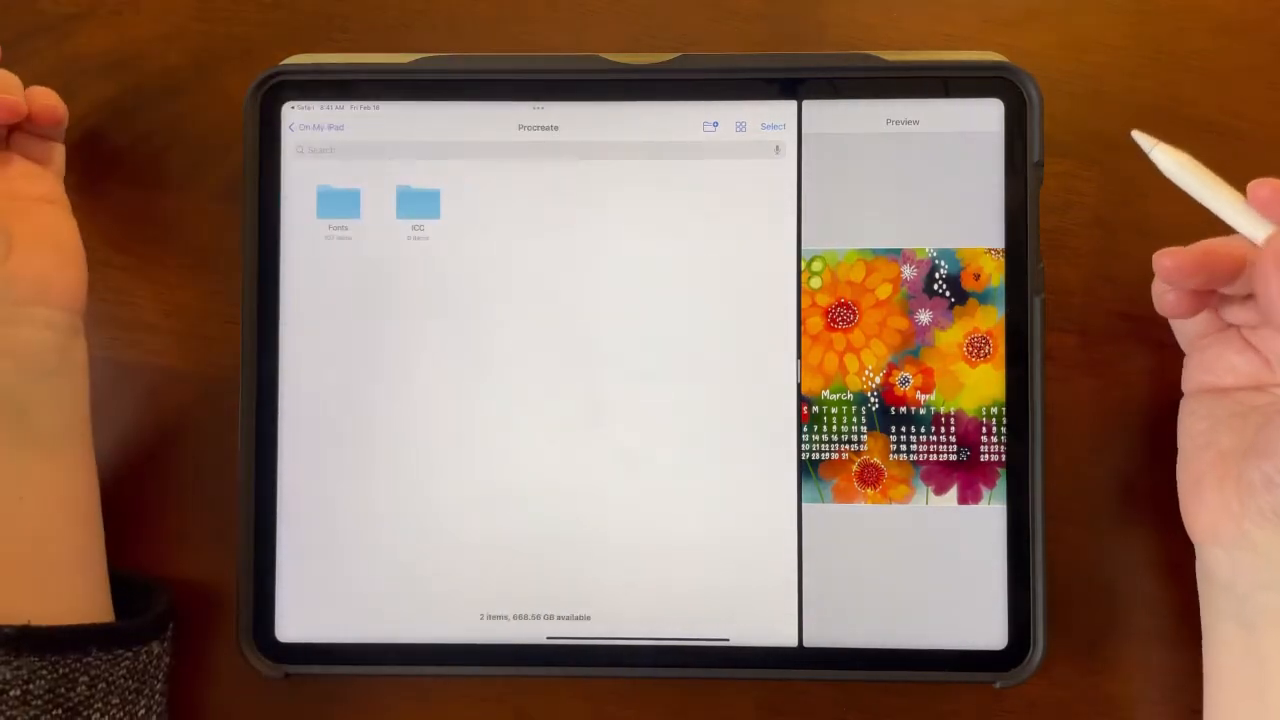
double_click(338, 204)
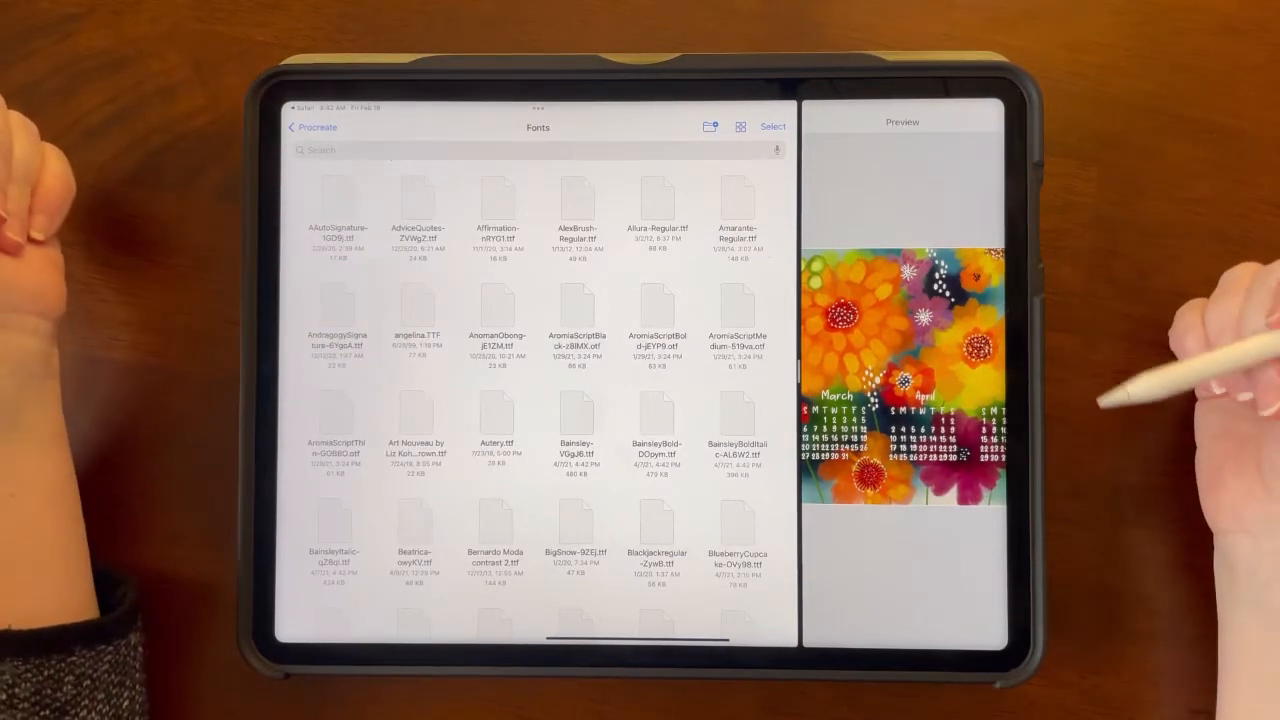
scroll(down, 3)
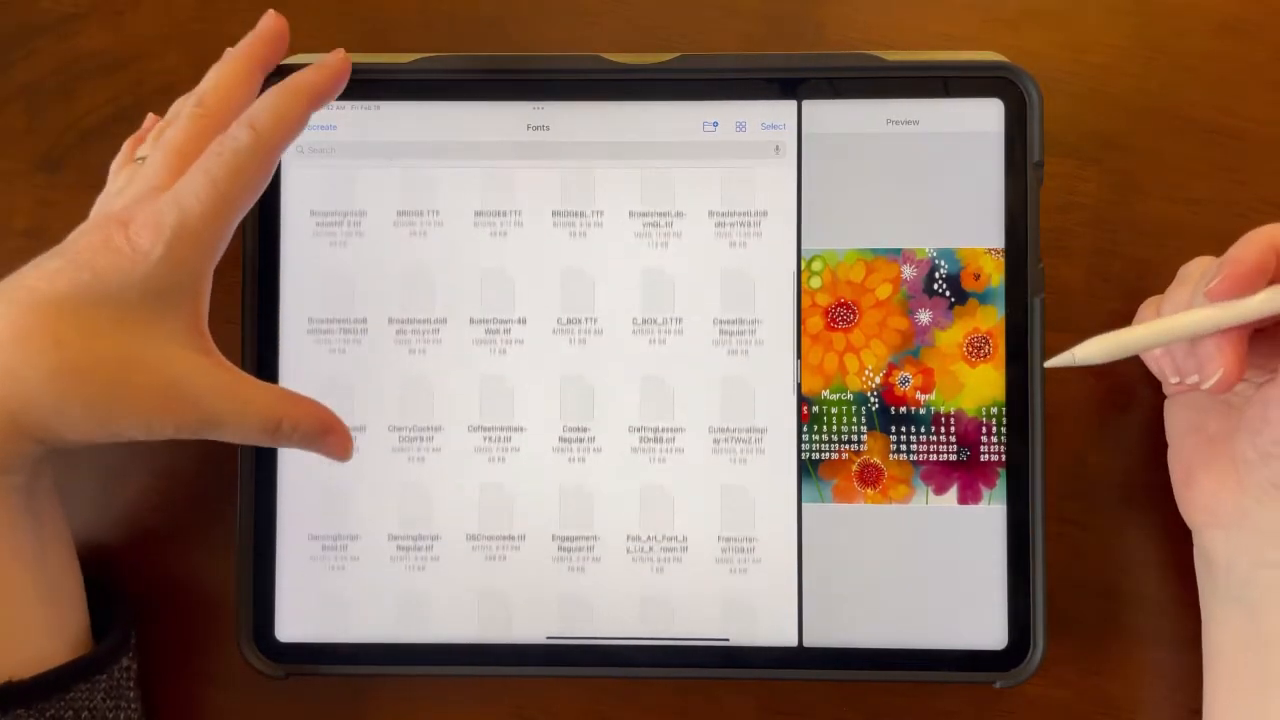
scroll(down, 3)
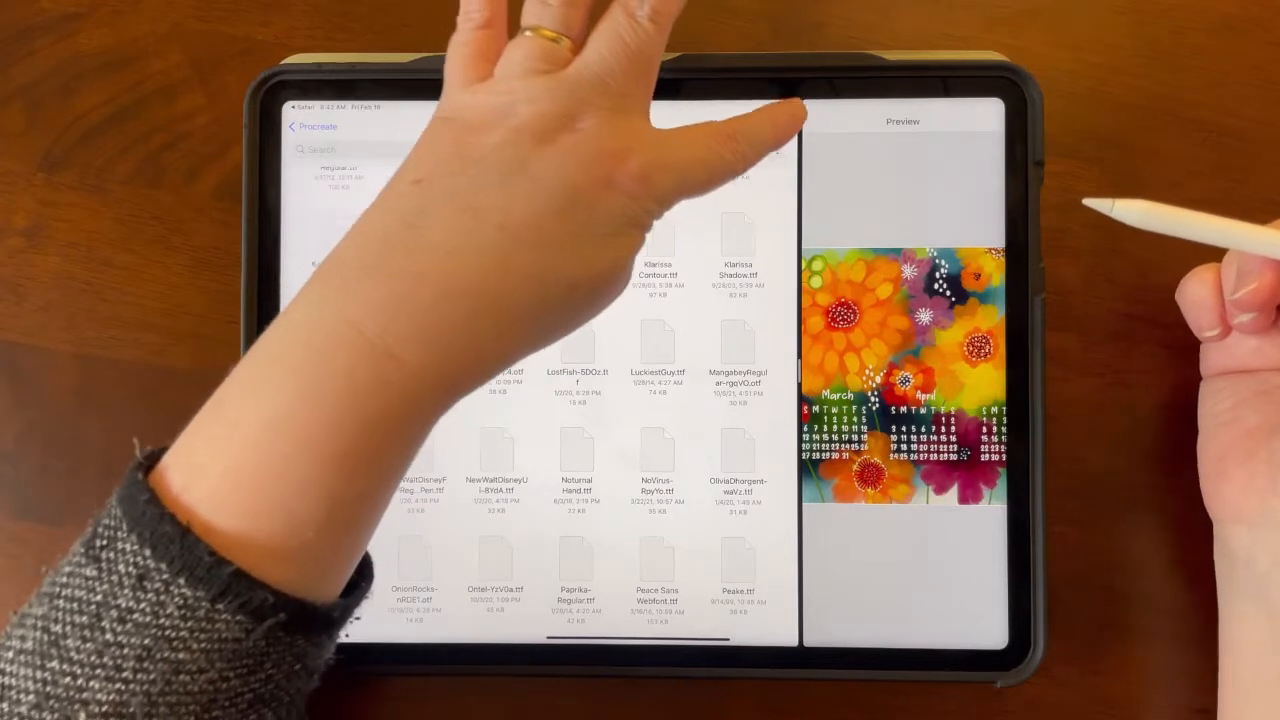
- Add the Om Botak font file to the Fonts folder and return to Procreate full screen
click(576, 344)
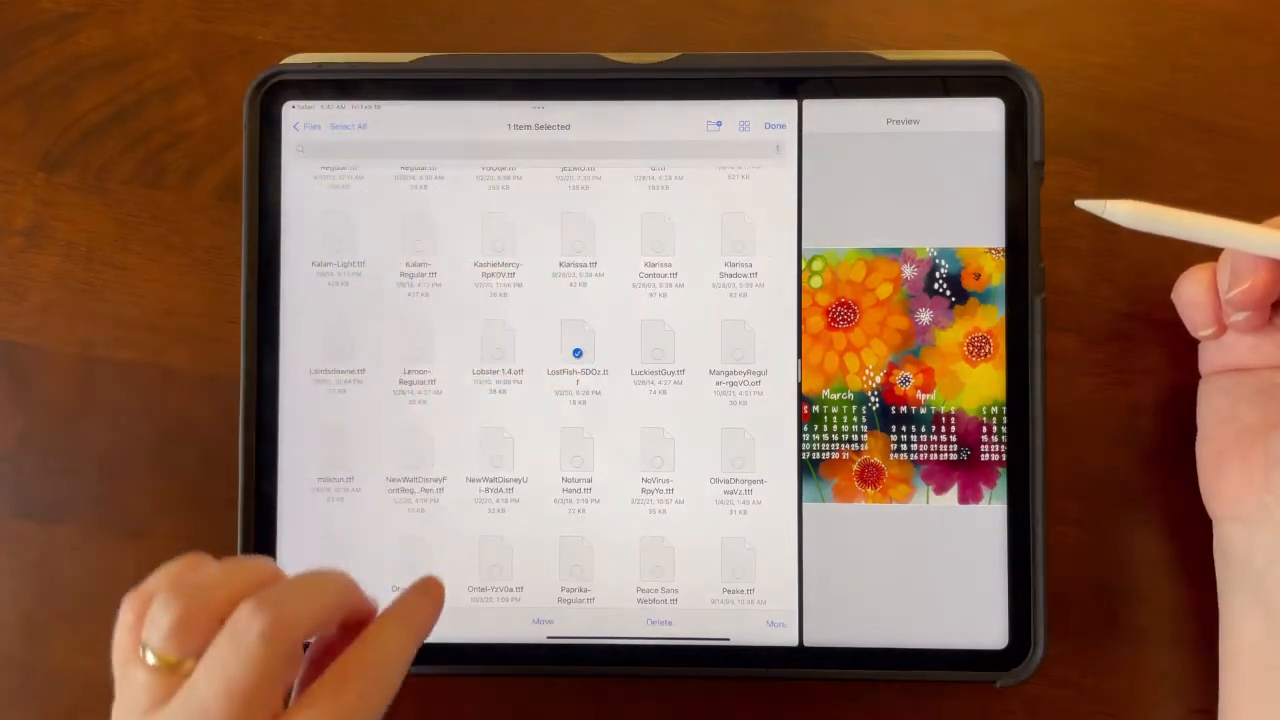
click(776, 126)
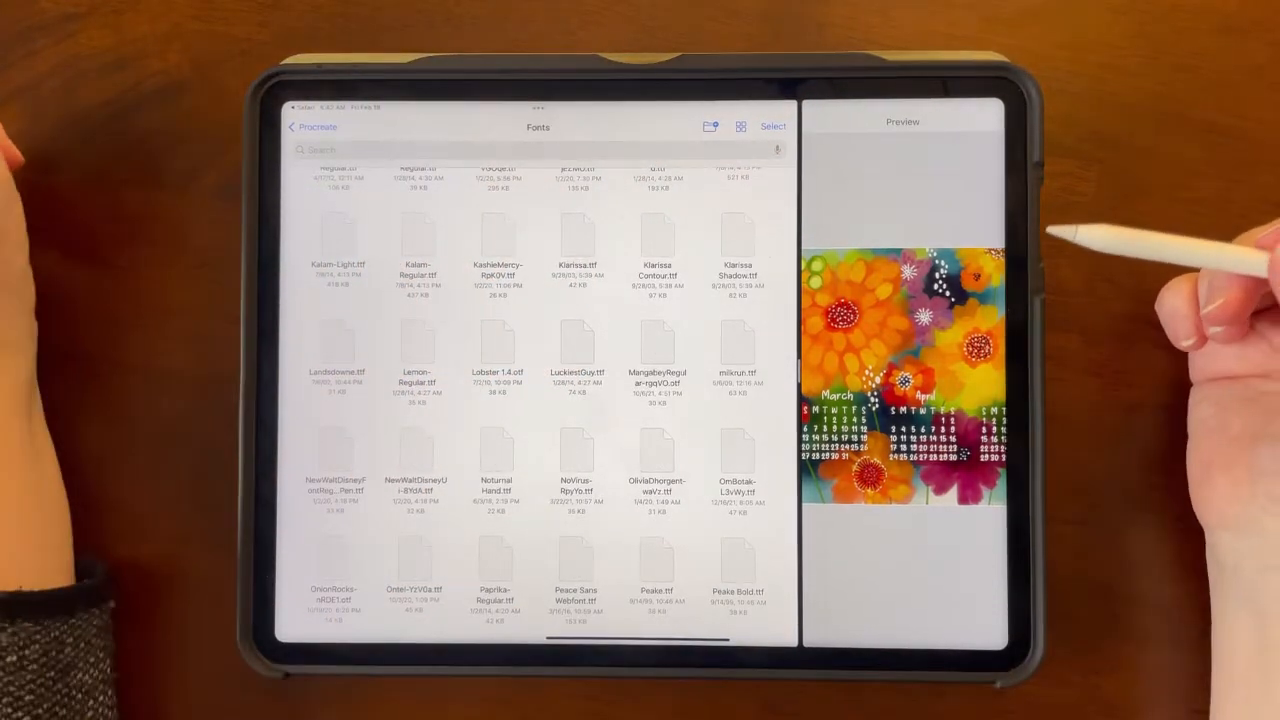
click(312, 126)
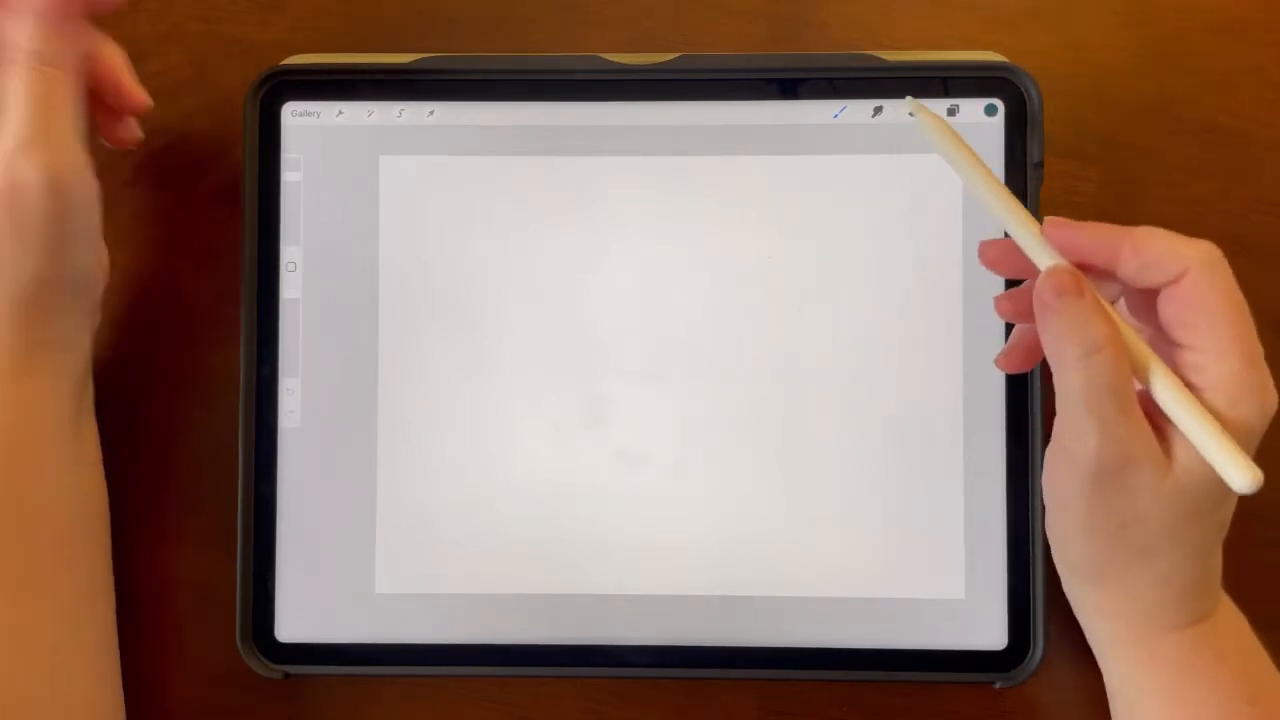
- Add a text box via Add > Add text and enter S, 1, 2, 3, 24 on separate lines
click(340, 112)
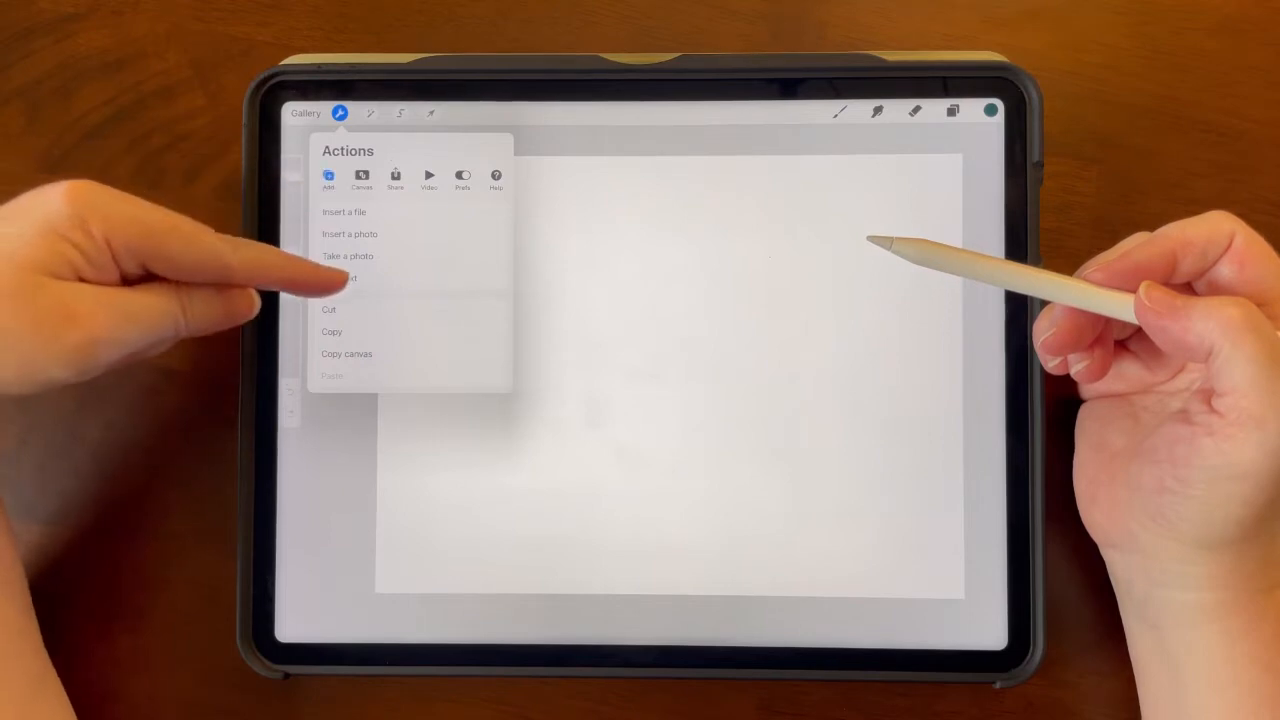
click(340, 278)
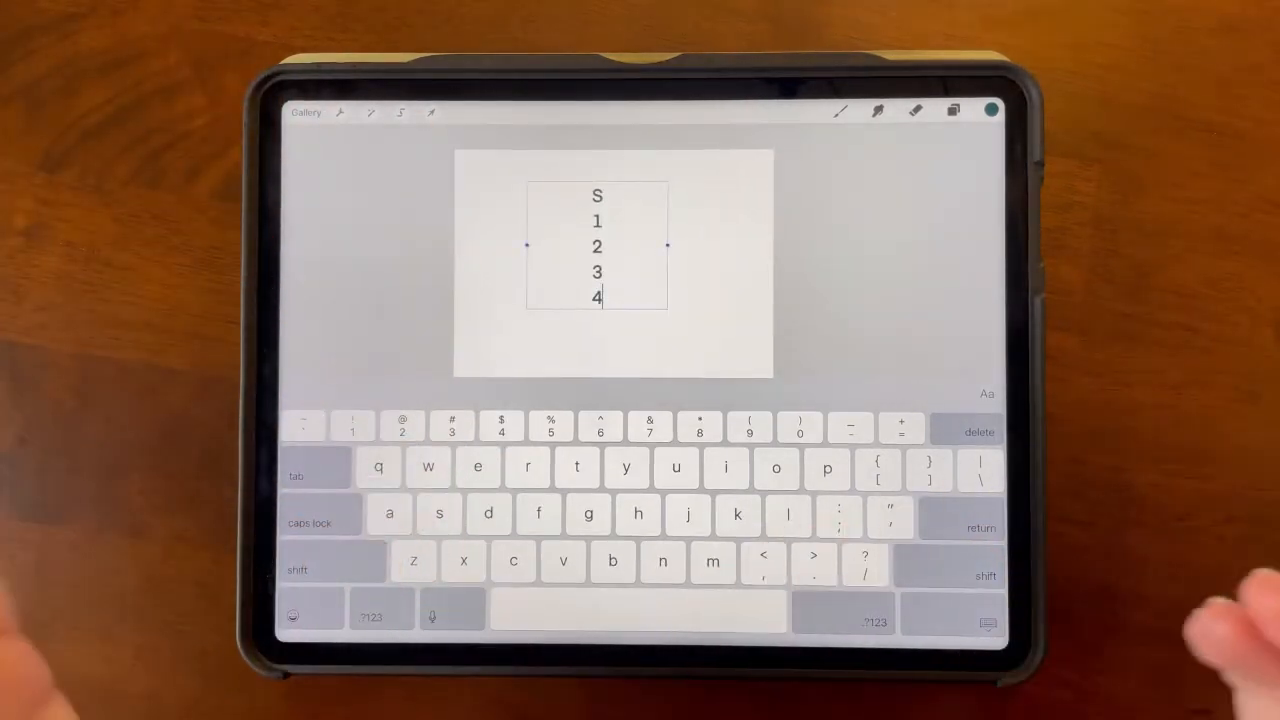
mouse_move(978, 432)
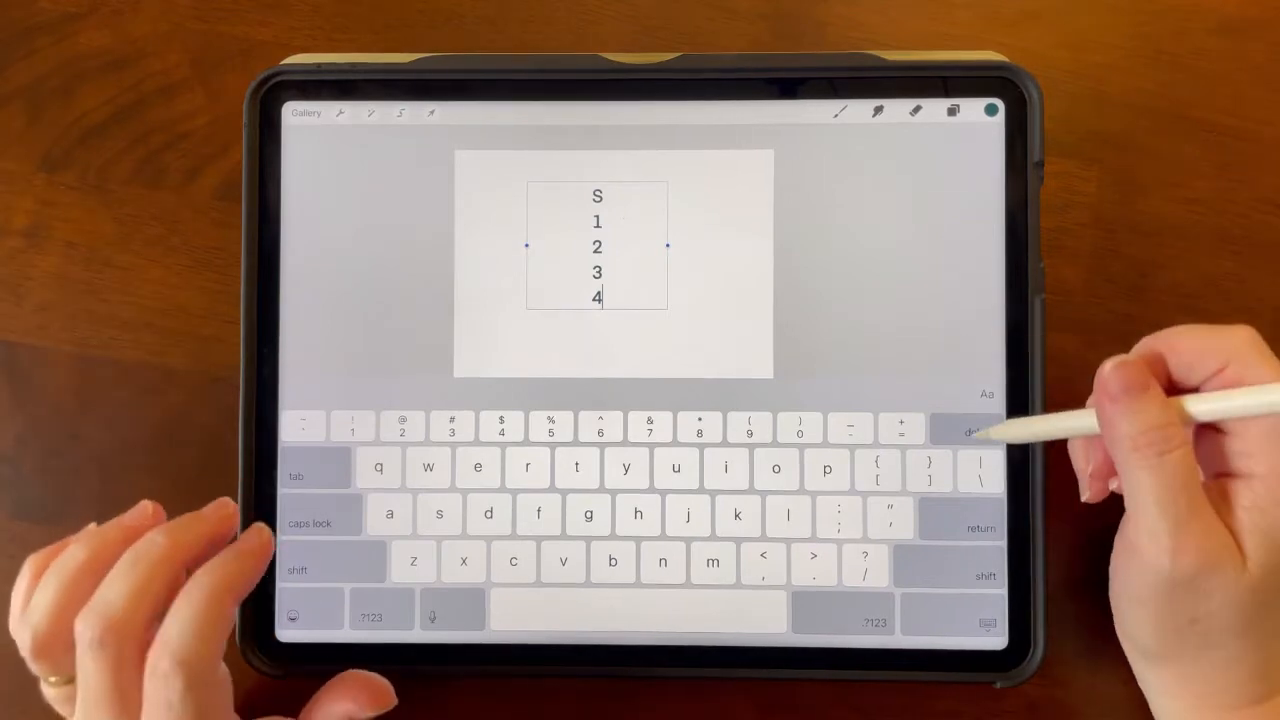
text(2)
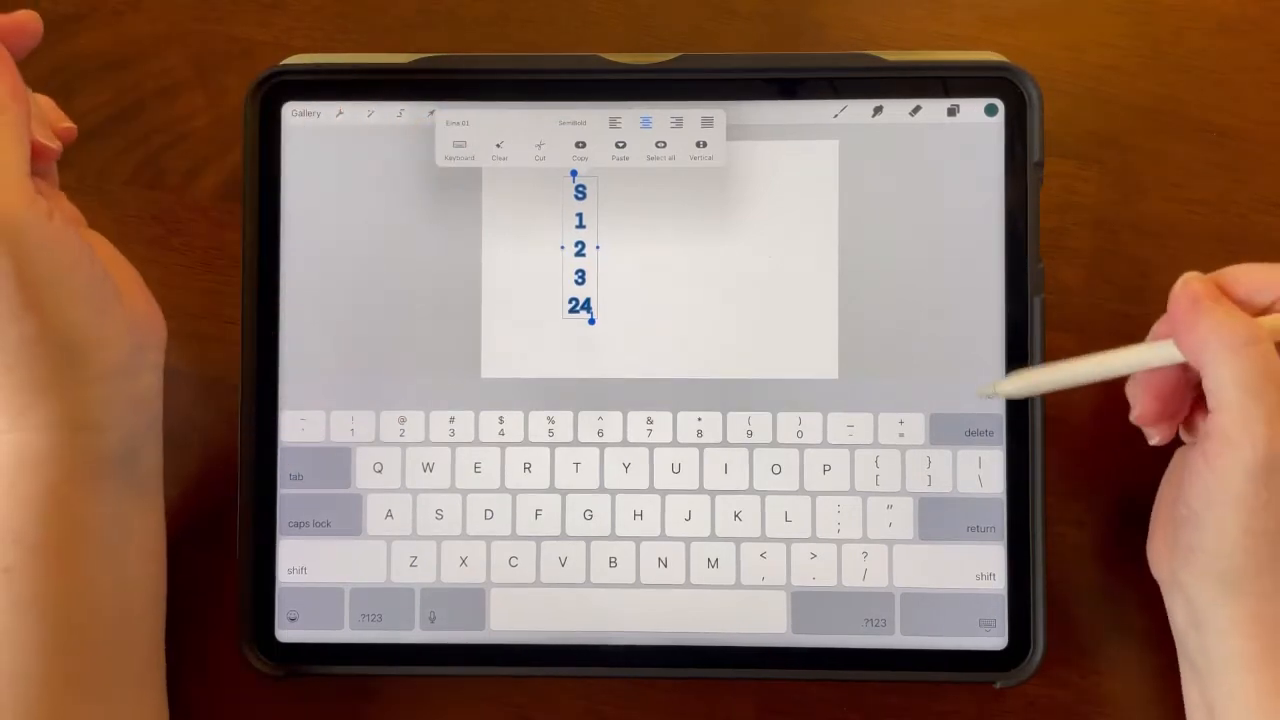
- In Edit Style, set the text column in Om Botak at about 76pt
click(458, 148)
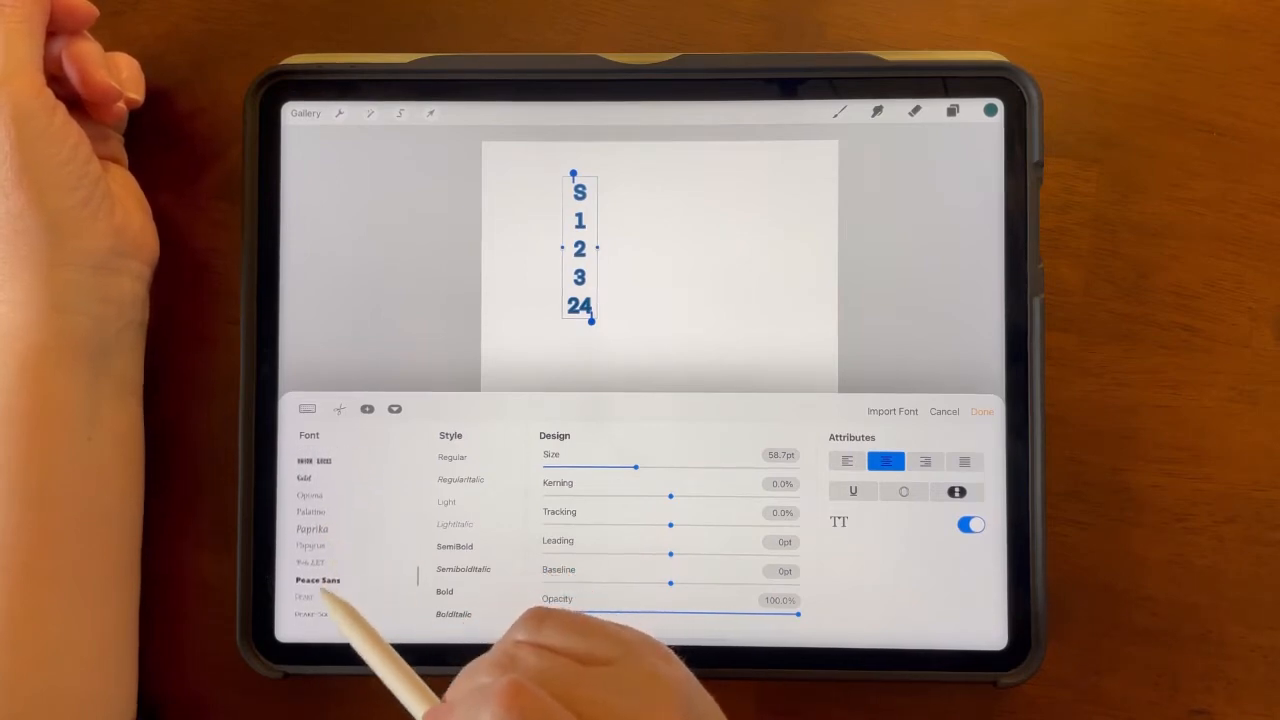
scroll(up, 3)
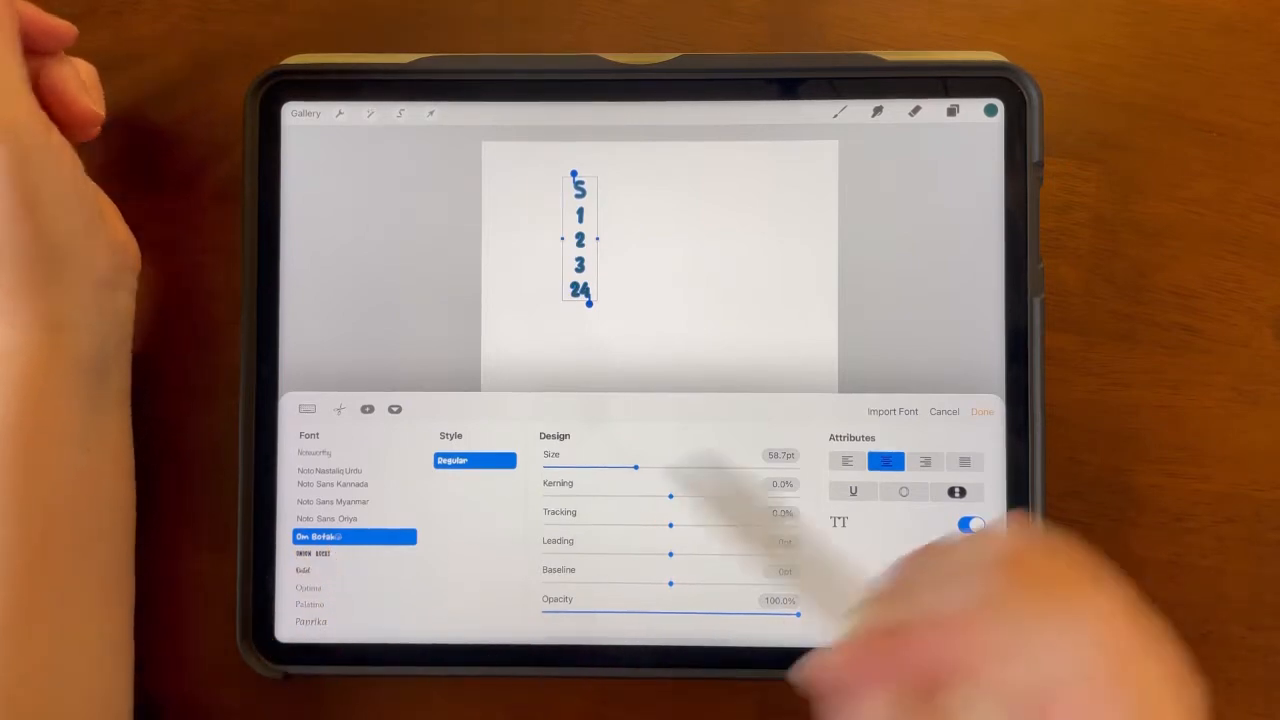
drag(636, 468, 676, 468)
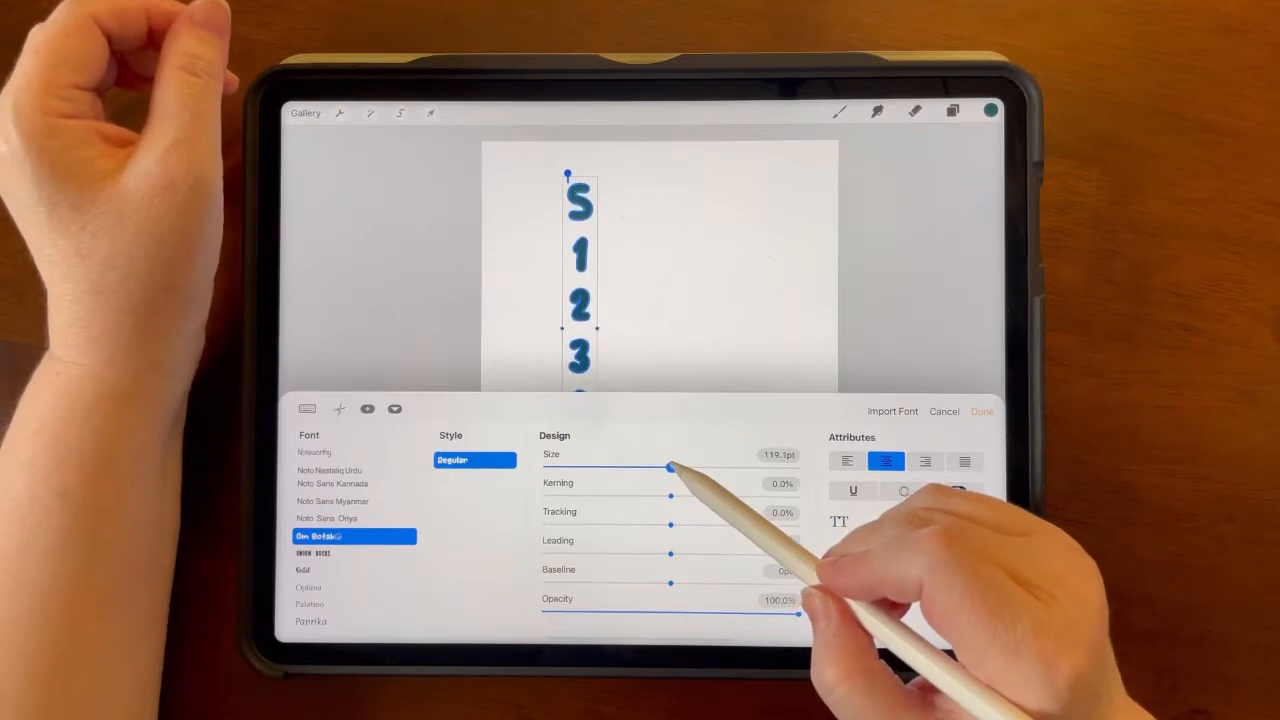
drag(664, 468, 644, 468)
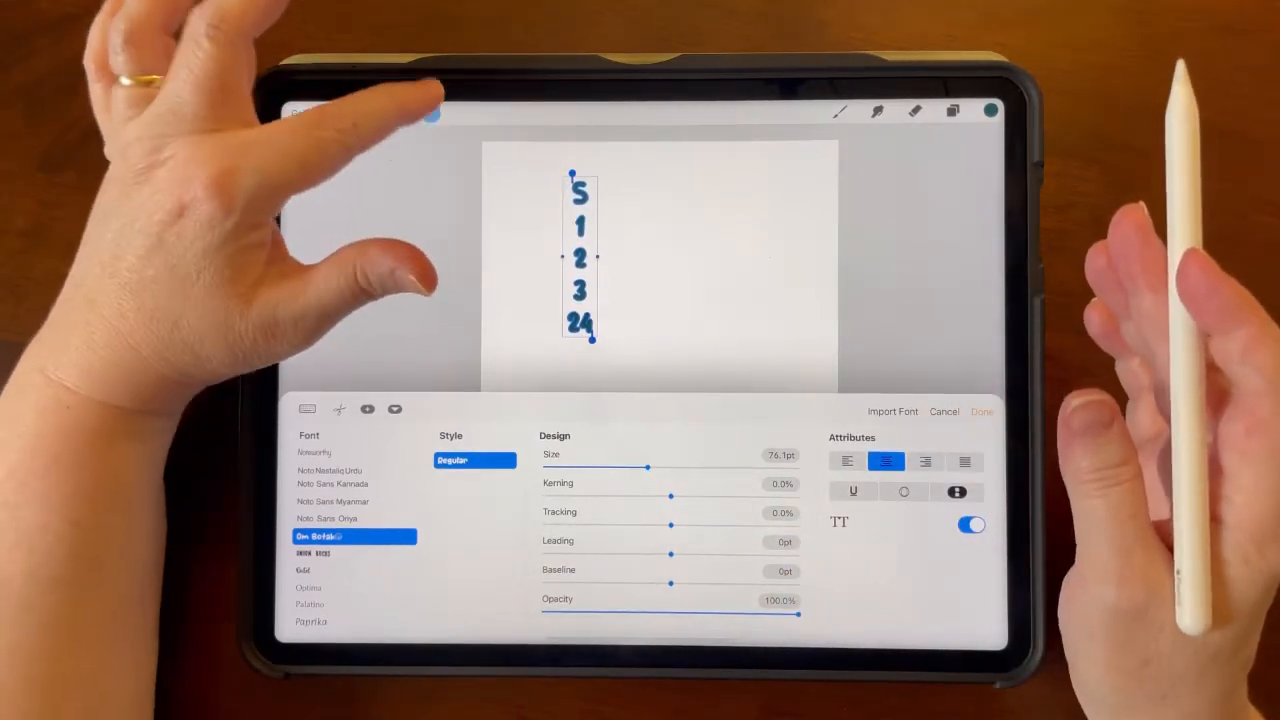
click(980, 412)
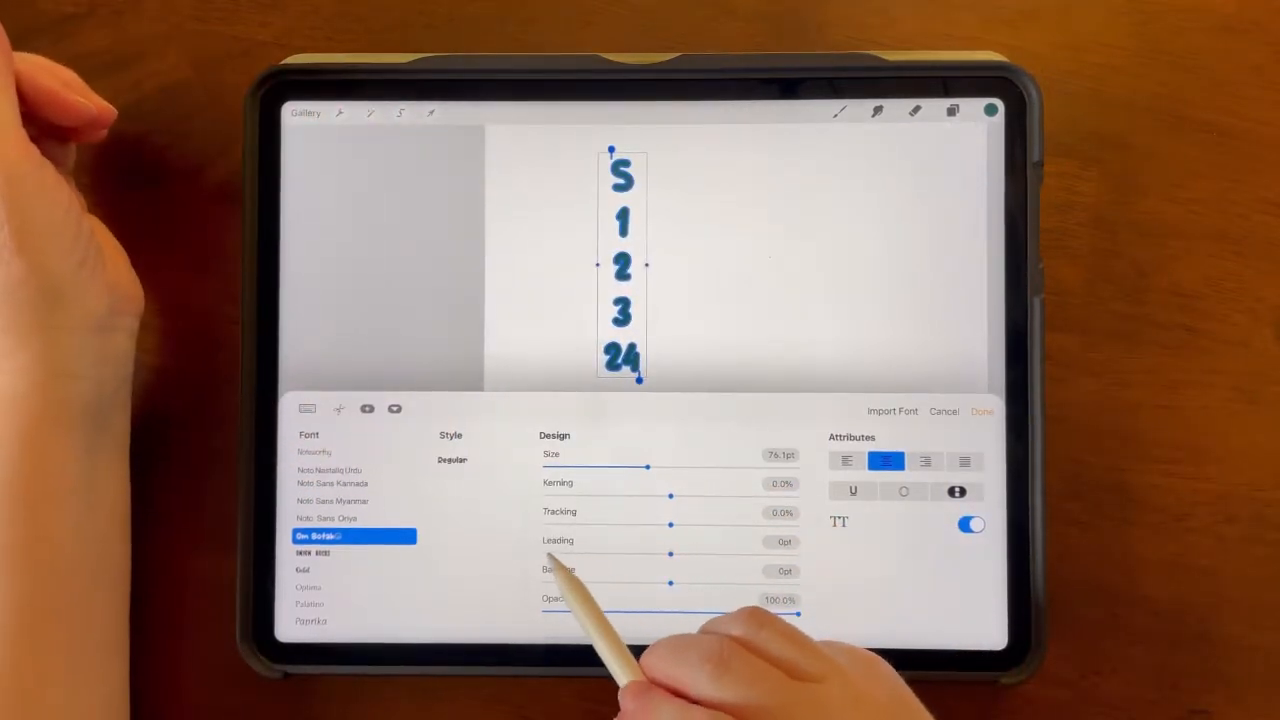
- Tighten the Leading so the stacked calendar characters sit closer together
click(452, 458)
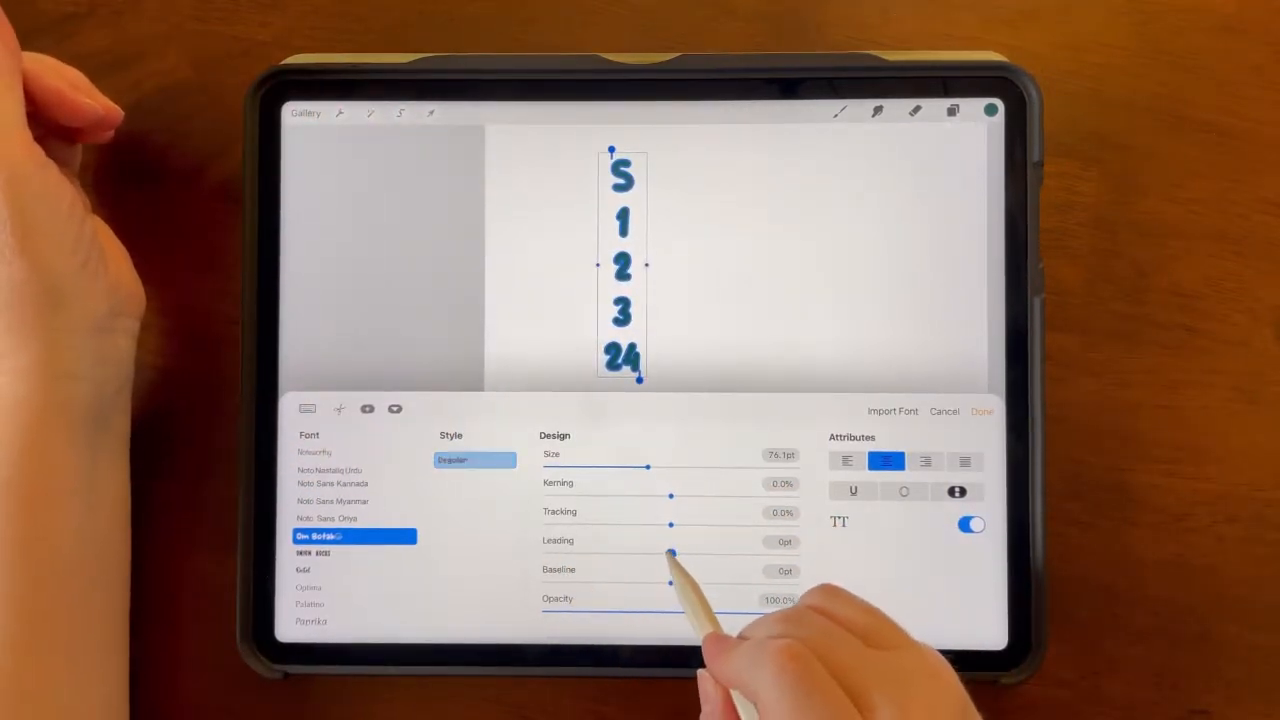
drag(672, 552, 636, 552)
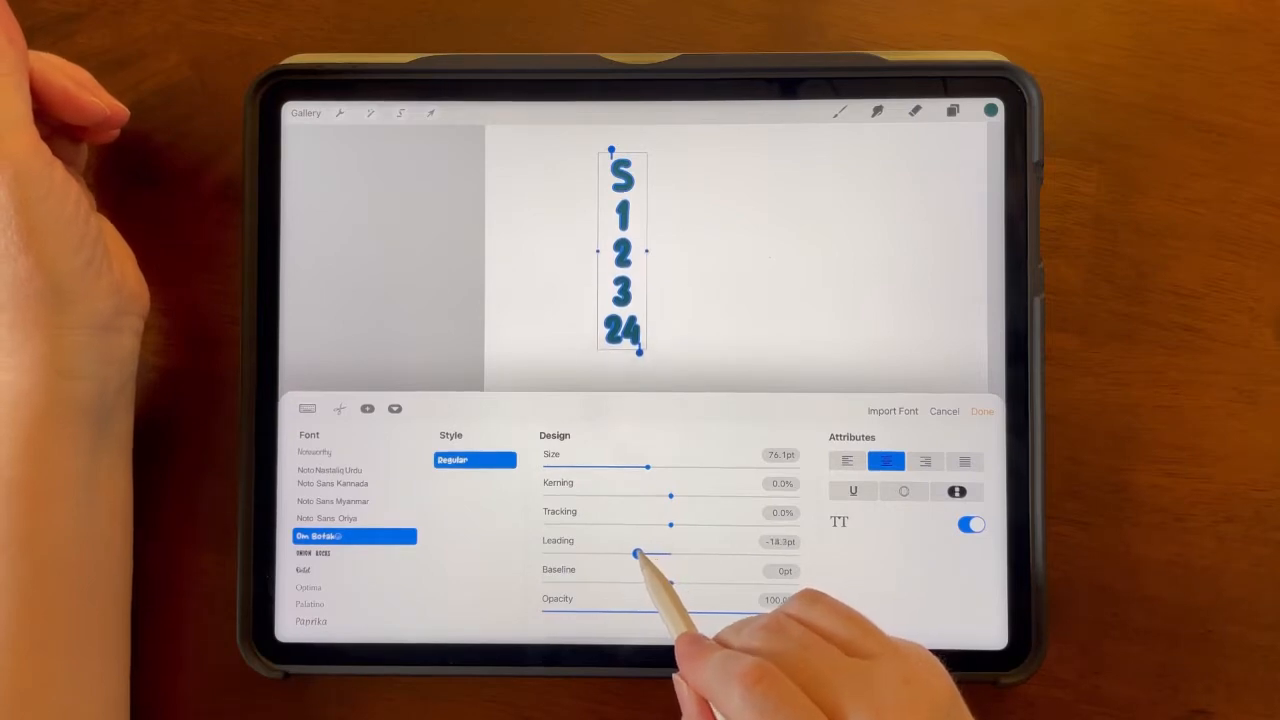
drag(636, 554, 628, 554)
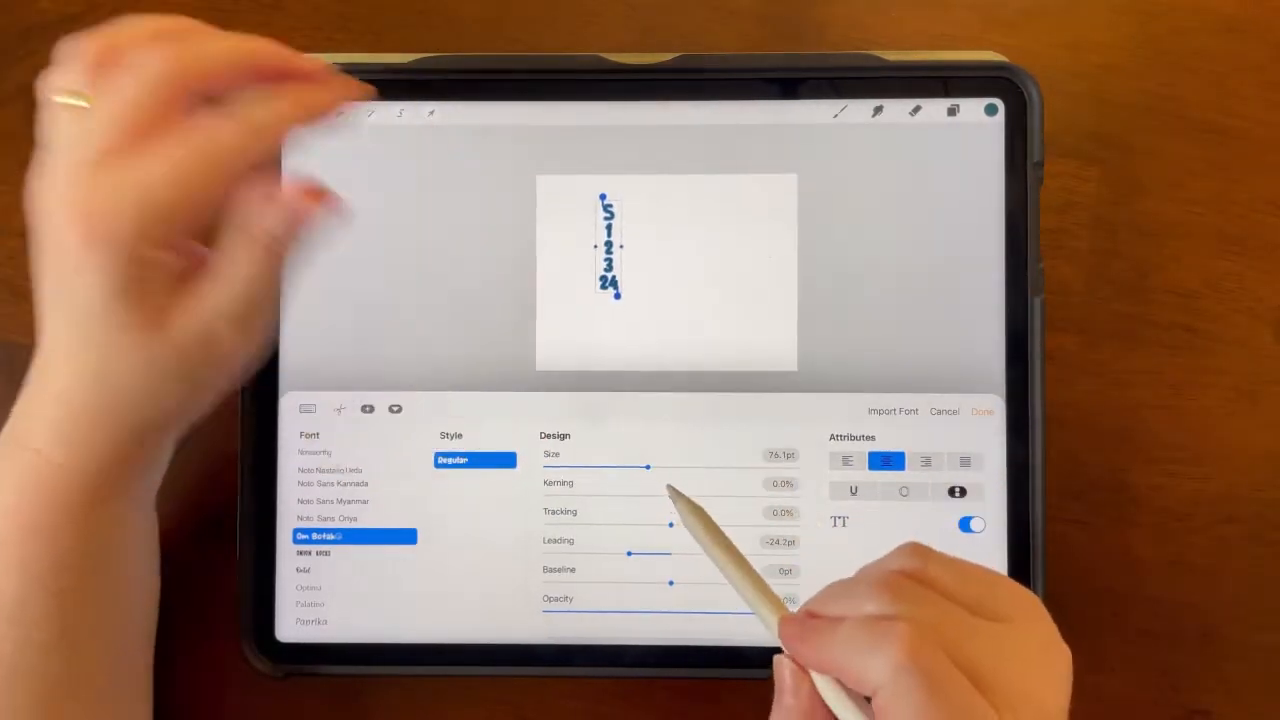
- Fine-tune the Size slider down to a slightly smaller text size
drag(644, 468, 638, 468)
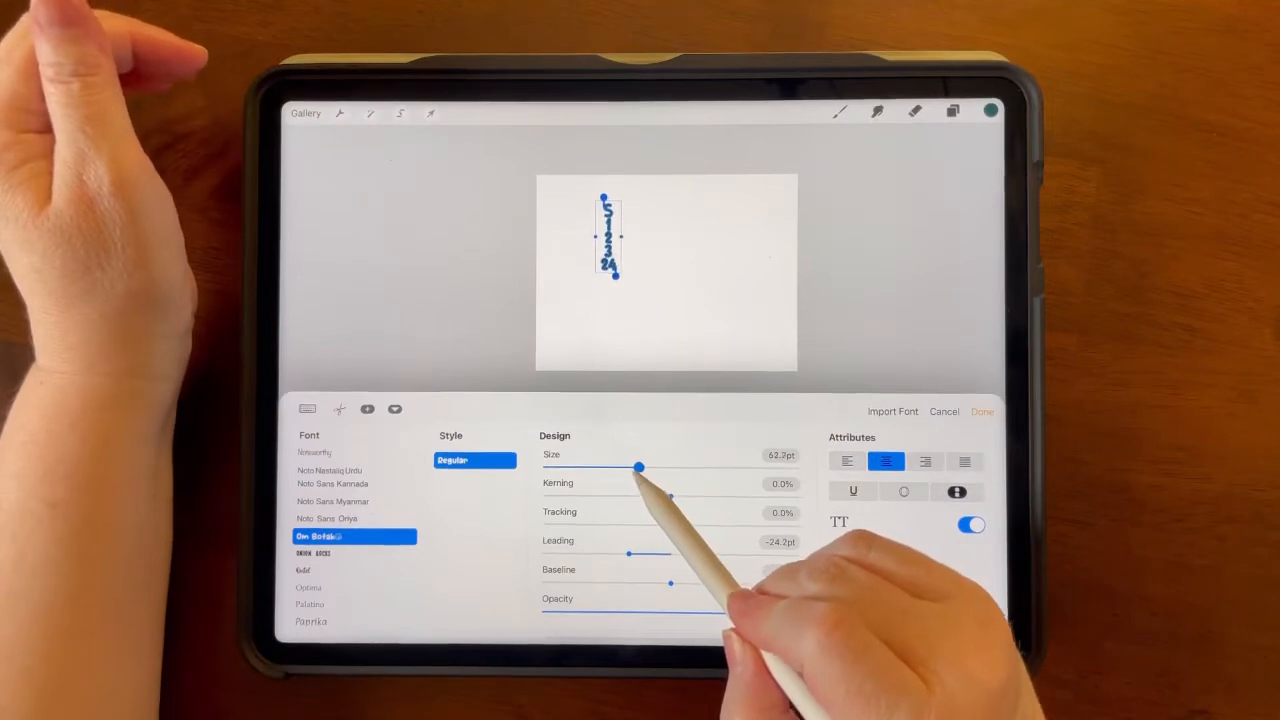
drag(640, 468, 616, 468)
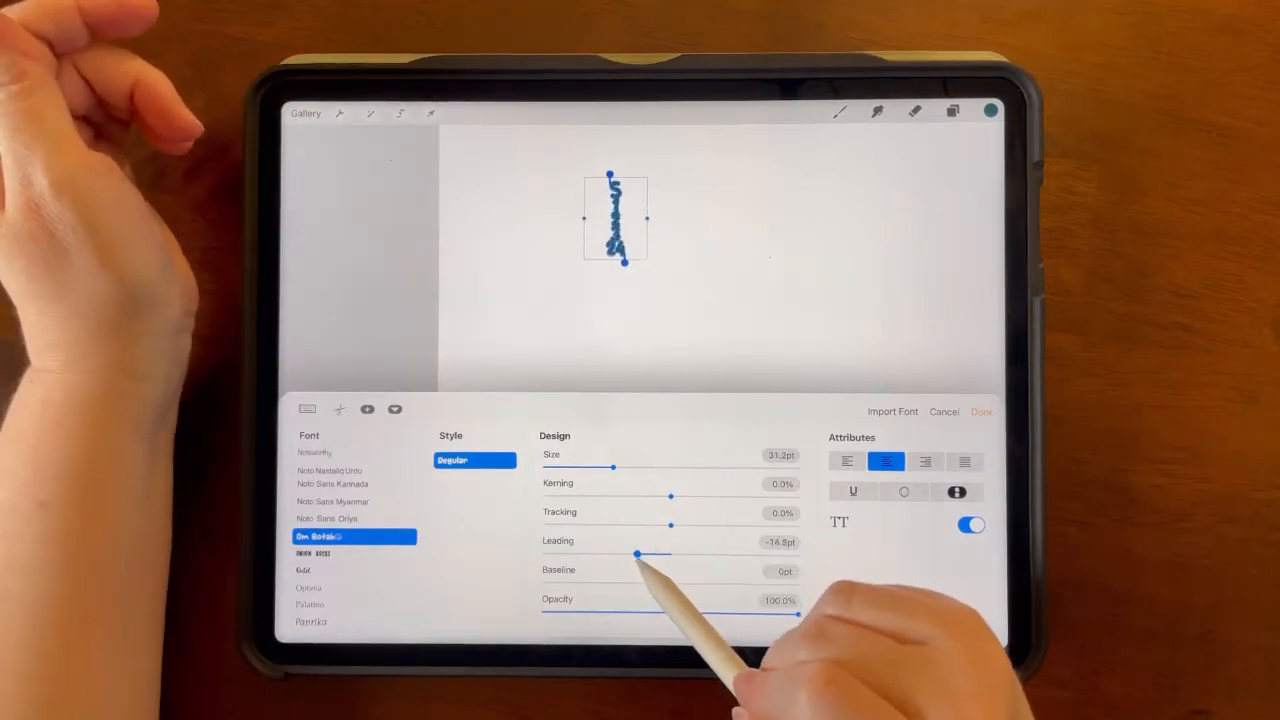
drag(612, 468, 608, 468)
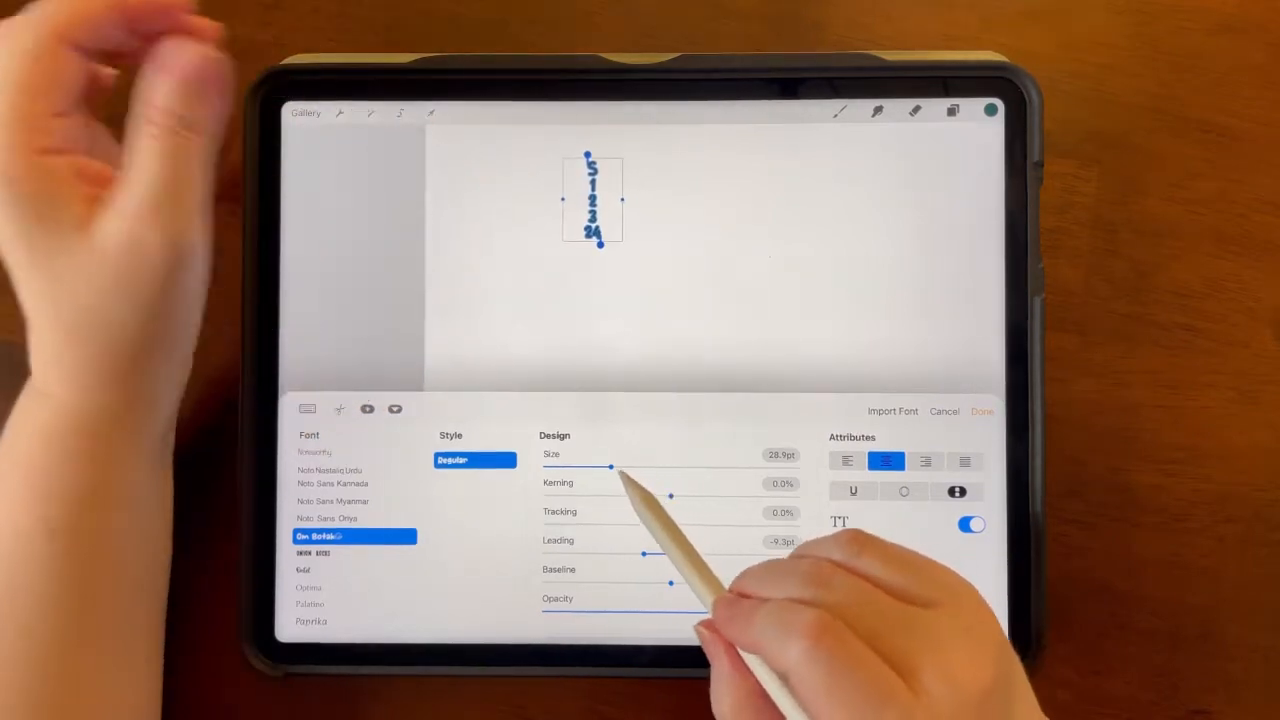
drag(610, 468, 620, 468)
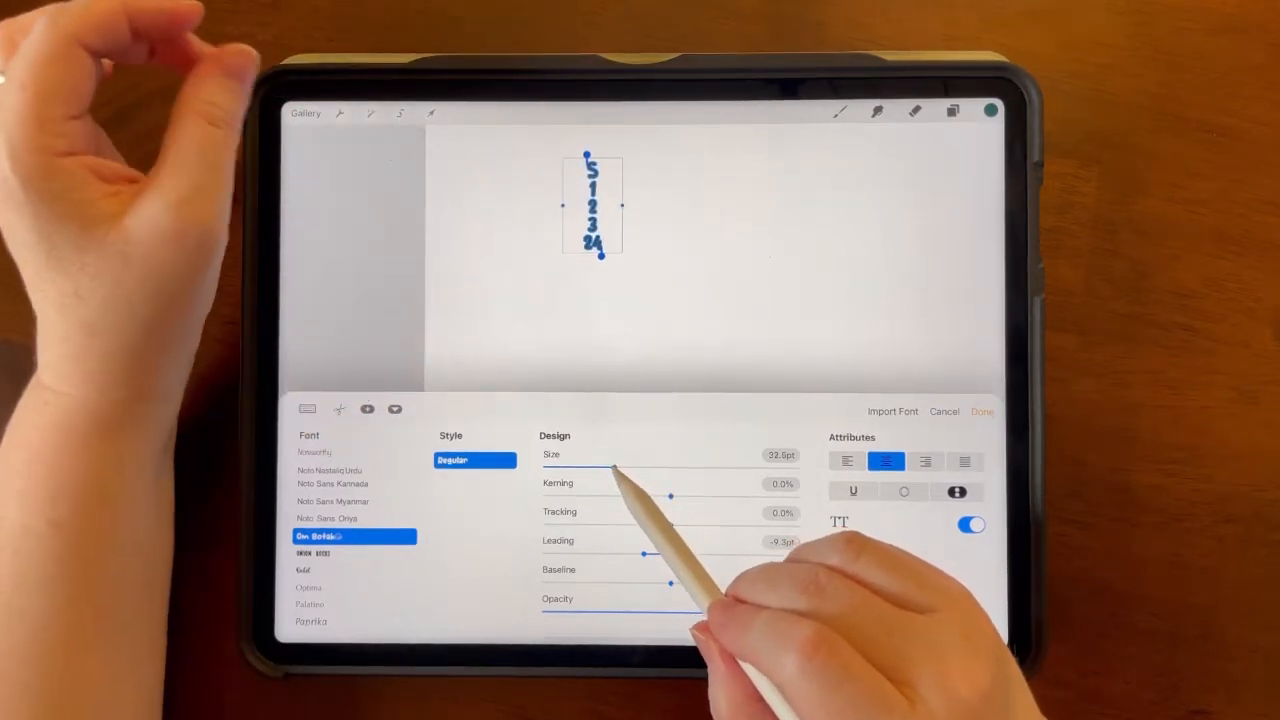
drag(616, 468, 604, 468)
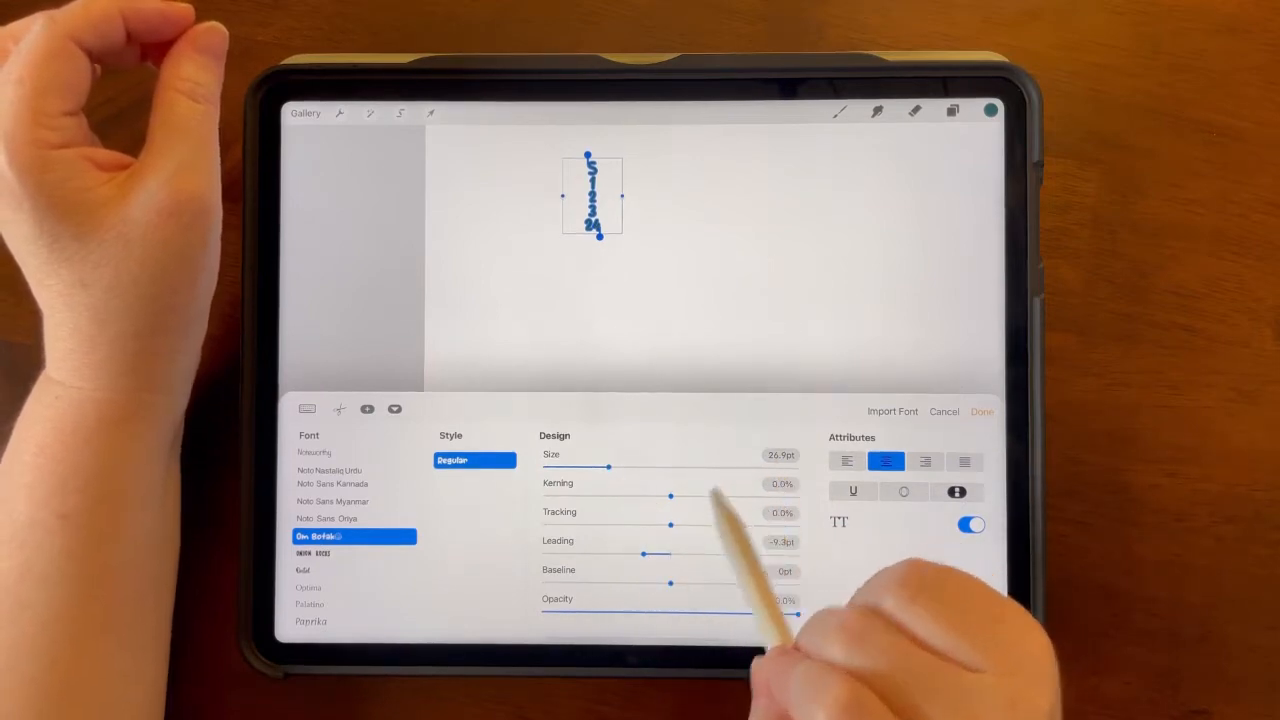
click(780, 456)
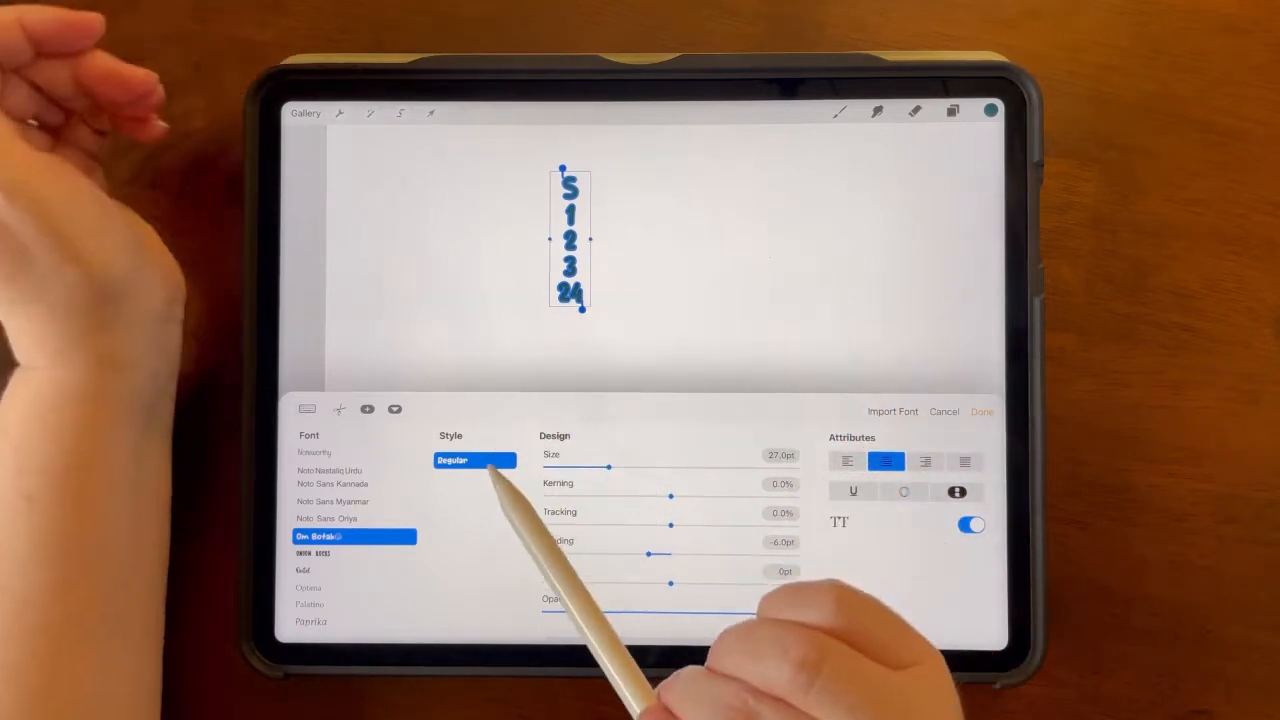
- Shorten the text to just S above 24 and finish editing it
click(980, 412)
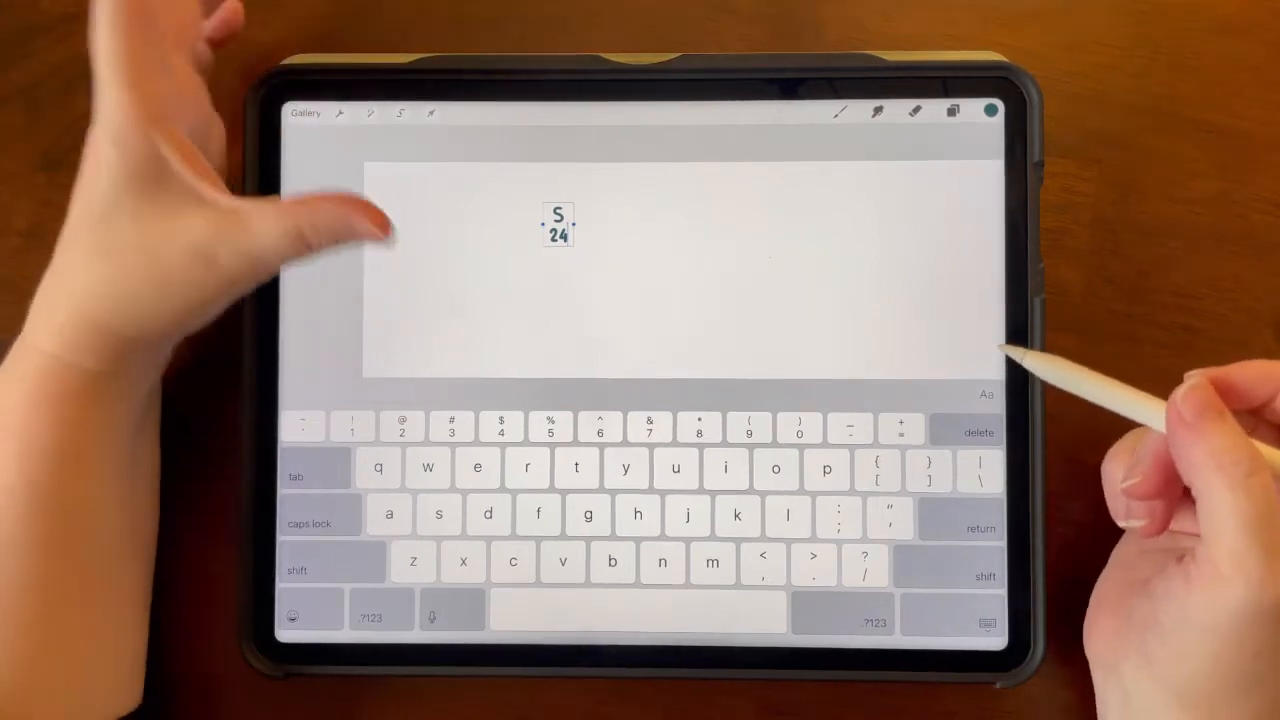
click(952, 112)
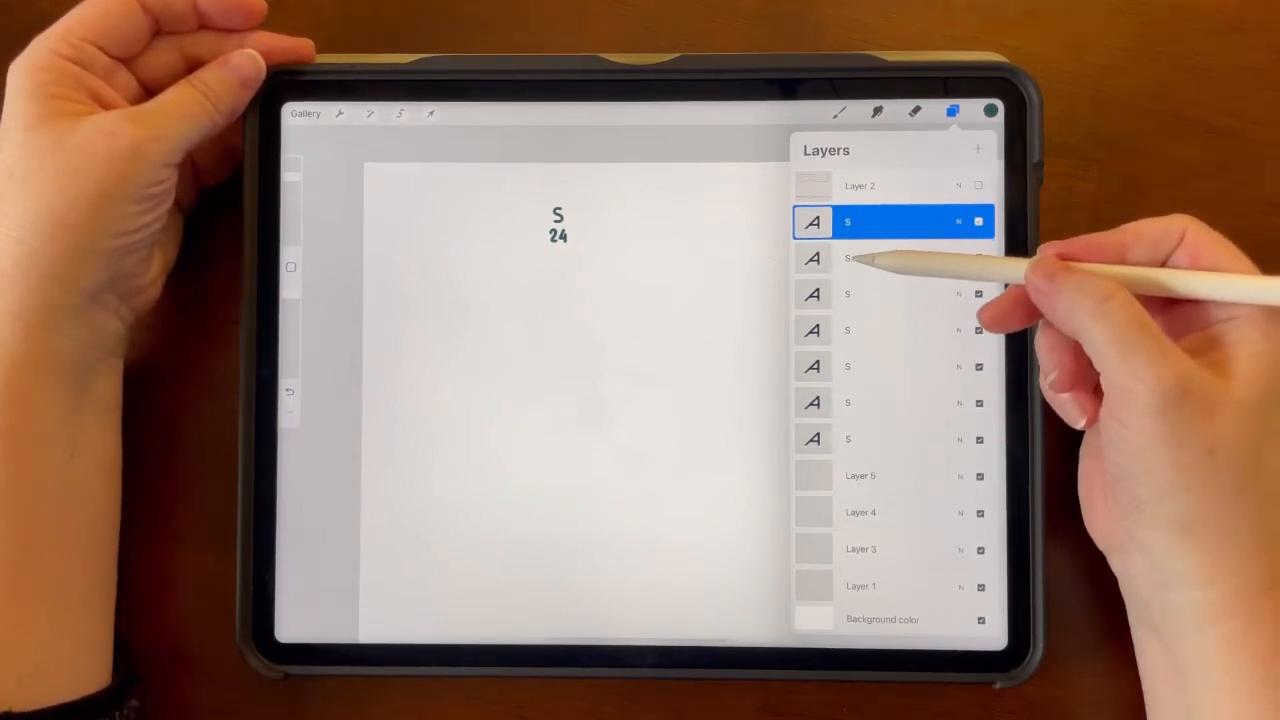
- Slide each copy of S-over-24 right with Transform so seven copies form an evenly spaced row
click(430, 112)
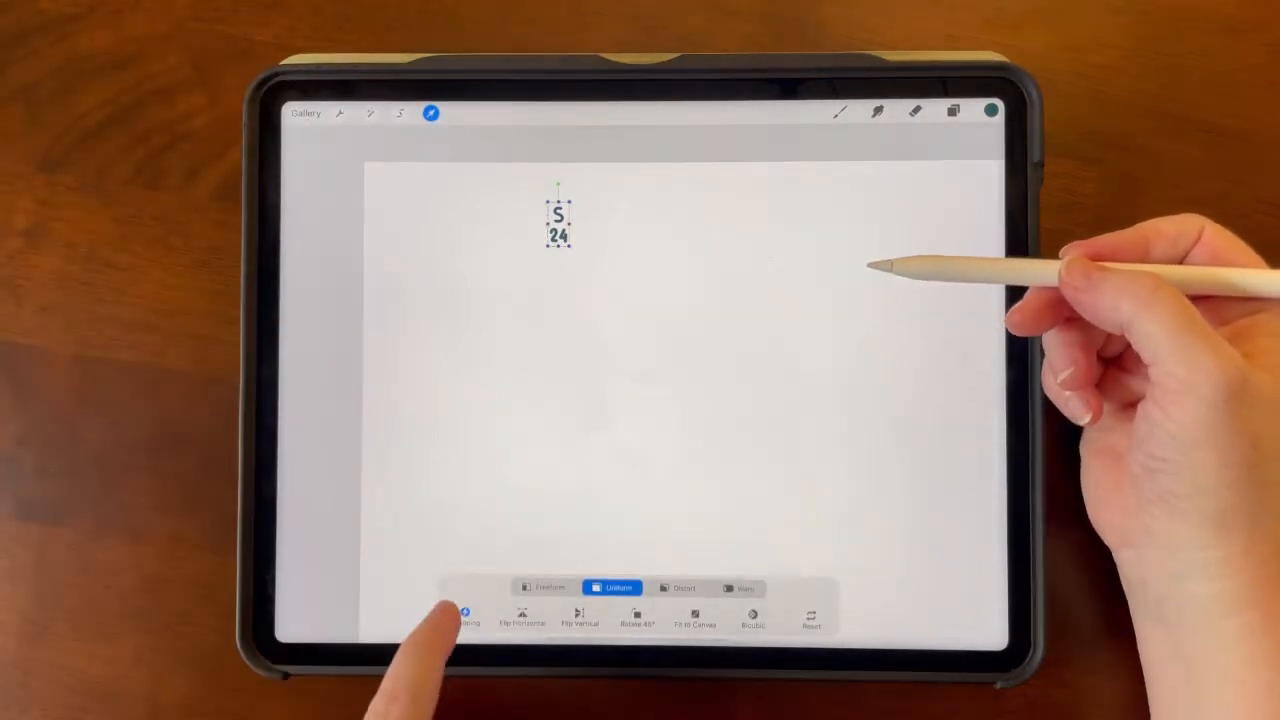
click(464, 616)
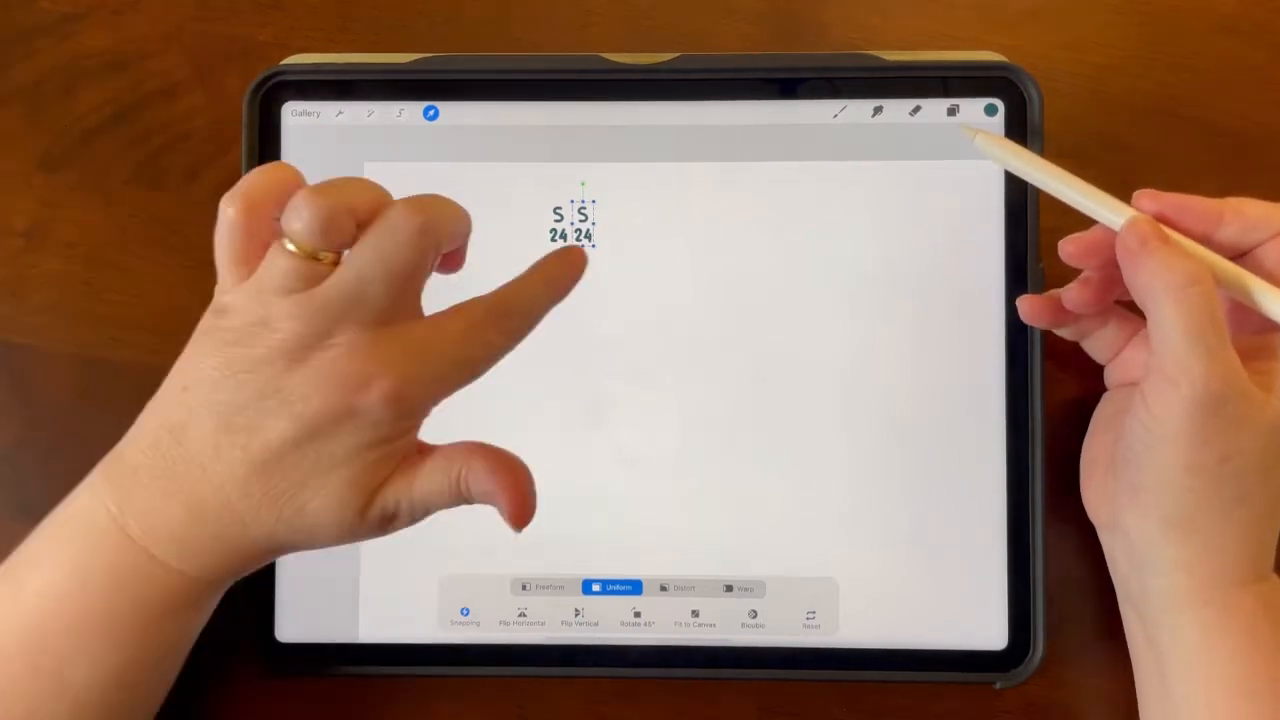
click(952, 112)
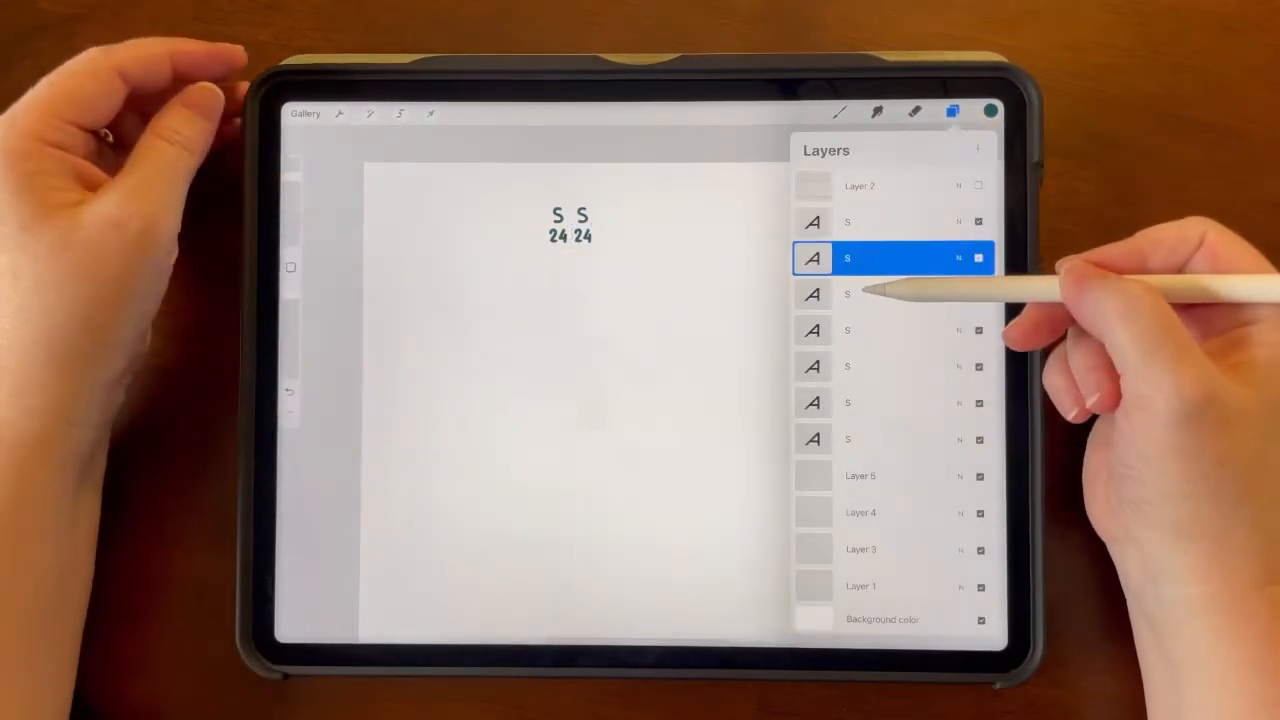
click(430, 112)
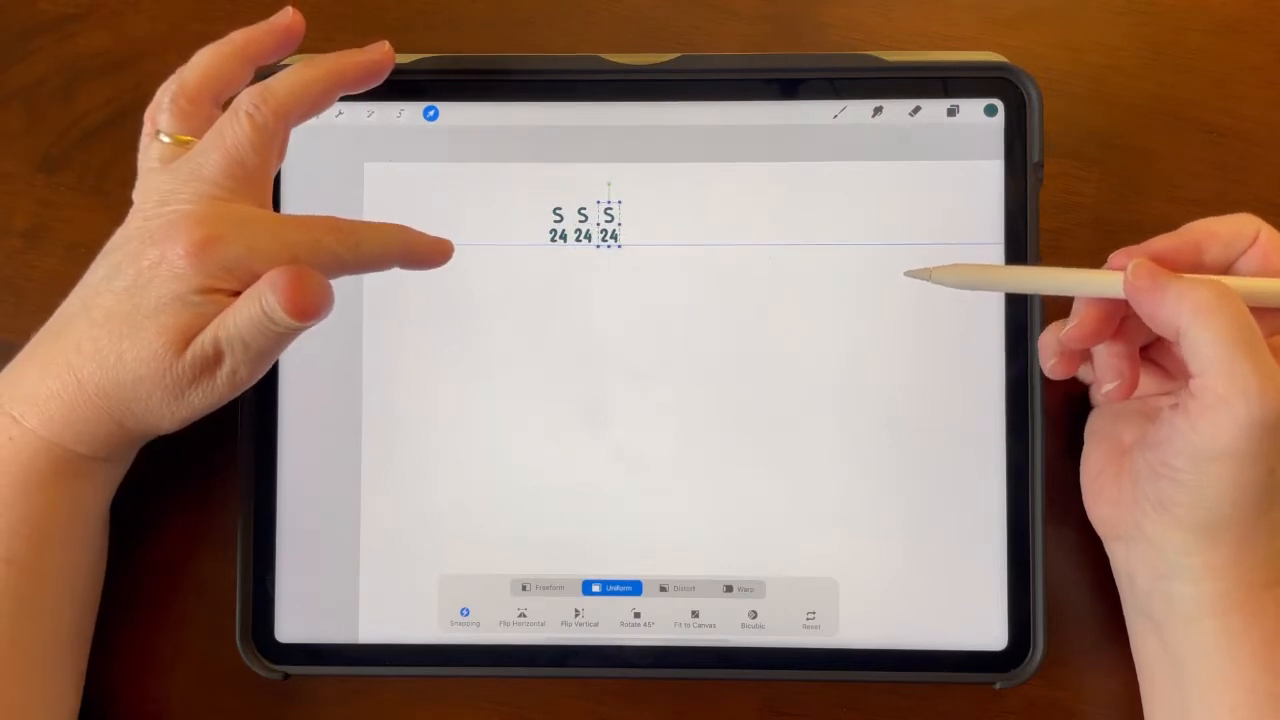
click(952, 112)
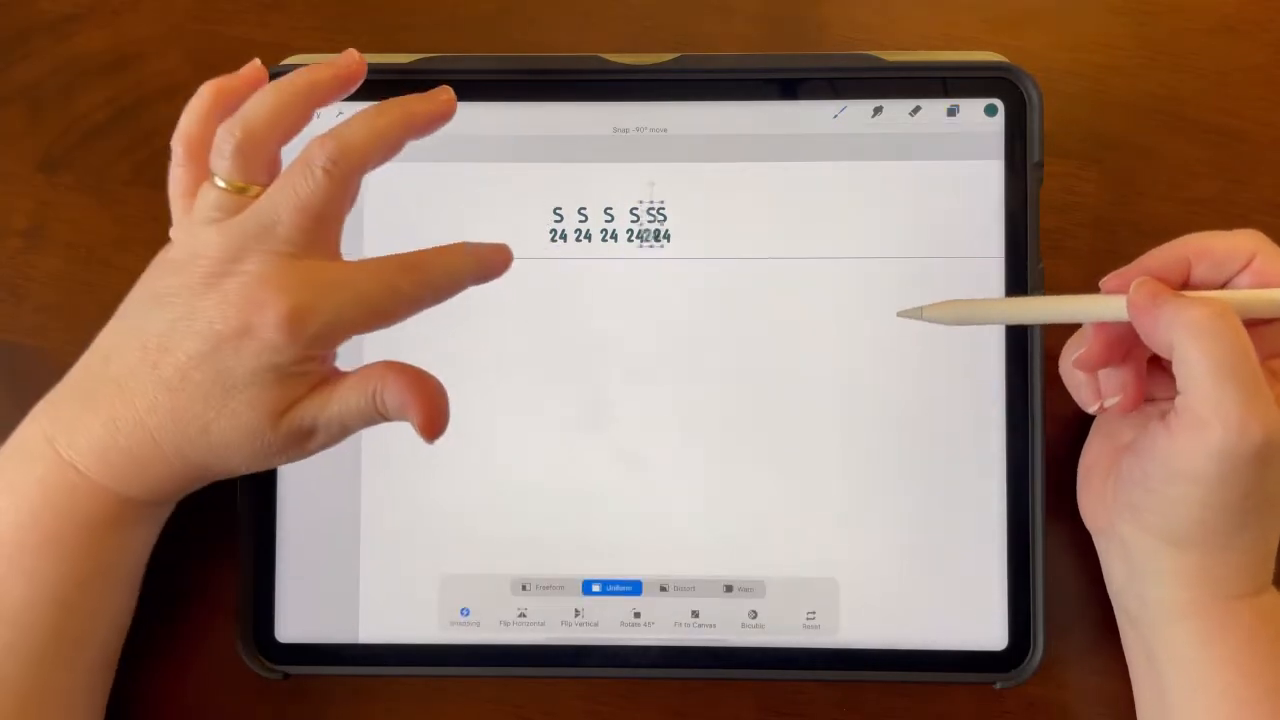
click(952, 112)
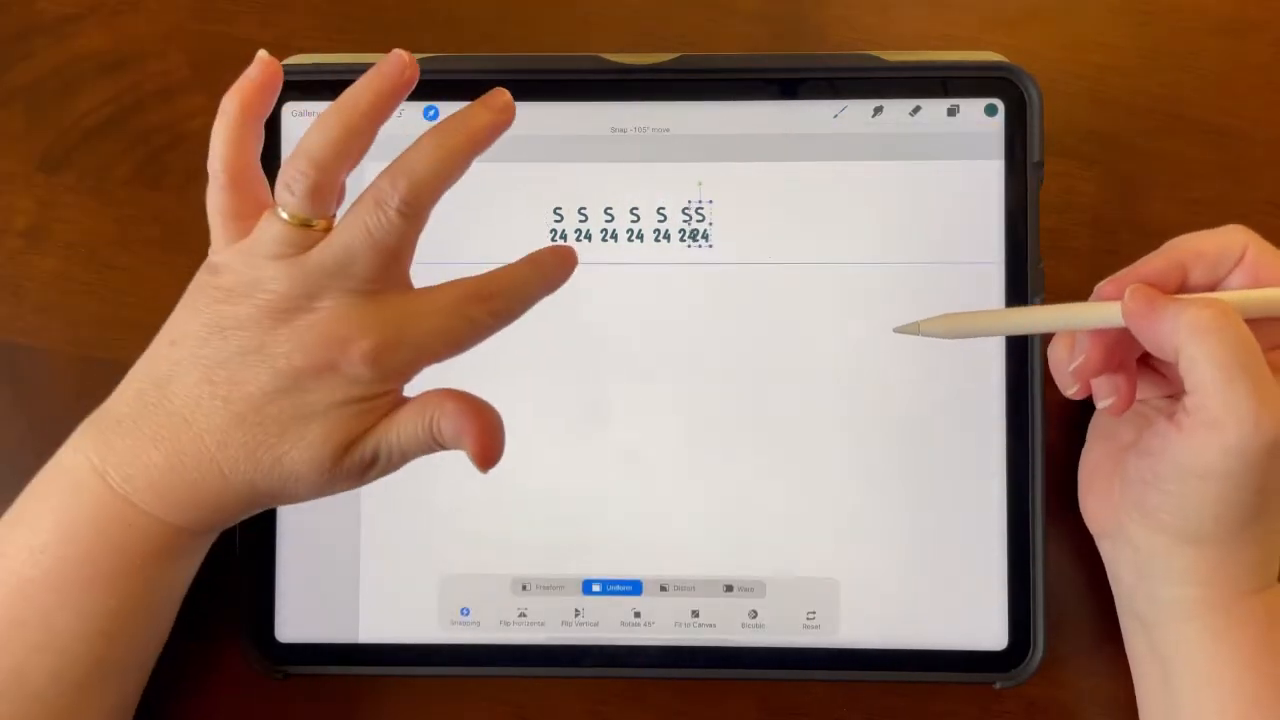
click(952, 112)
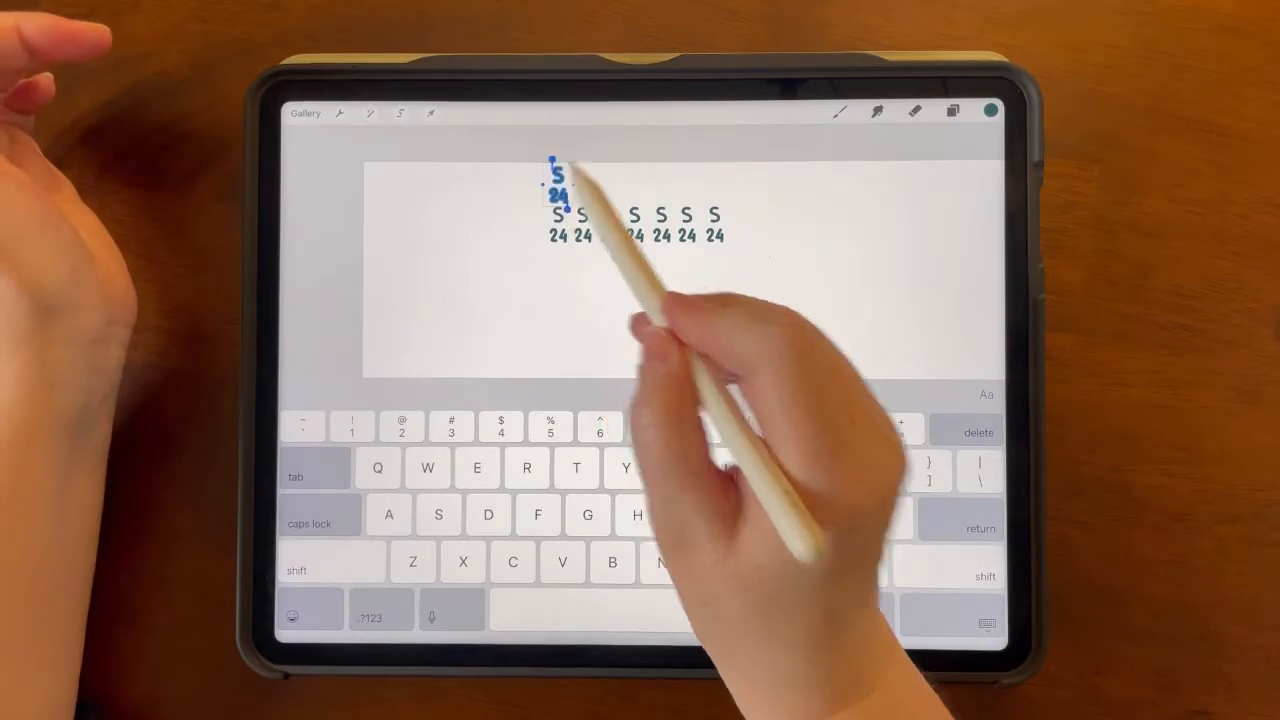
- Select the spare text copy above the row and enter Edit Text on it
click(556, 184)
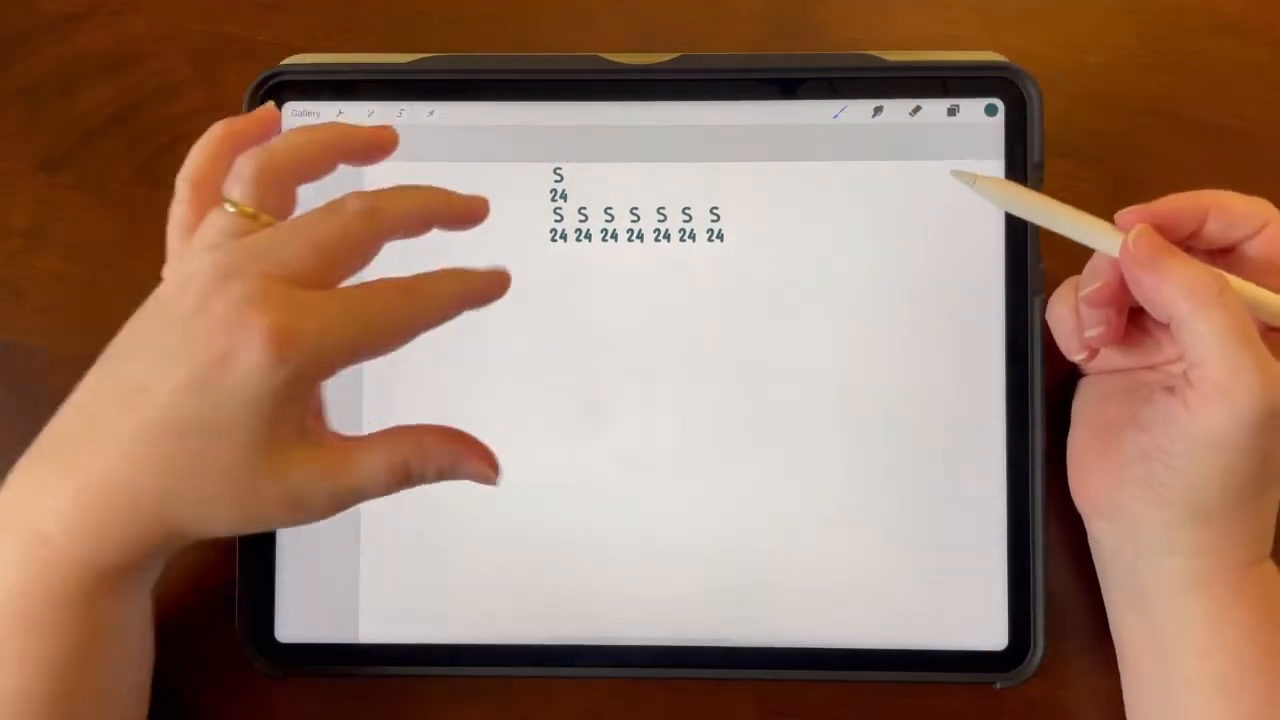
click(430, 112)
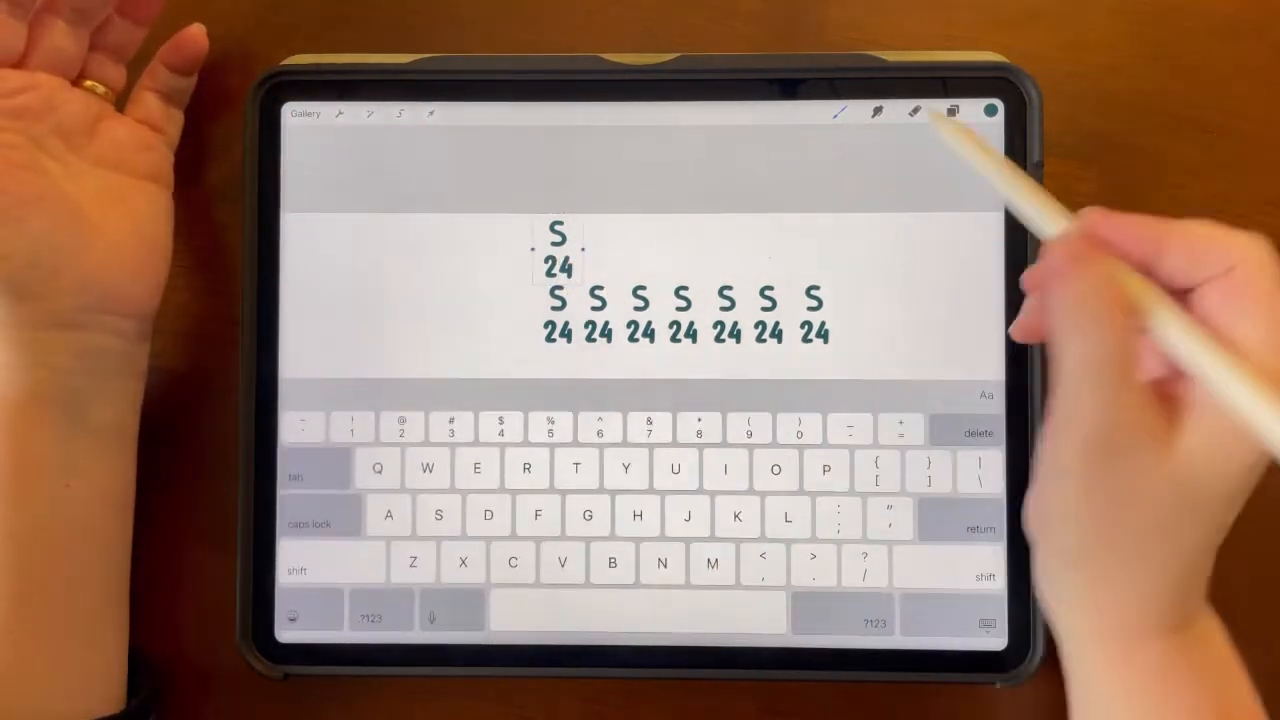
click(952, 112)
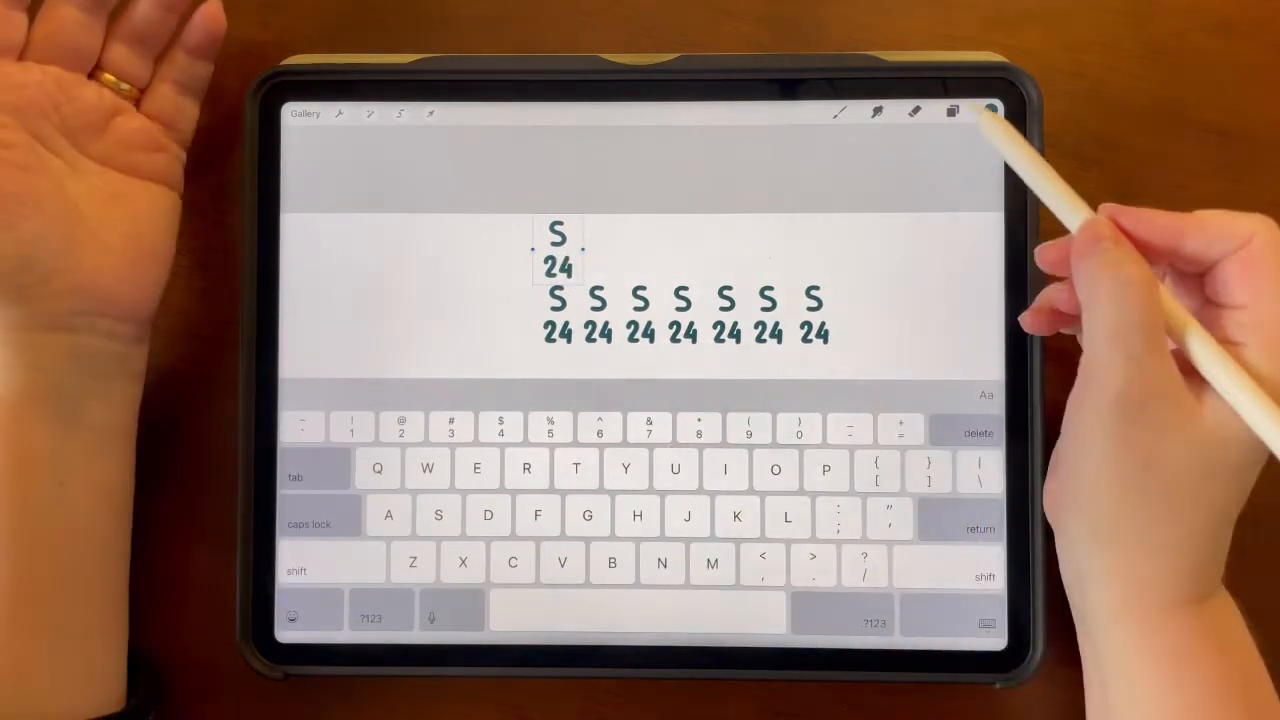
click(952, 112)
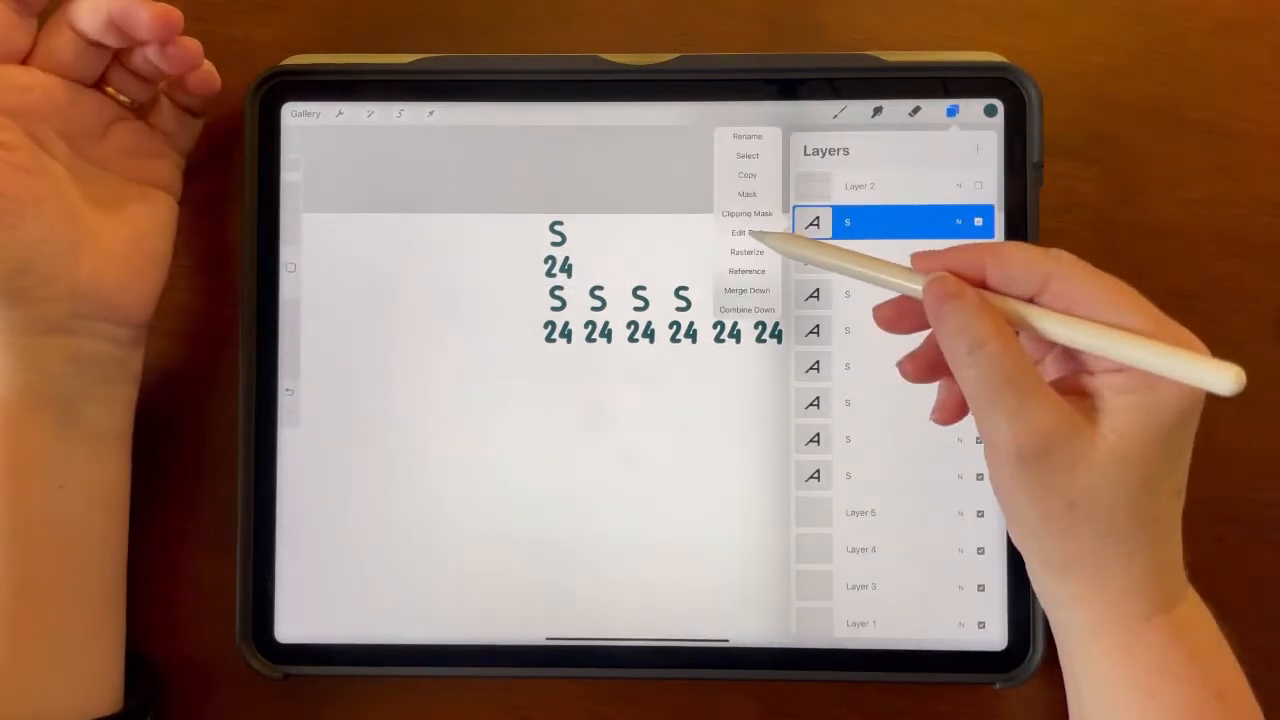
click(744, 232)
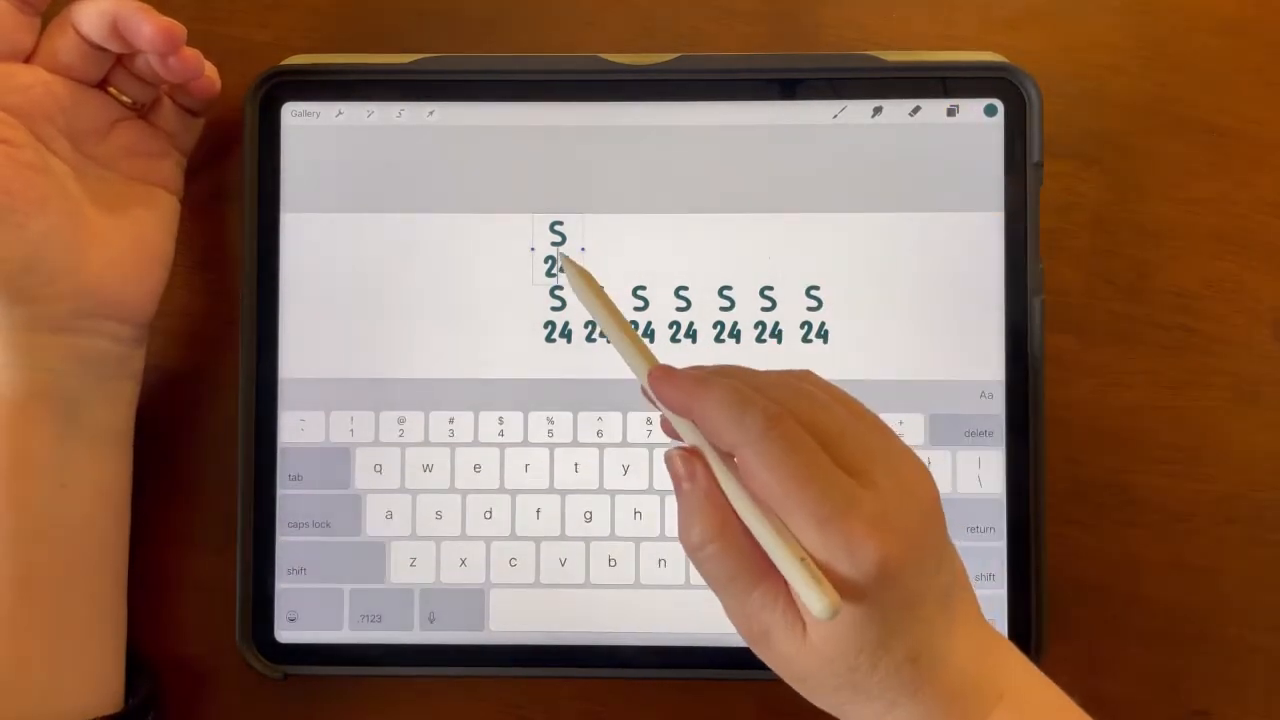
- Replace that copy's text with 'March' as the centred month heading
click(560, 240)
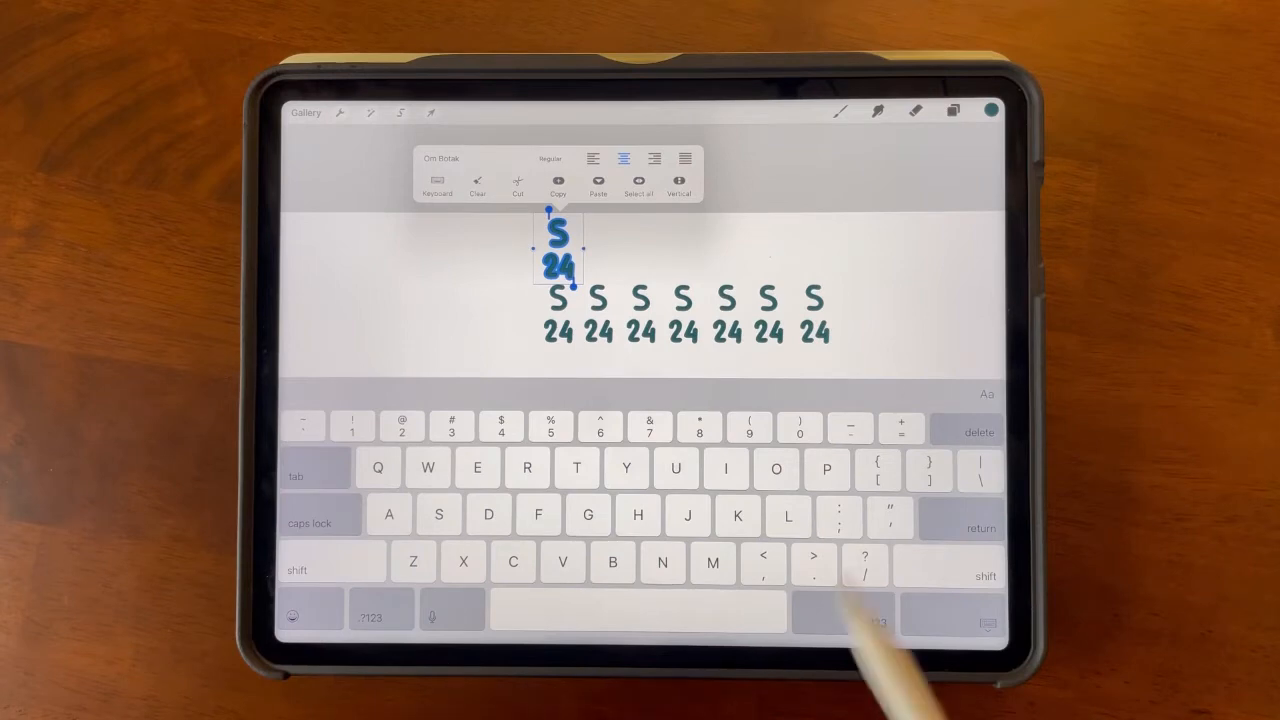
text(Mar)
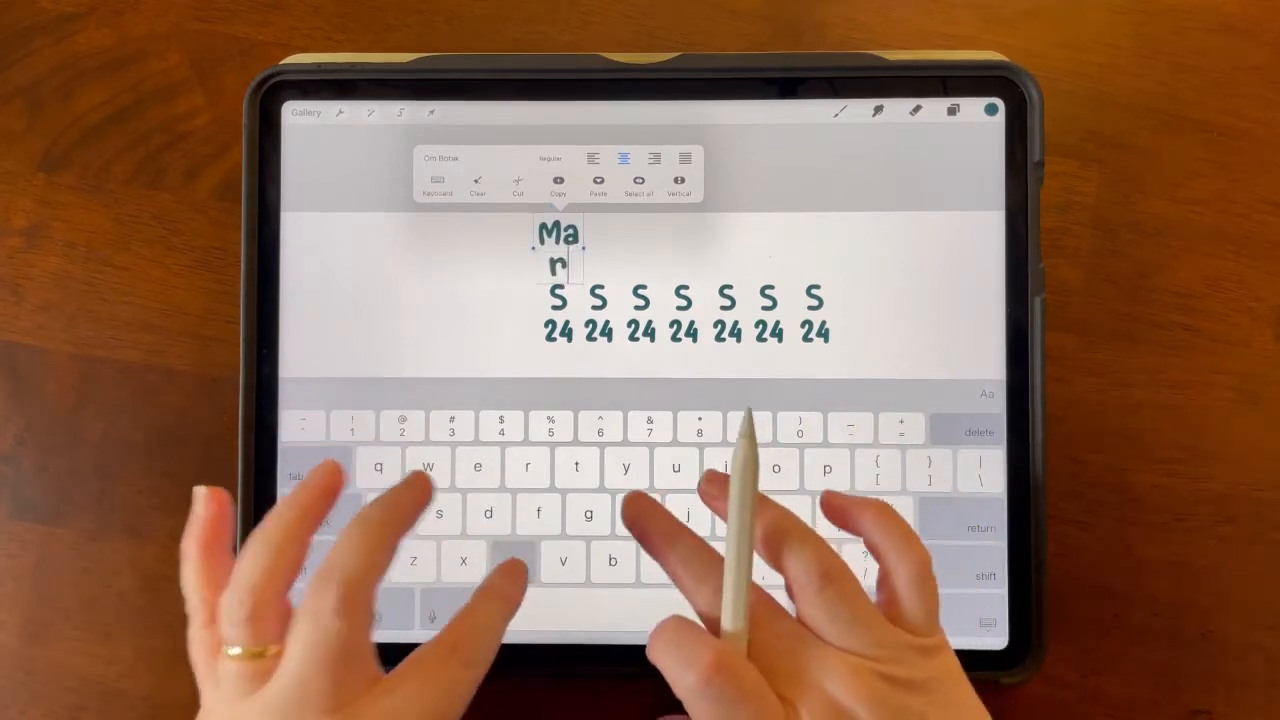
text(ch)
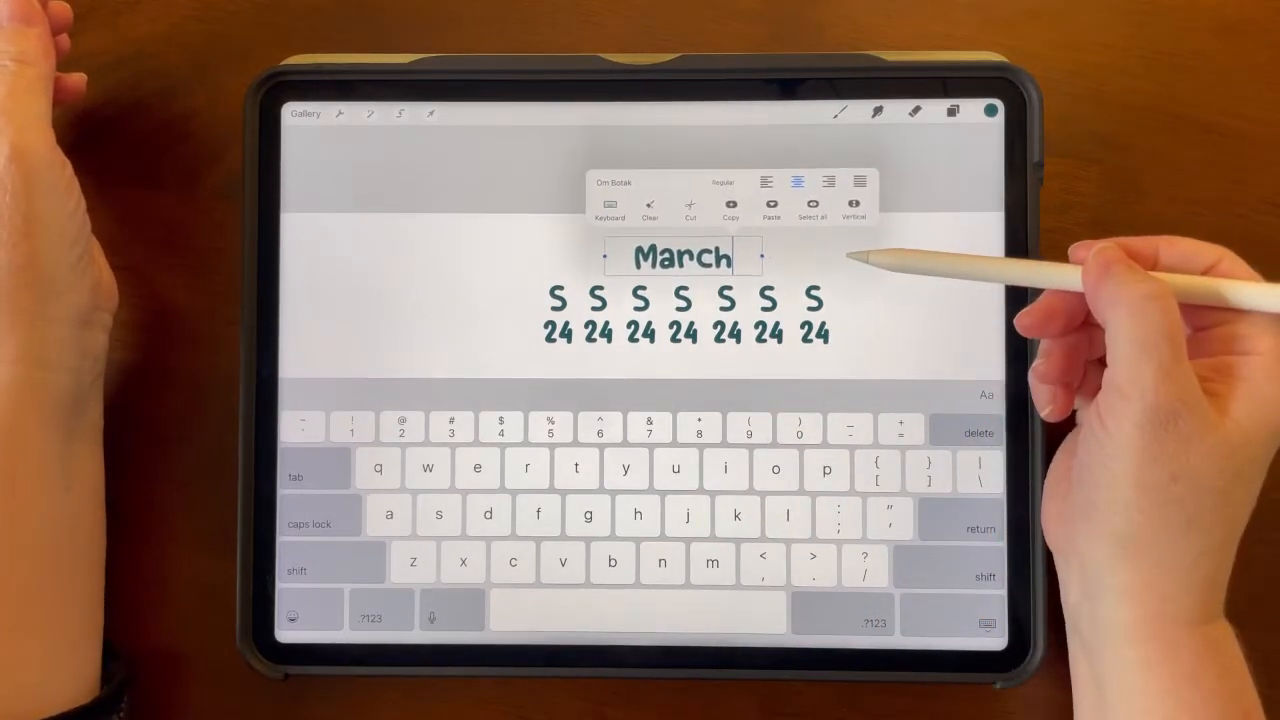
click(430, 112)
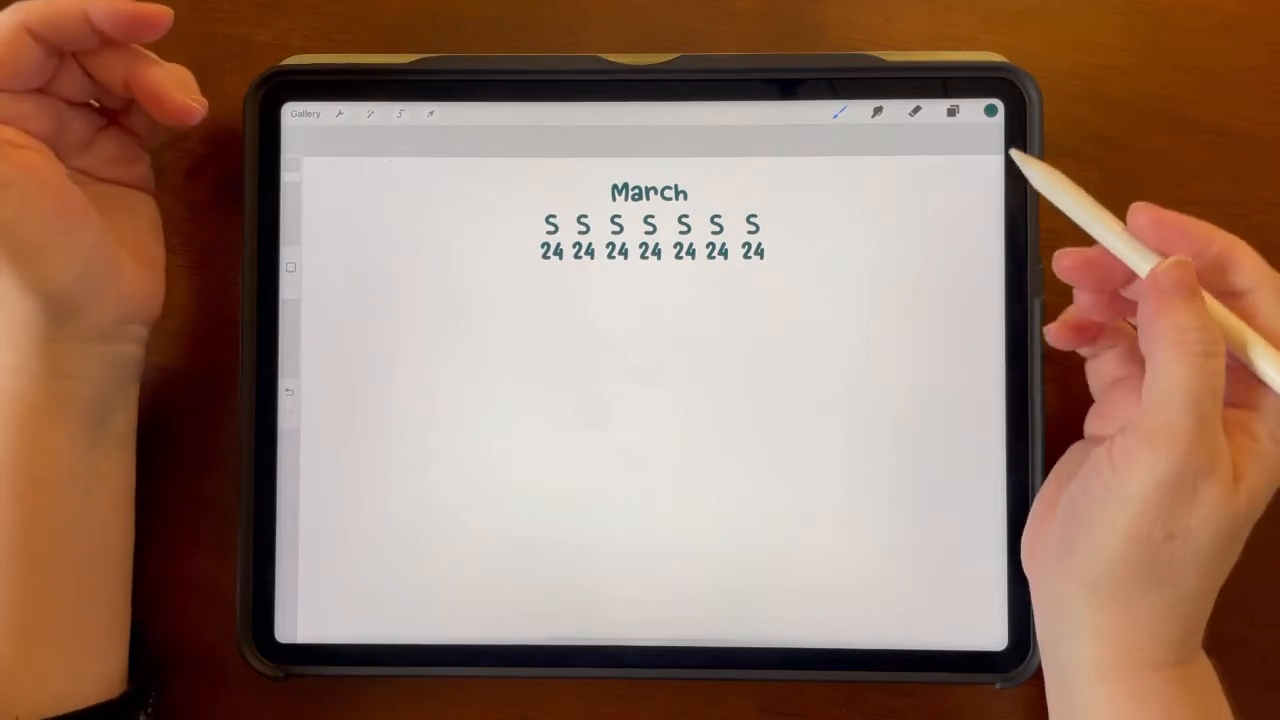
- Insert the 2022 calendar screenshot, lasso March and paste it as its own layer
click(952, 112)
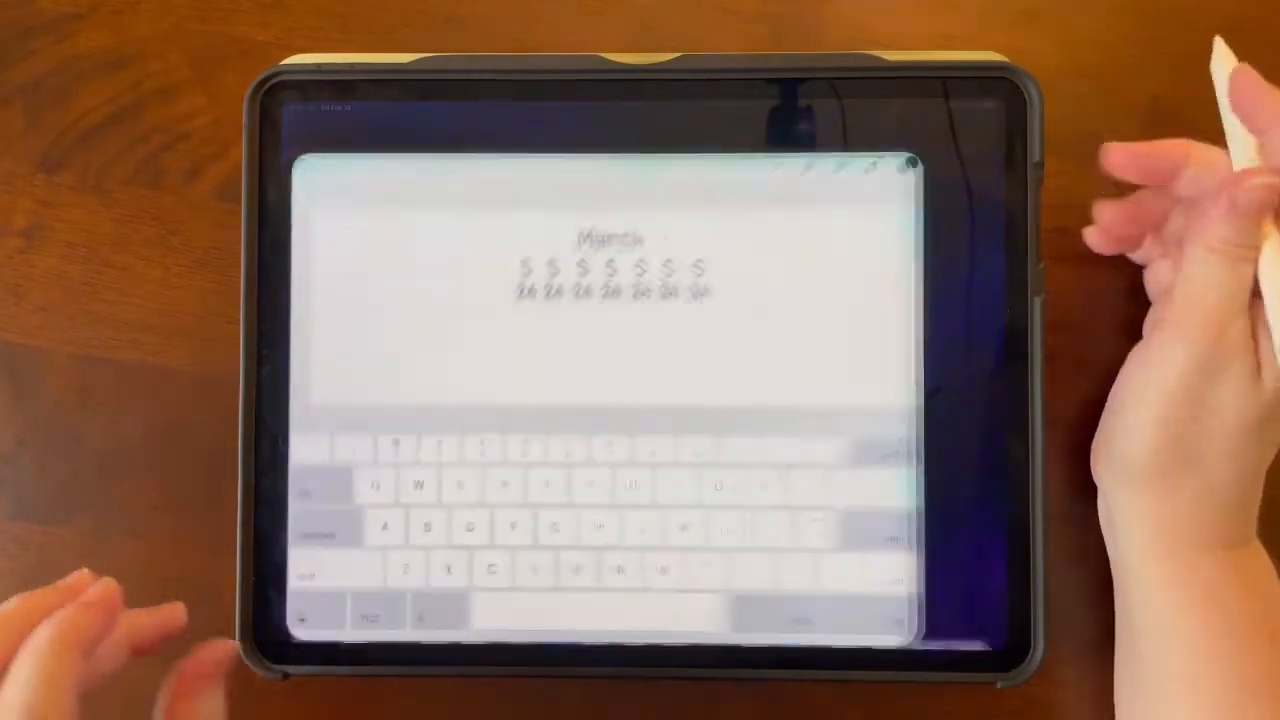
click(340, 112)
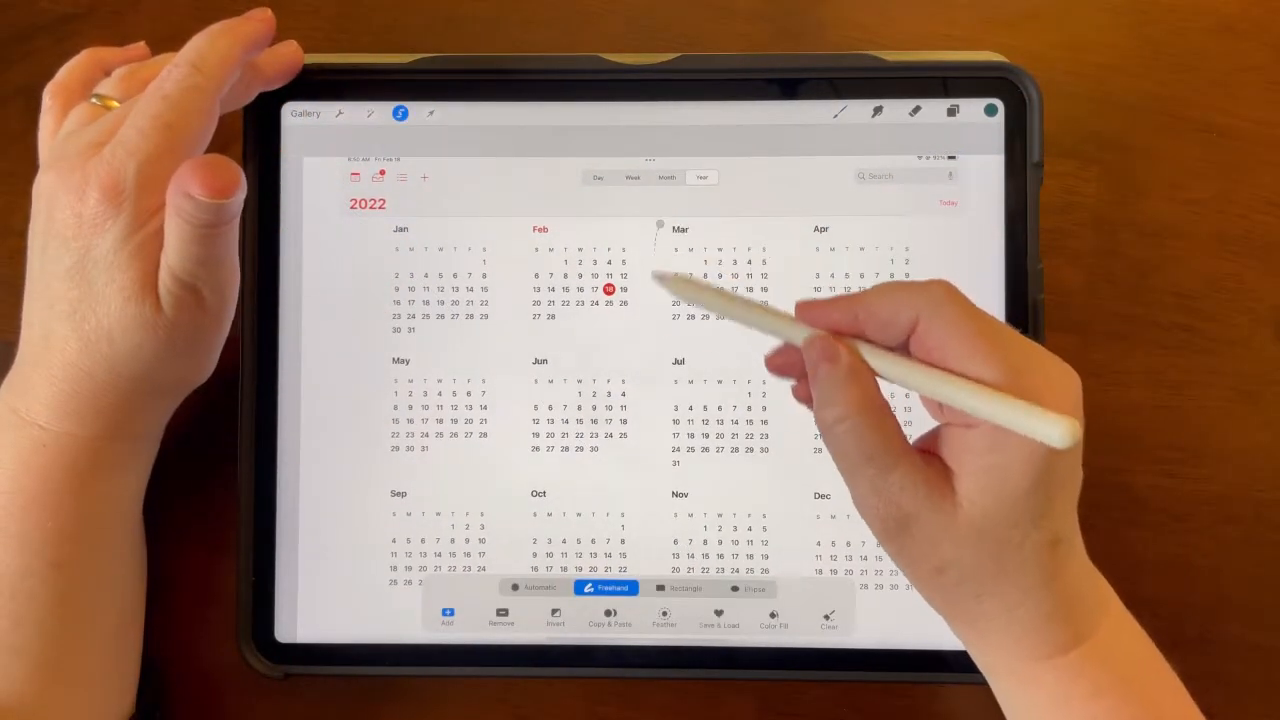
drag(660, 224, 736, 316)
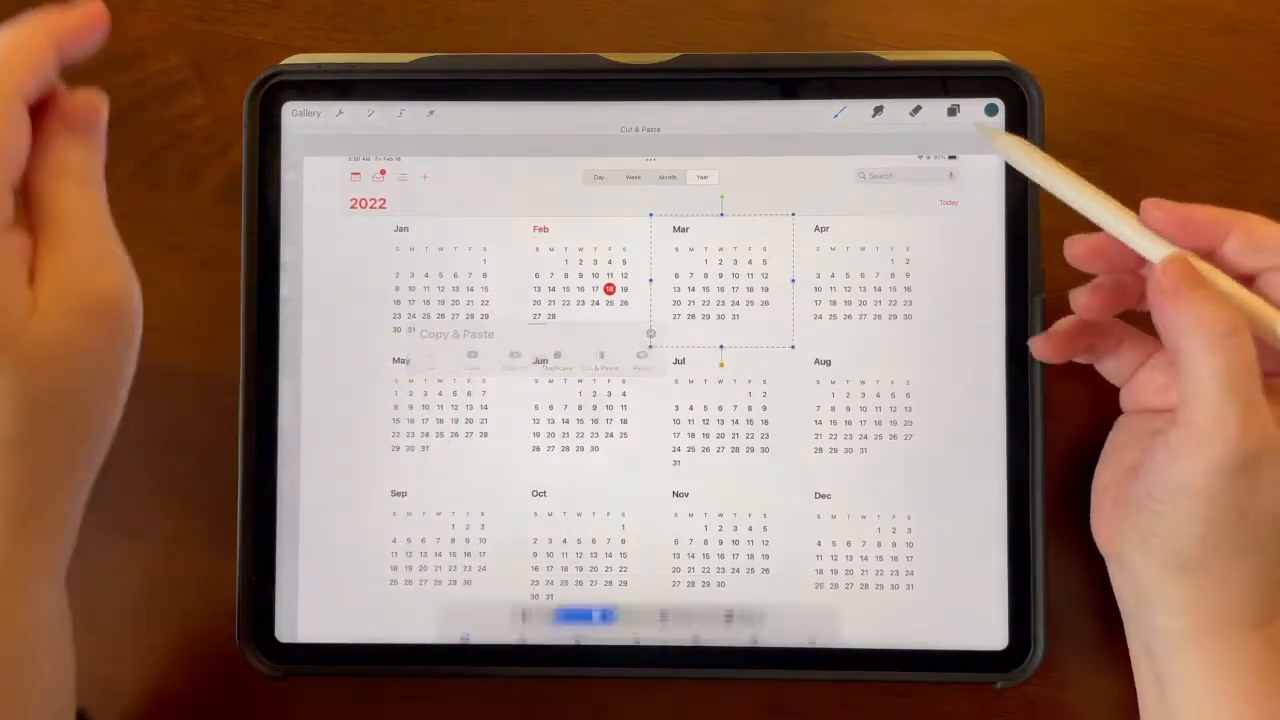
click(952, 112)
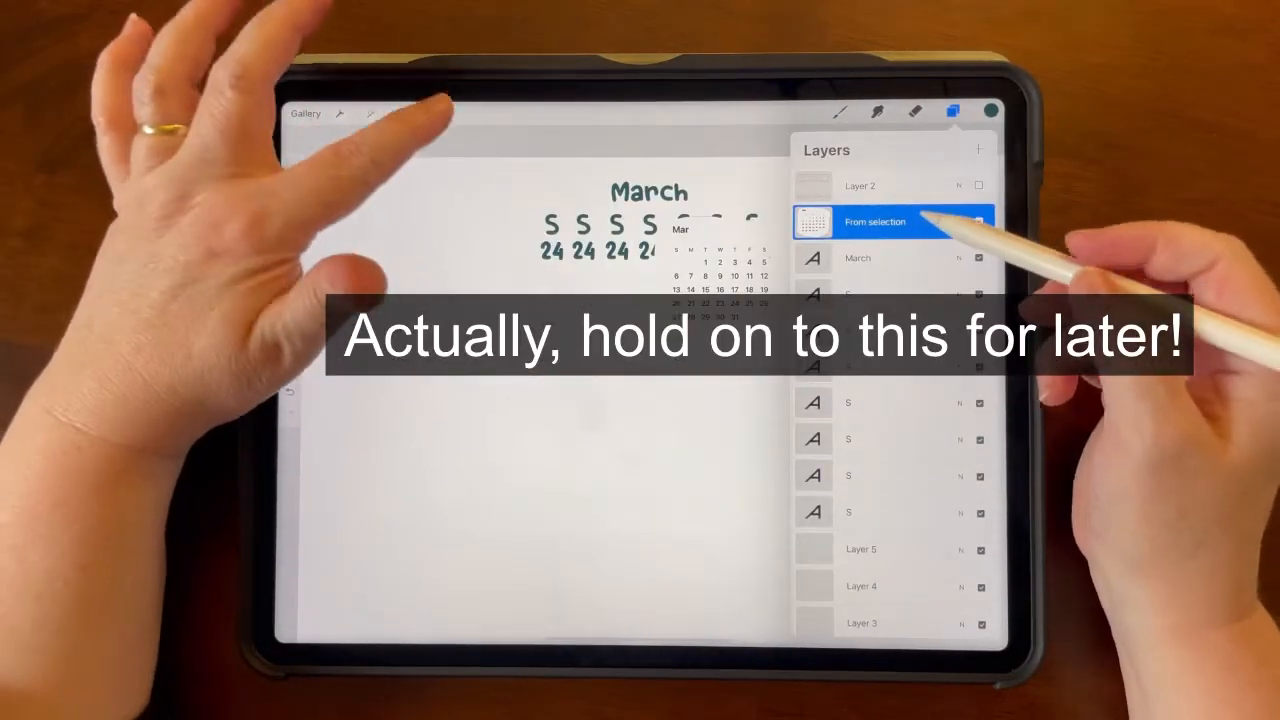
click(430, 112)
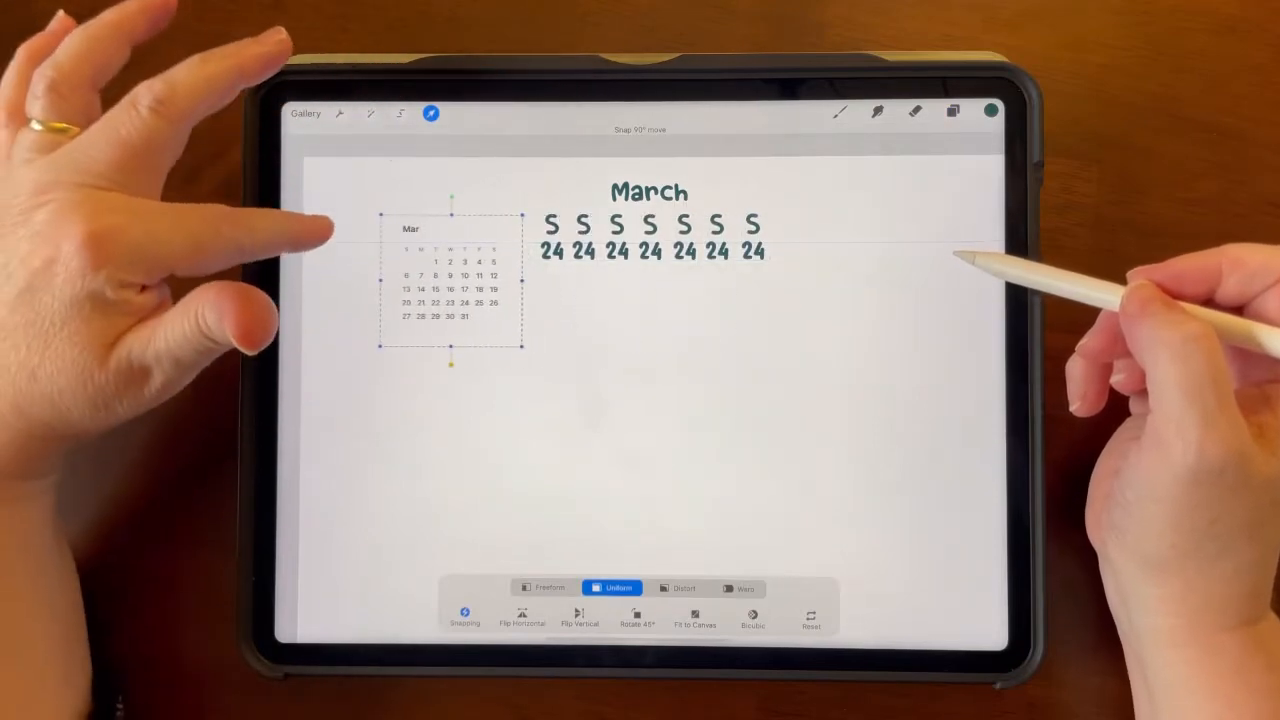
- Position the March snippet, then edit the second column to M with dates 7, 14, 21, 28
click(952, 112)
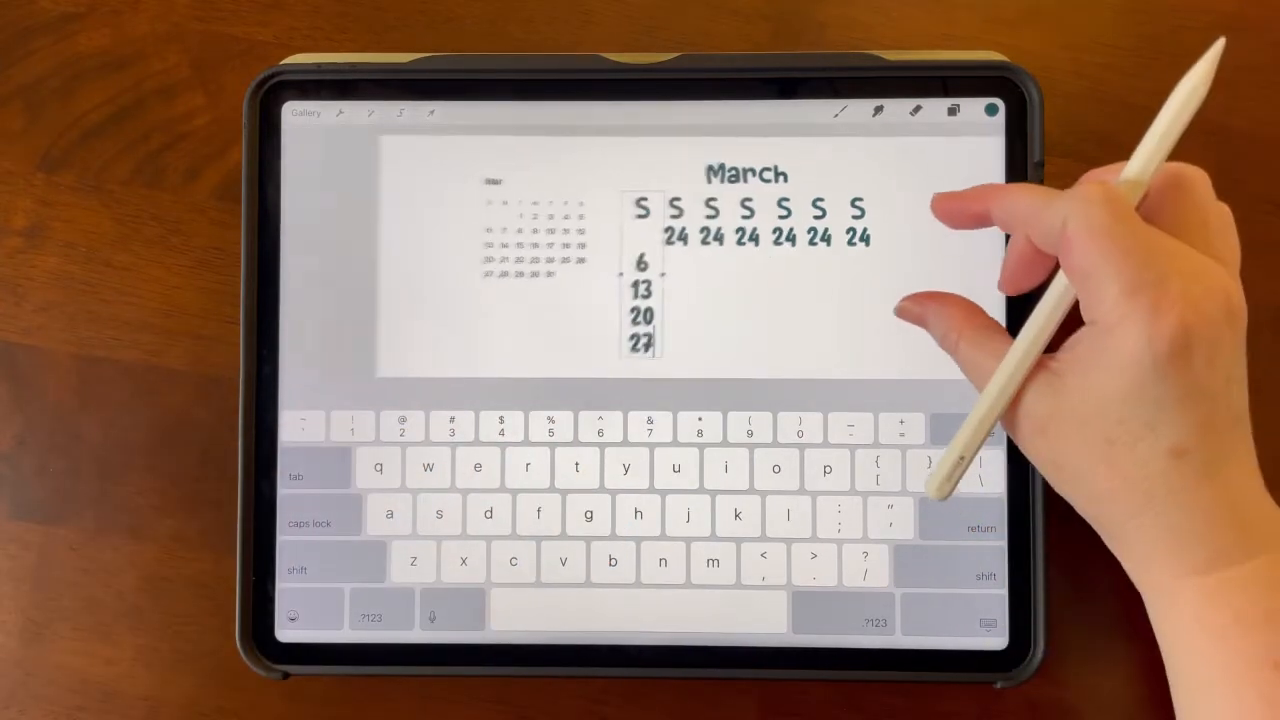
click(952, 112)
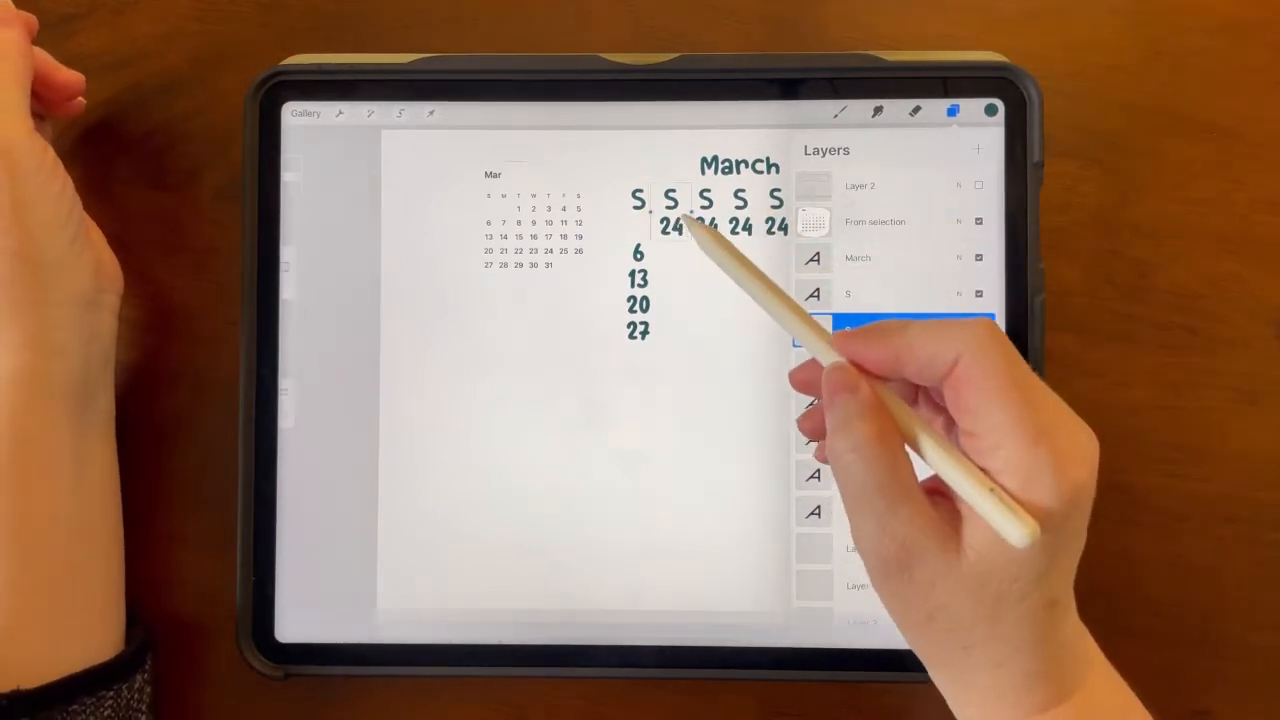
double_click(672, 210)
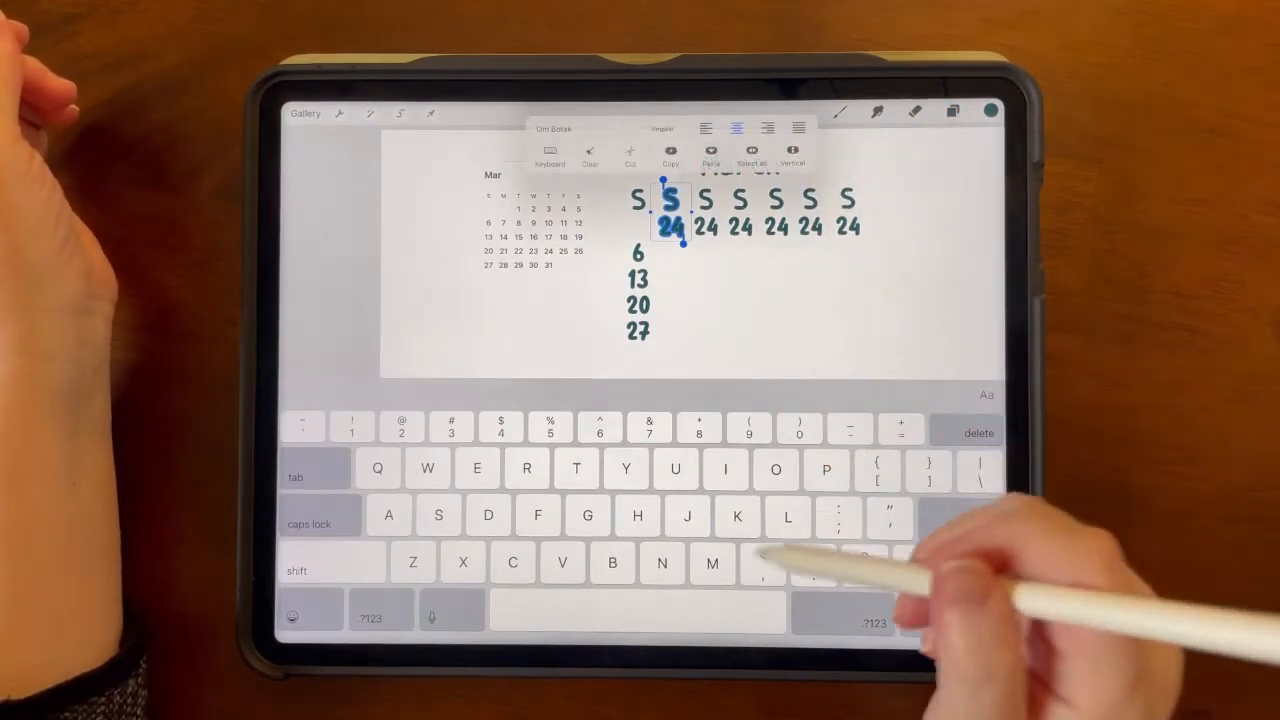
text(M)
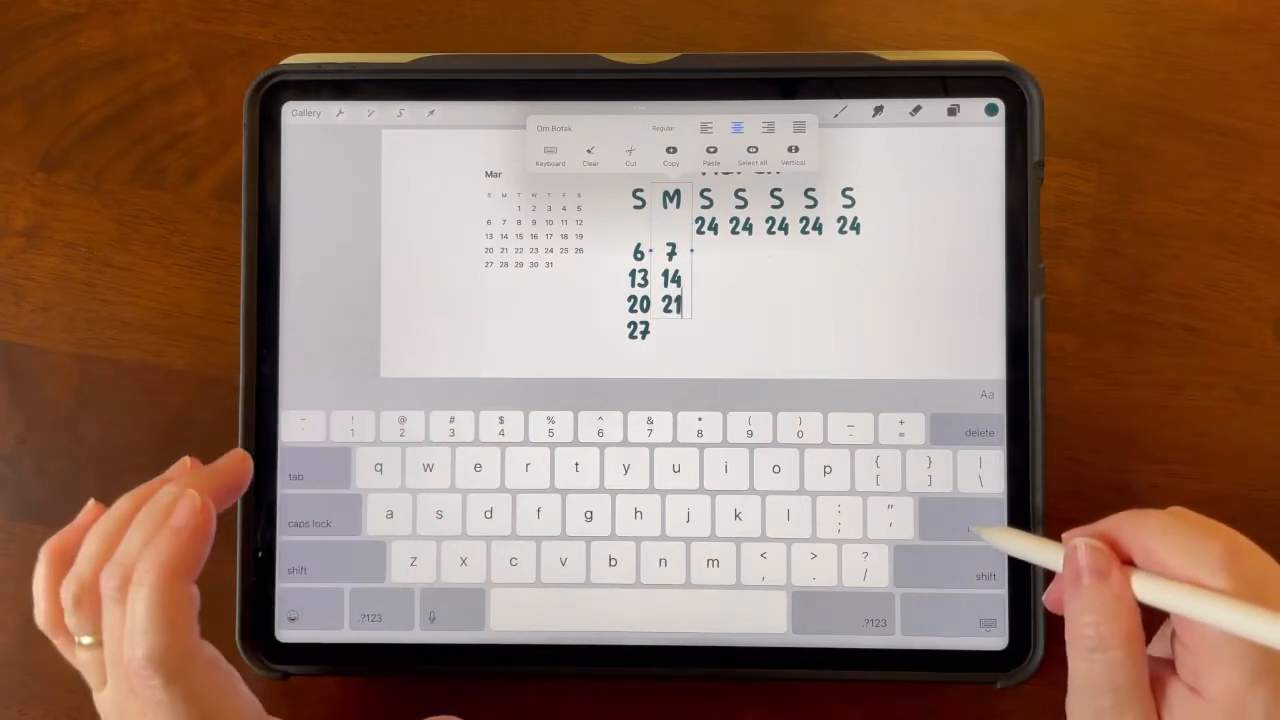
text(28)
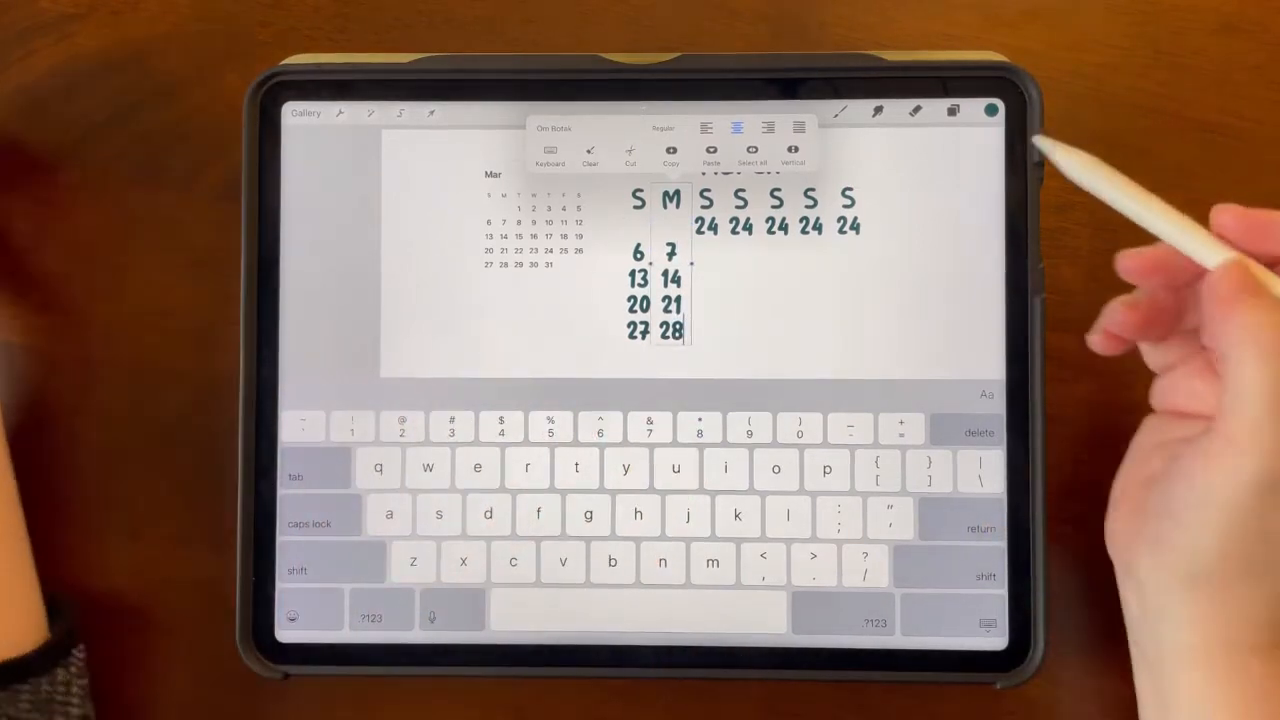
- Move on to the next weekday column and begin typing its dates starting with 1
click(952, 112)
text(T)
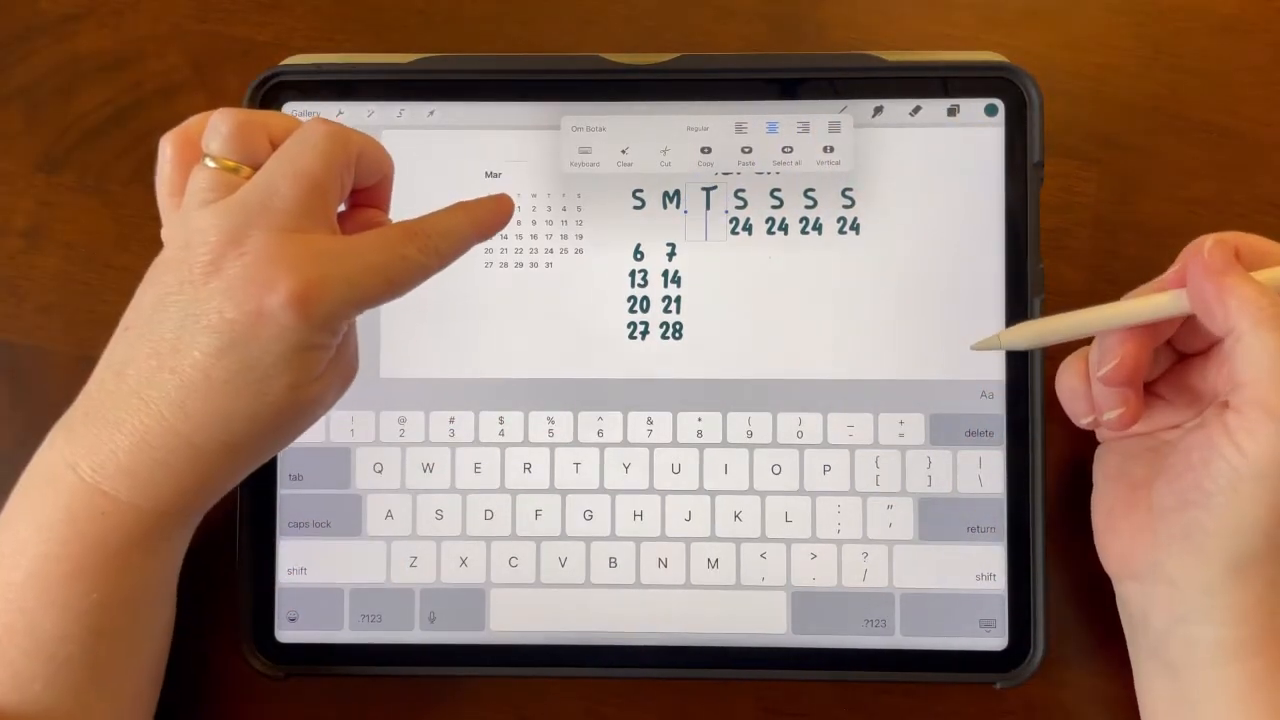
text(1)
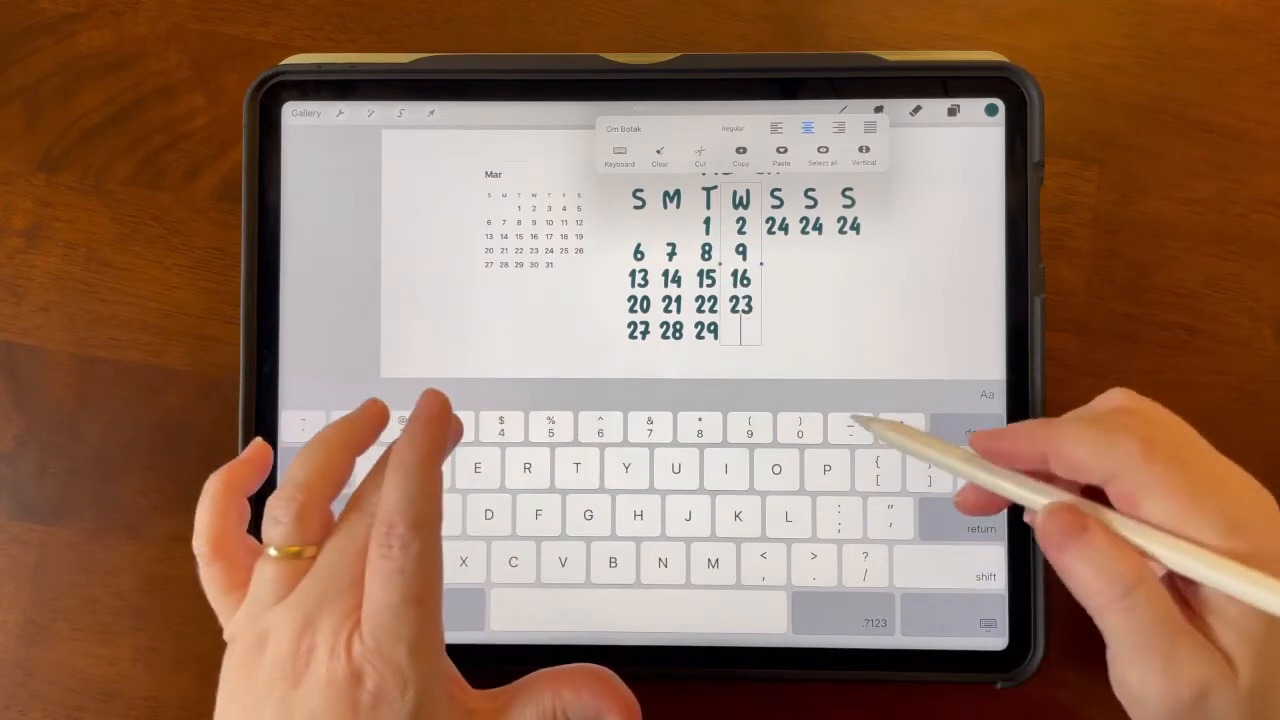
- Fill the Thursday, Friday and Saturday columns with their March dates (ending 31, starting 4)
click(952, 112)
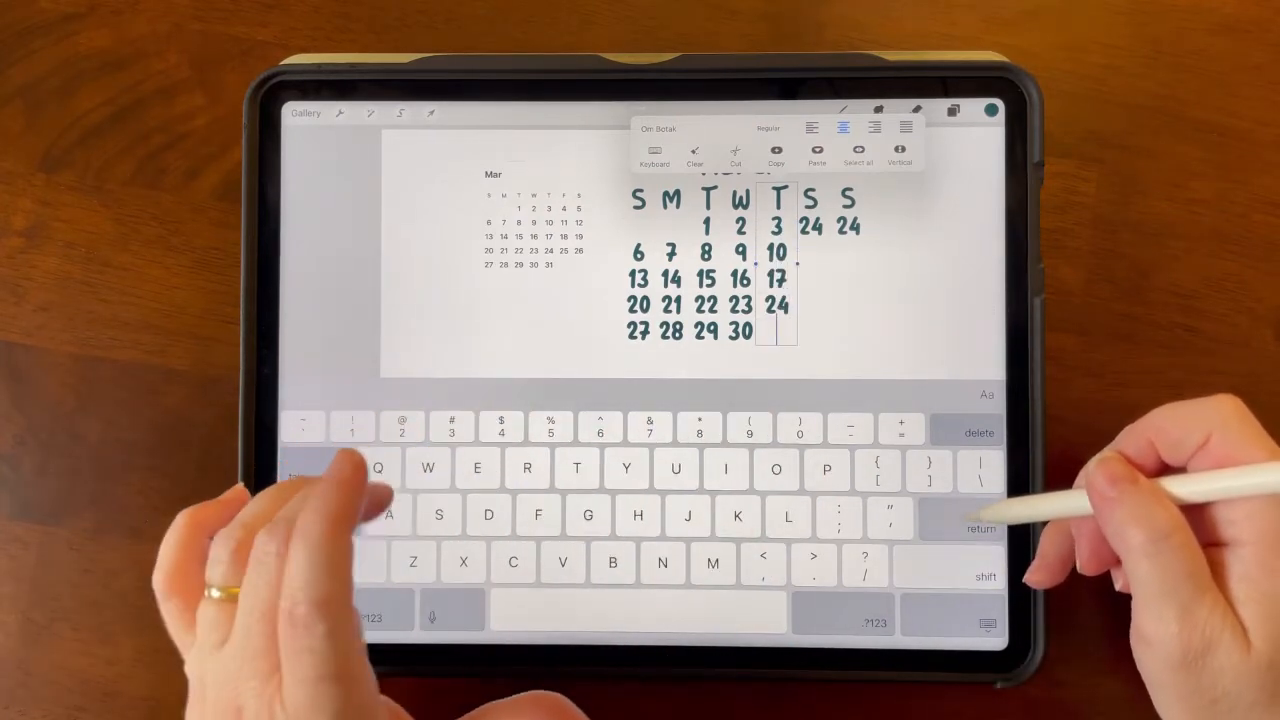
text(31)
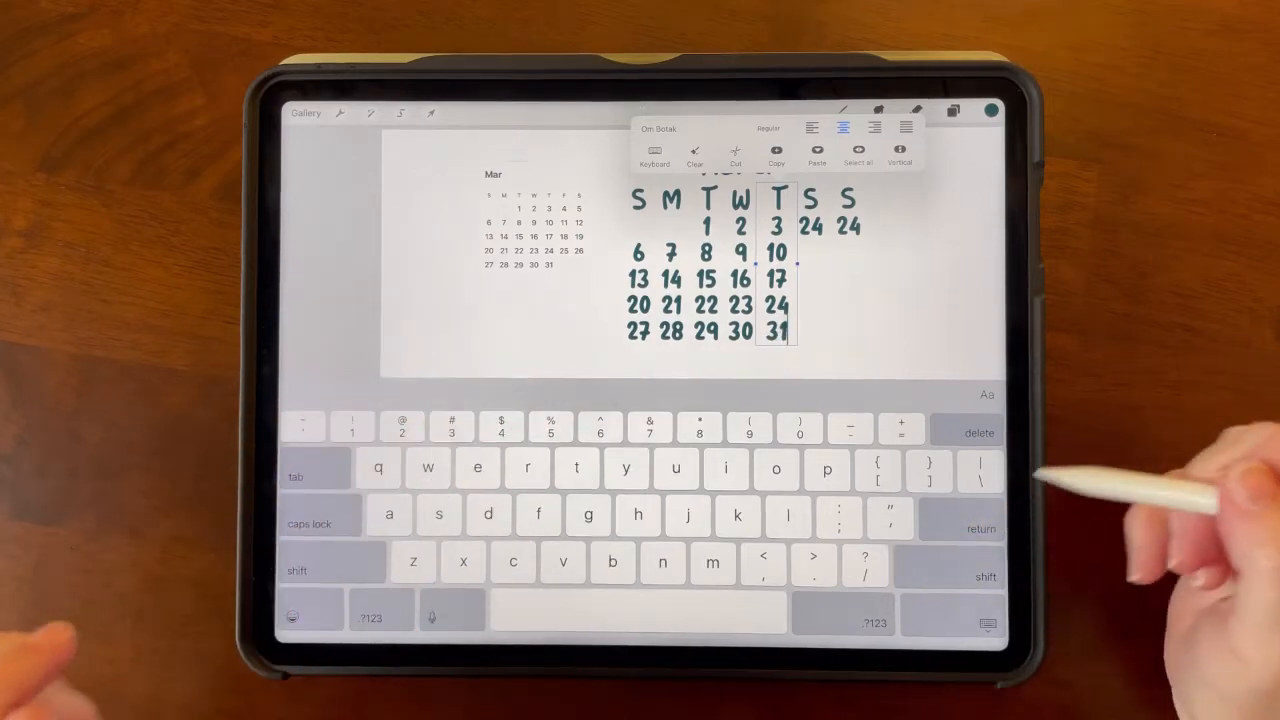
click(952, 112)
text(F)
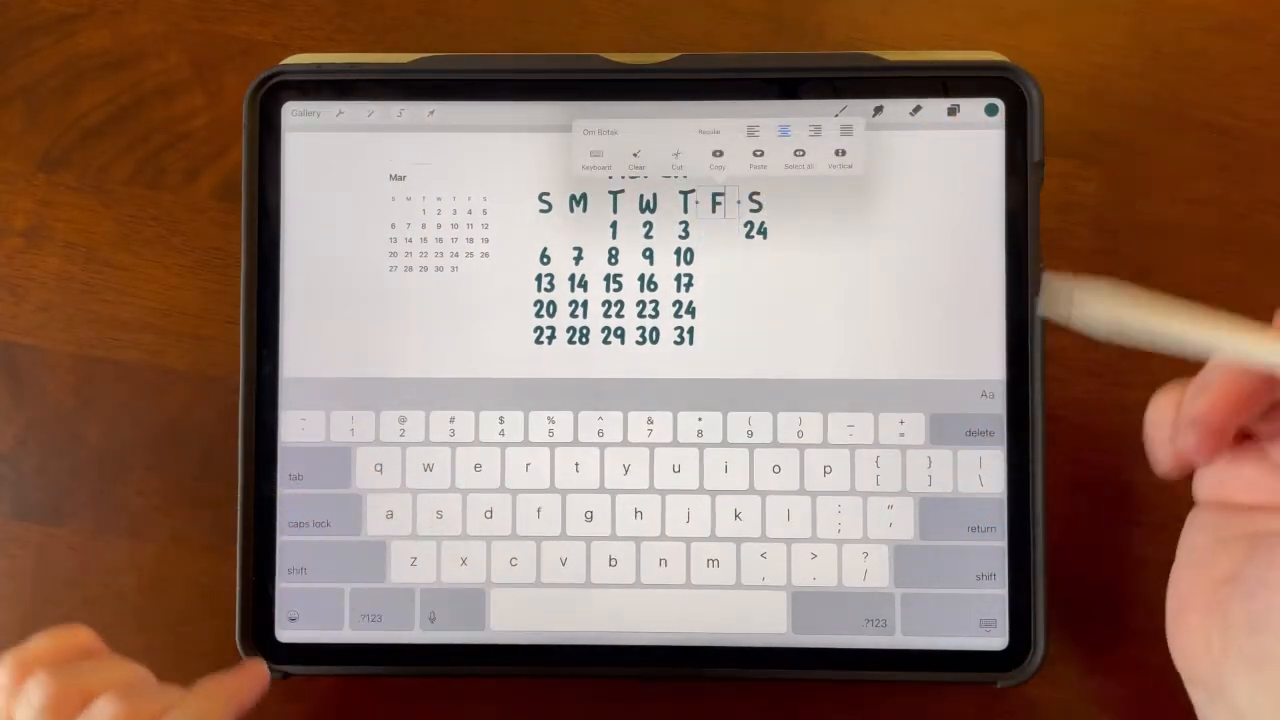
text(4)
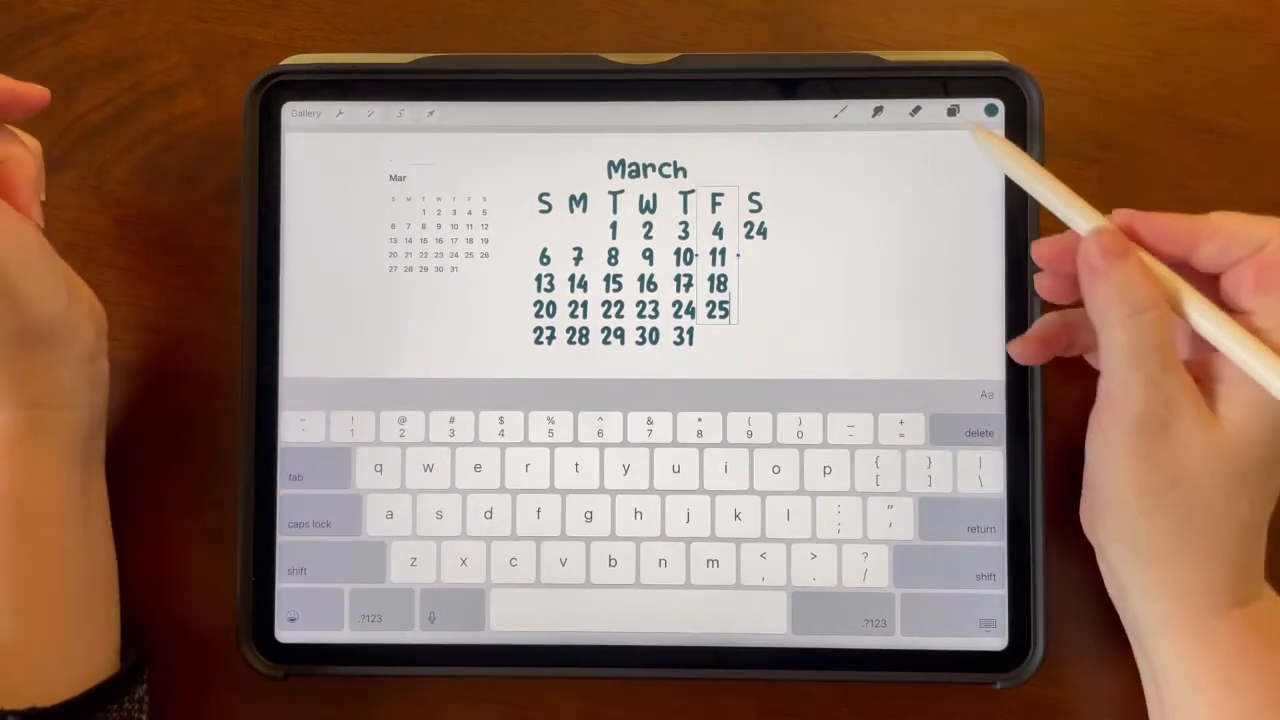
click(952, 112)
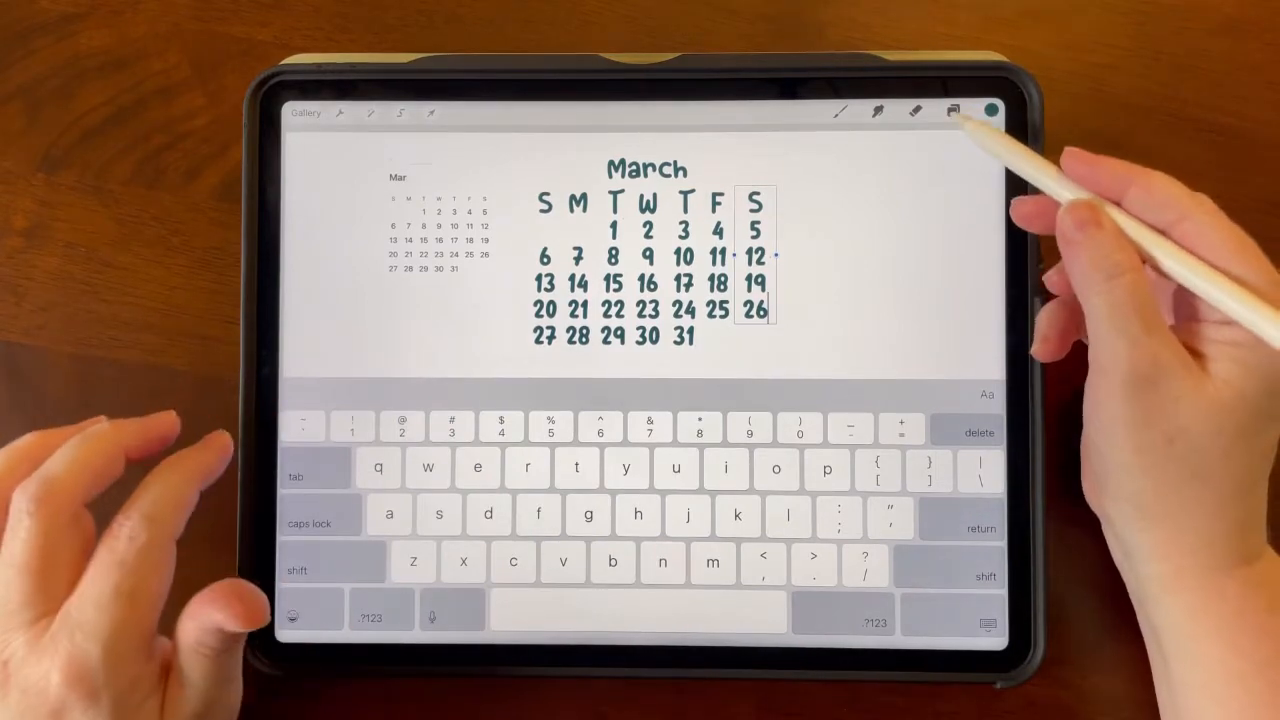
click(952, 112)
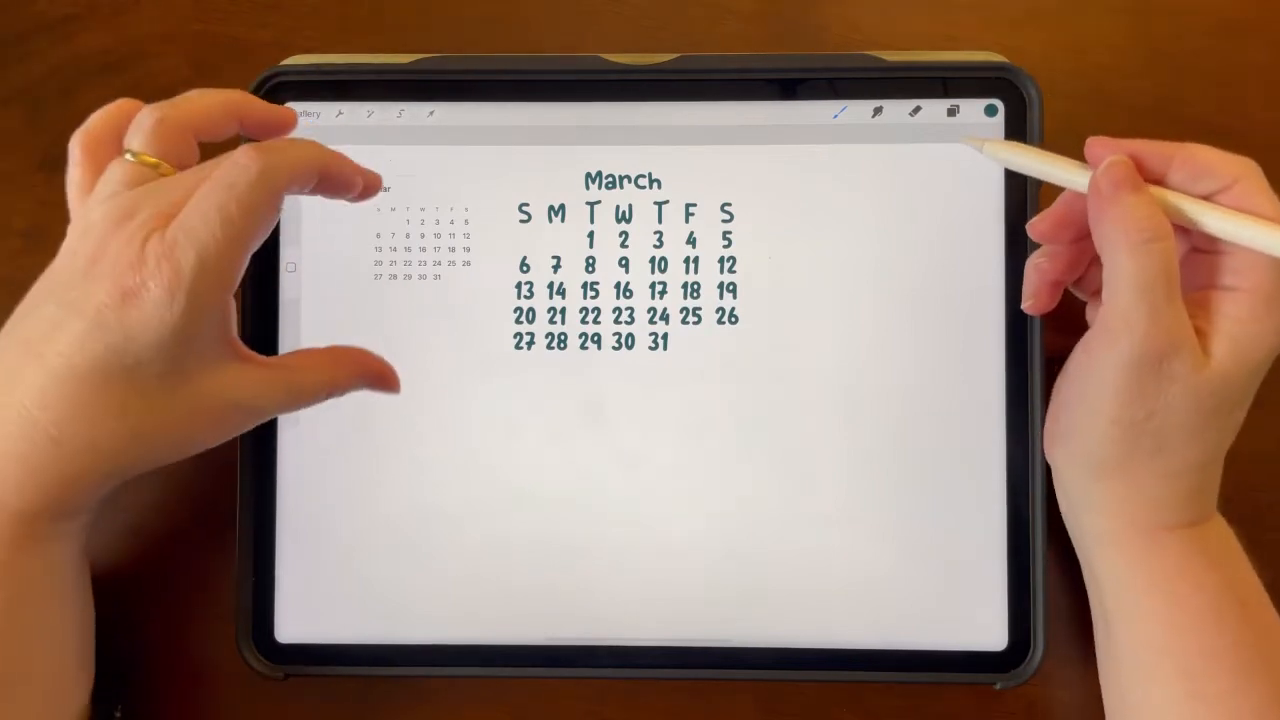
- Bring up the Layers list showing the March heading and weekday text layers
click(952, 112)
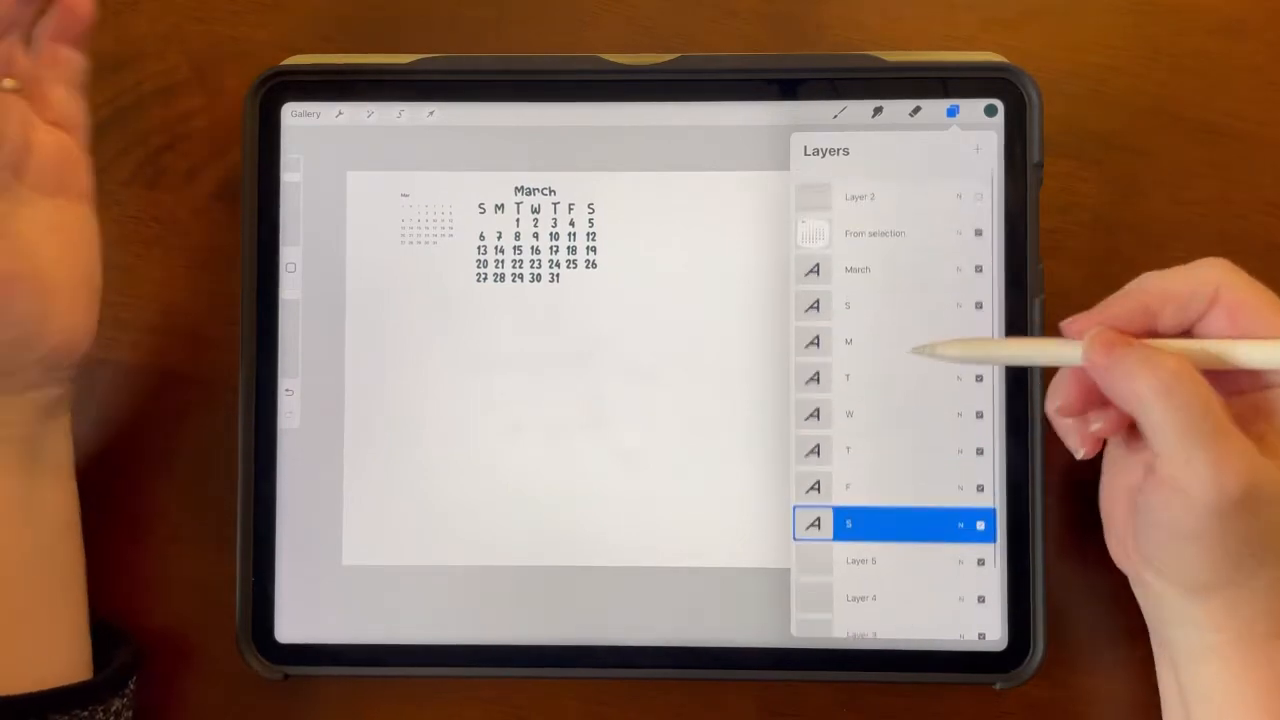
- Group the March title and seven weekday layers and rename the group 'March'
click(856, 268)
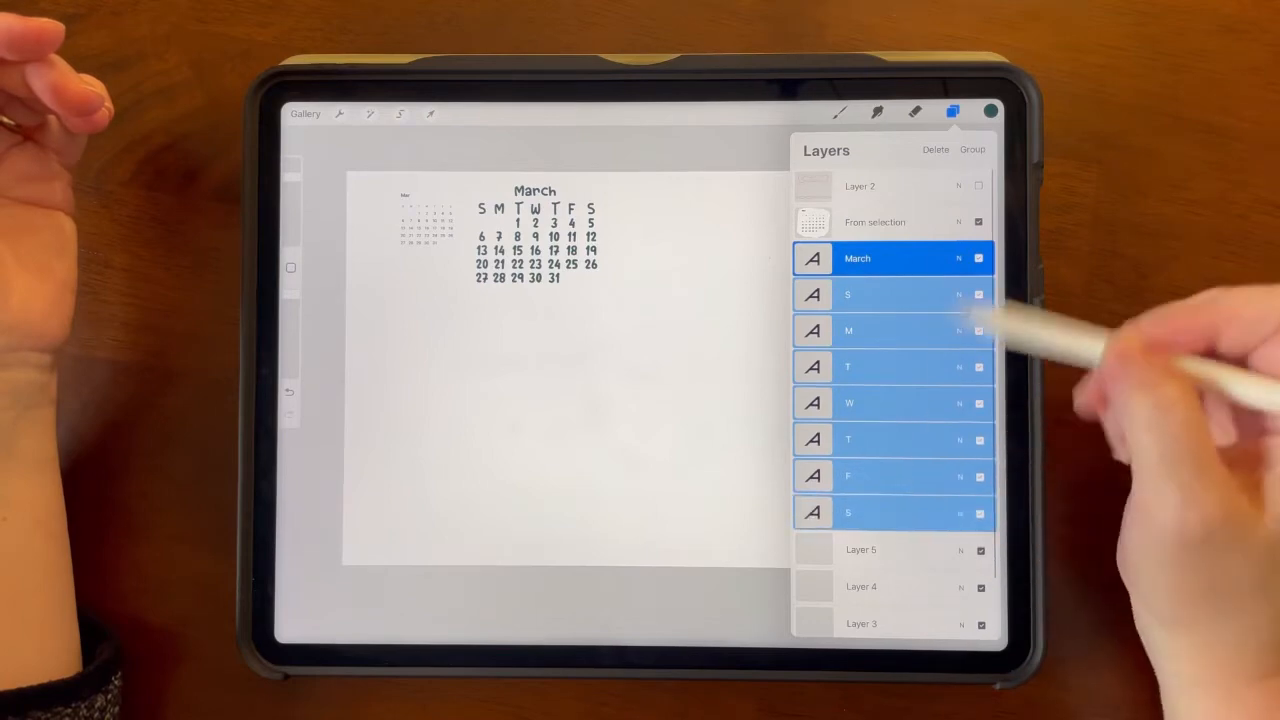
click(972, 148)
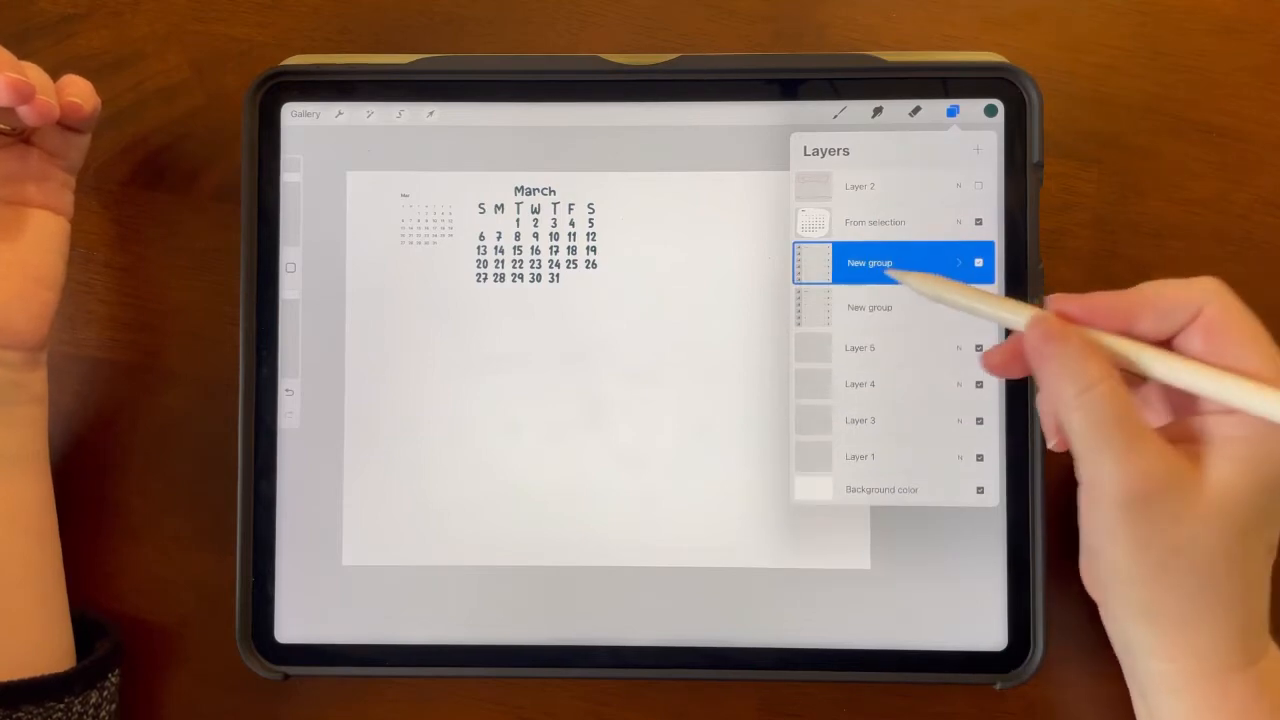
double_click(868, 262)
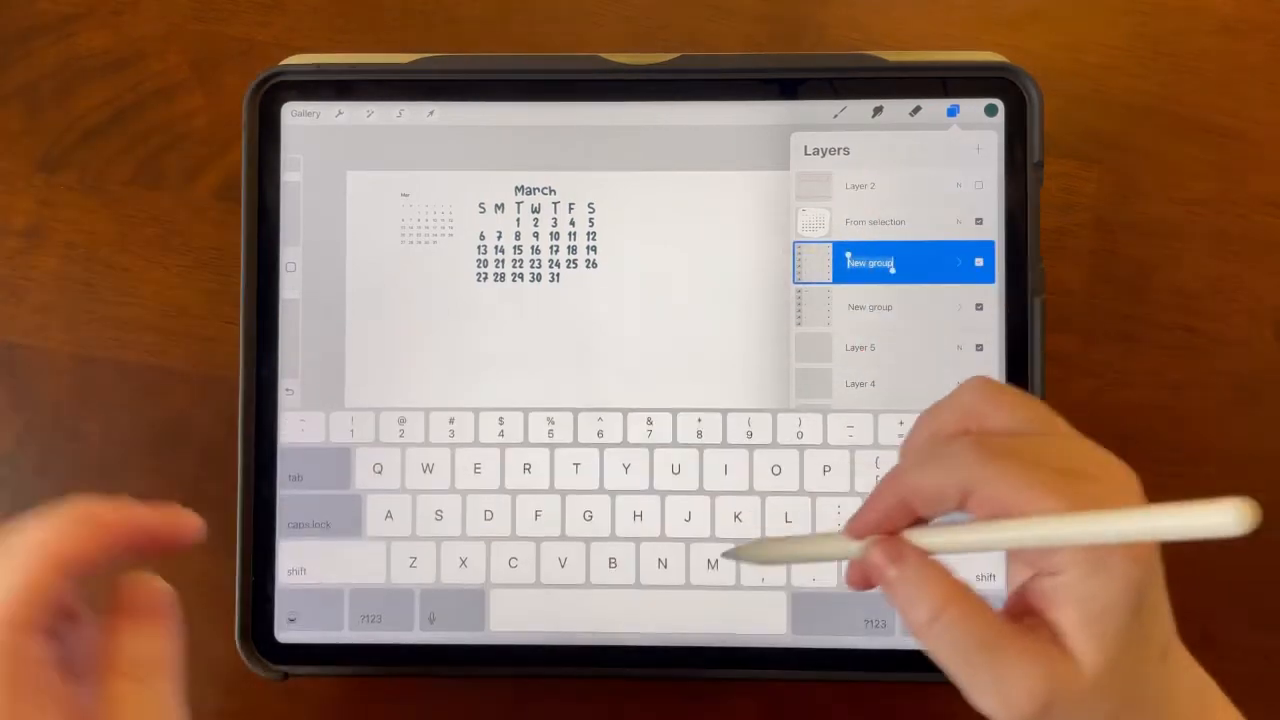
text(March)
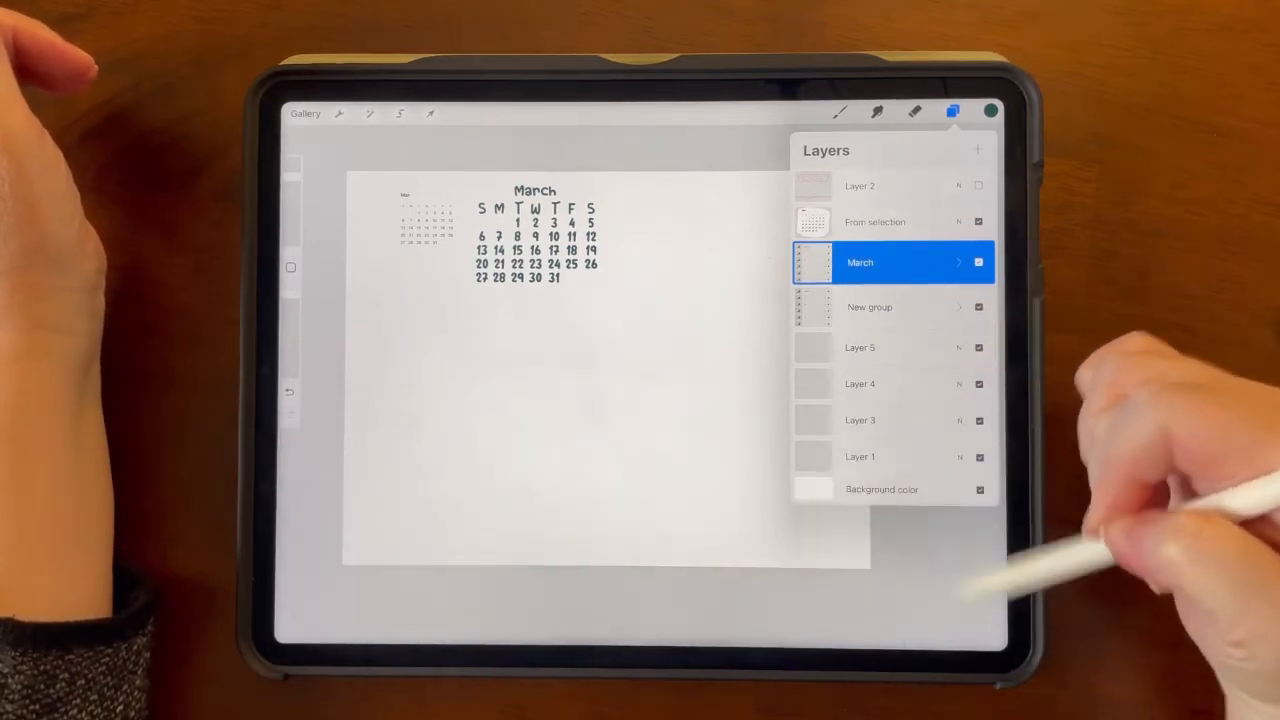
click(860, 262)
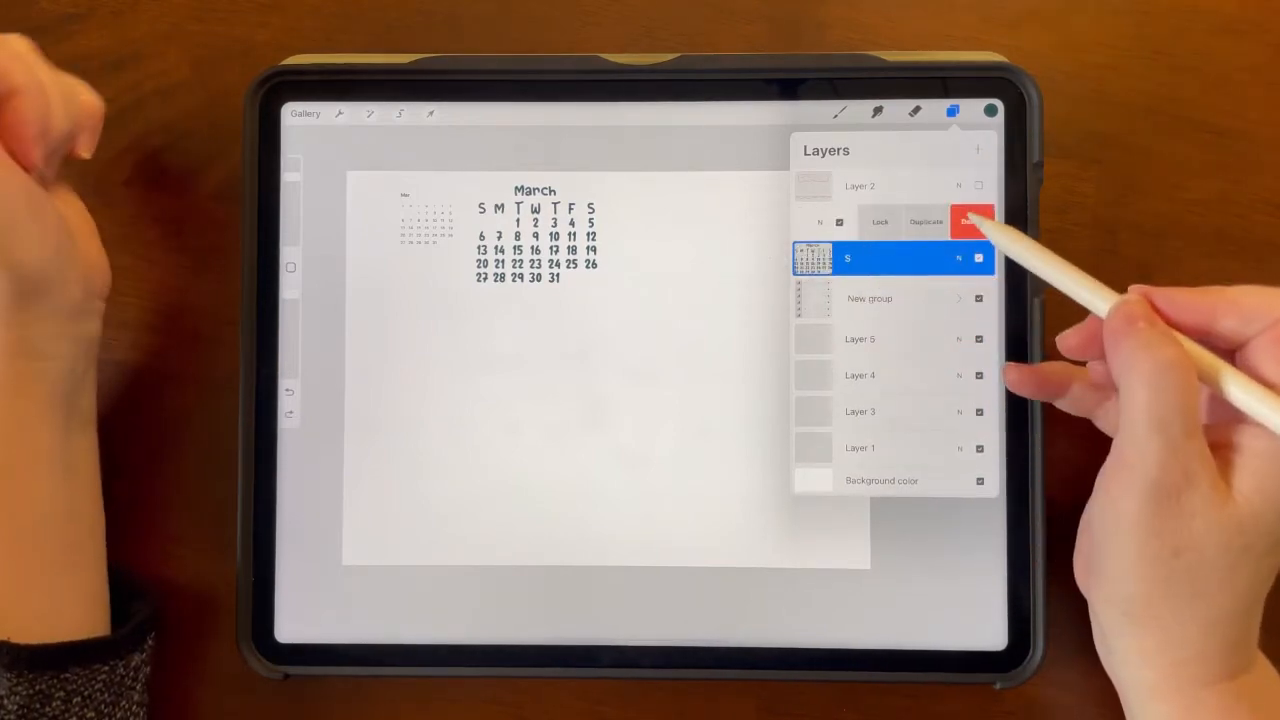
click(968, 220)
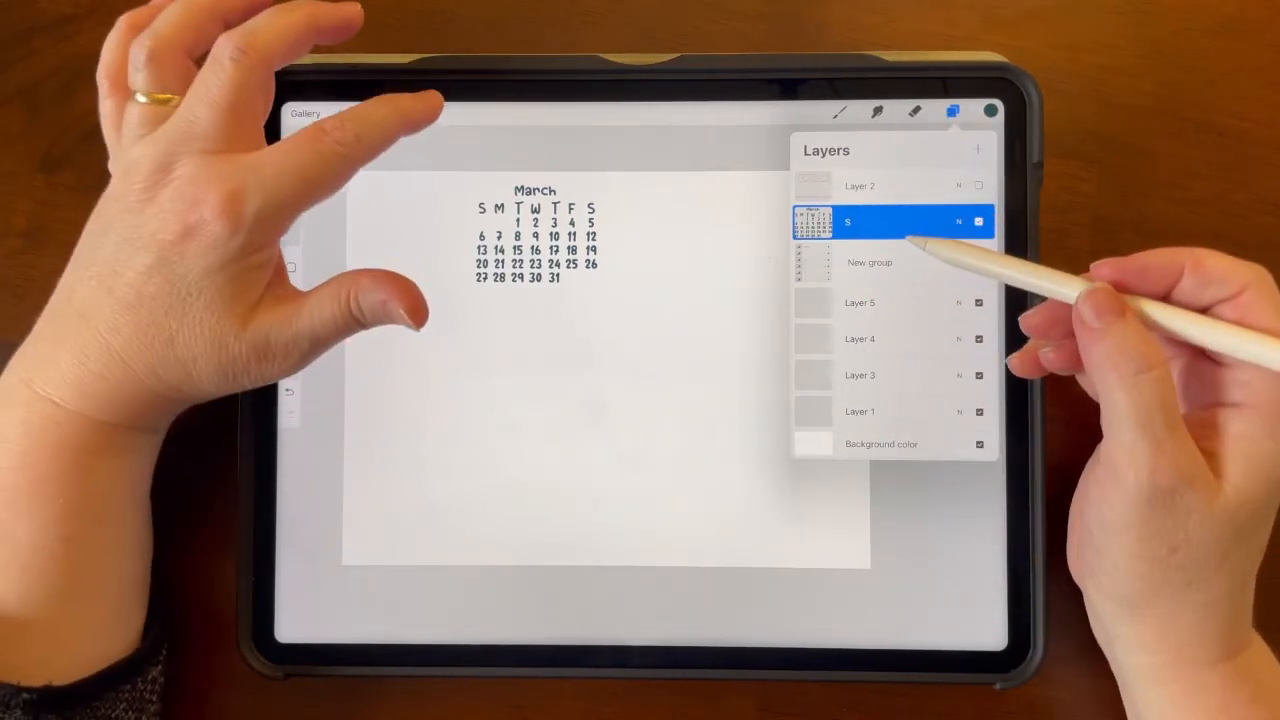
- Move the duplicated calendar to the right of March and collapse its April layer group
click(430, 112)
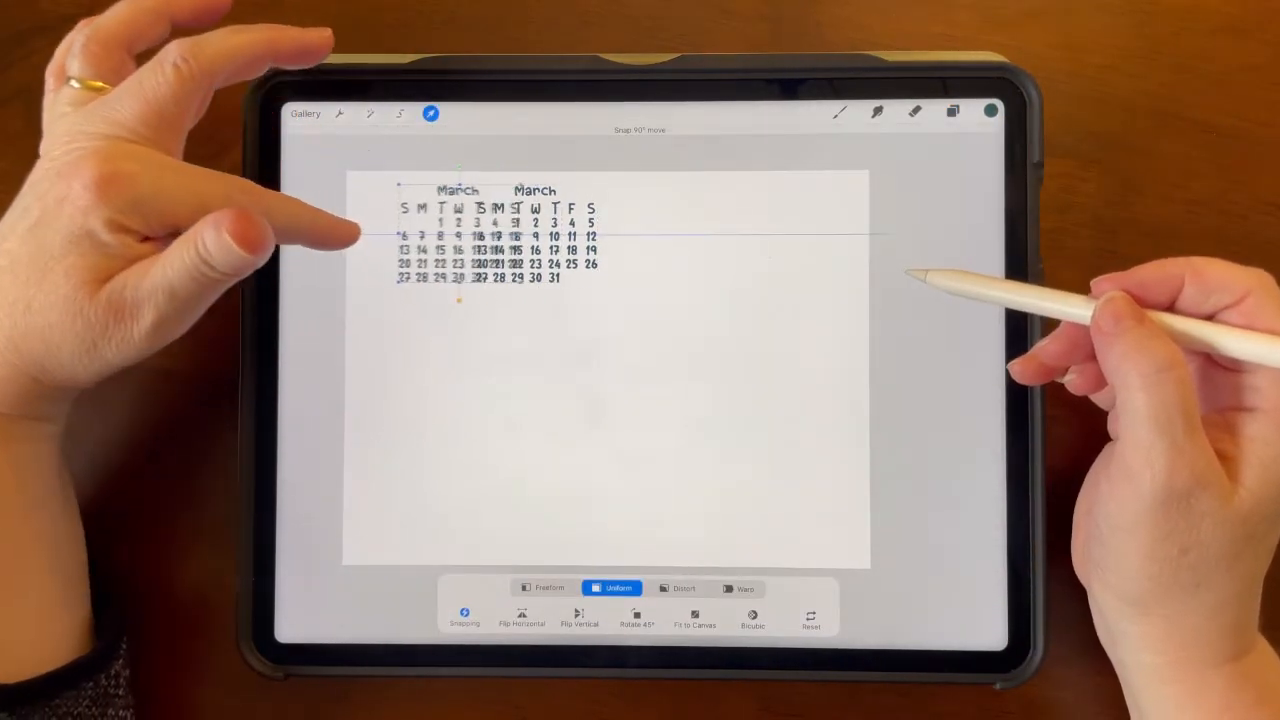
click(952, 112)
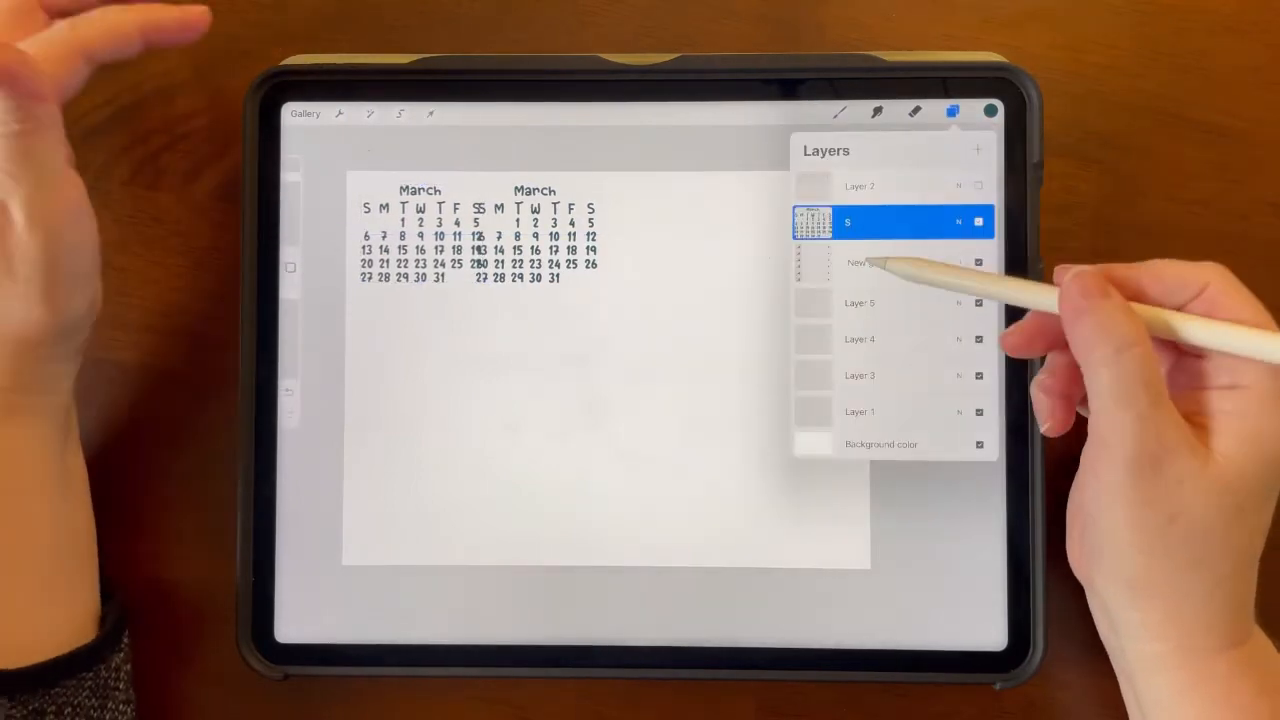
click(430, 112)
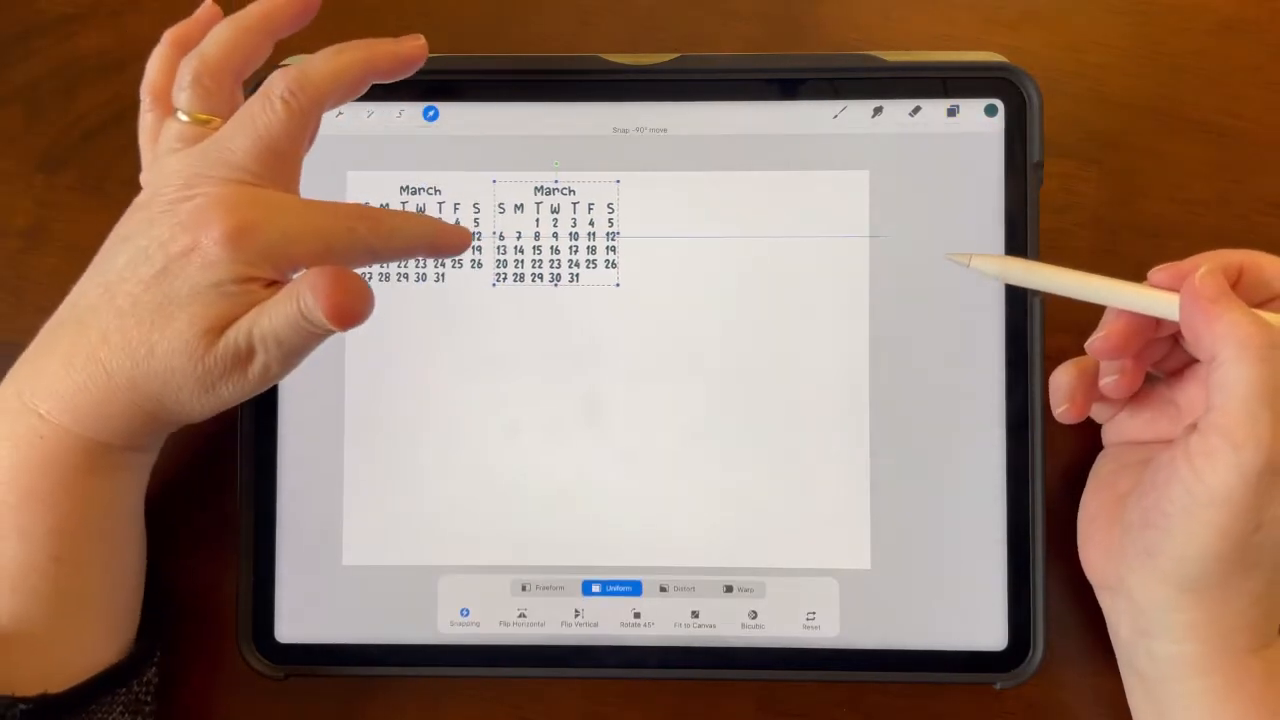
click(952, 112)
text(Apri)
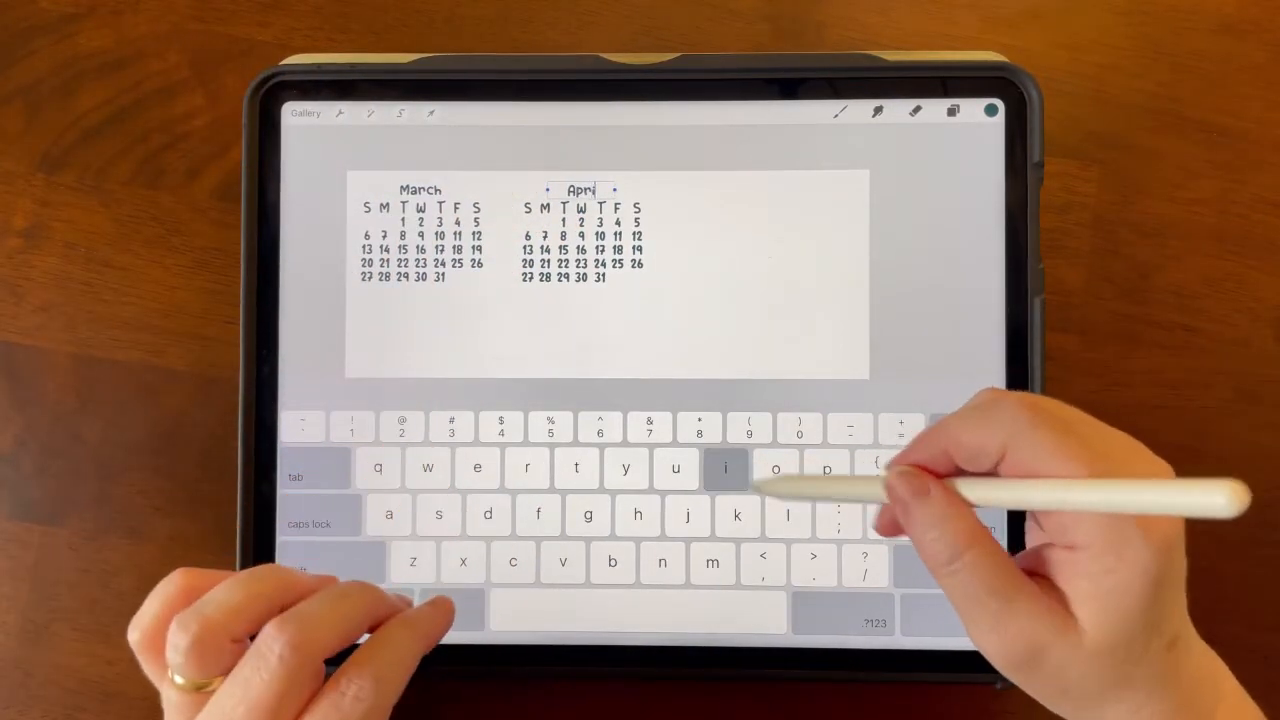
click(952, 112)
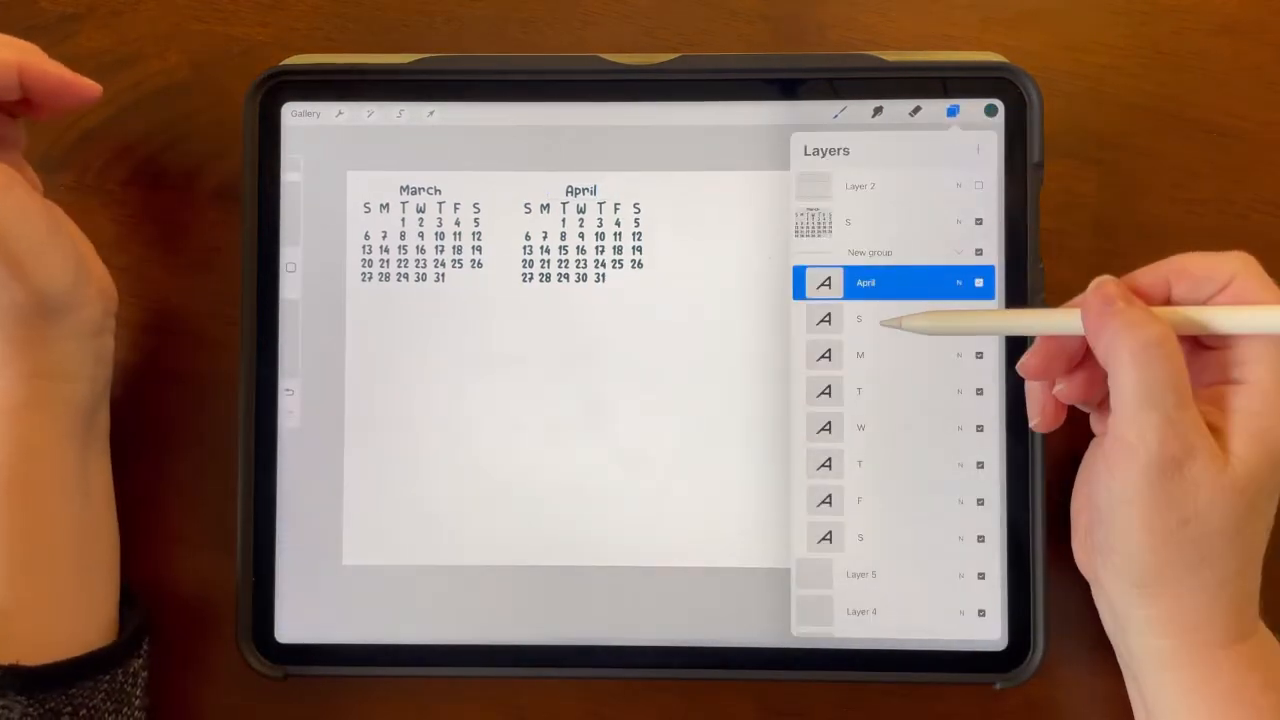
click(860, 318)
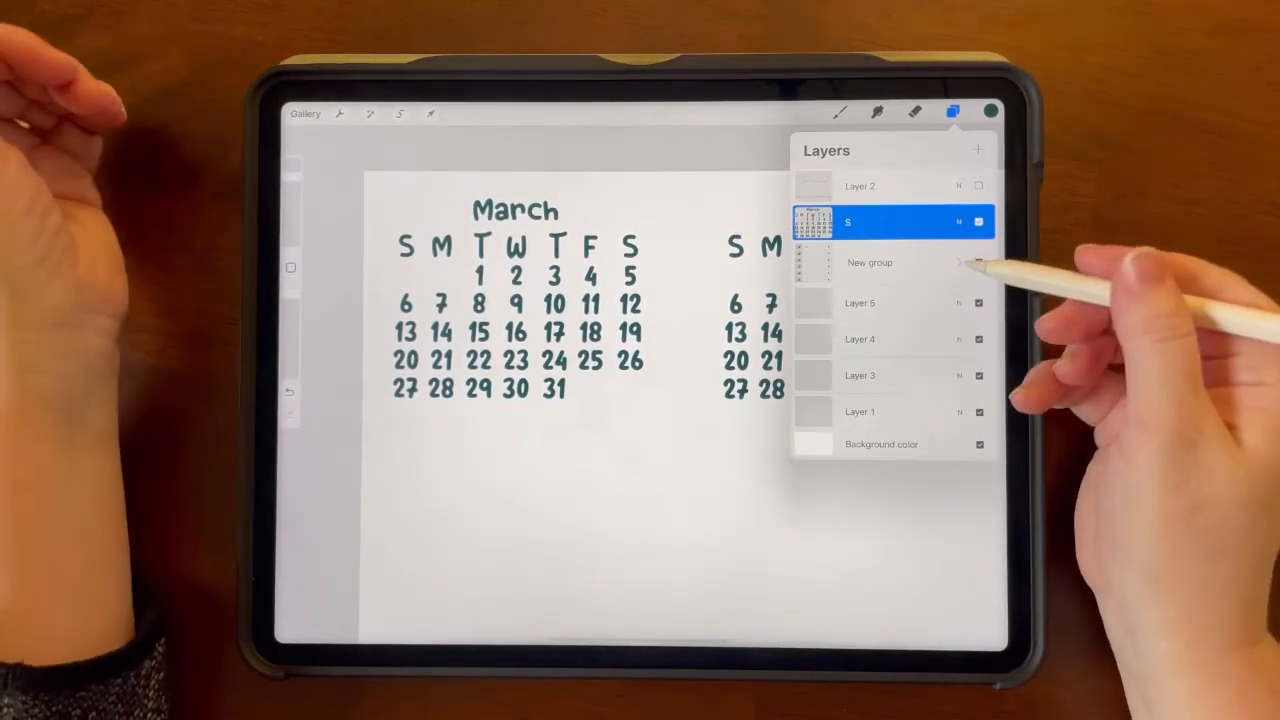
- Recolour the March calendar yellow-green and select the calendar groups for pasting into the artwork
click(958, 264)
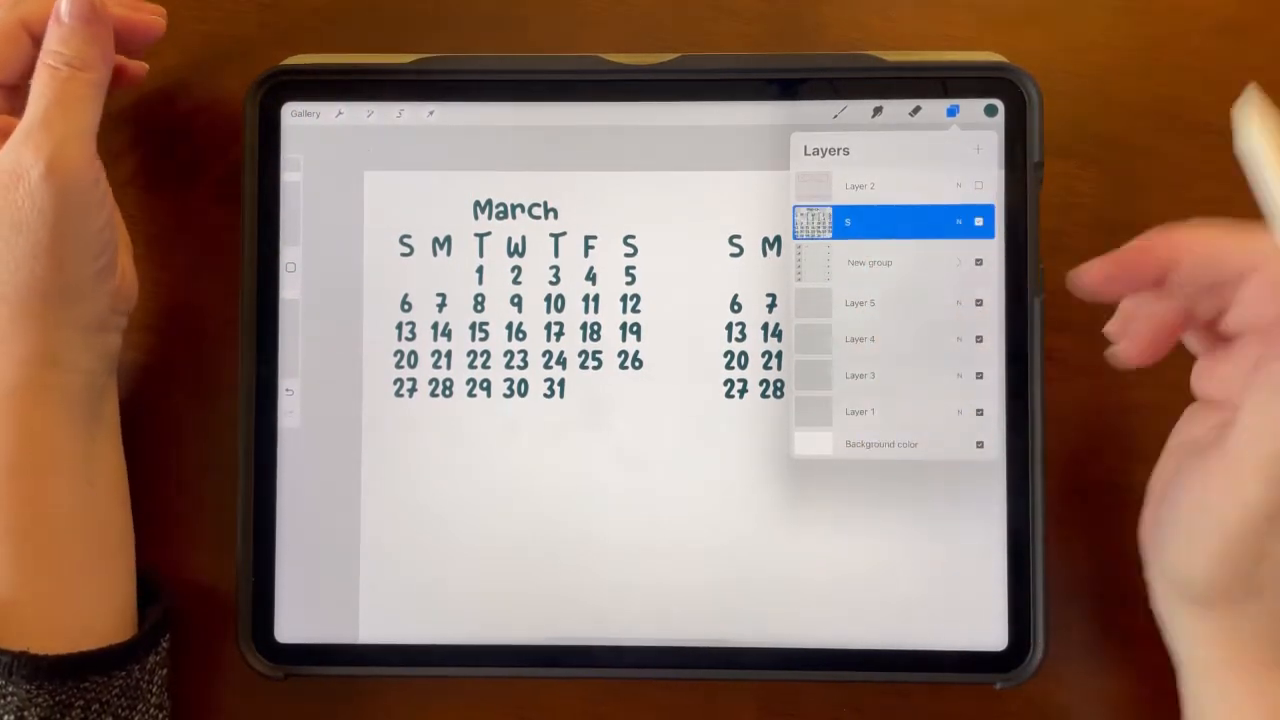
click(988, 112)
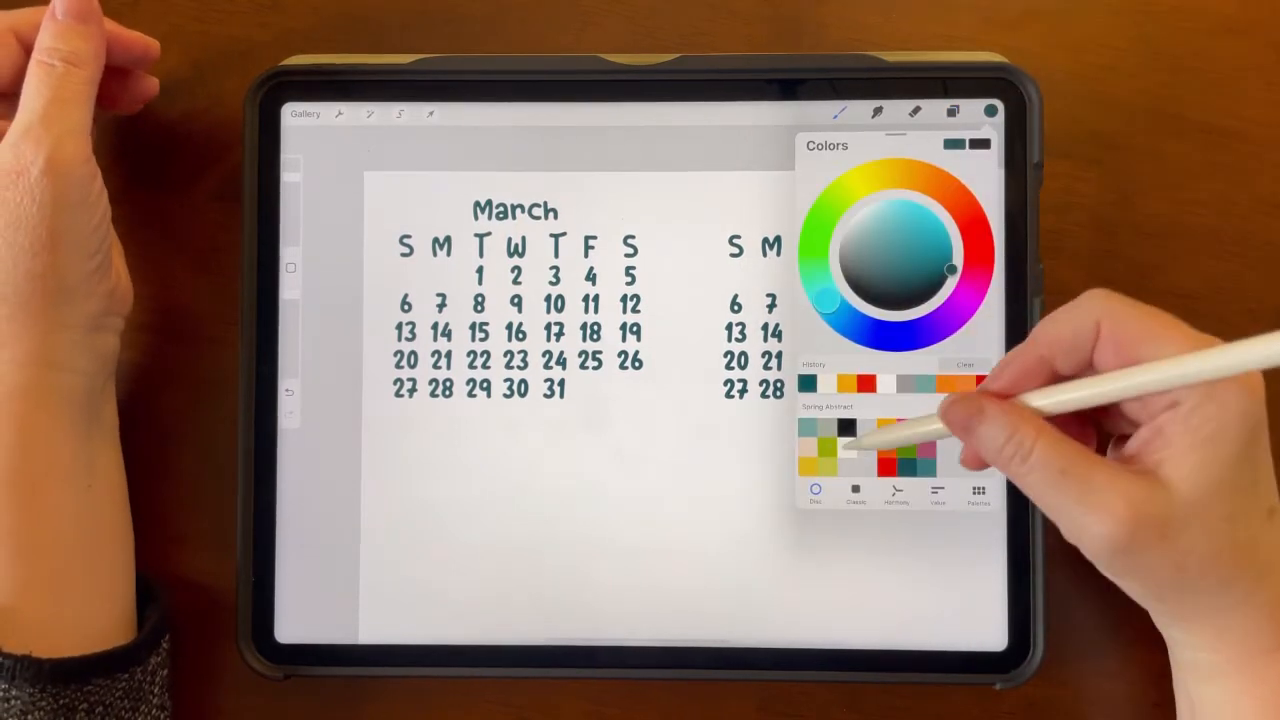
click(952, 112)
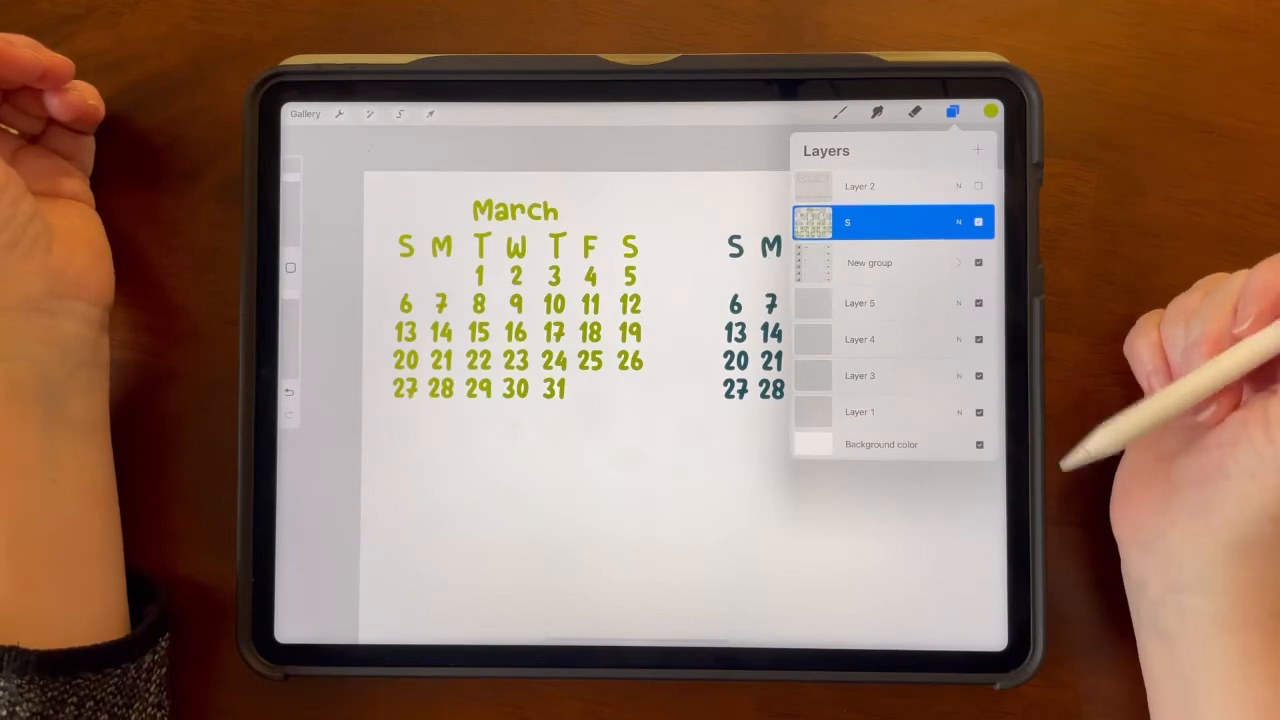
mouse_move(1130, 350)
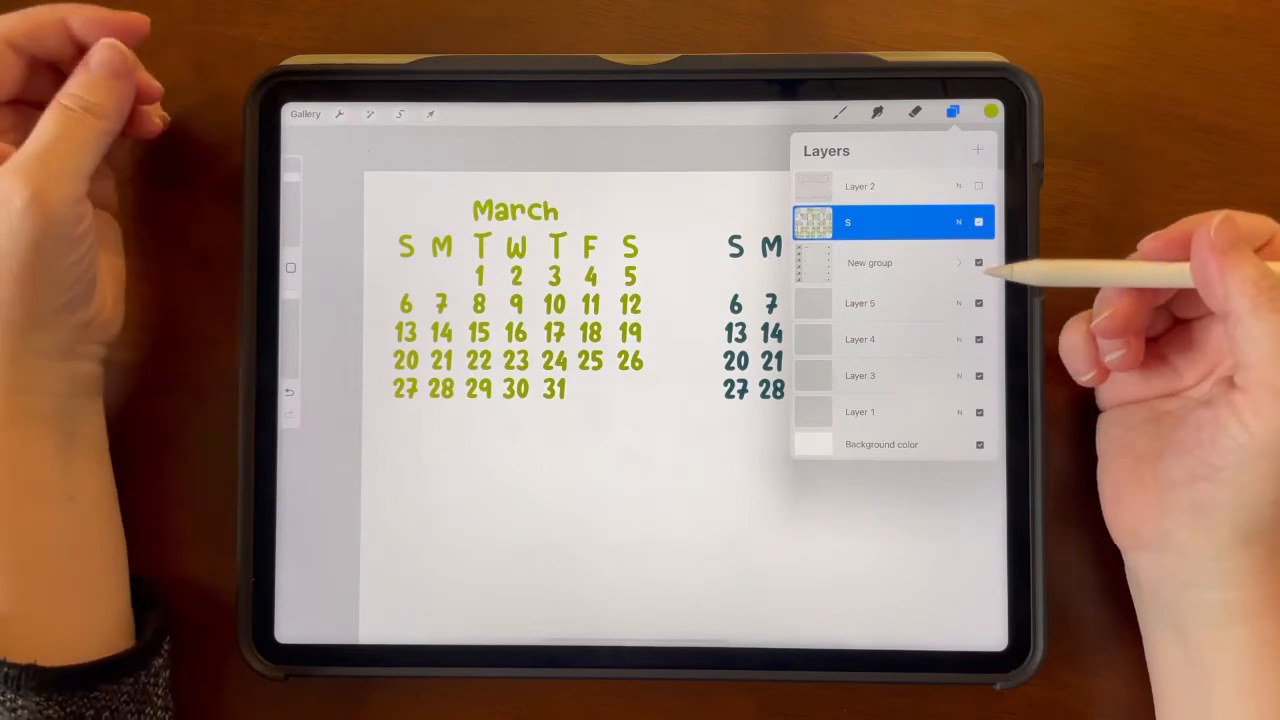
click(952, 112)
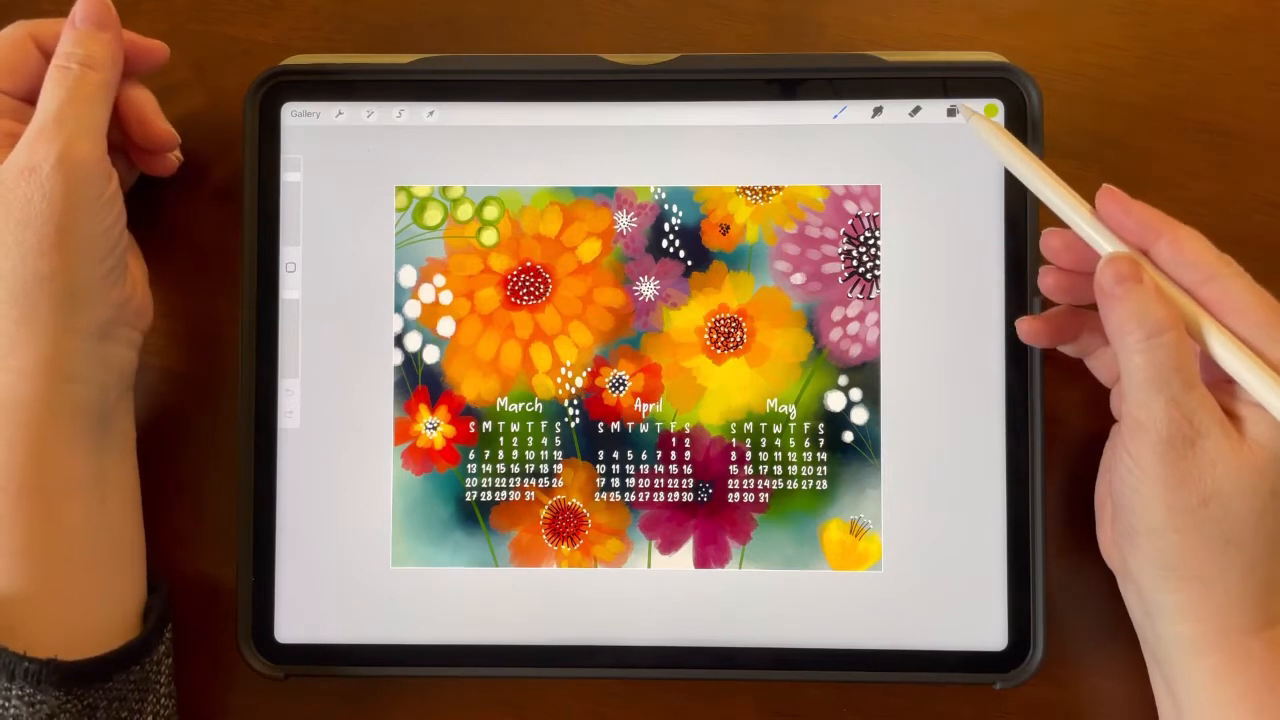
- On a new layer, fill the selected areas around the calendars with grey and apply Gaussian Blur
click(952, 112)
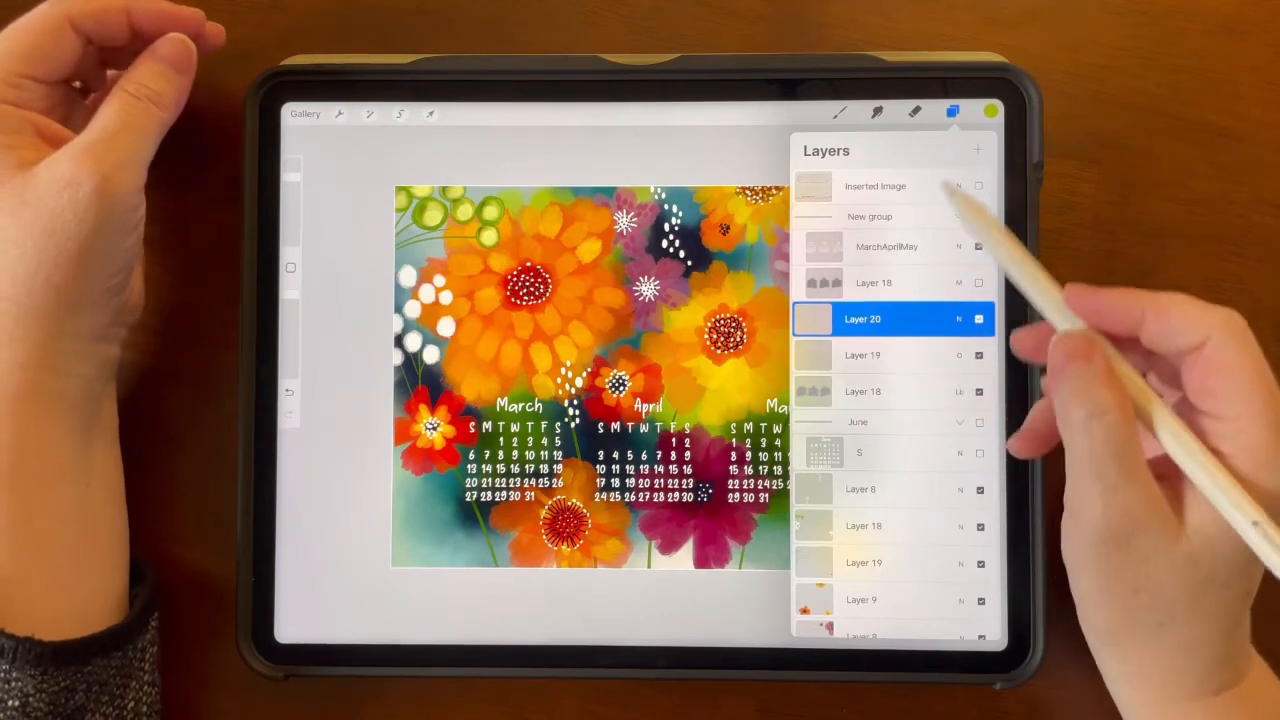
click(988, 112)
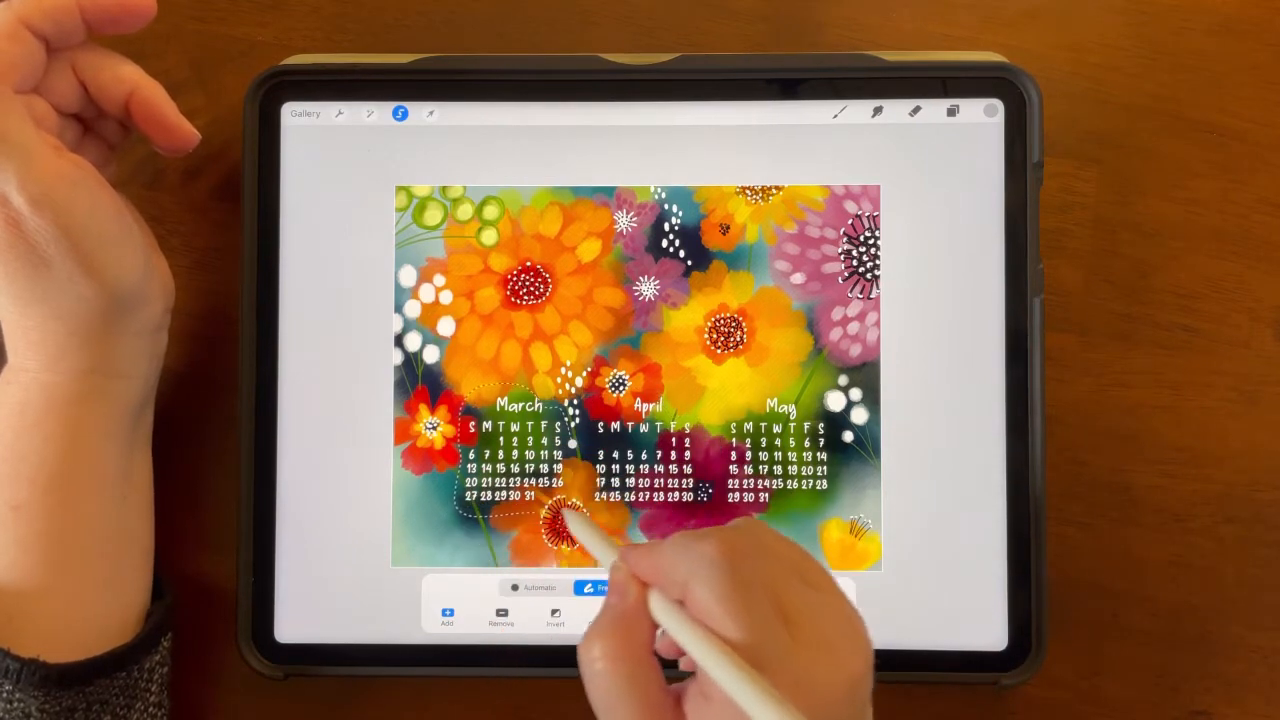
click(952, 112)
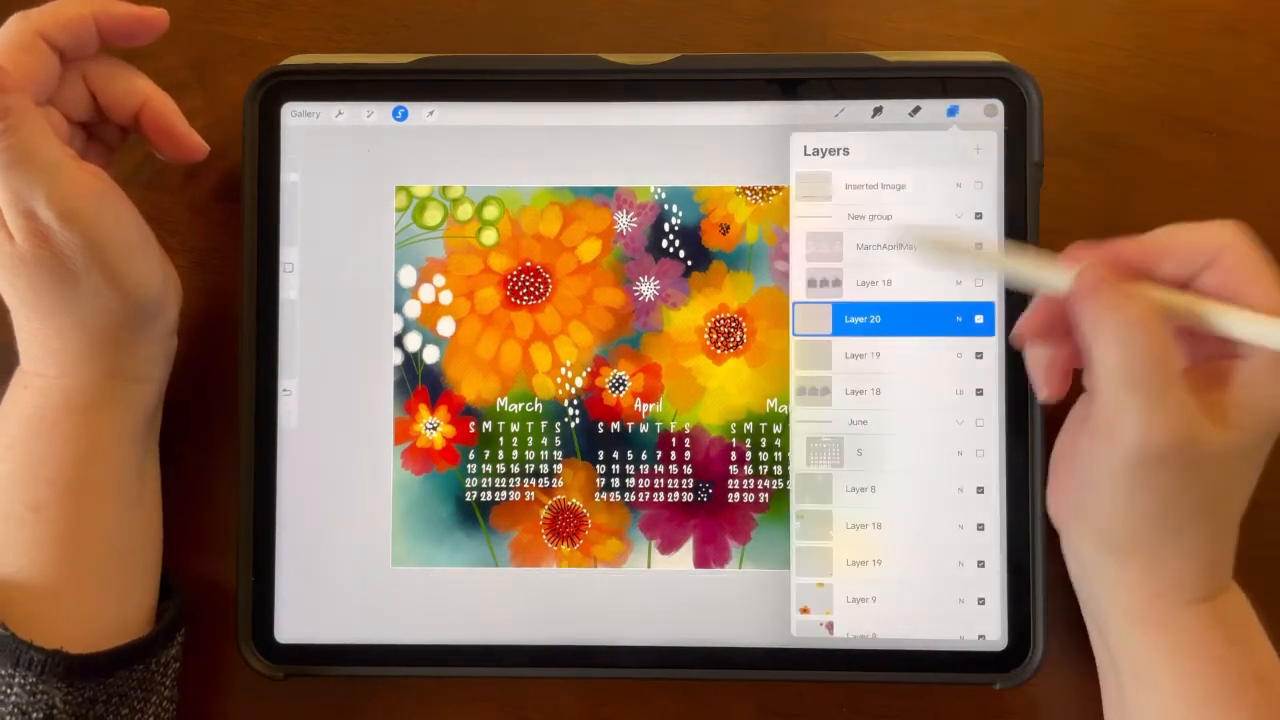
click(862, 318)
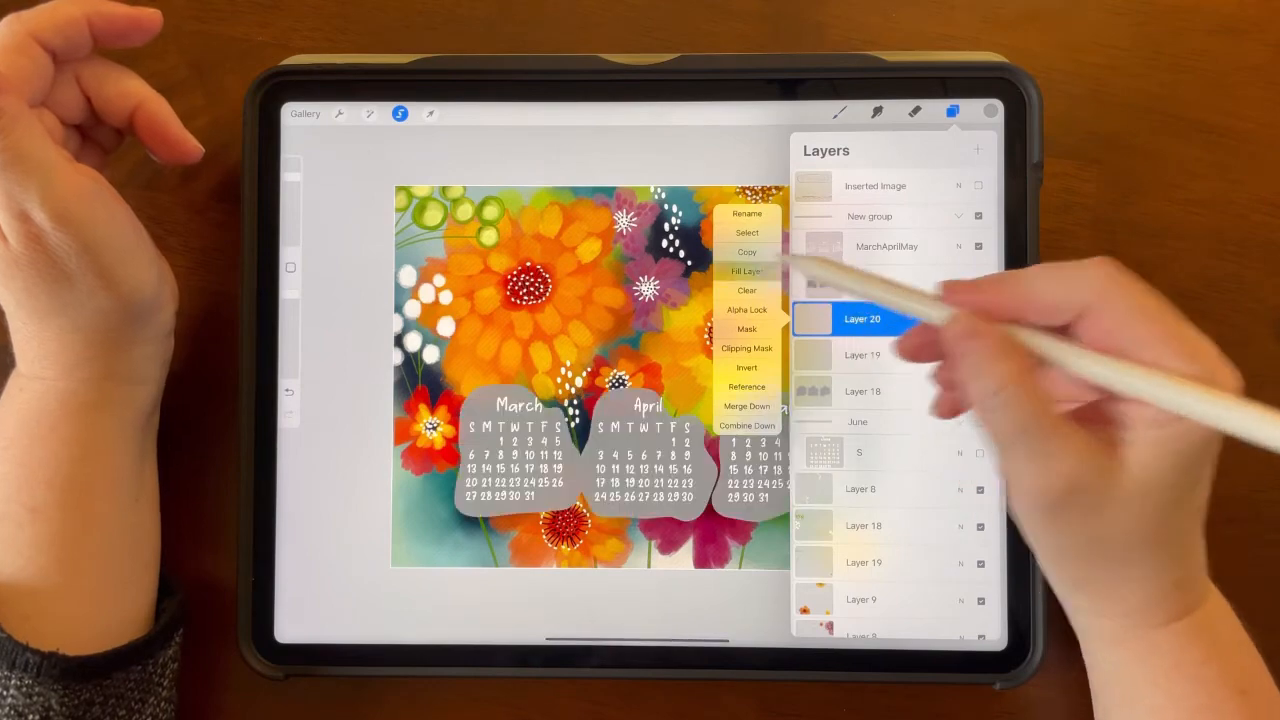
click(368, 112)
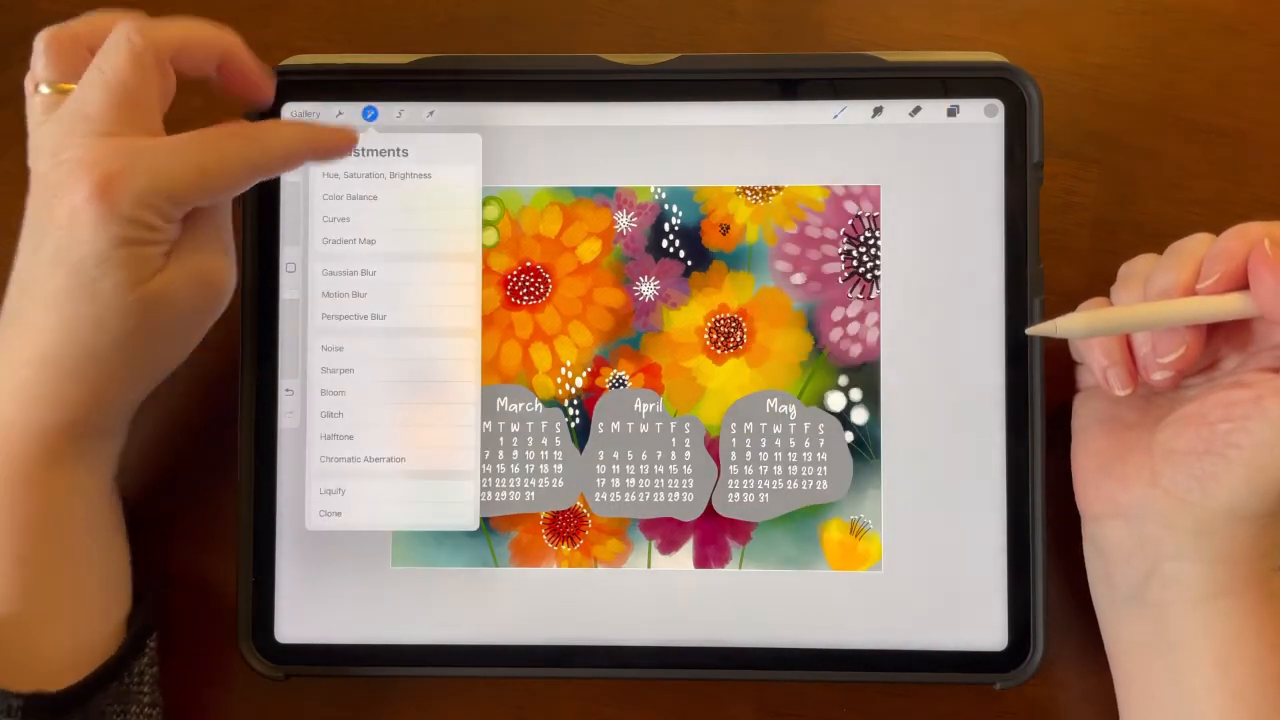
click(348, 272)
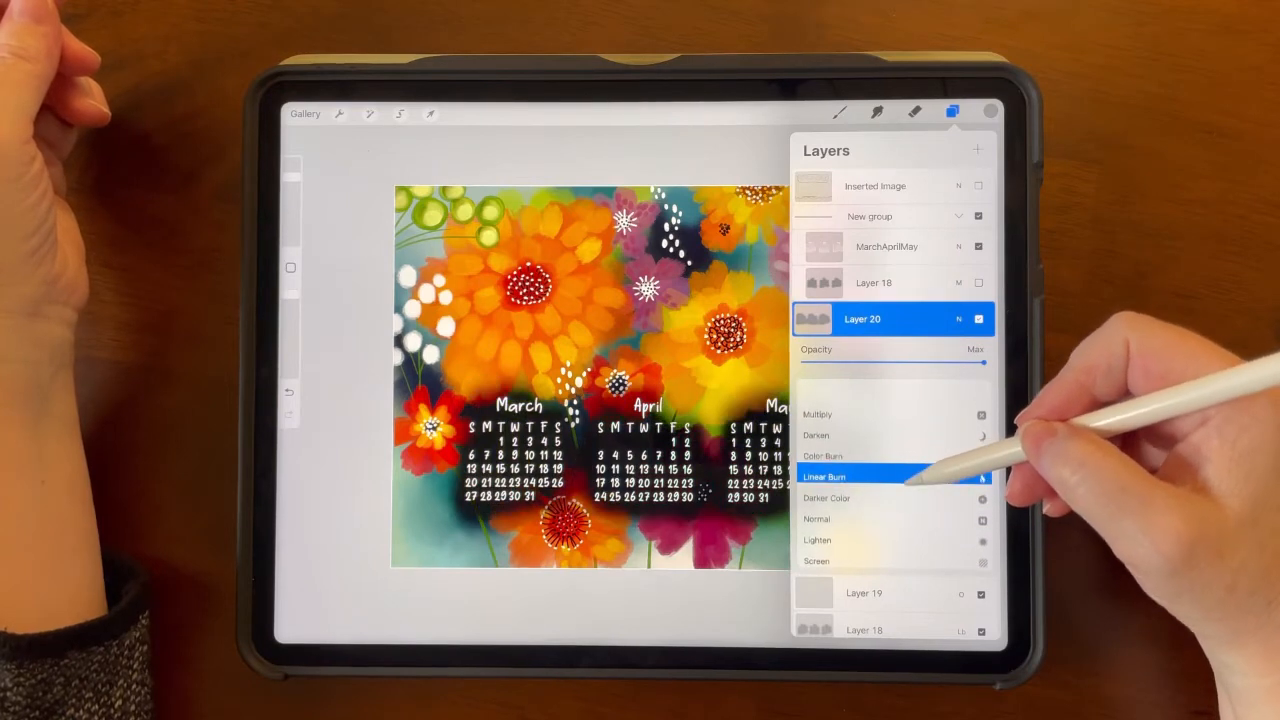
- Set the patch layer to Multiply blending and lower its opacity
click(818, 472)
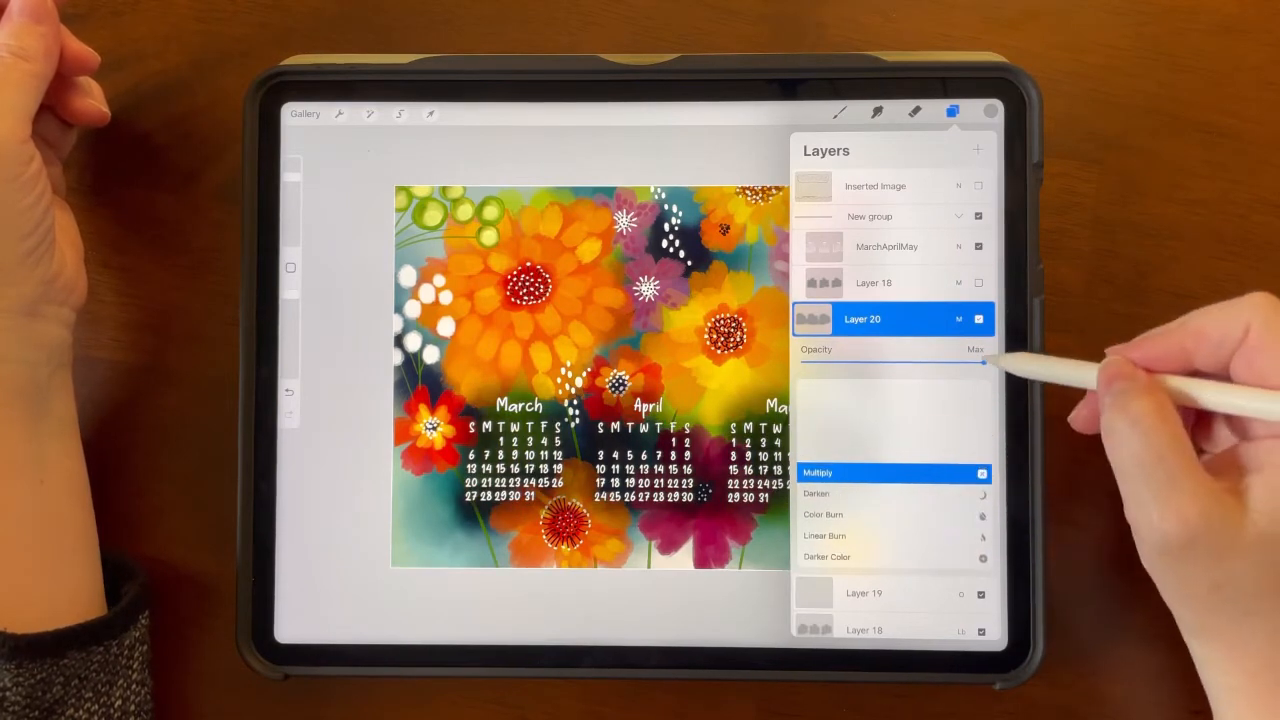
drag(984, 362, 844, 362)
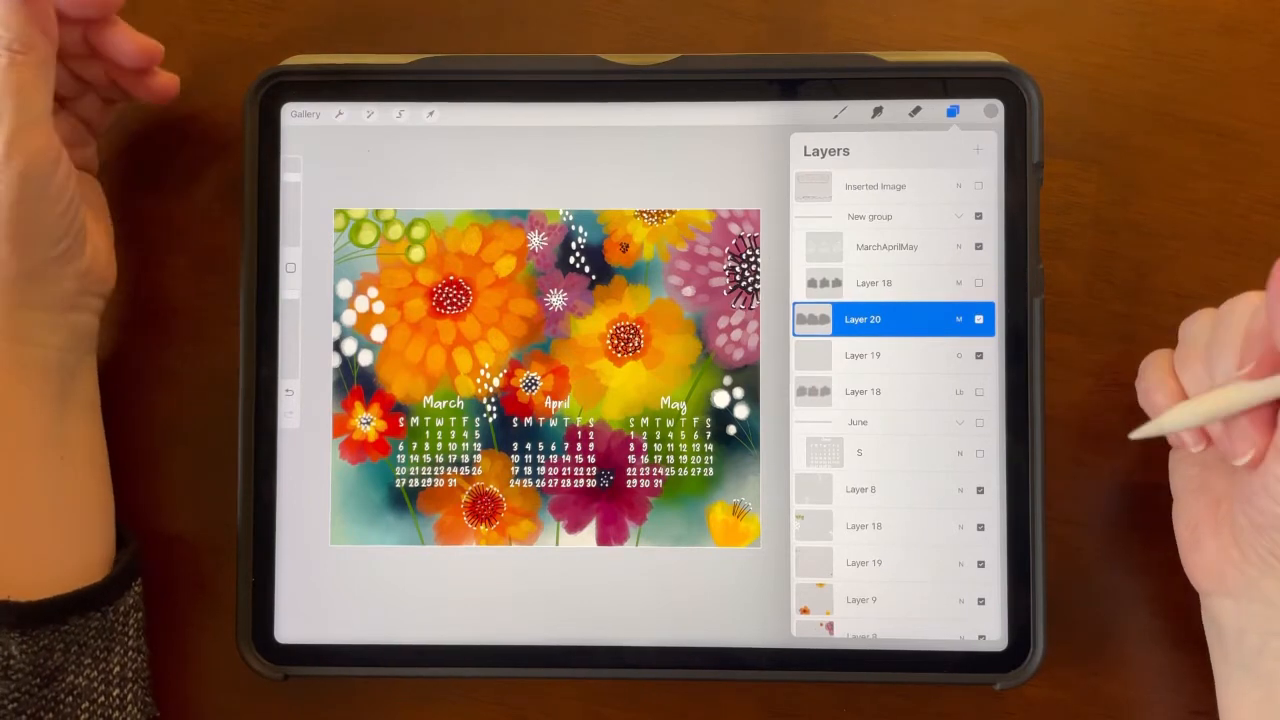
- Rectangle-select around the May calendar and fill it grey on the patch layer
click(400, 112)
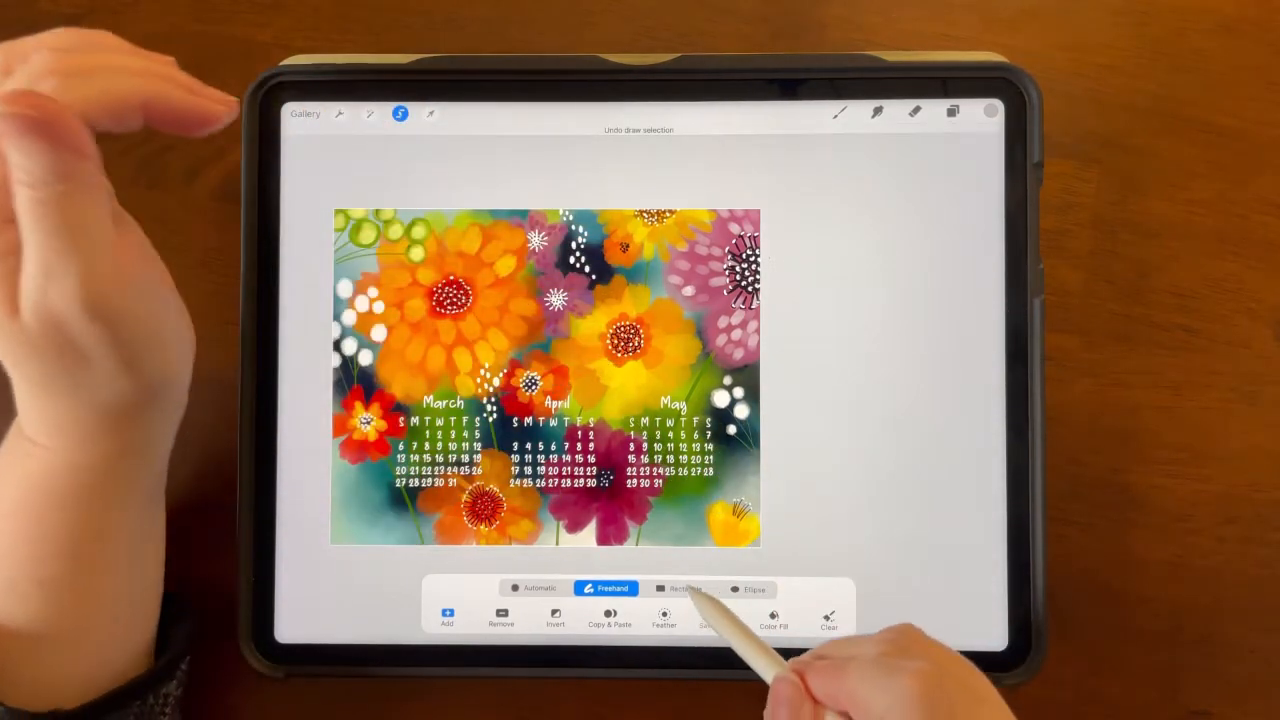
click(680, 588)
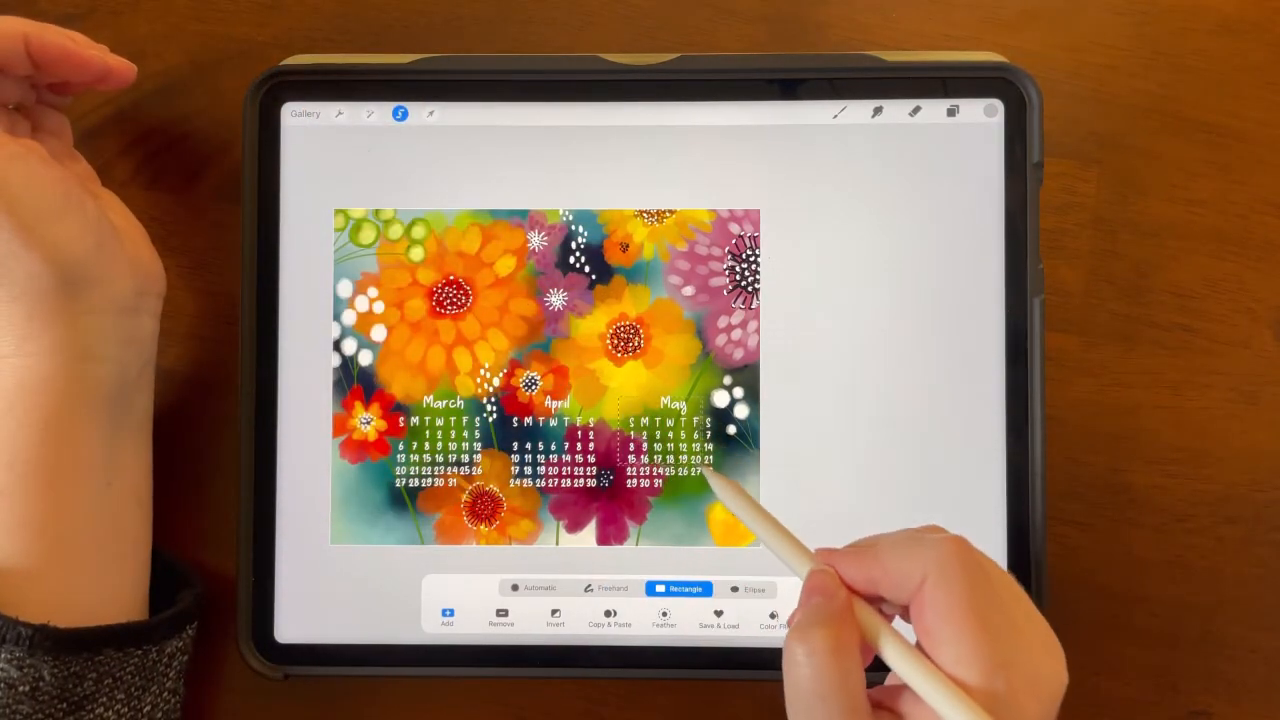
drag(624, 404, 720, 504)
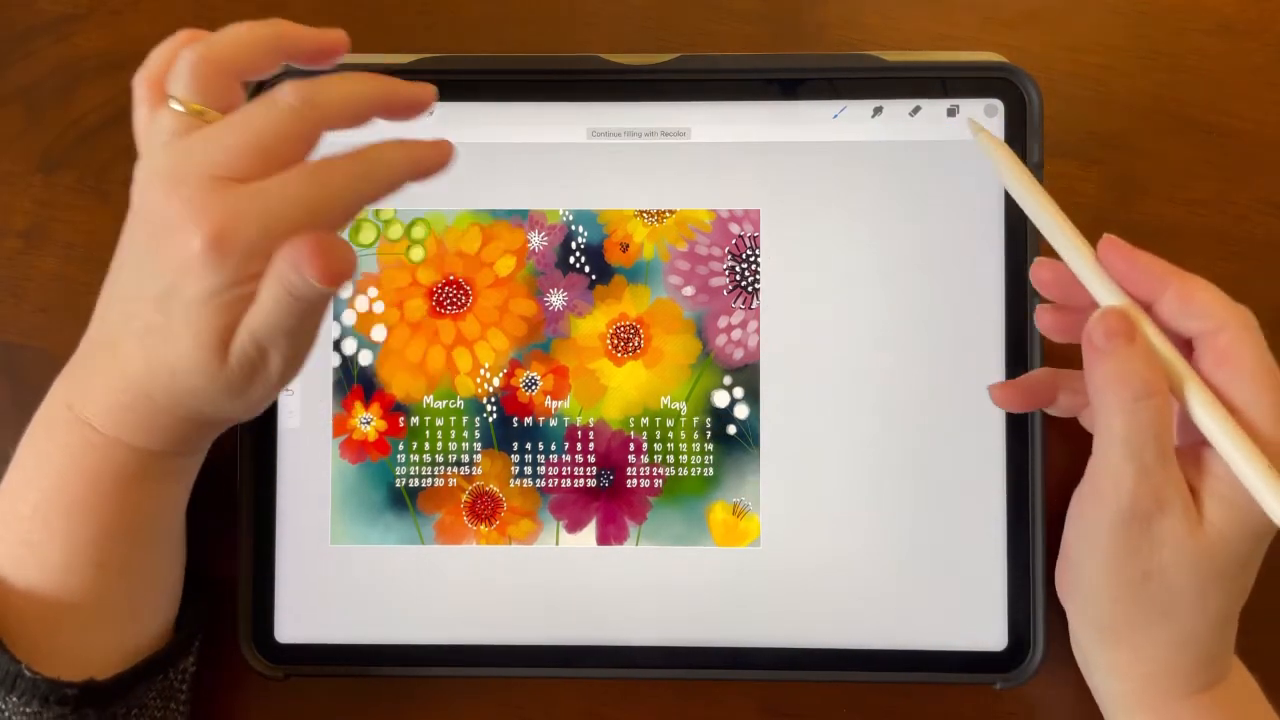
click(952, 112)
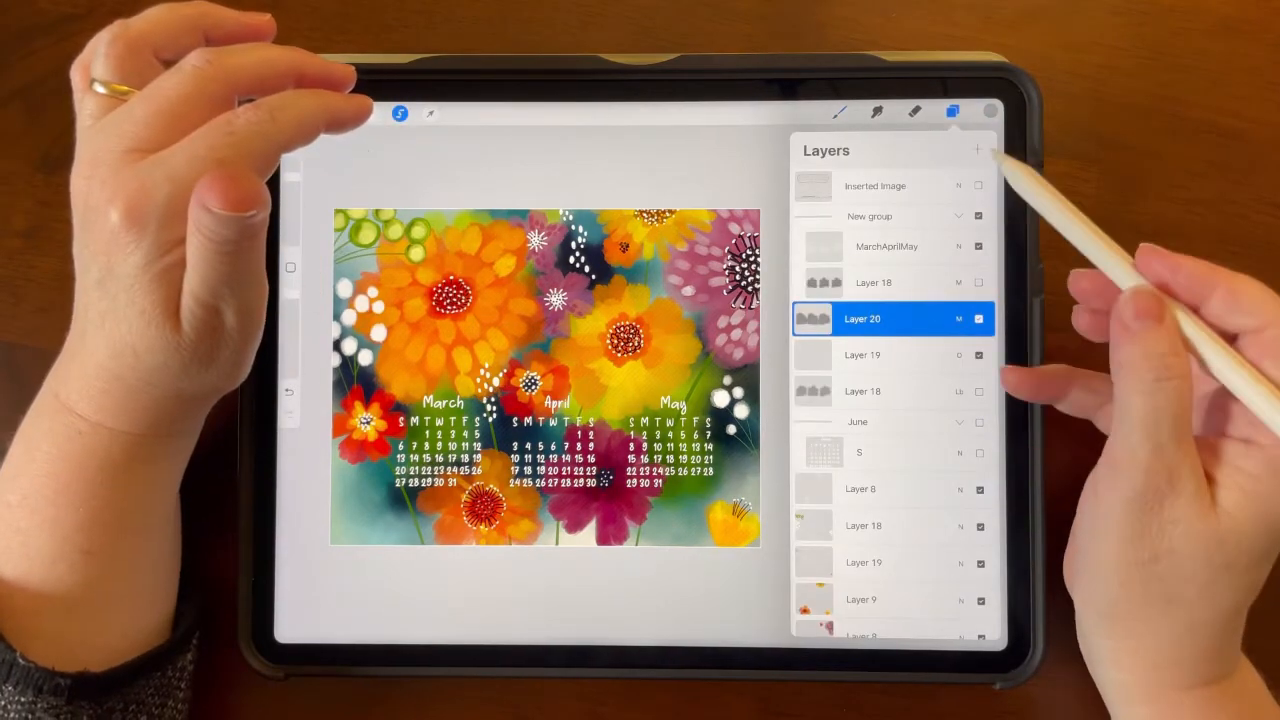
click(952, 112)
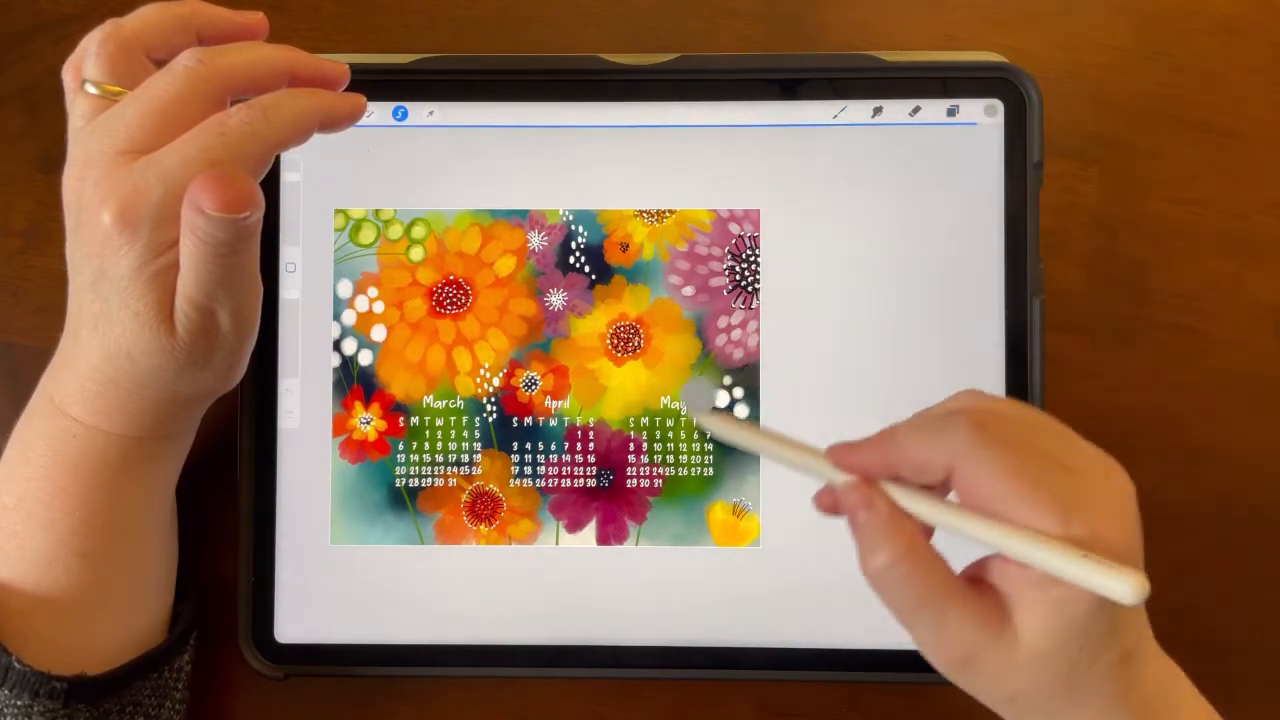
click(430, 112)
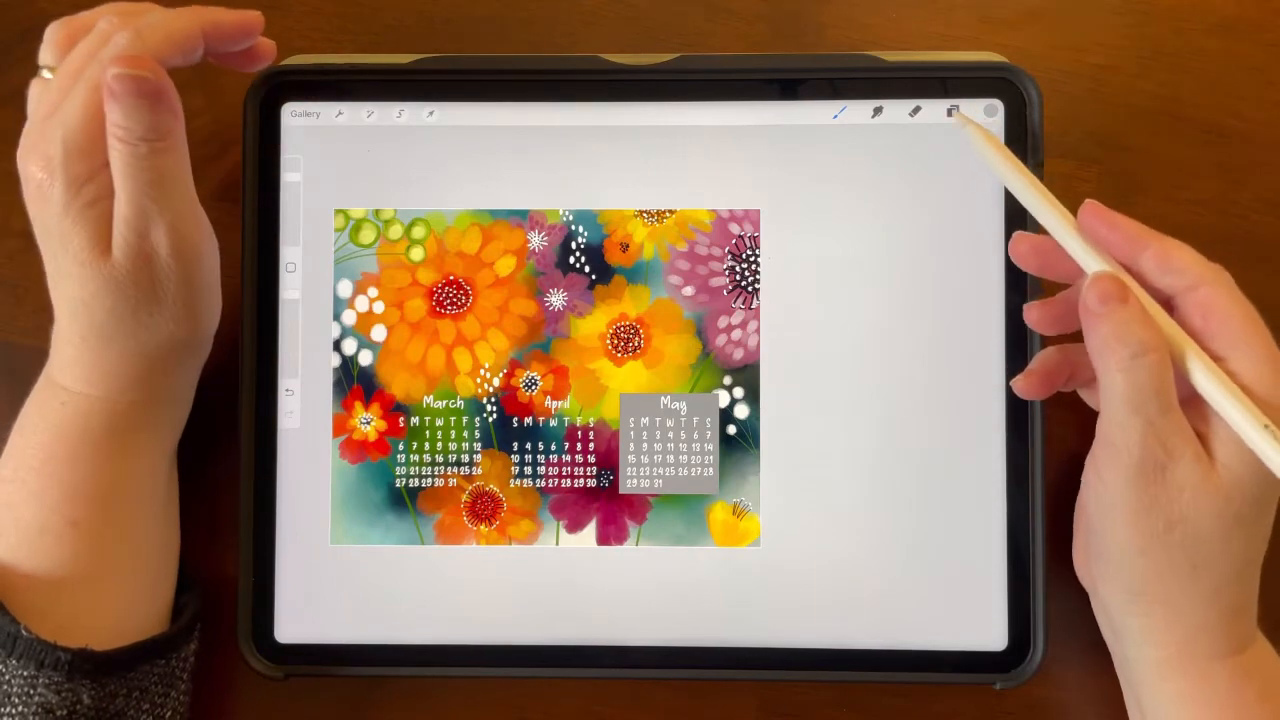
click(952, 112)
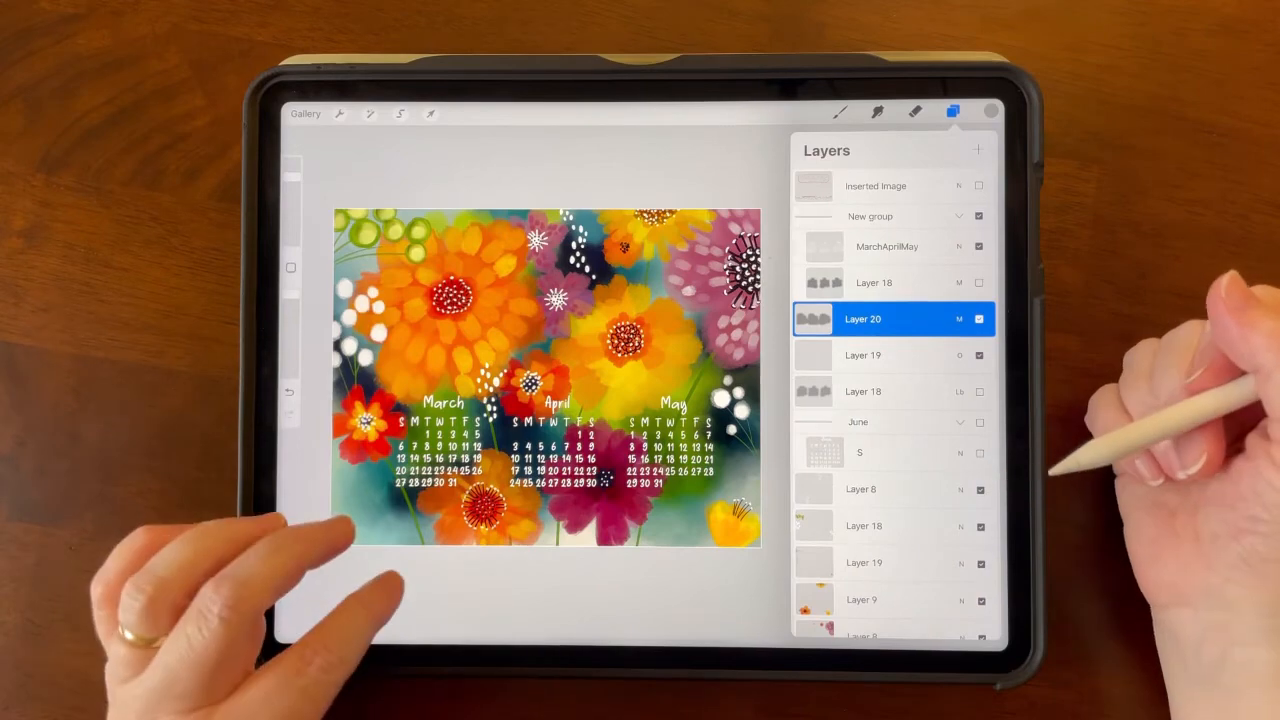
click(952, 112)
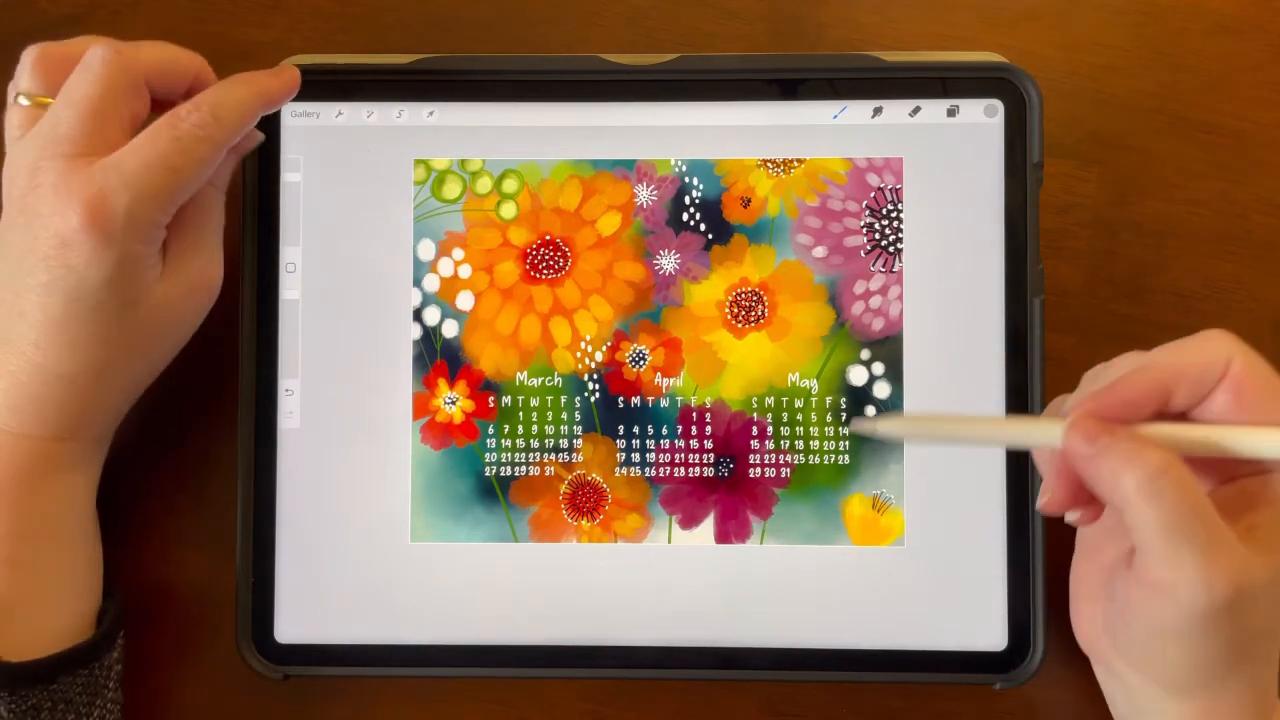
- Share the artwork from the Actions menu as an image file
click(340, 112)
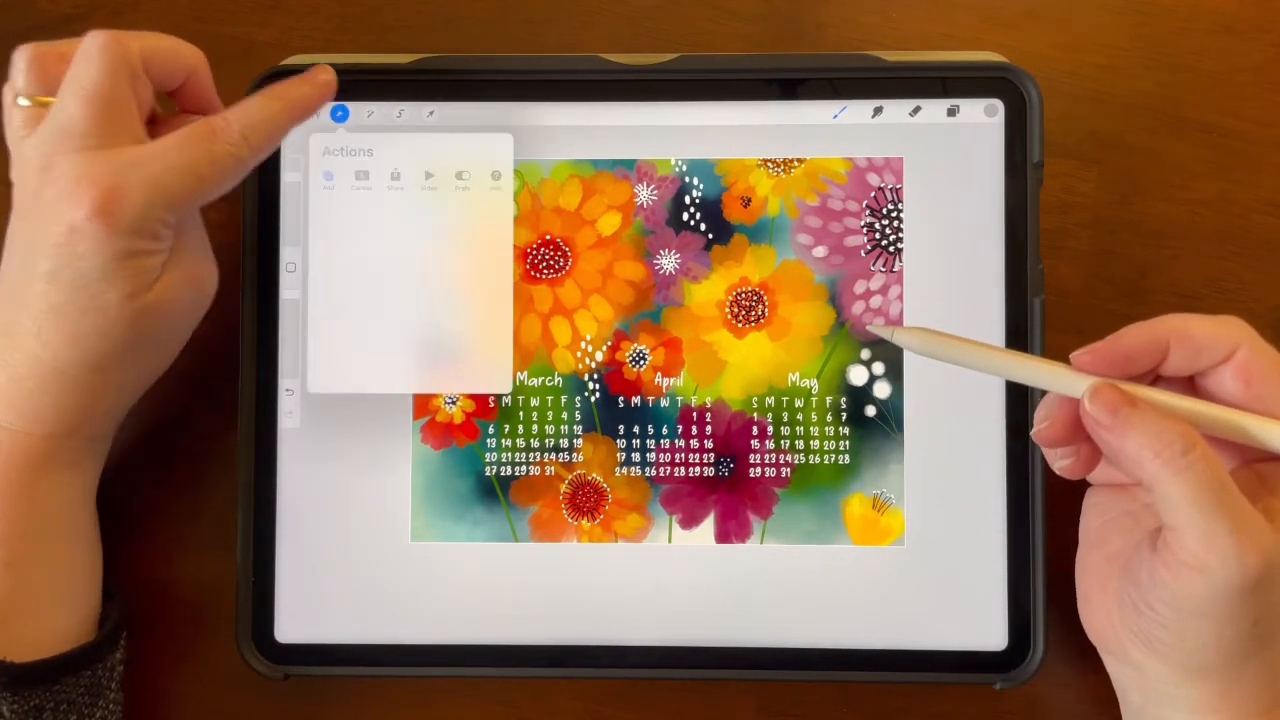
click(396, 178)
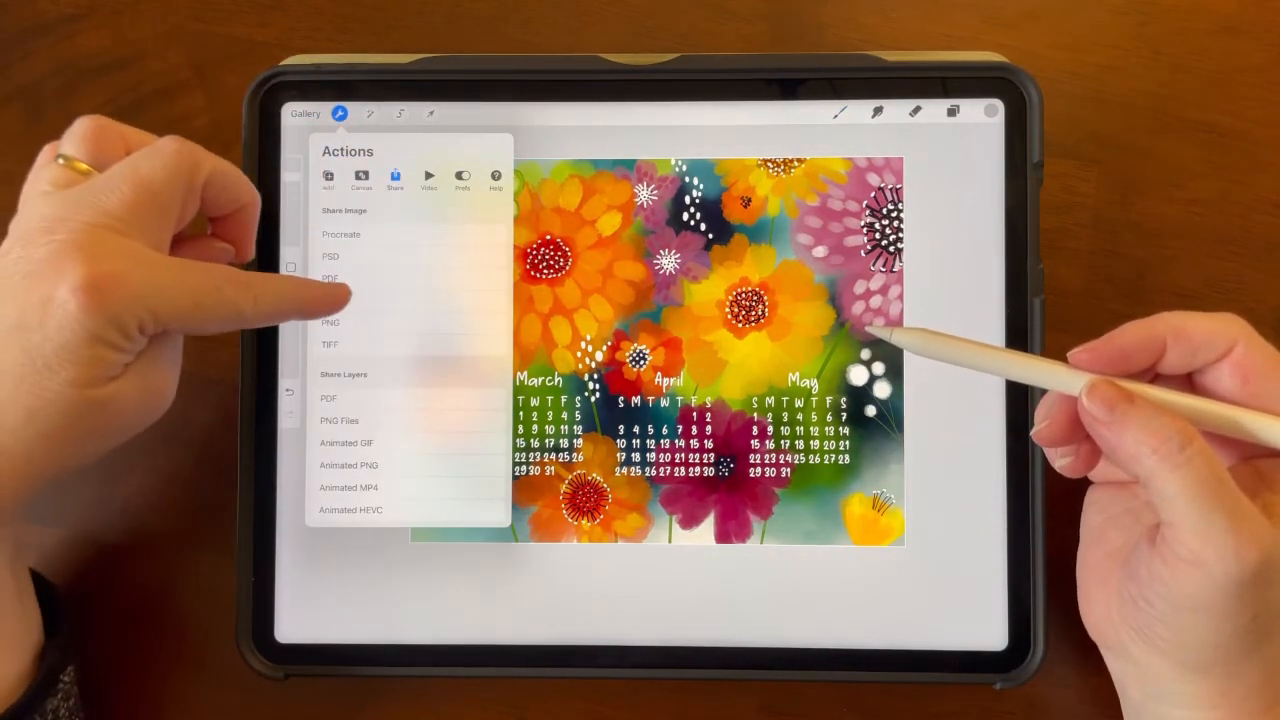
click(330, 276)
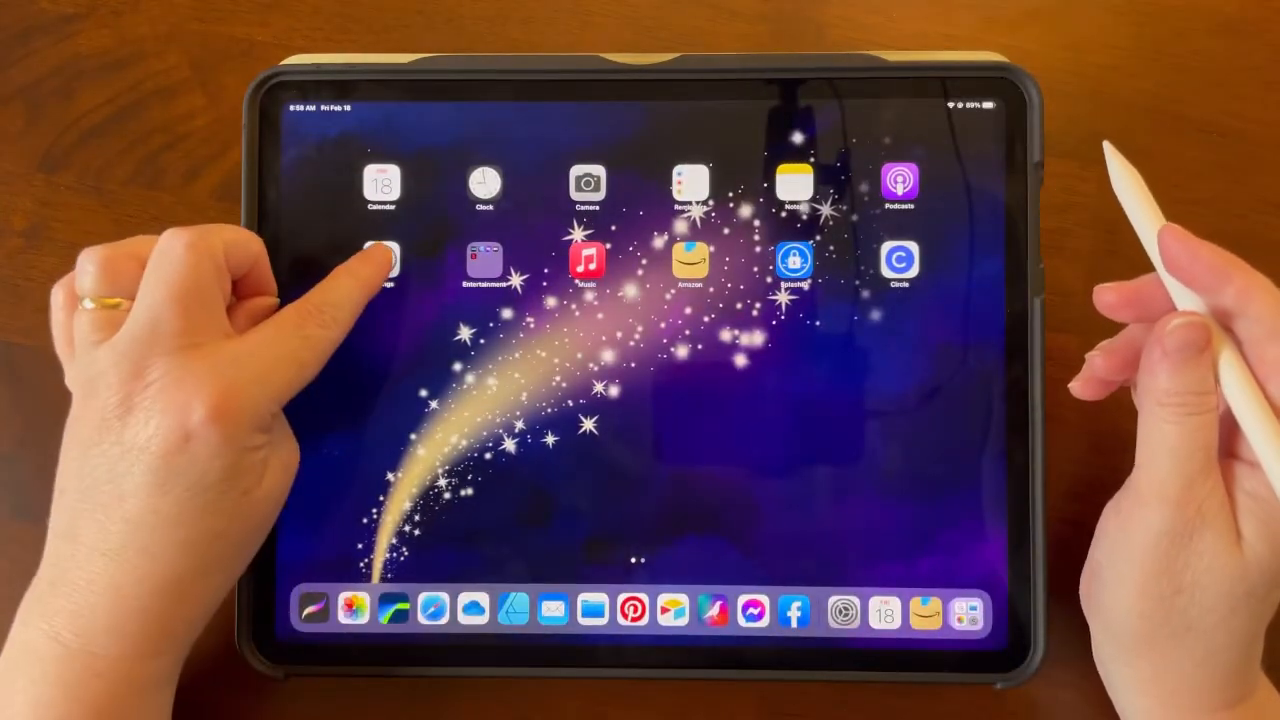
- In Settings > Wallpaper, pick the flowery calendar artwork from All Photos
click(844, 610)
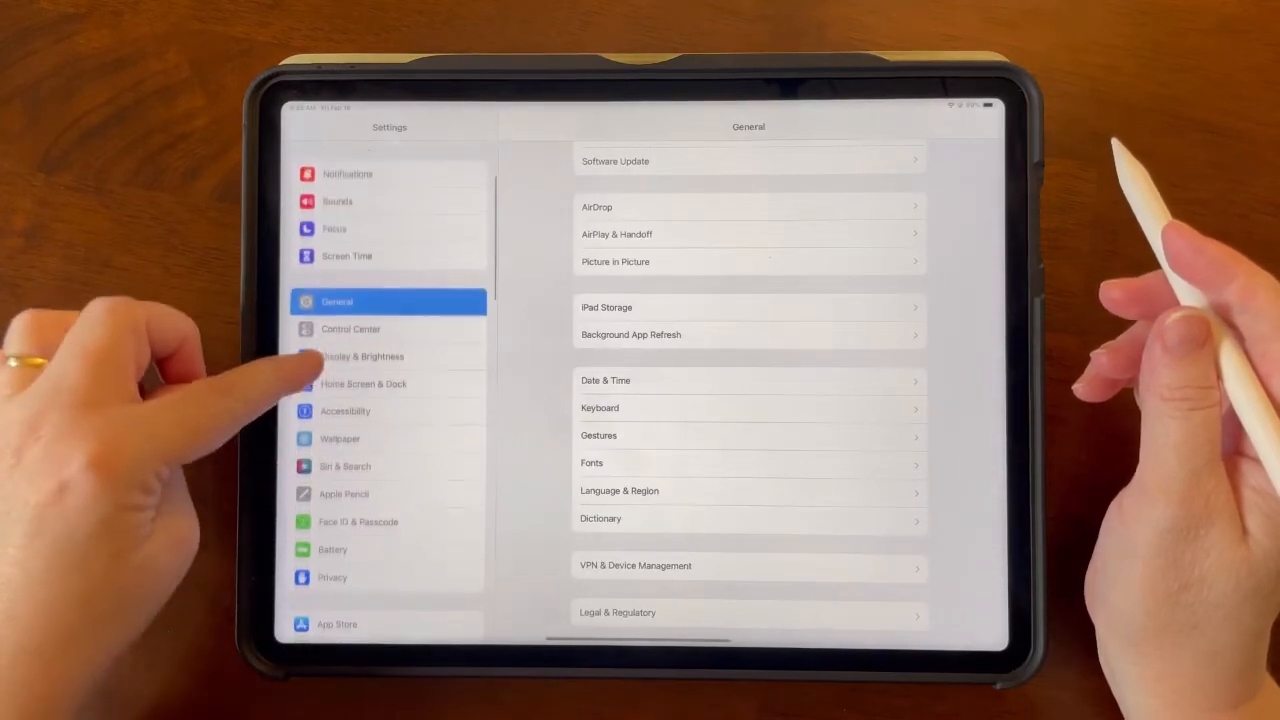
click(340, 438)
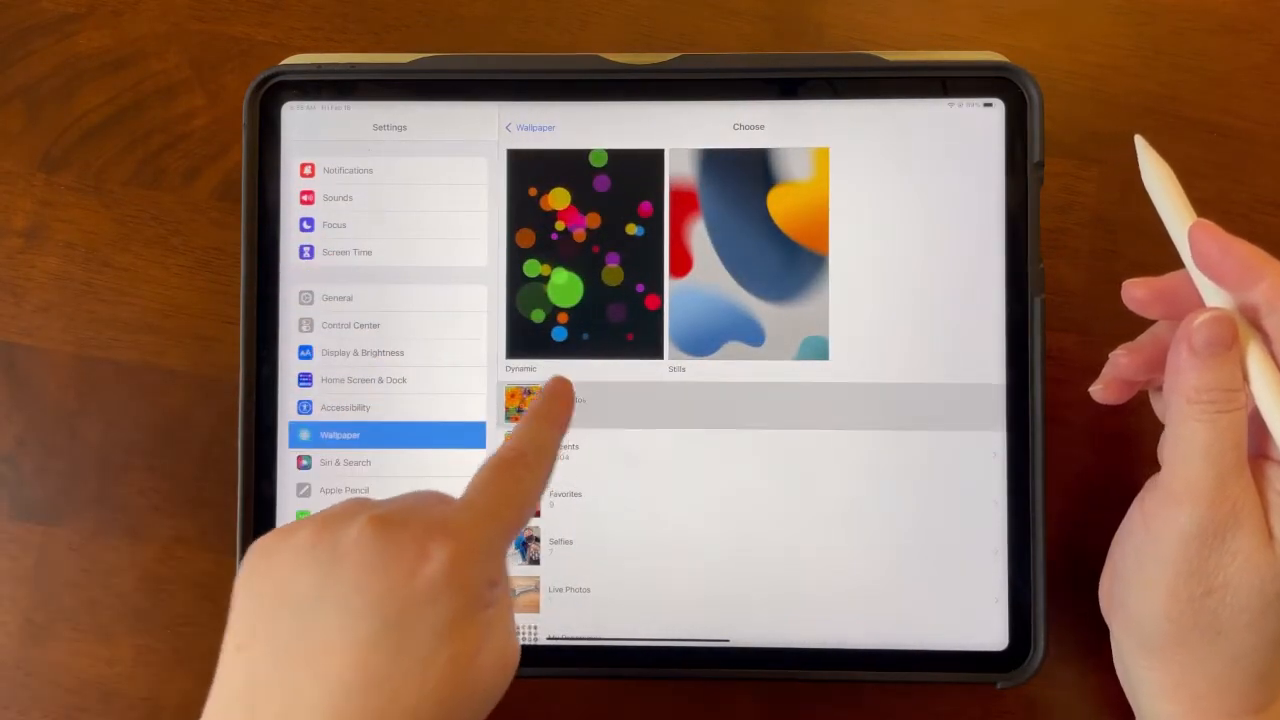
click(540, 400)
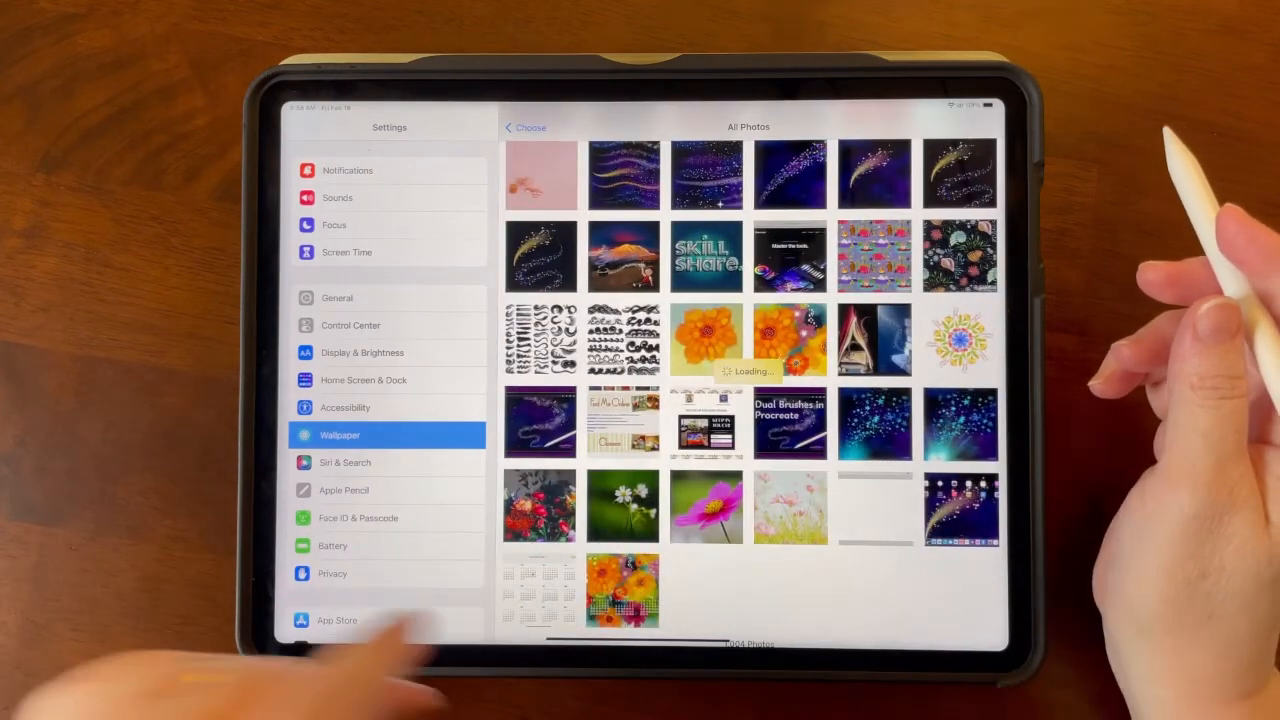
click(622, 590)
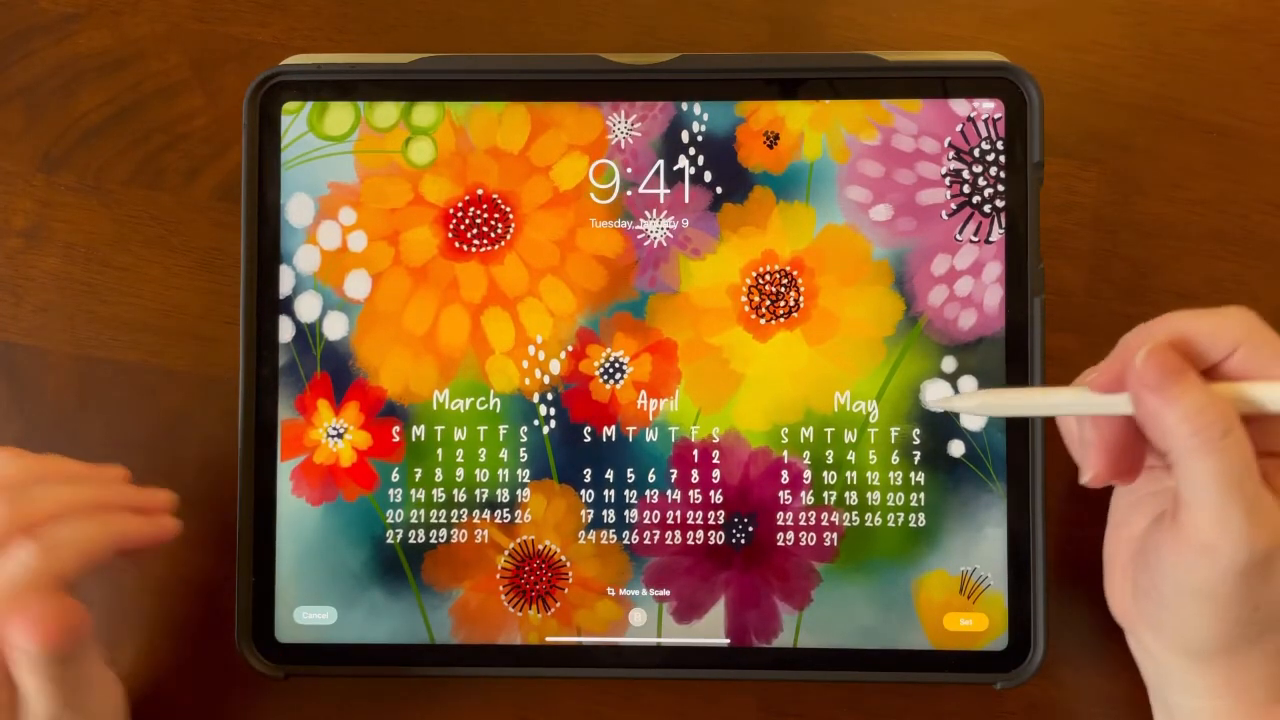
- Set the artwork as the Home Screen wallpaper
click(636, 590)
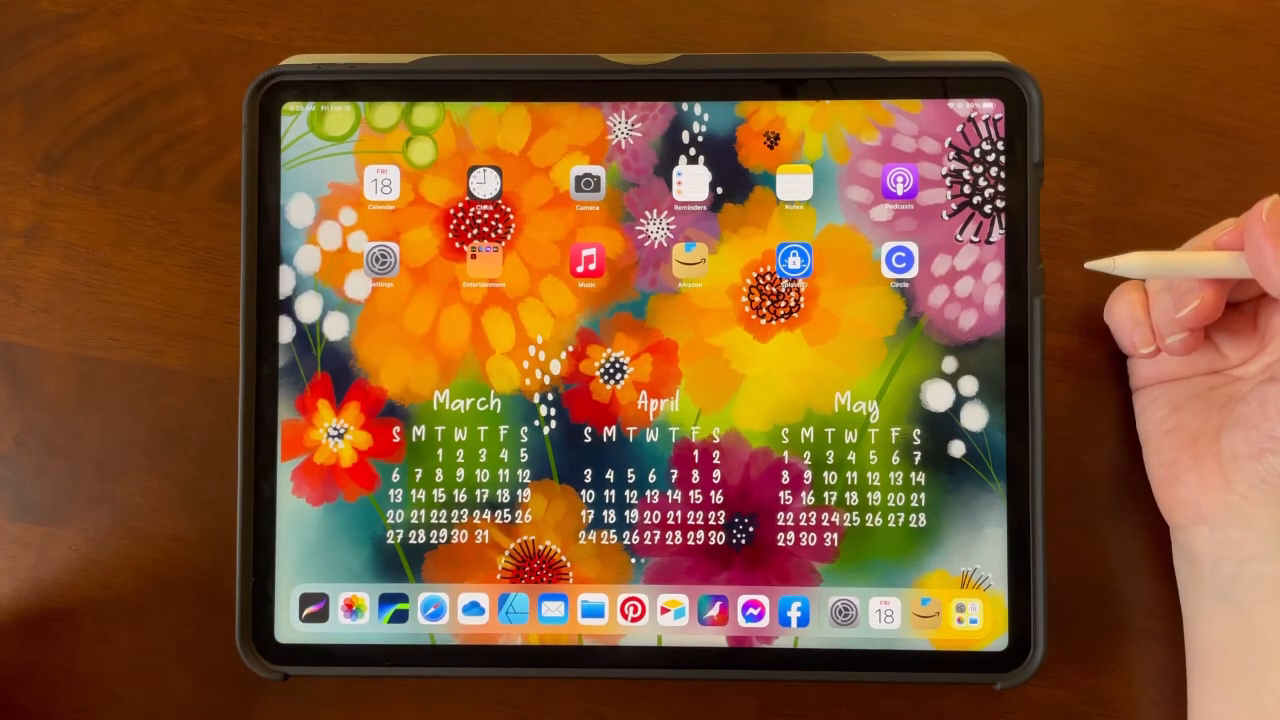
mouse_move(1150, 300)
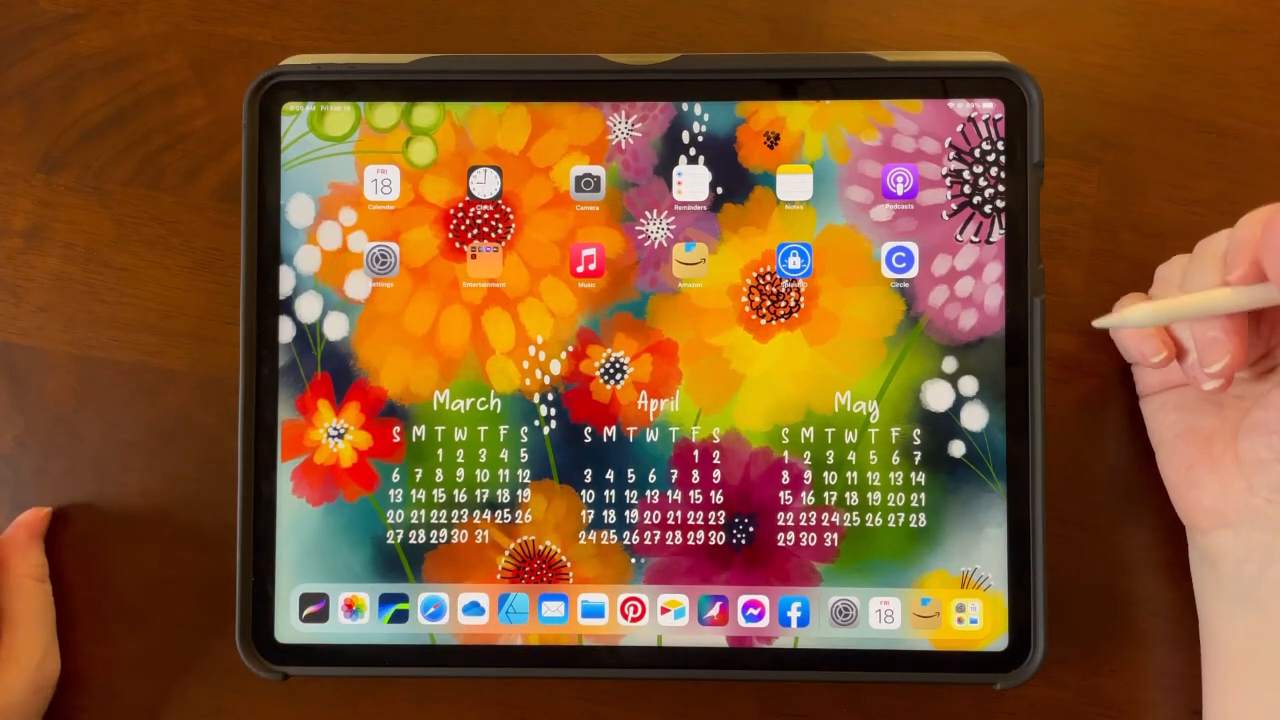
mouse_move(1180, 350)
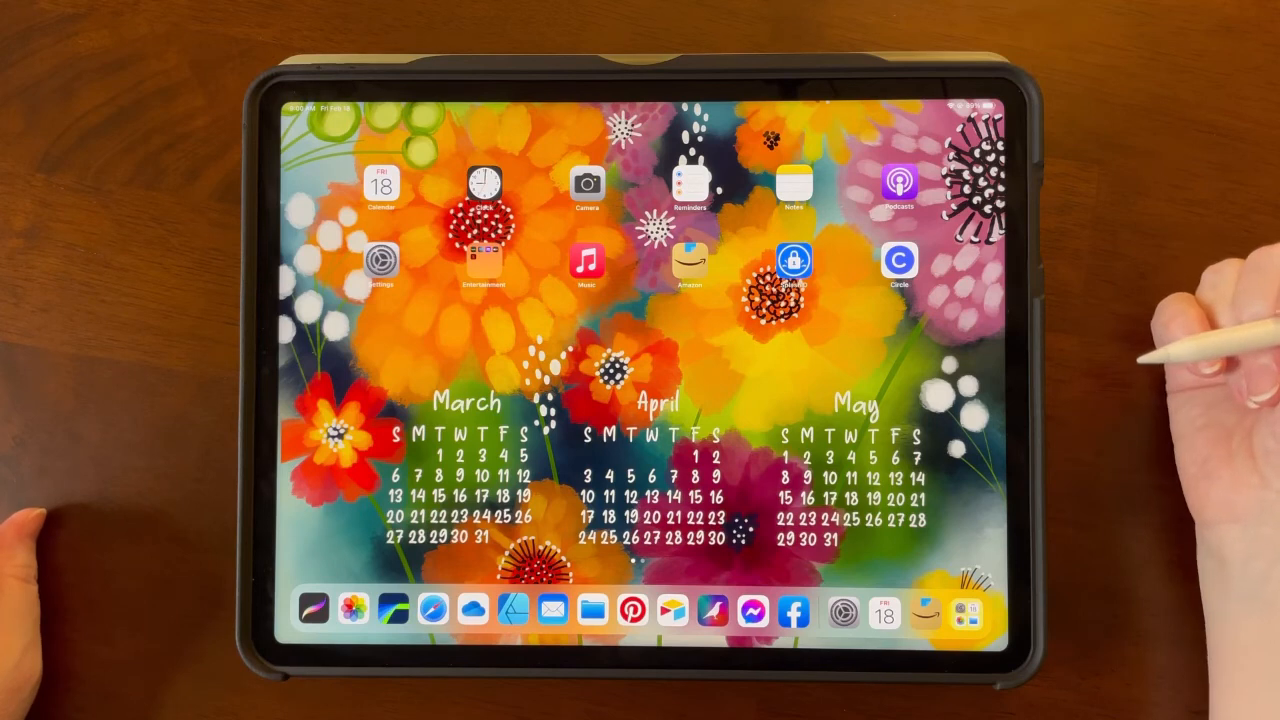